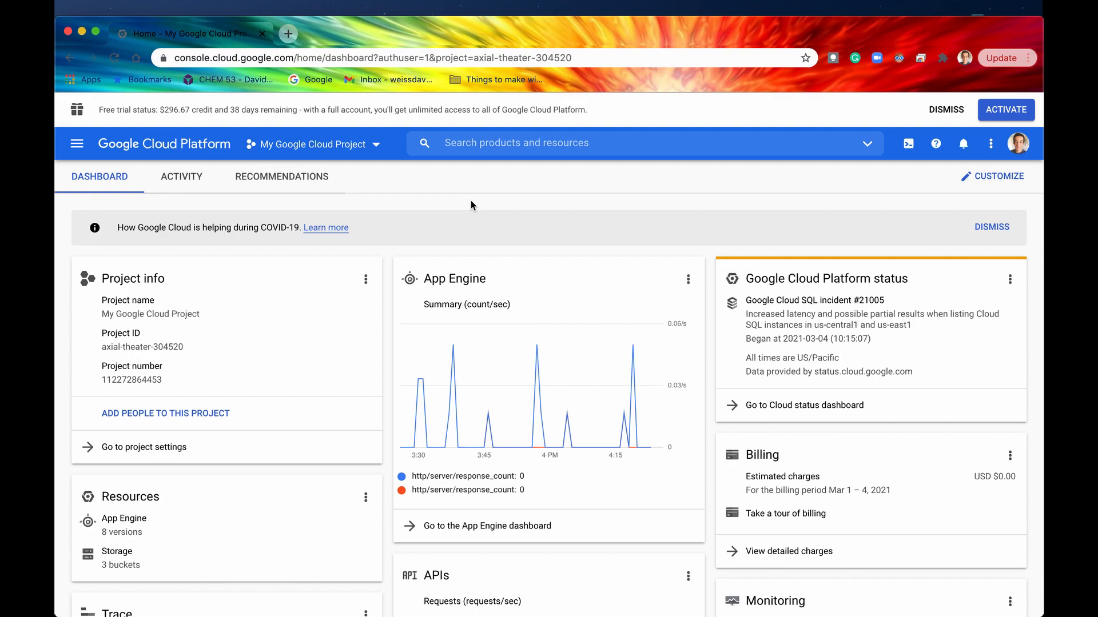
mouse_move(739, 286)
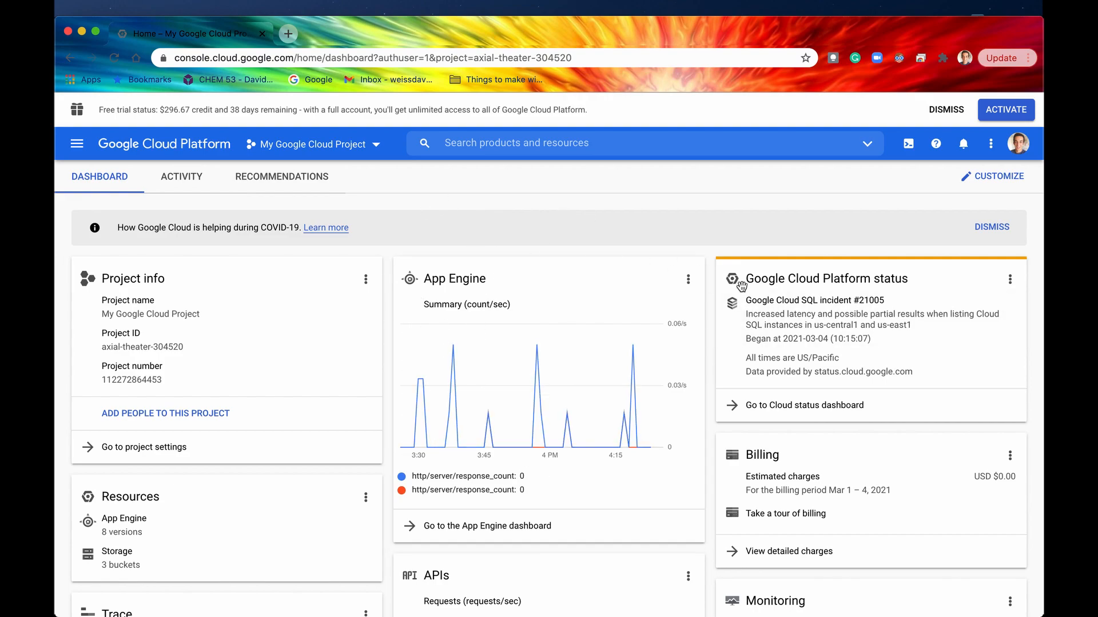
Scroll the current console page, then go to the project's App Engine dashboard.
scroll(down, 3)
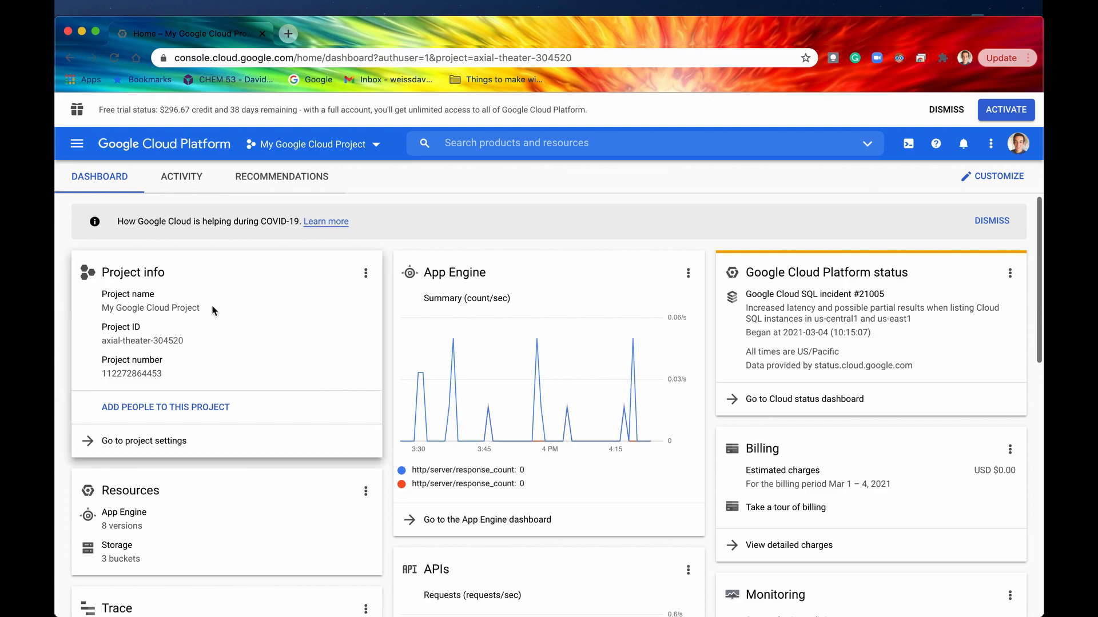
mouse_move(90, 333)
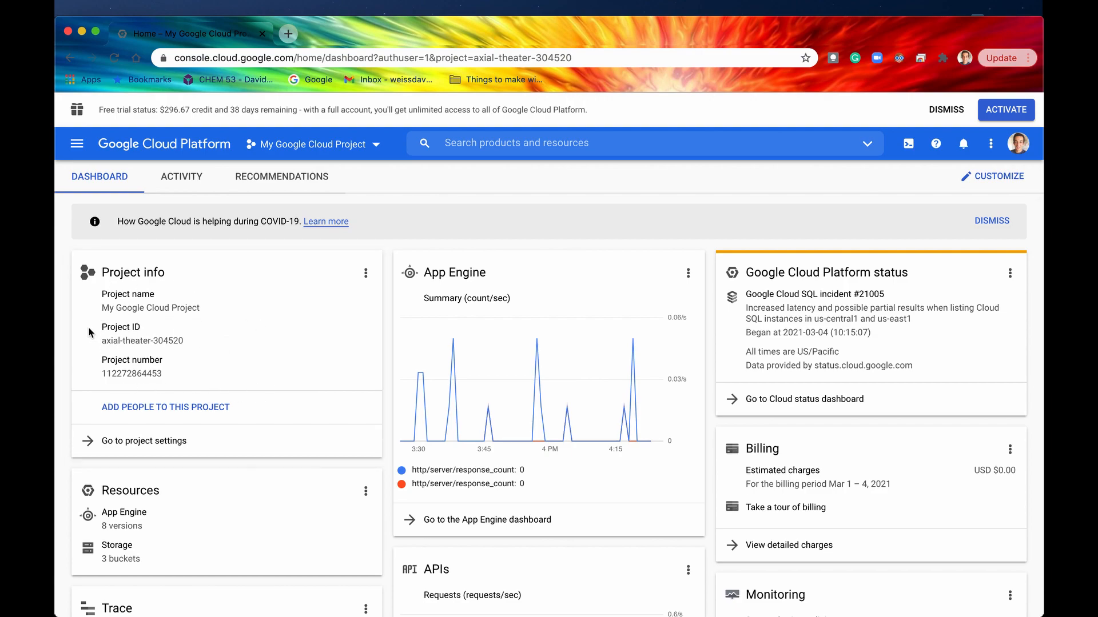
mouse_move(819, 254)
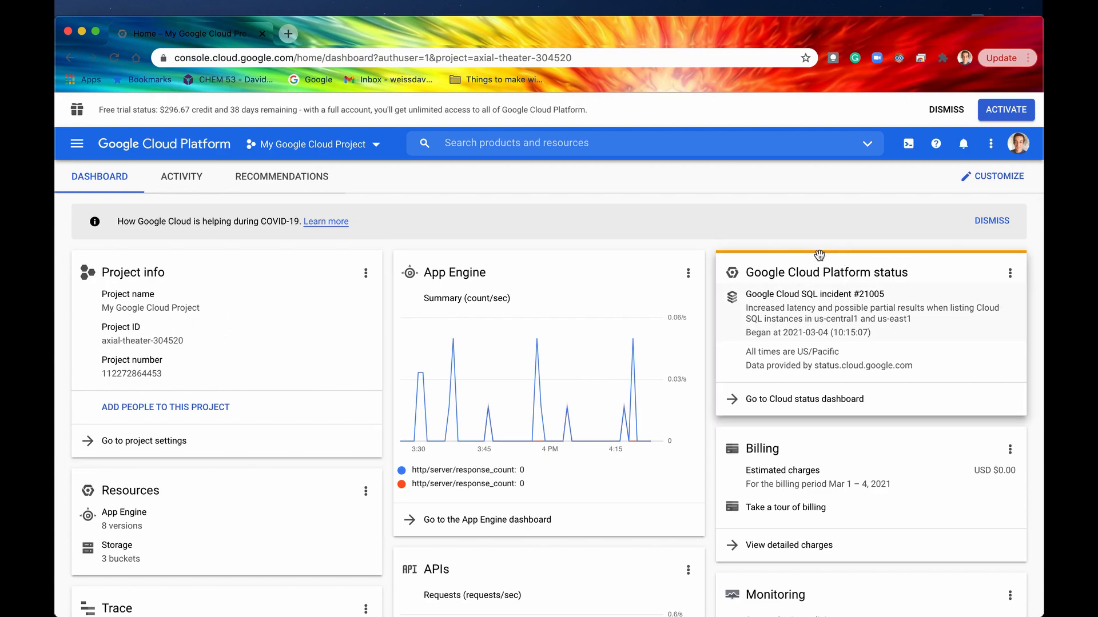
mouse_move(767, 308)
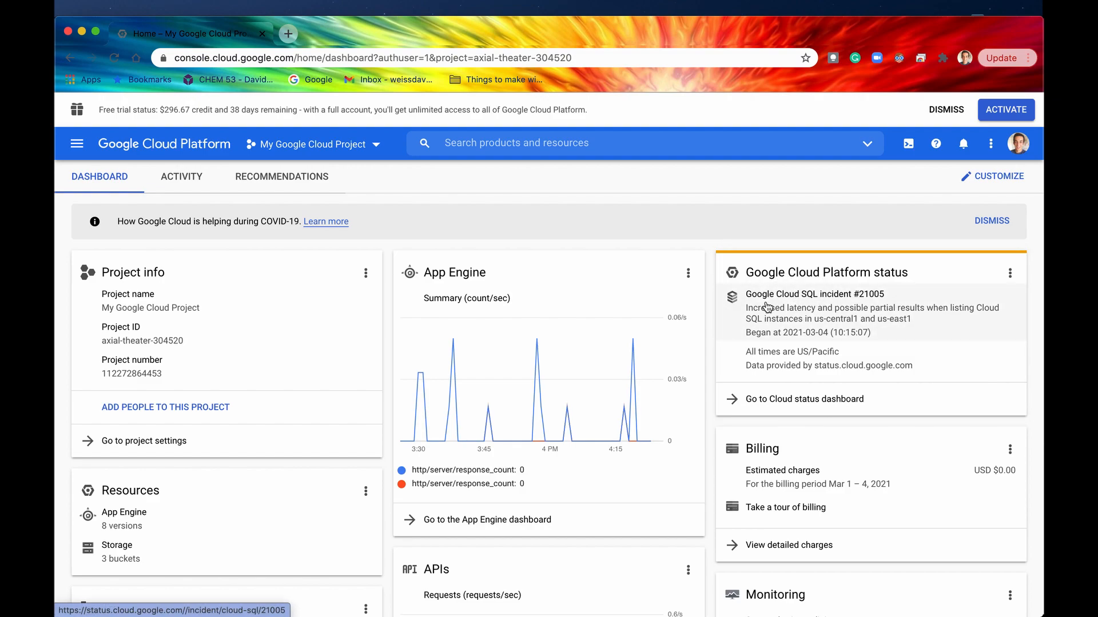
mouse_move(829, 293)
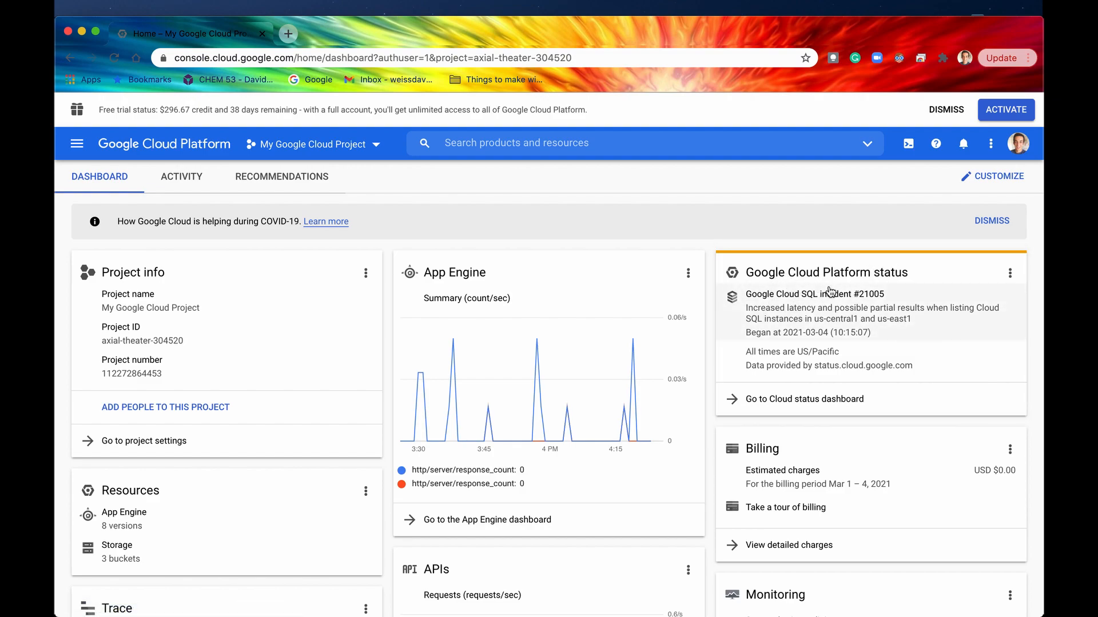
mouse_move(816, 294)
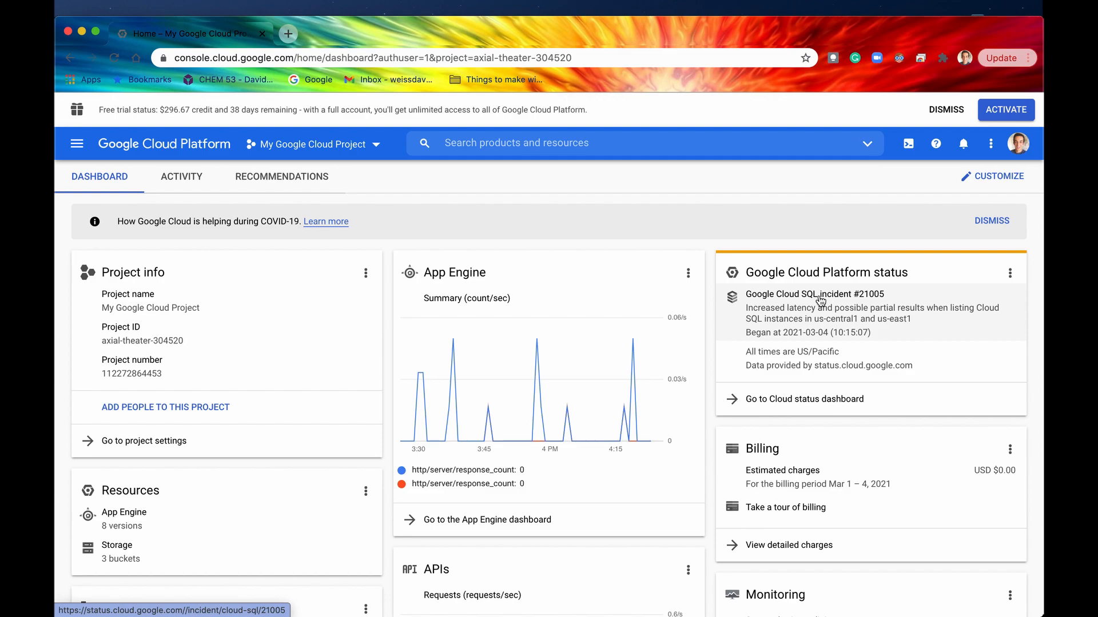
mouse_move(879, 328)
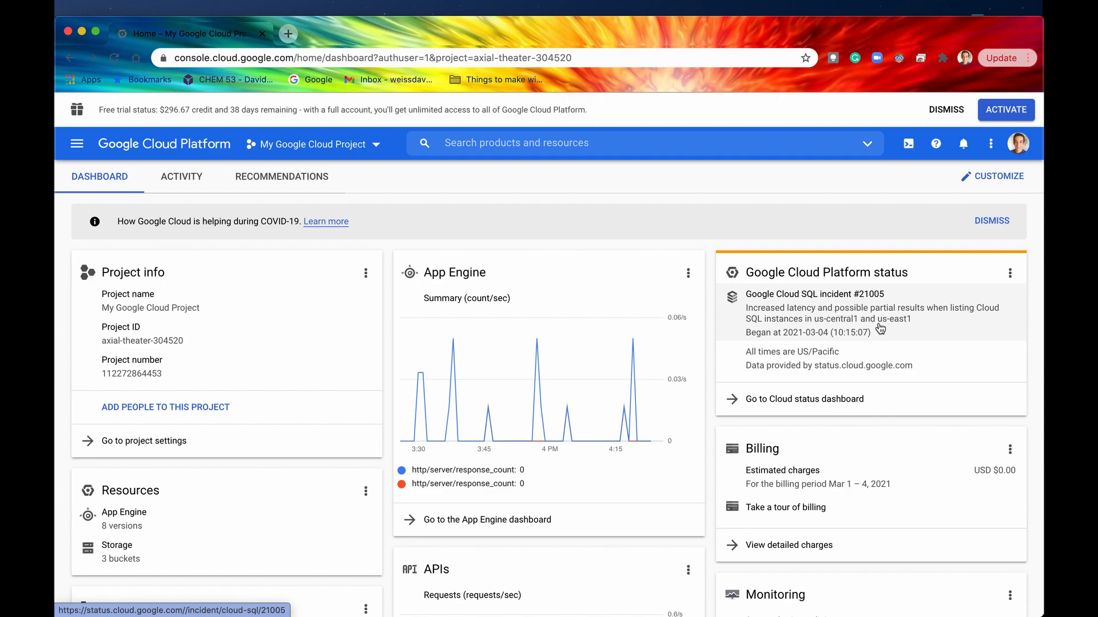
mouse_move(913, 330)
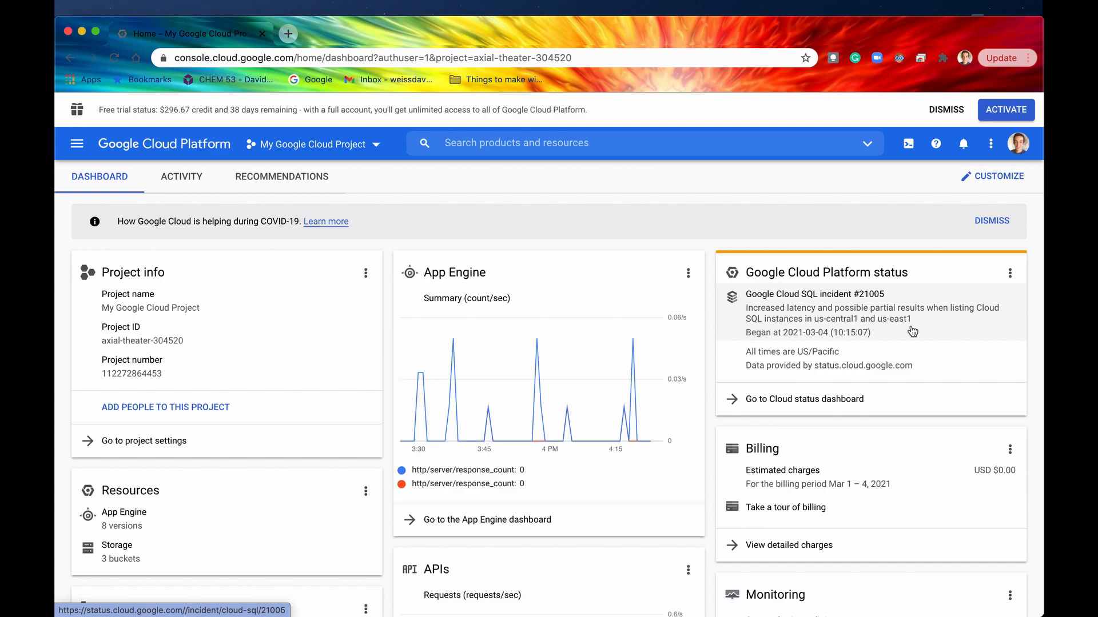
mouse_move(762, 306)
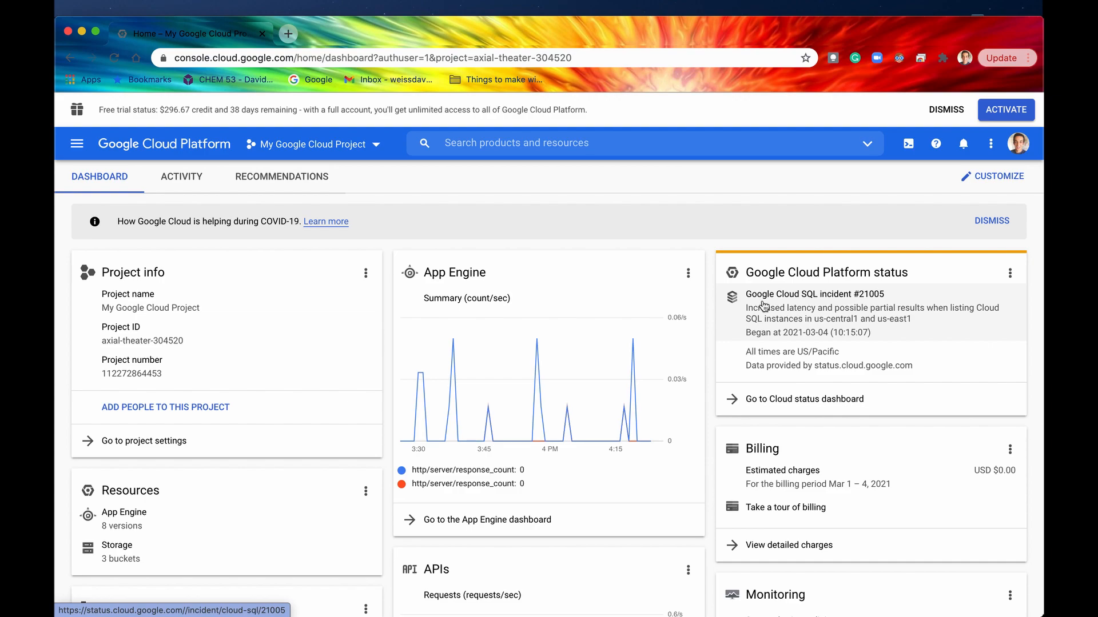
mouse_move(910, 310)
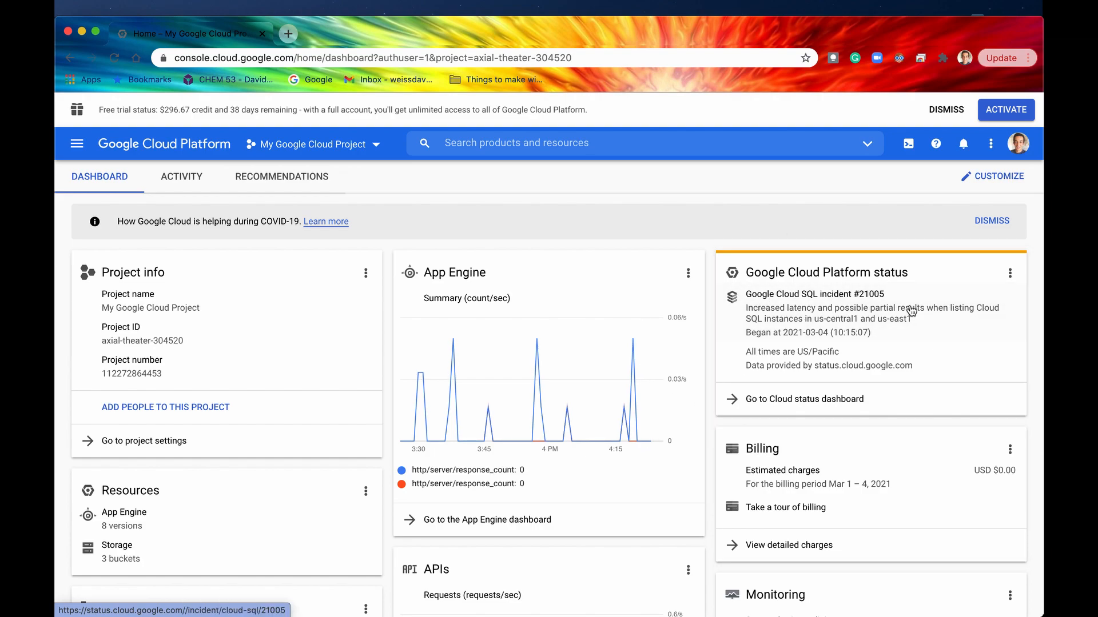
mouse_move(879, 320)
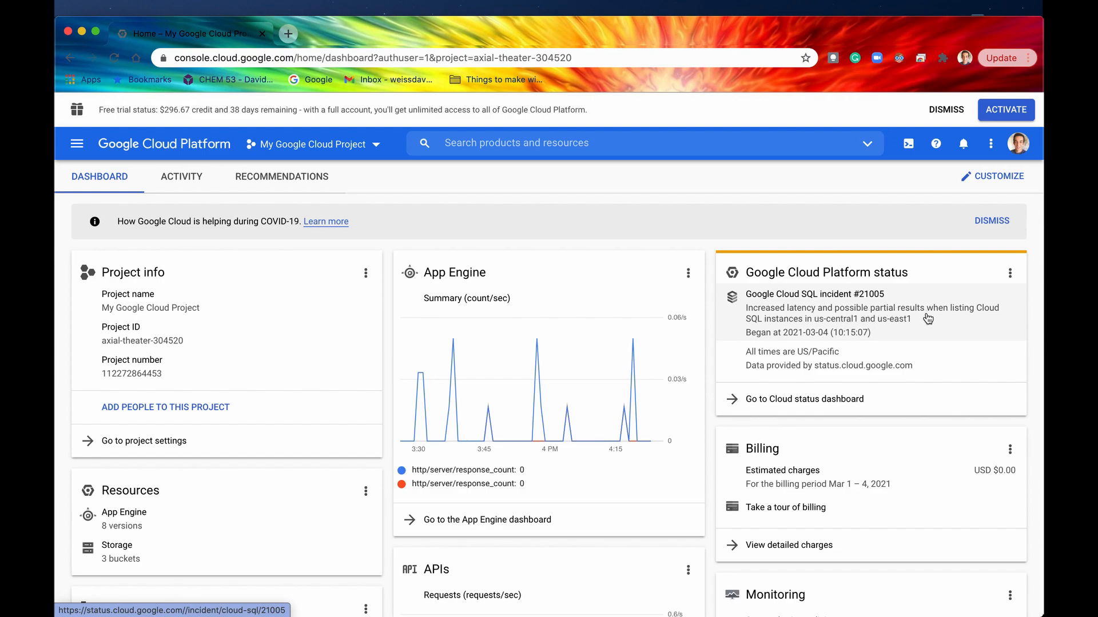
mouse_move(880, 324)
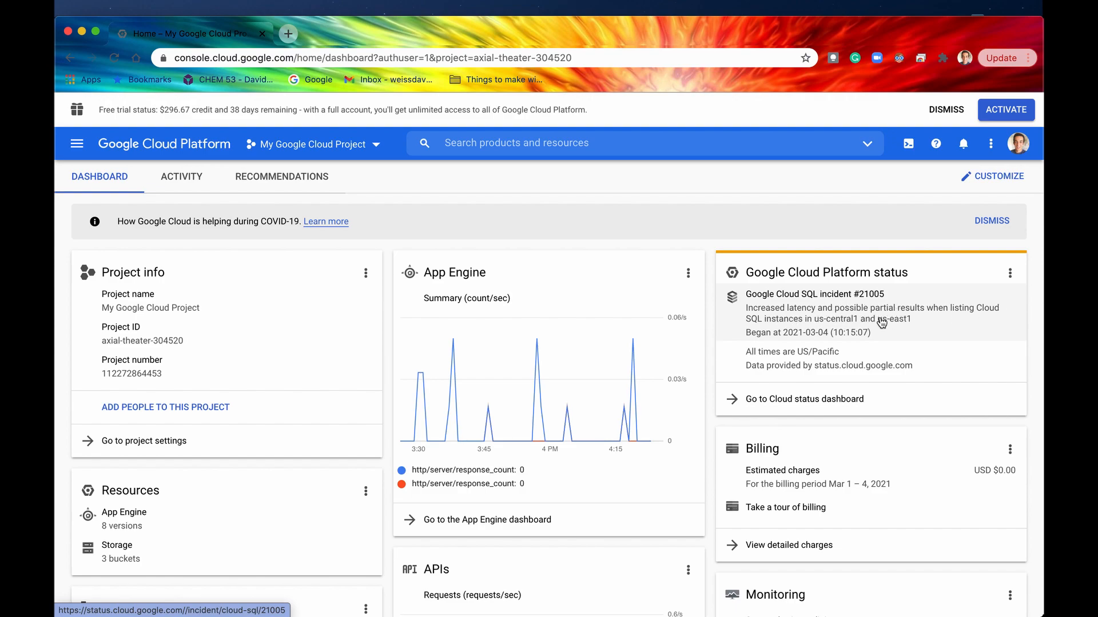
mouse_move(749, 327)
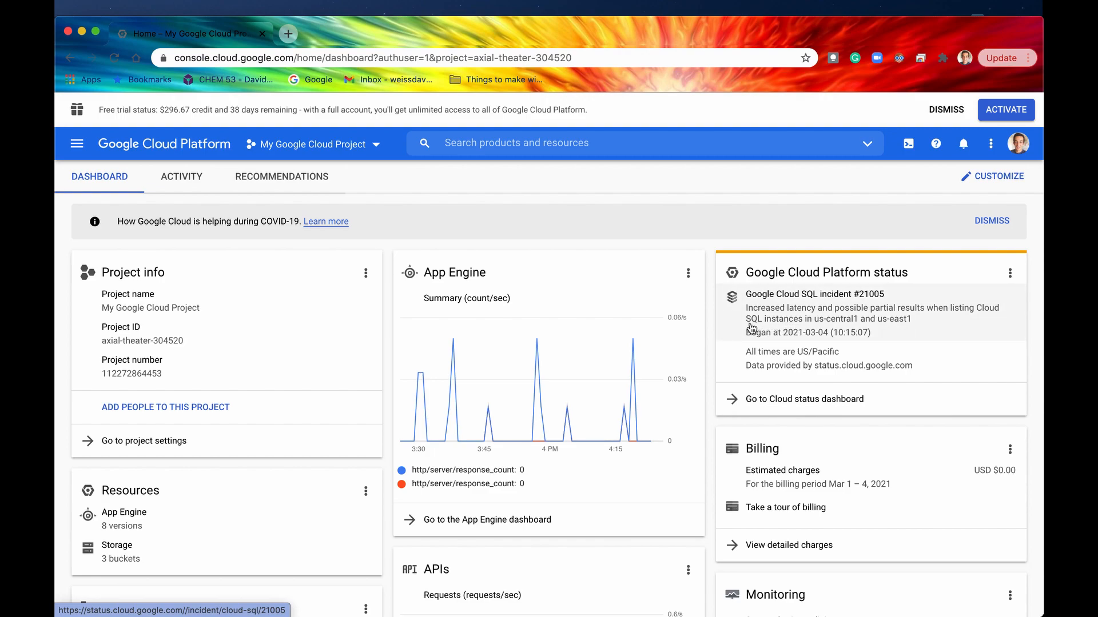
scroll(down, 3)
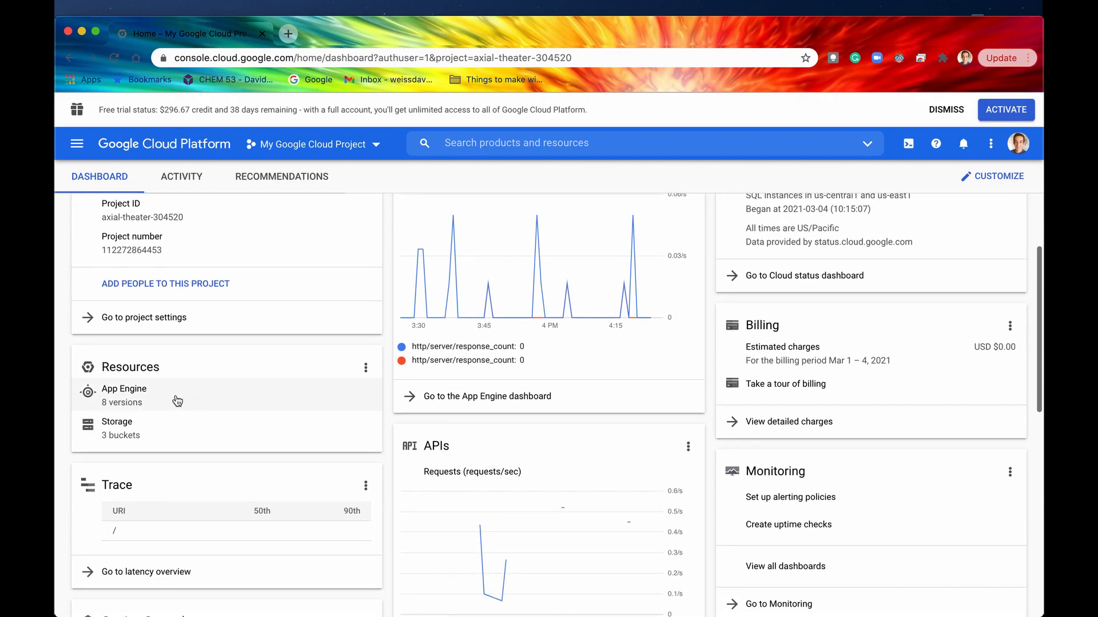
scroll(down, 3)
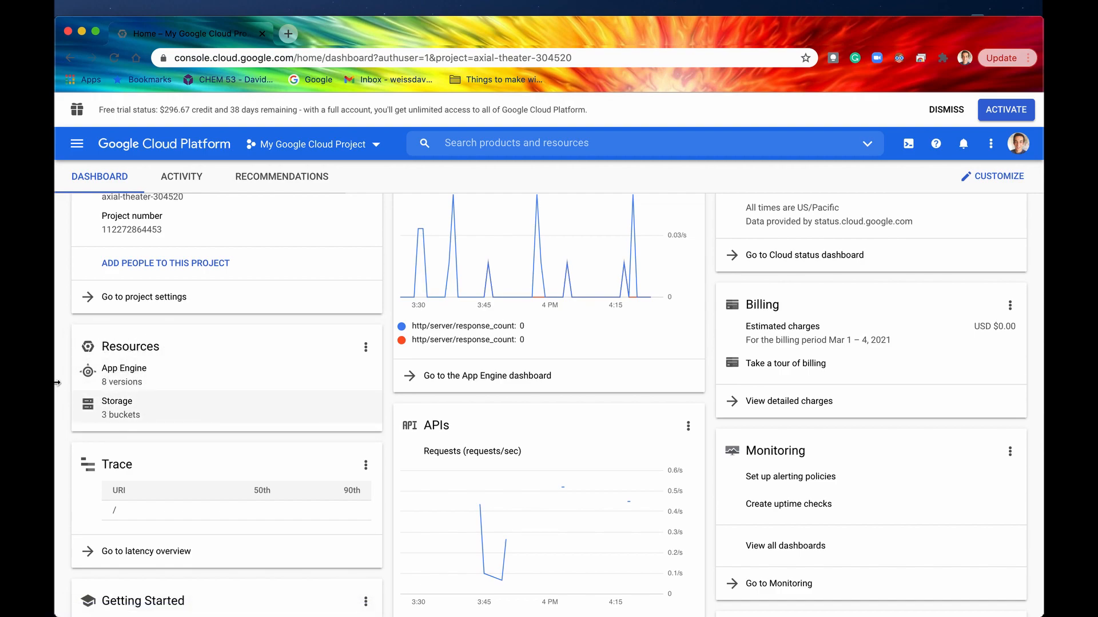
mouse_move(116, 408)
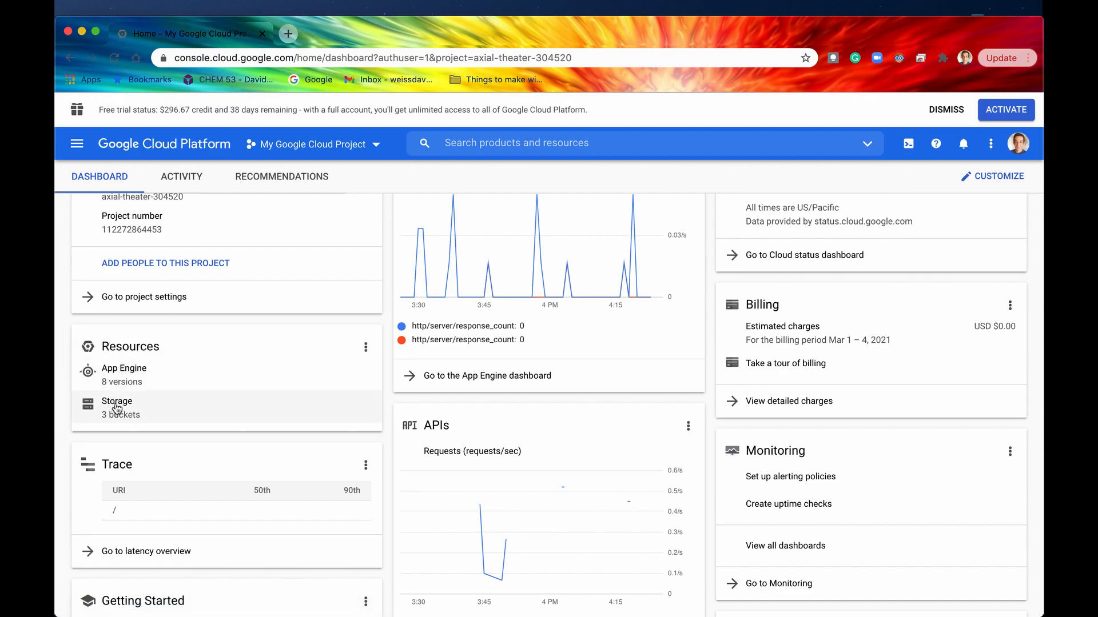
mouse_move(116, 406)
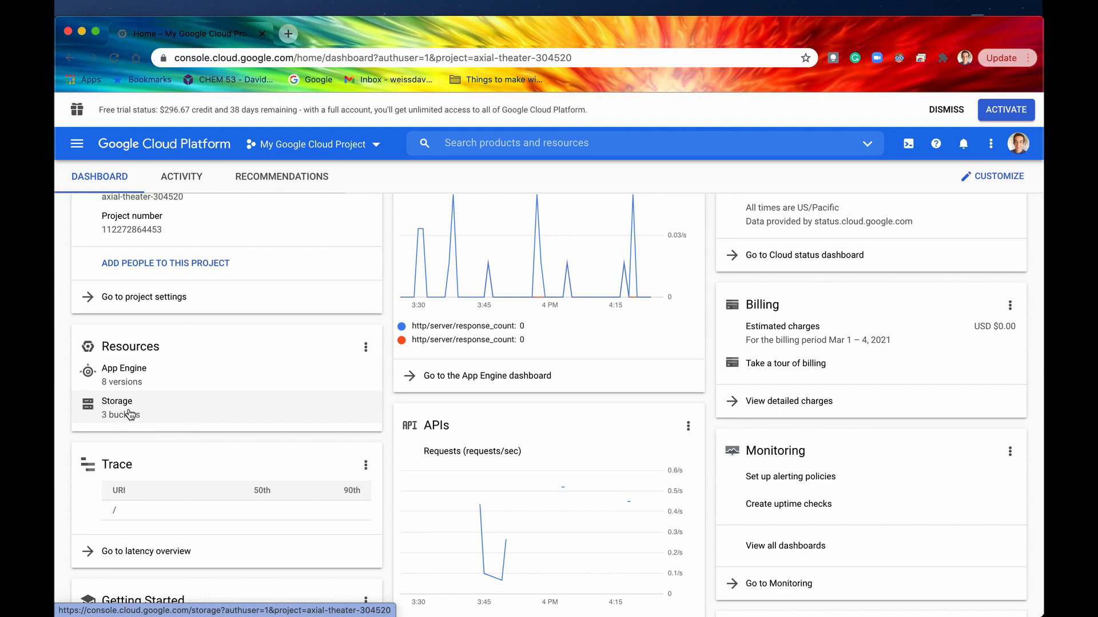
mouse_move(795, 324)
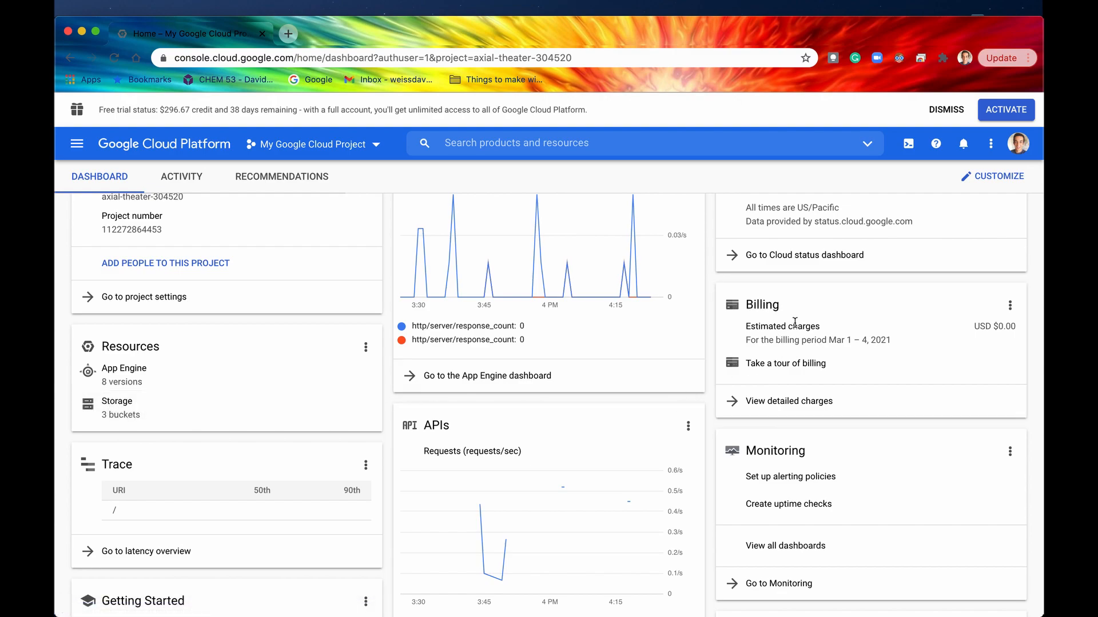
scroll(down, 3)
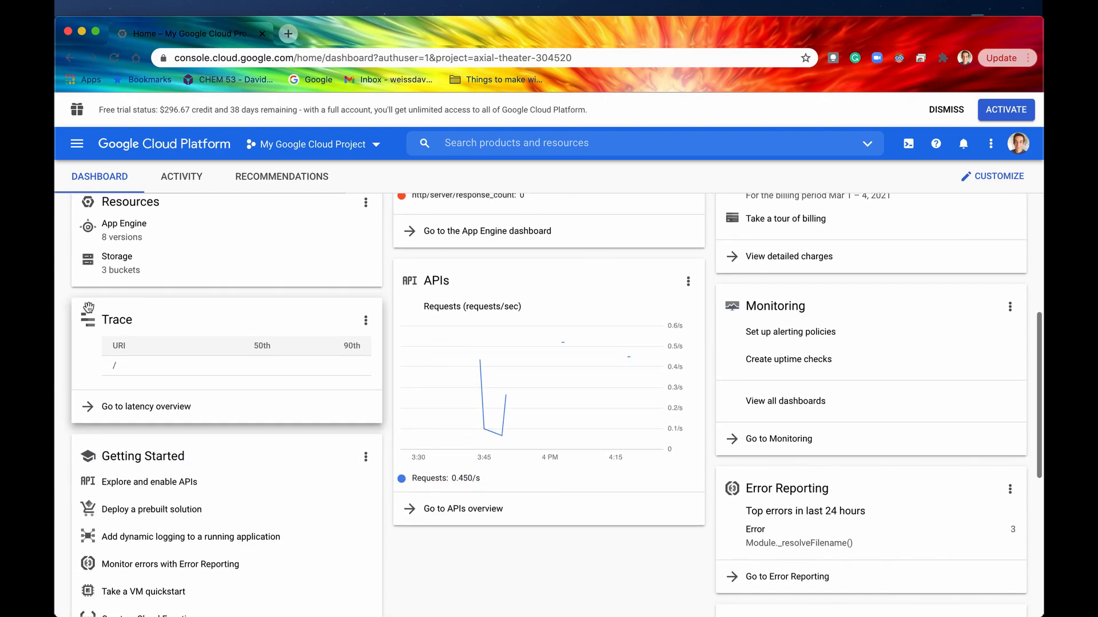
scroll(up, 3)
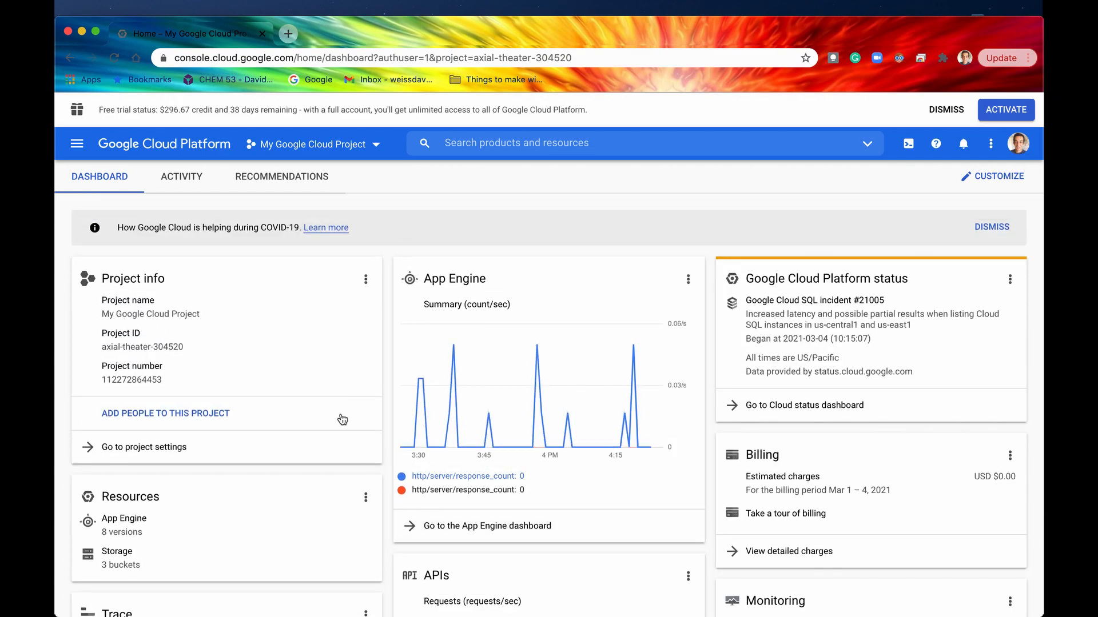
mouse_move(442, 279)
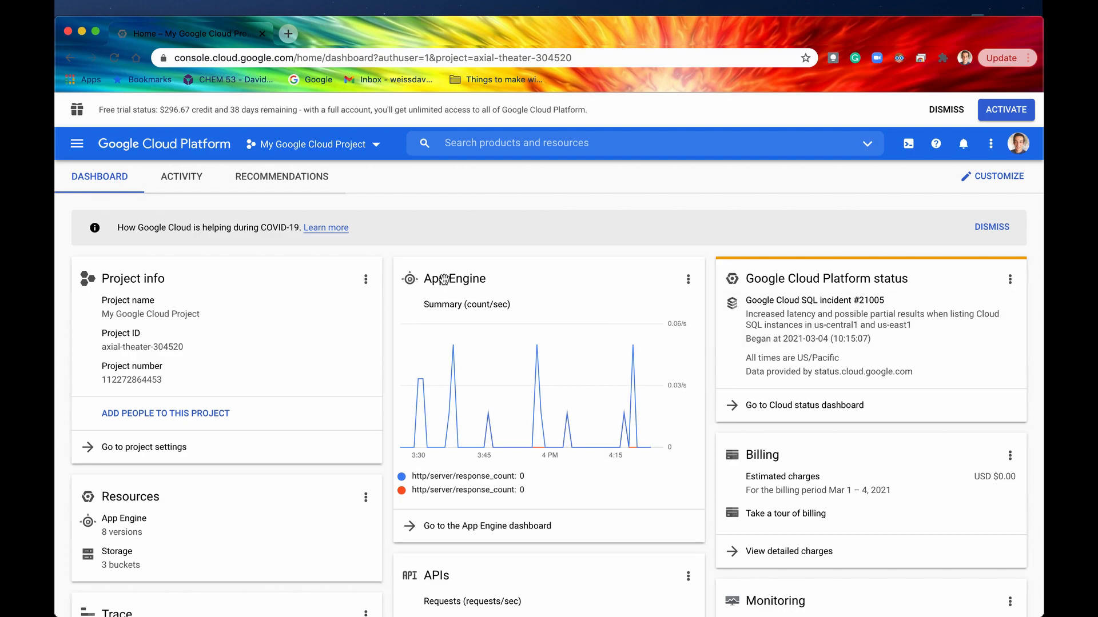
mouse_move(534, 418)
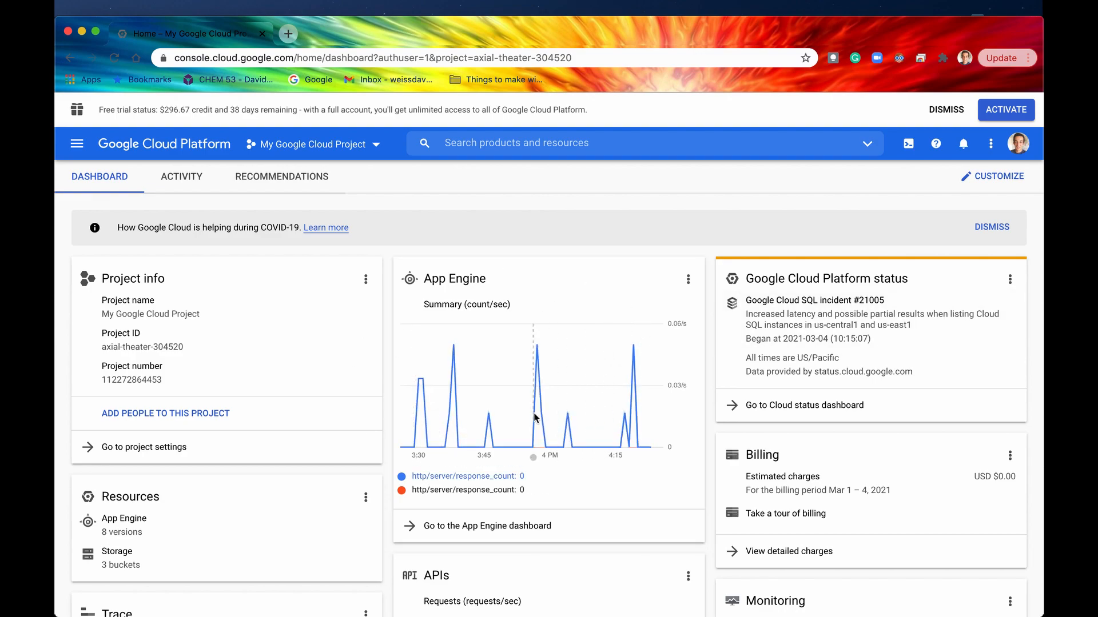
mouse_move(499, 337)
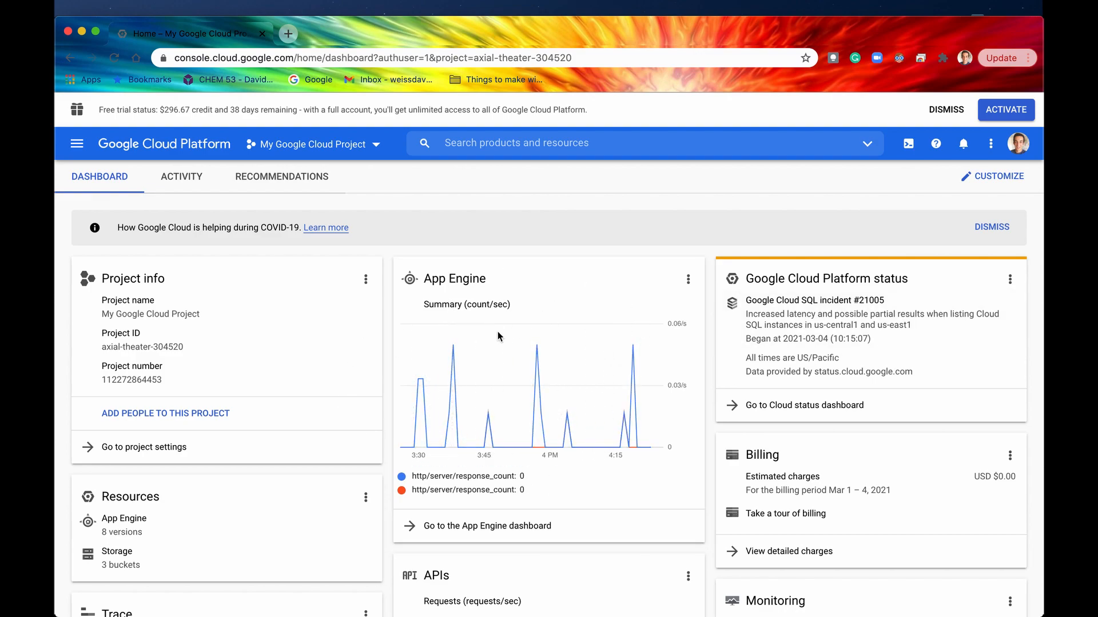
mouse_move(535, 394)
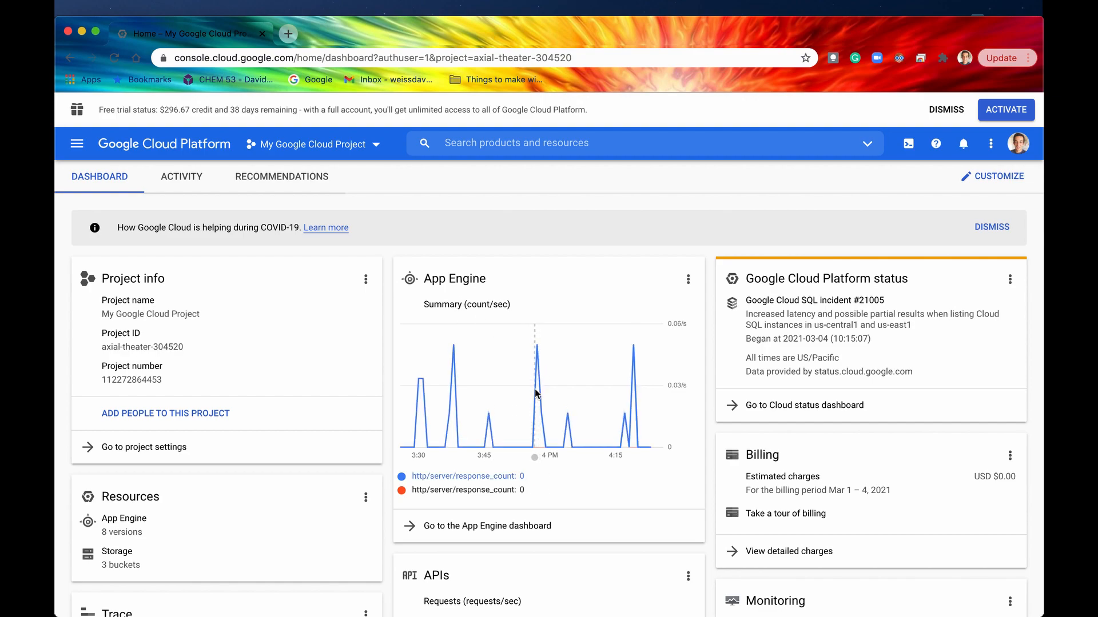
mouse_move(403, 481)
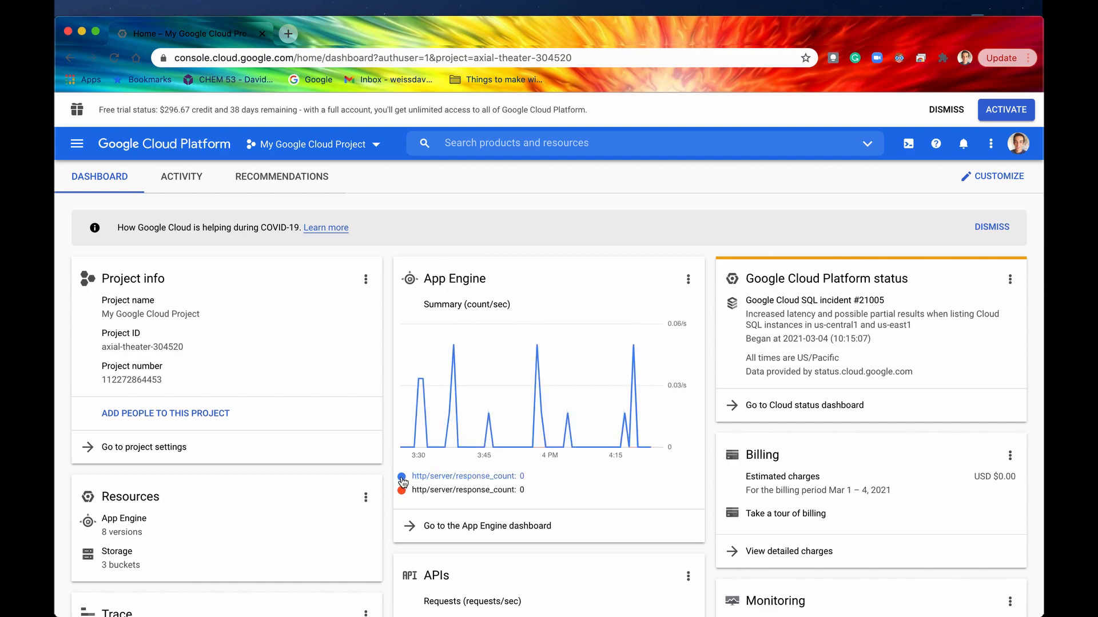
mouse_move(455, 424)
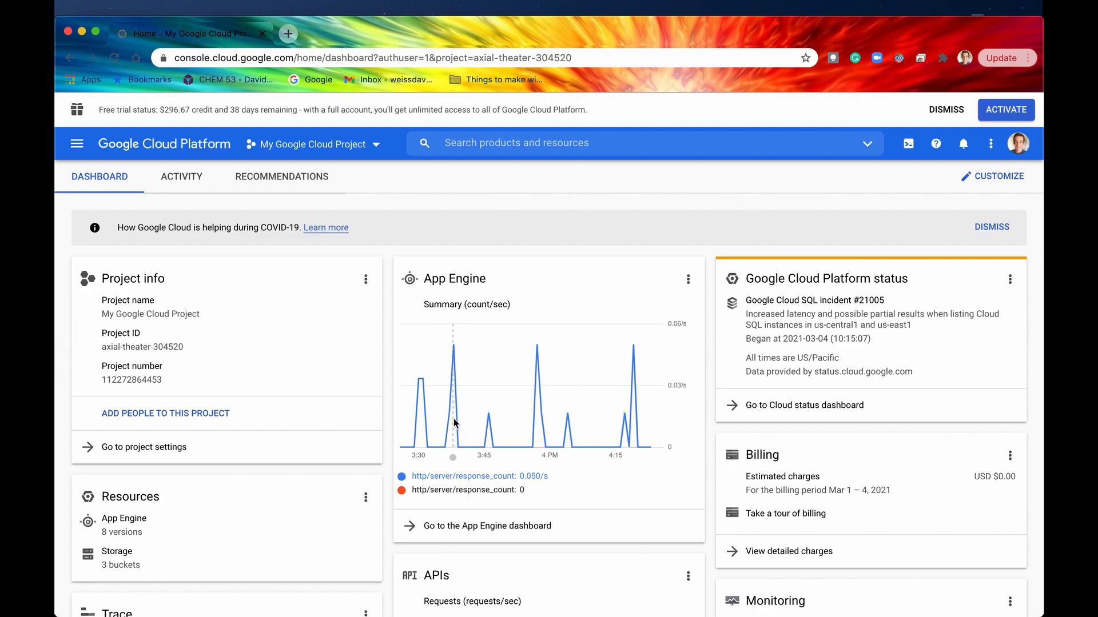
mouse_move(428, 464)
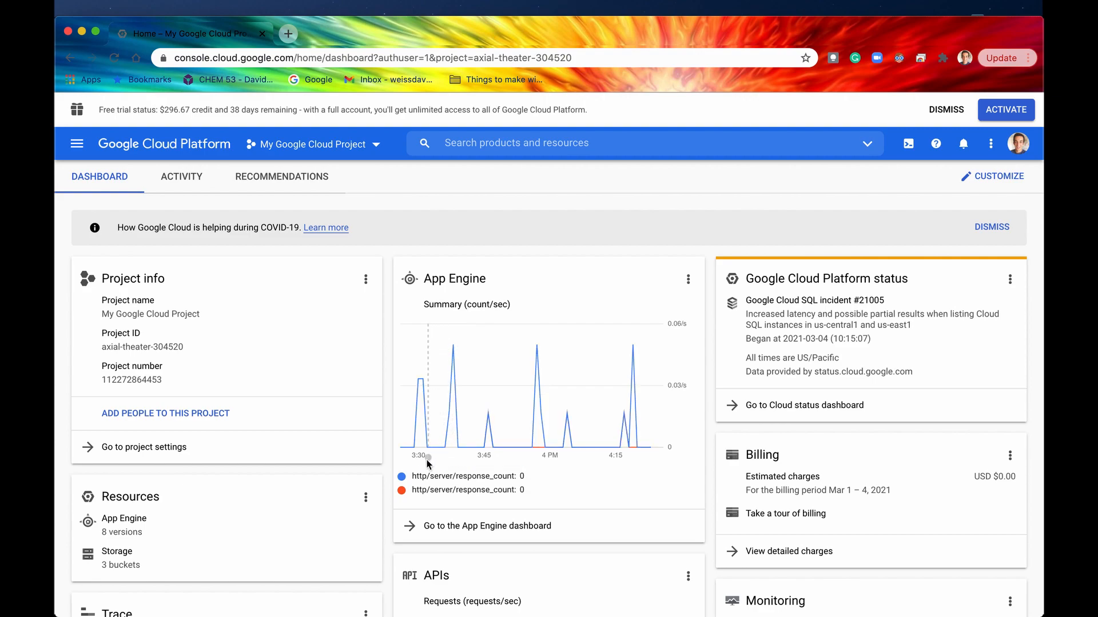
mouse_move(483, 433)
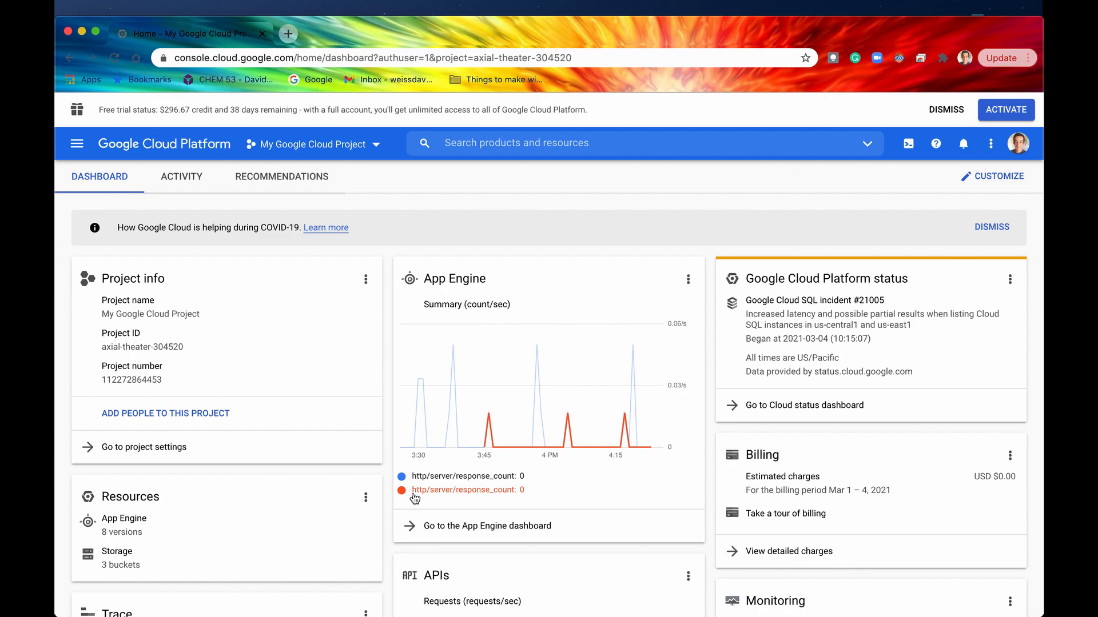
mouse_move(436, 497)
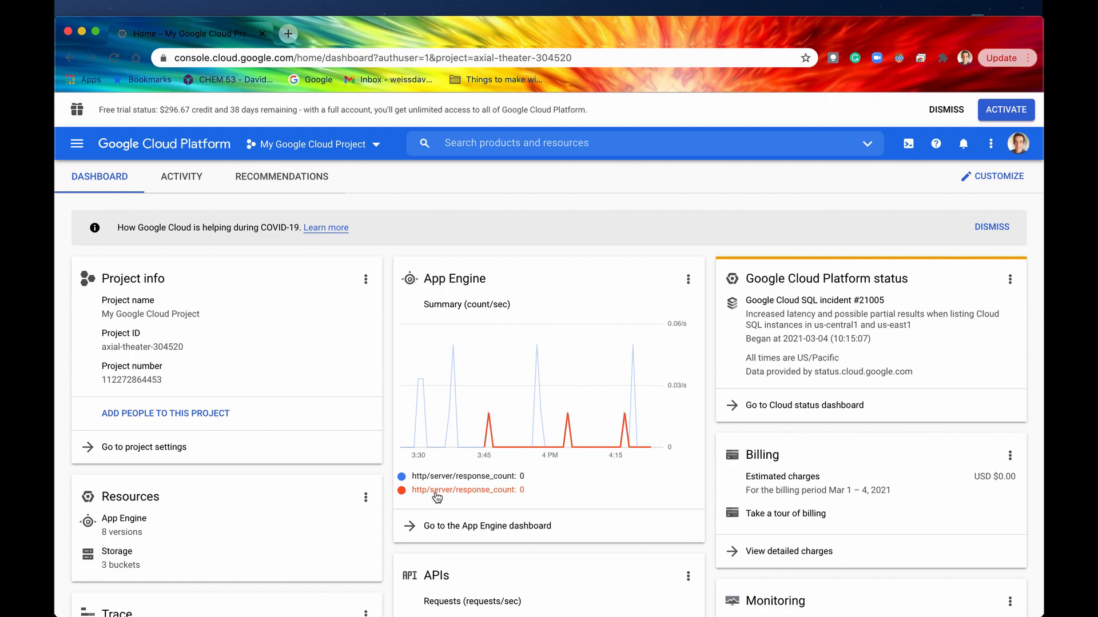
mouse_move(429, 493)
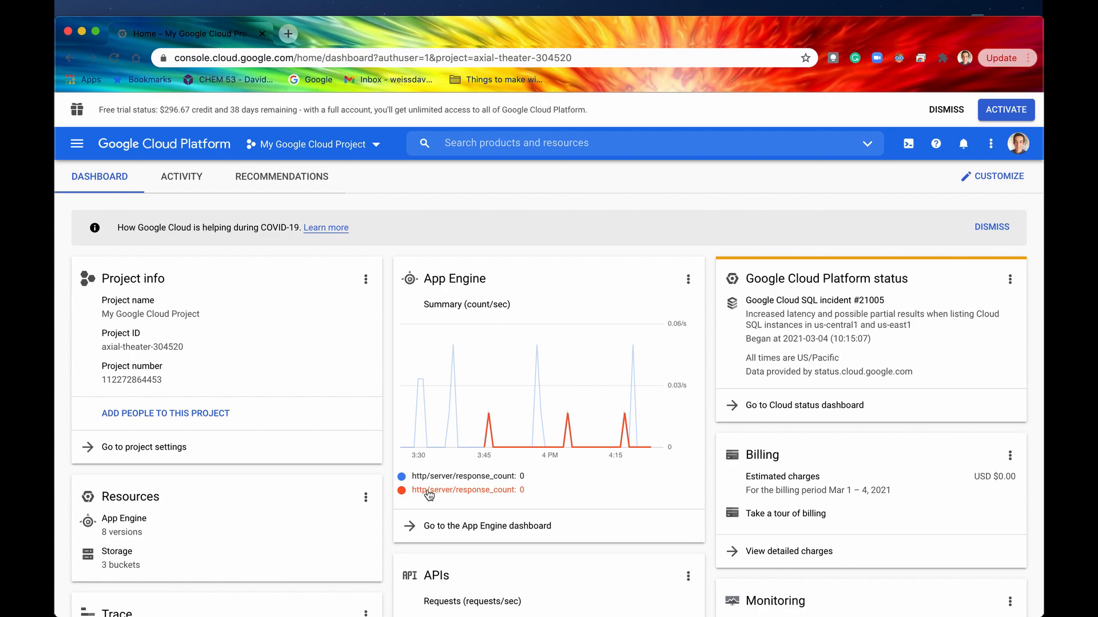
mouse_move(482, 493)
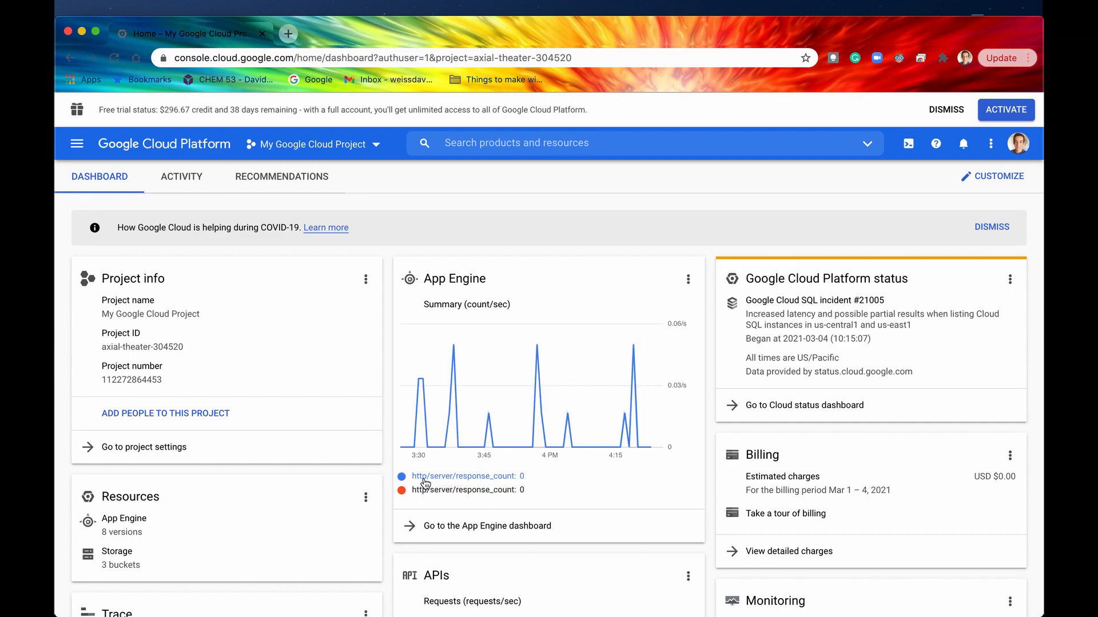
mouse_move(428, 410)
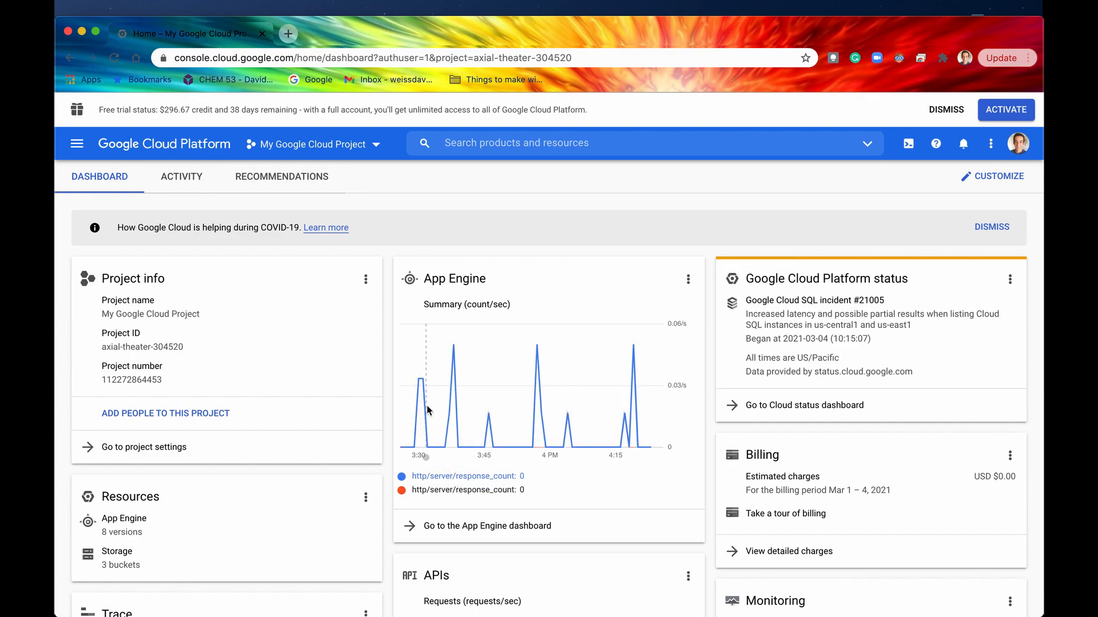
mouse_move(678, 409)
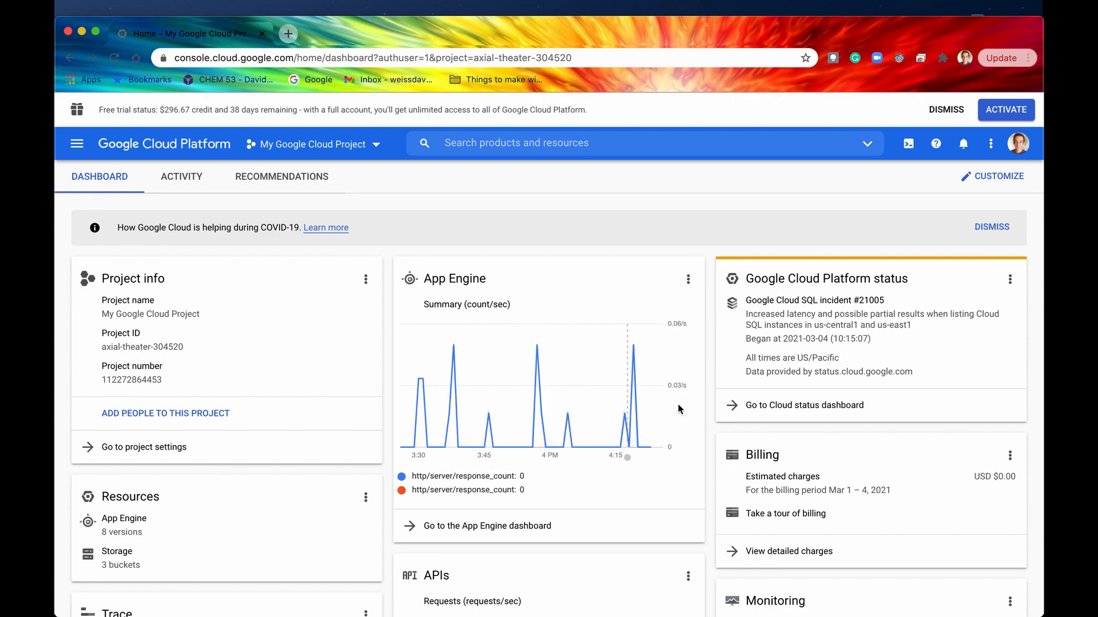
mouse_move(492, 299)
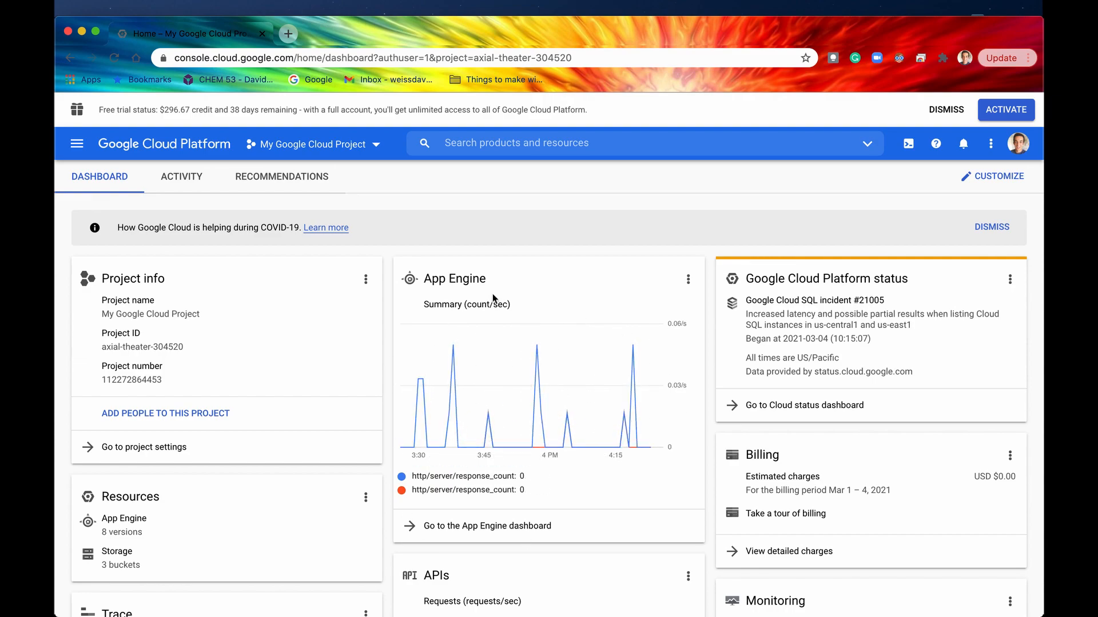
mouse_move(429, 553)
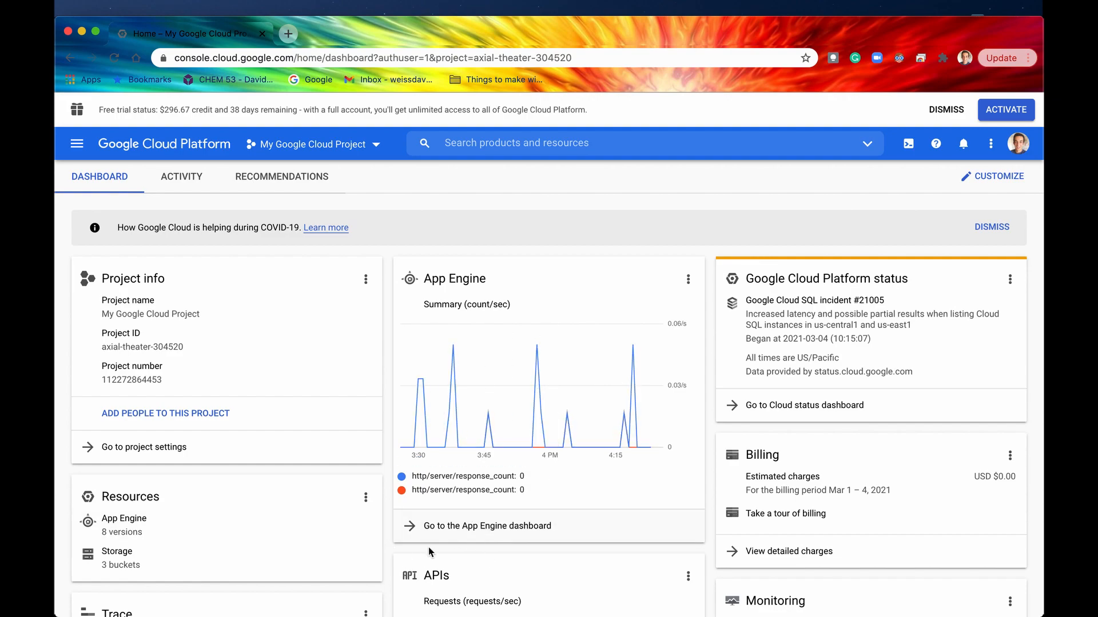
mouse_move(496, 536)
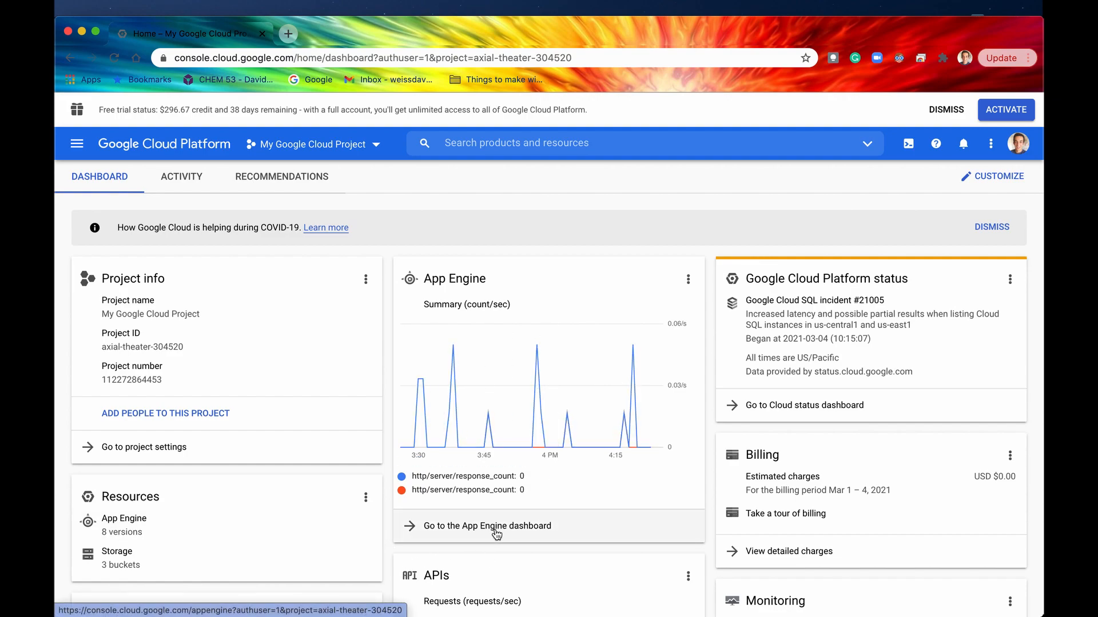
mouse_move(422, 531)
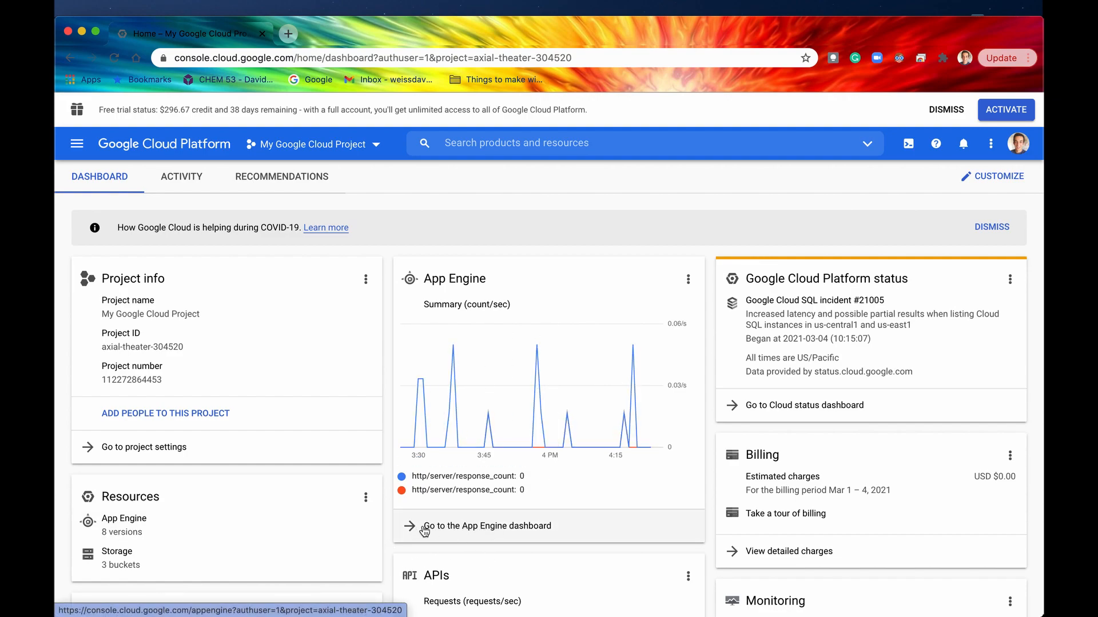
mouse_move(523, 530)
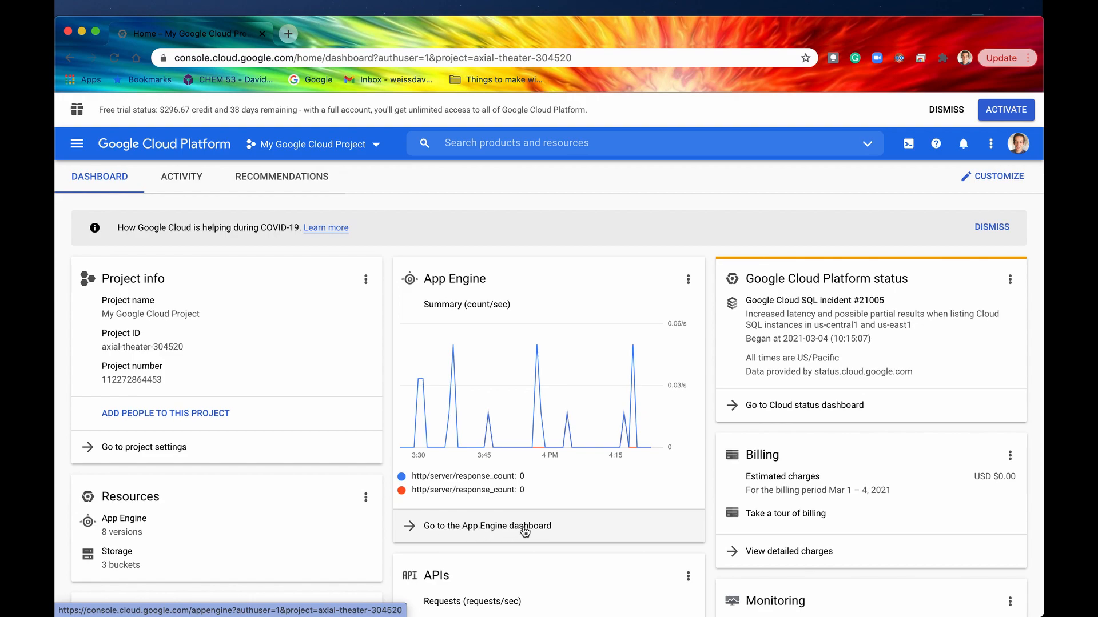
click(487, 526)
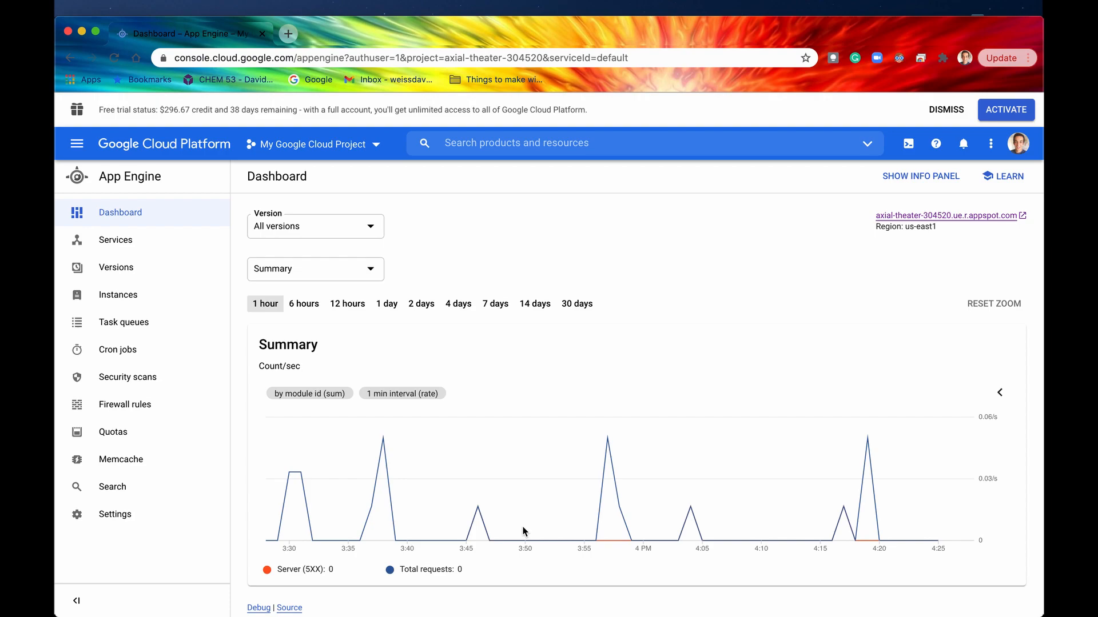
mouse_move(415, 229)
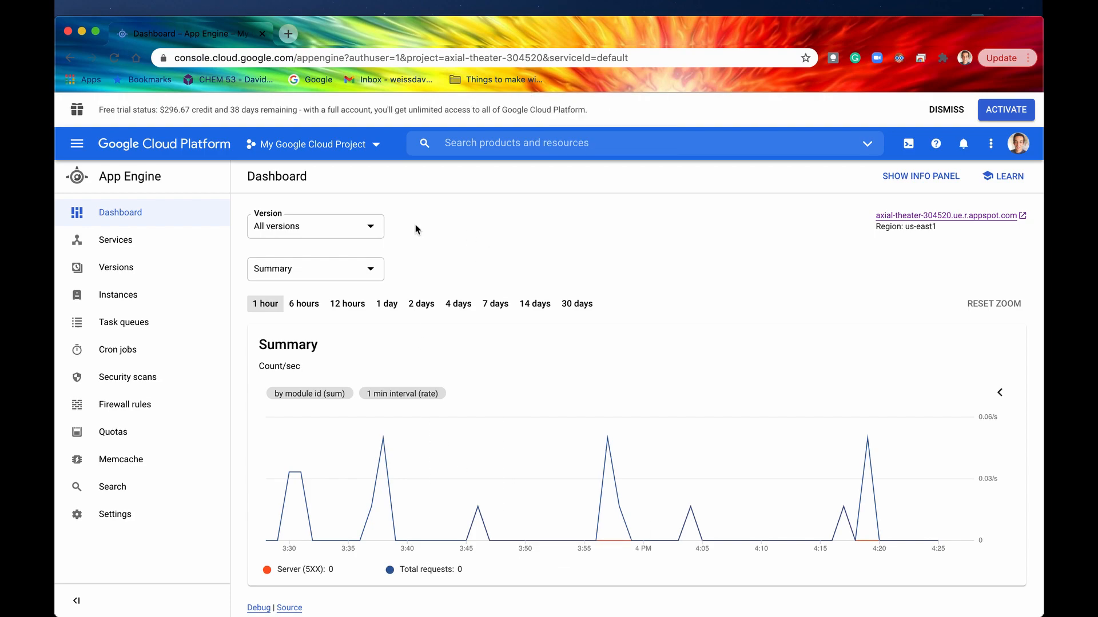
mouse_move(602, 232)
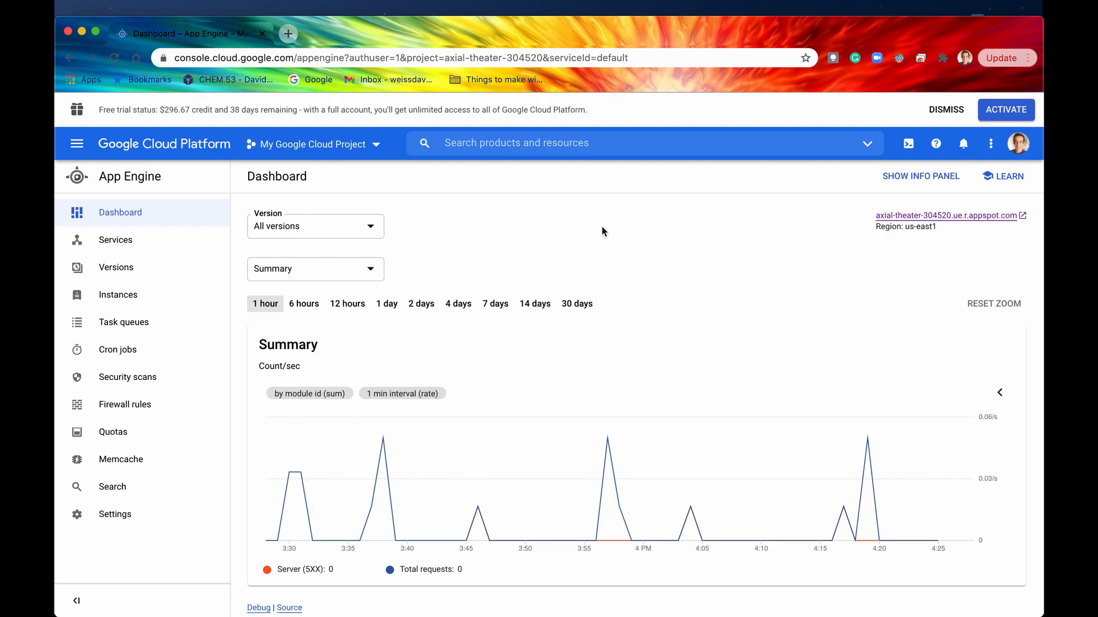
mouse_move(608, 324)
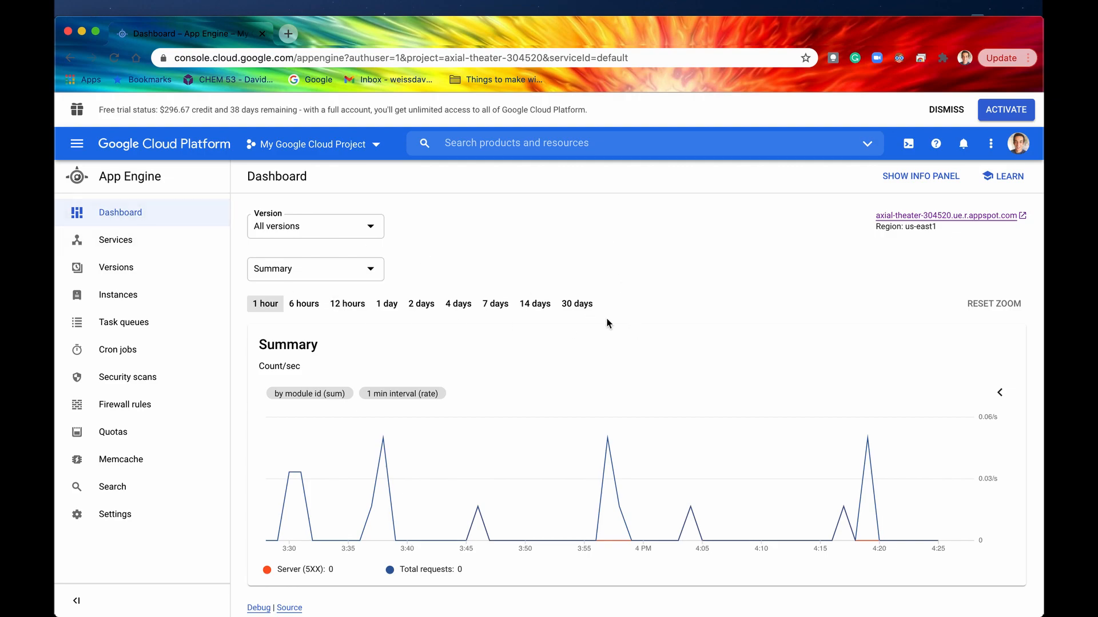
Review Billing status, Current load per URL and the three root-page Server Errors.
scroll(down, 3)
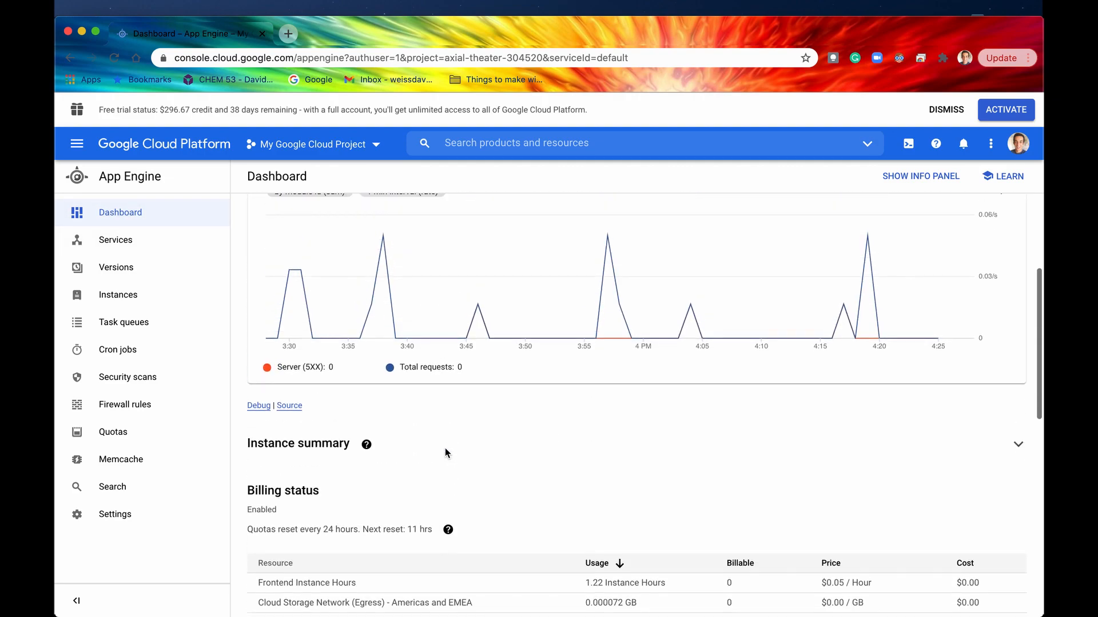
scroll(up, 3)
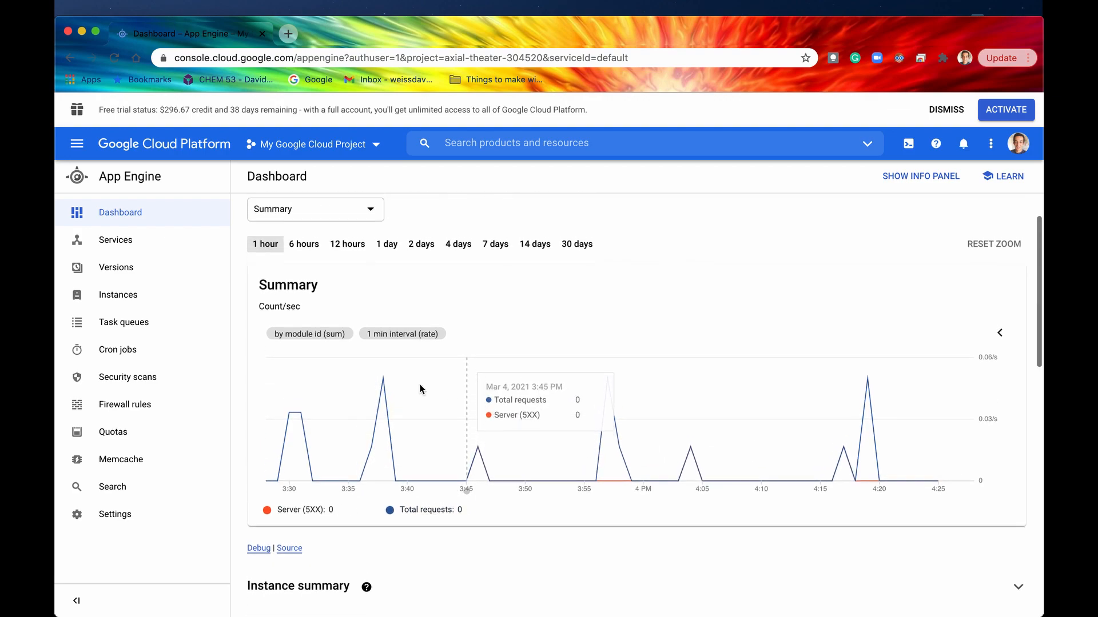
mouse_move(497, 490)
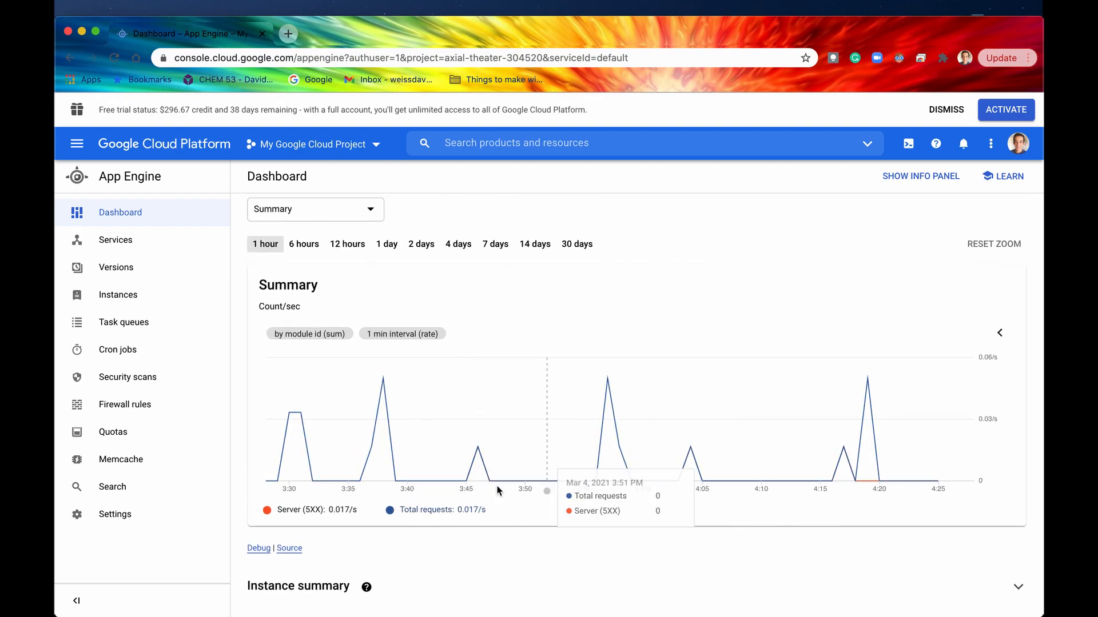
mouse_move(536, 355)
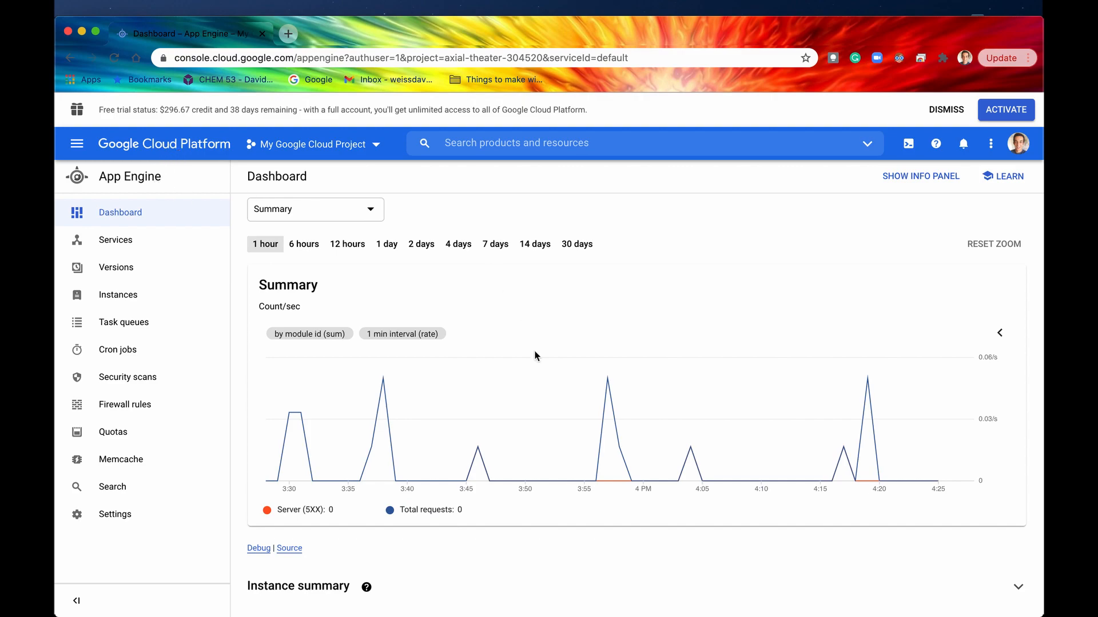
scroll(down, 3)
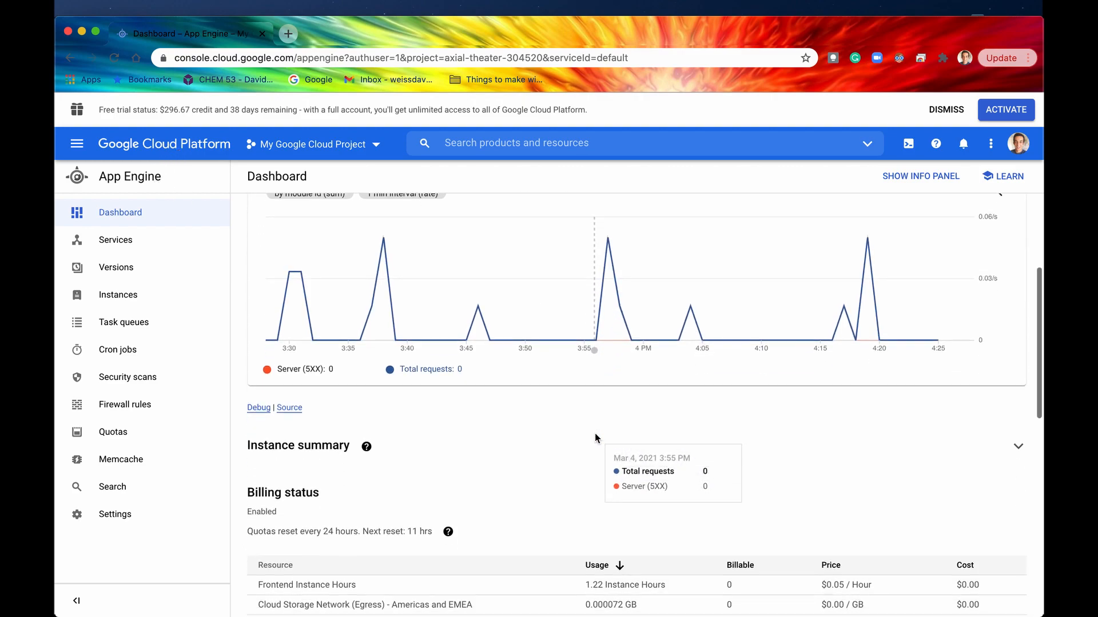
scroll(down, 3)
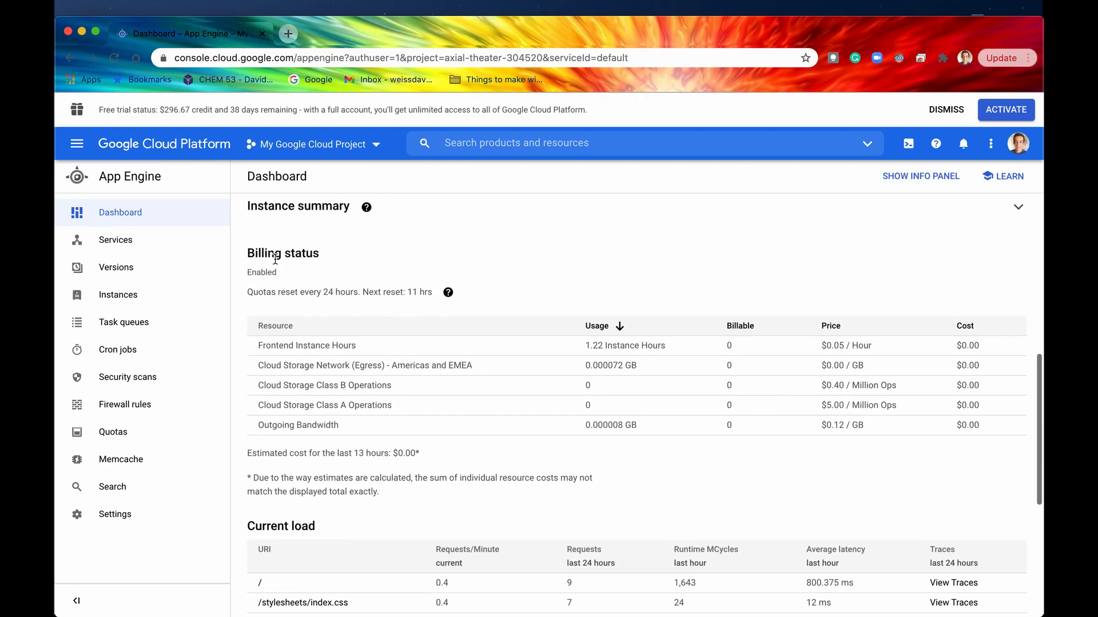
scroll(down, 3)
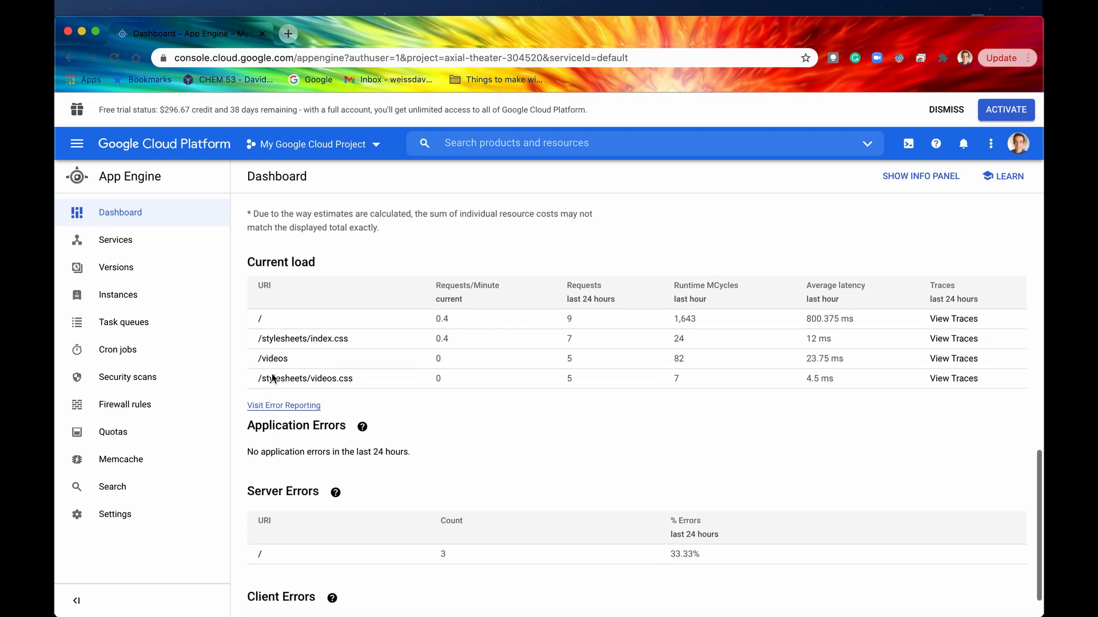
scroll(up, 3)
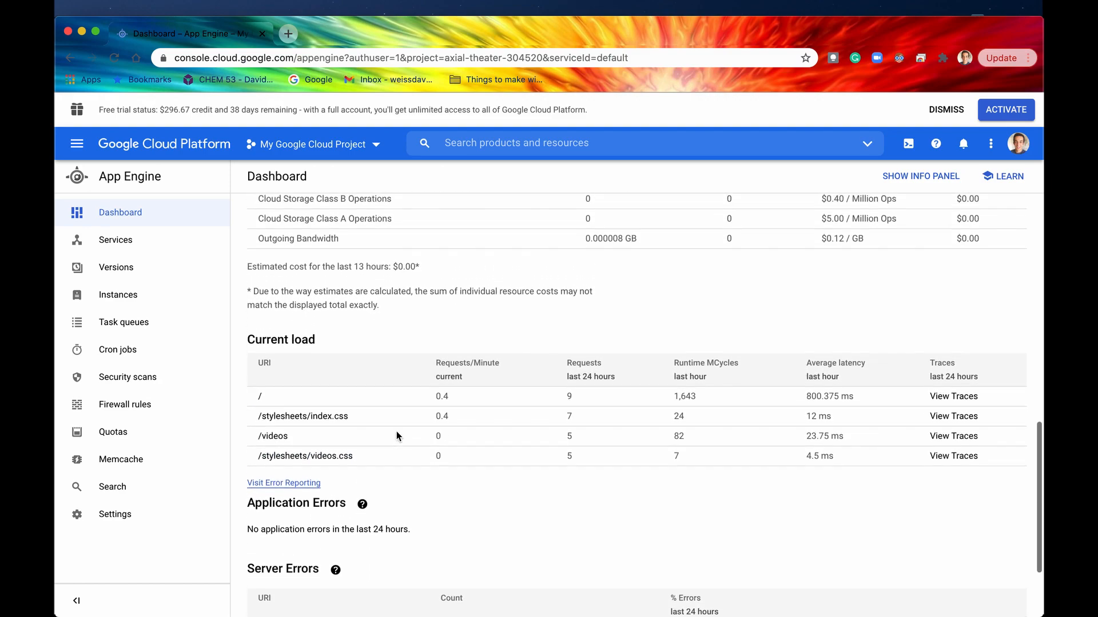
scroll(up, 3)
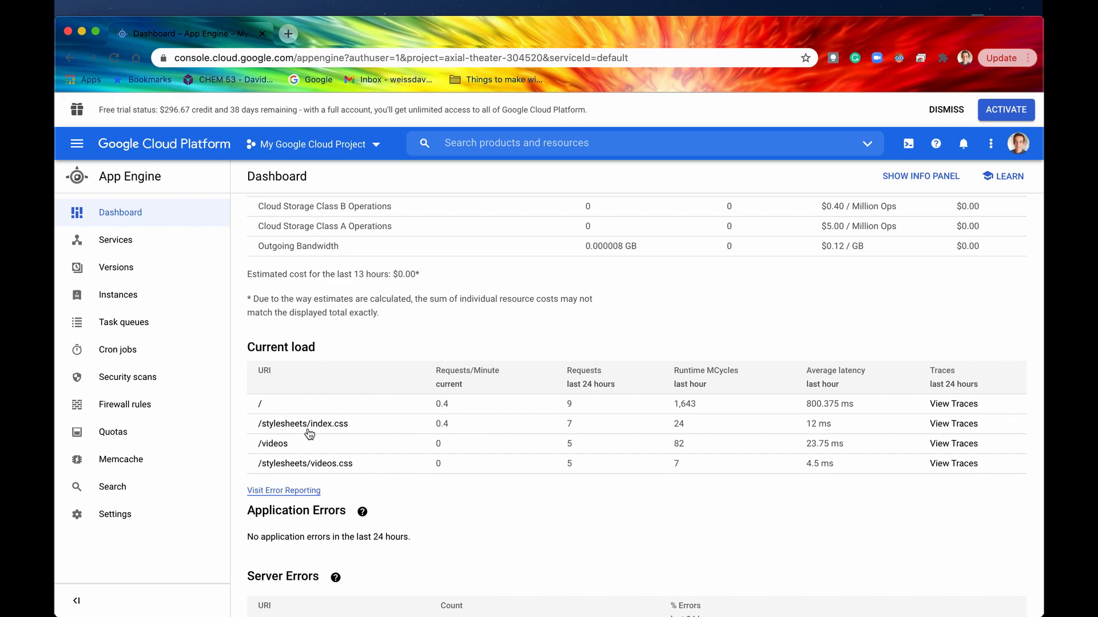
mouse_move(573, 378)
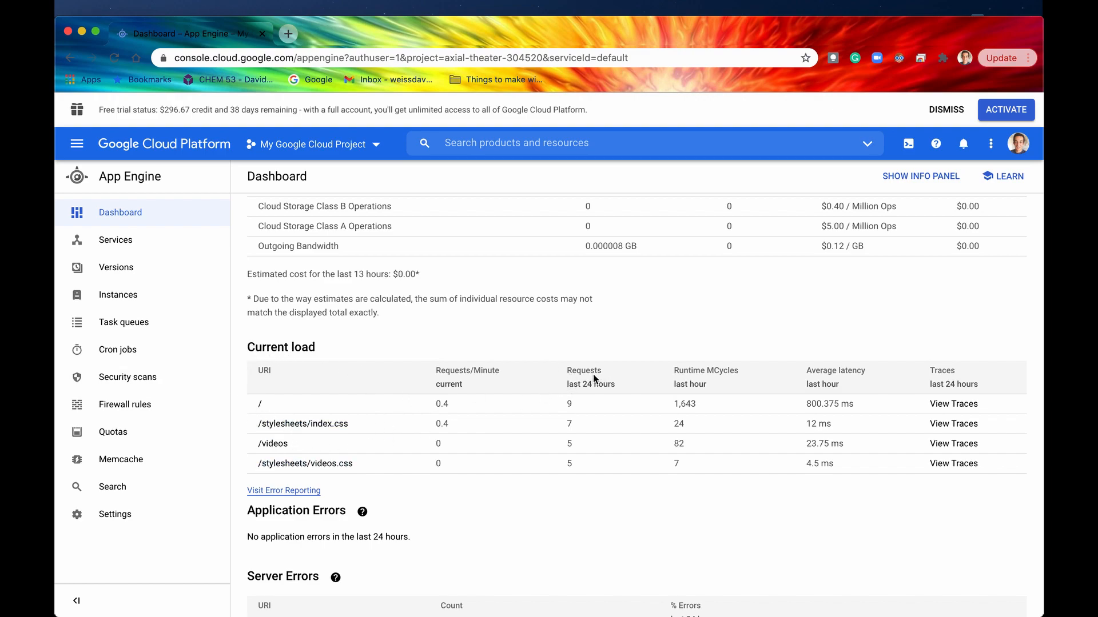
mouse_move(573, 464)
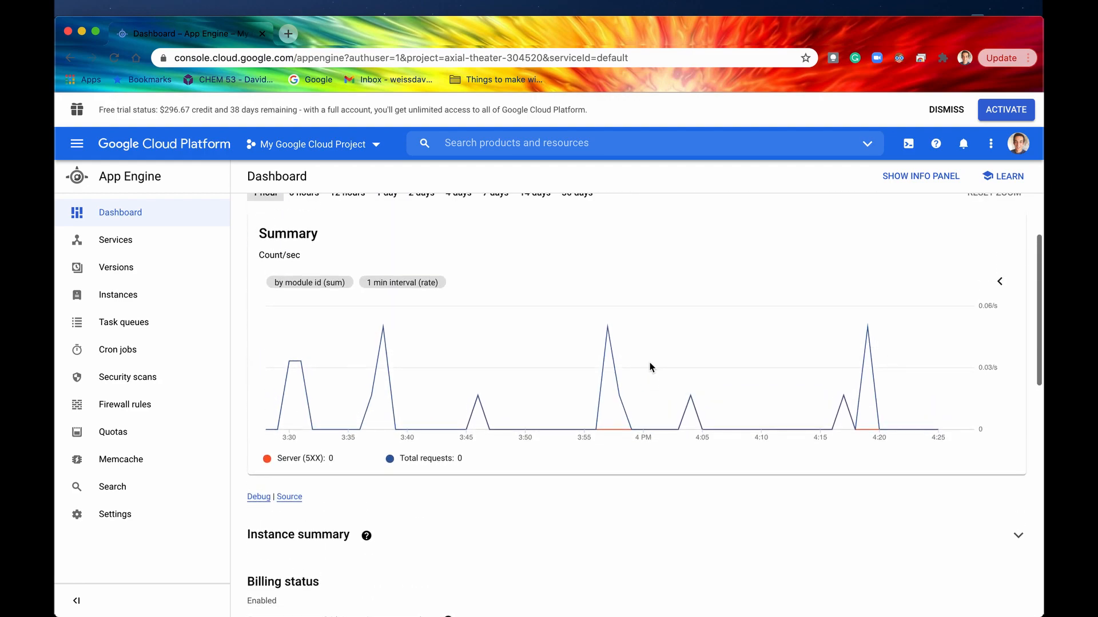
scroll(up, 3)
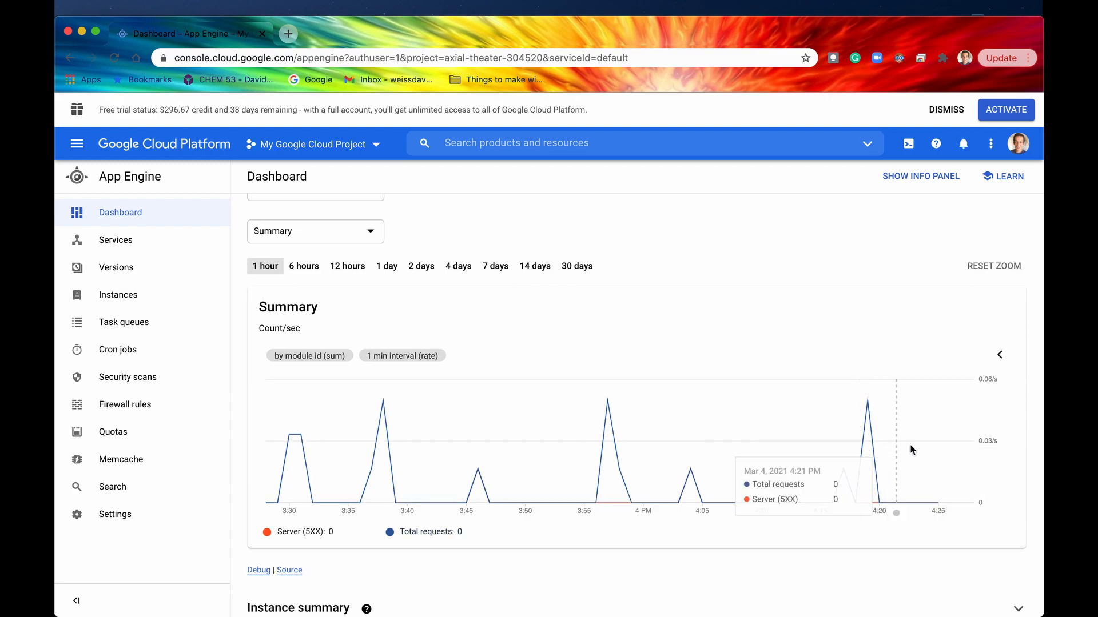
mouse_move(929, 481)
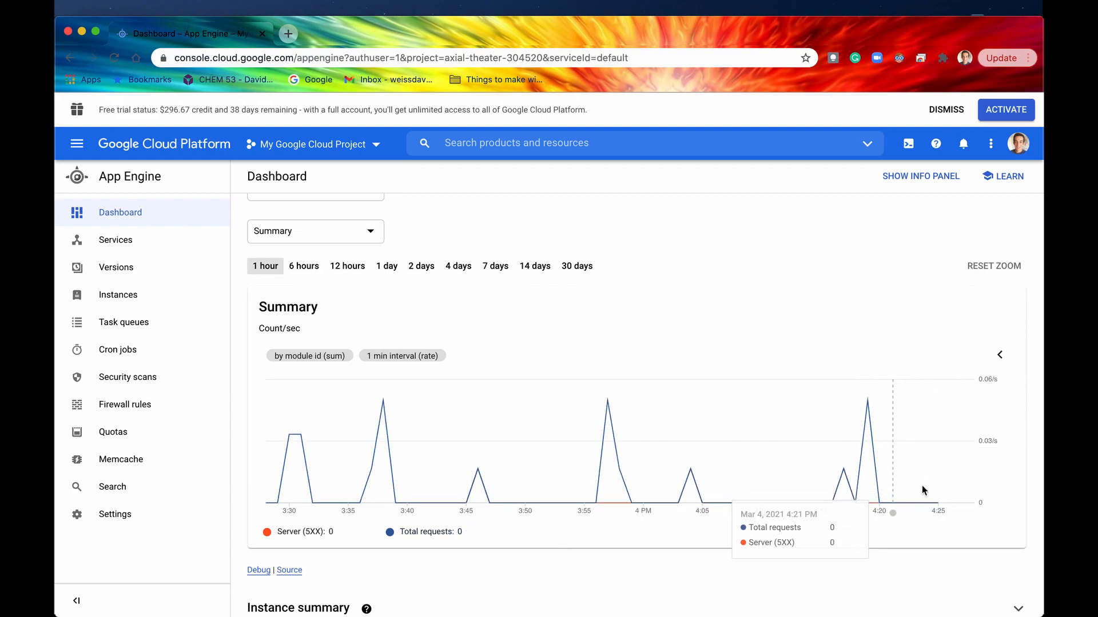
scroll(up, 3)
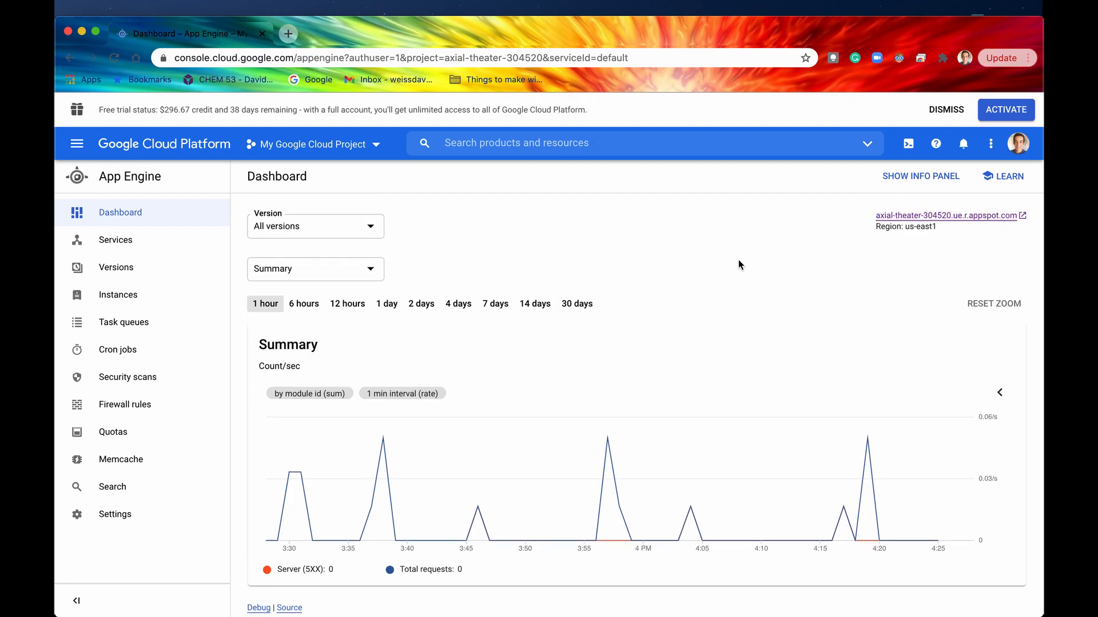
mouse_move(761, 283)
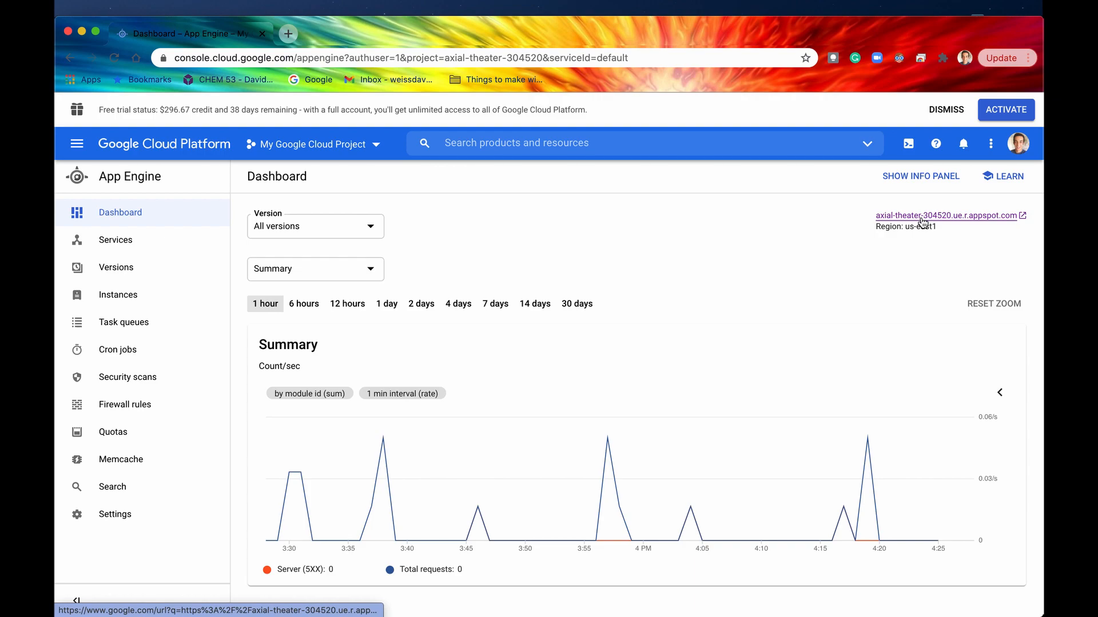
mouse_move(125, 191)
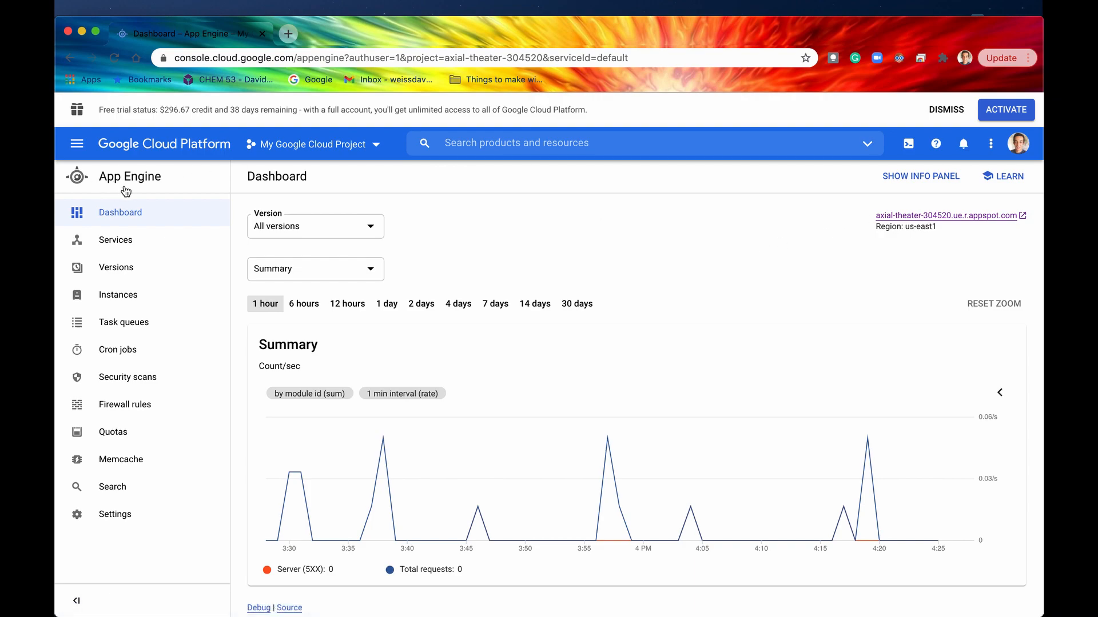
mouse_move(785, 249)
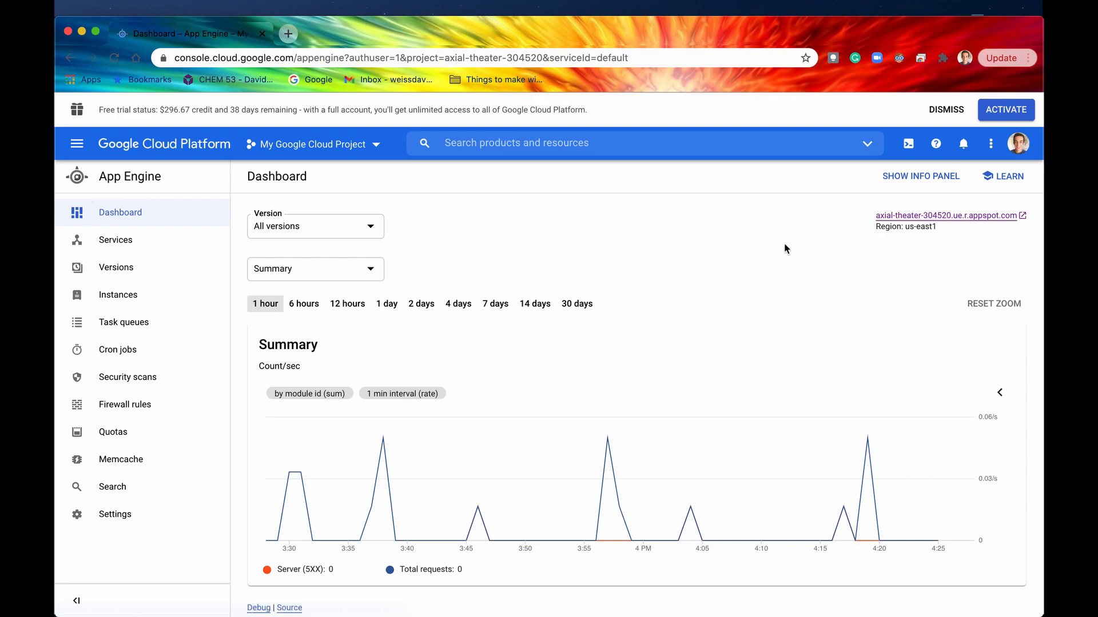
mouse_move(946, 221)
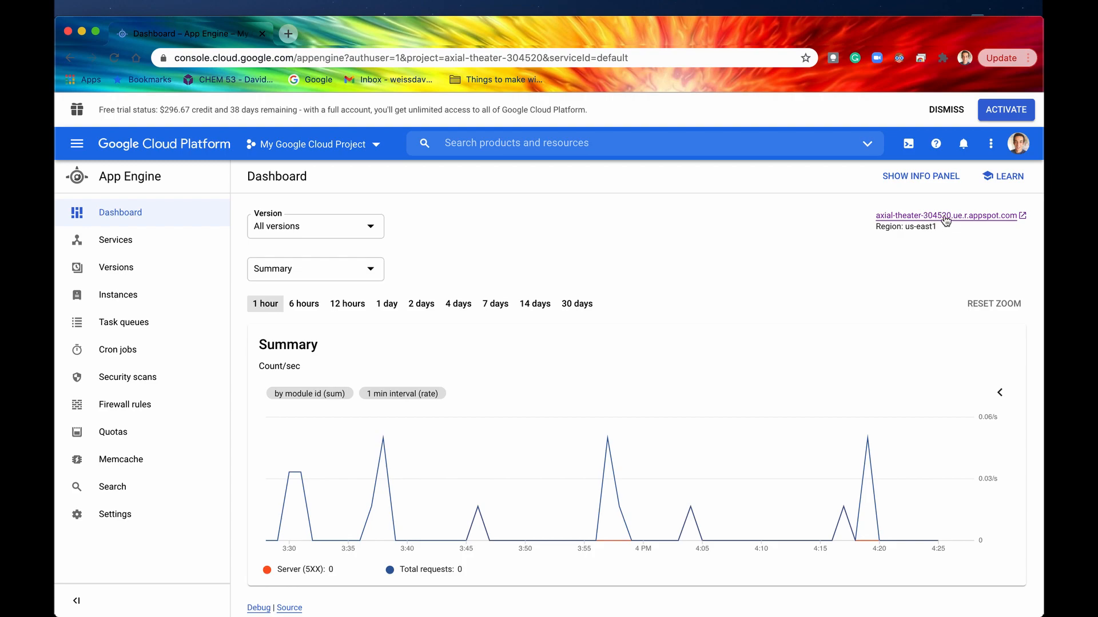
mouse_move(903, 219)
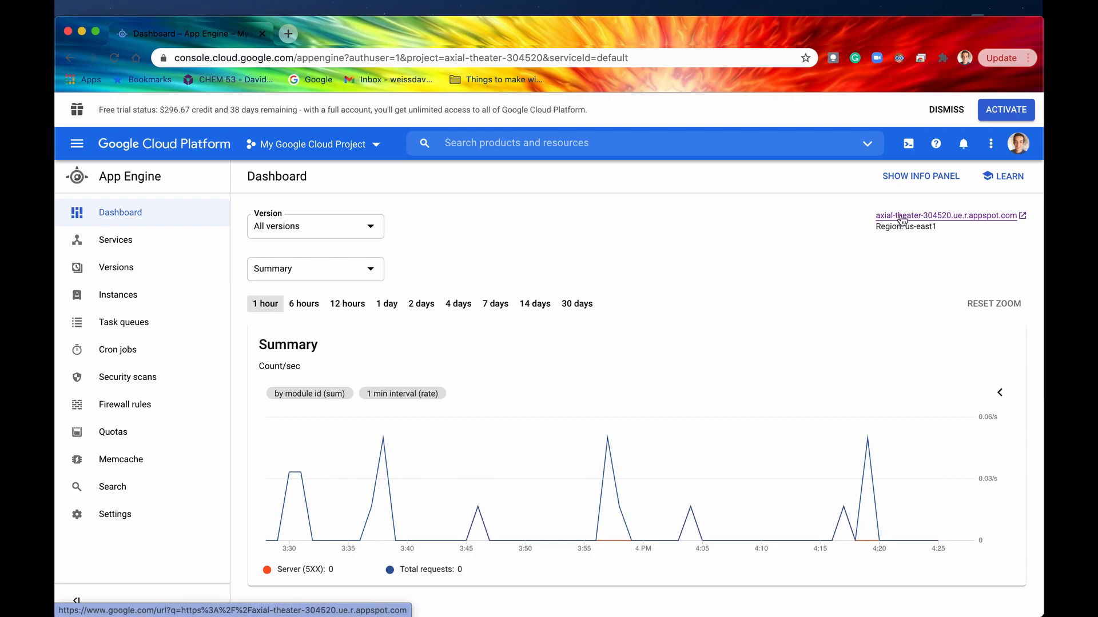
Open the appspot.com address and continue past the Redirect Notice to the landing page.
click(945, 215)
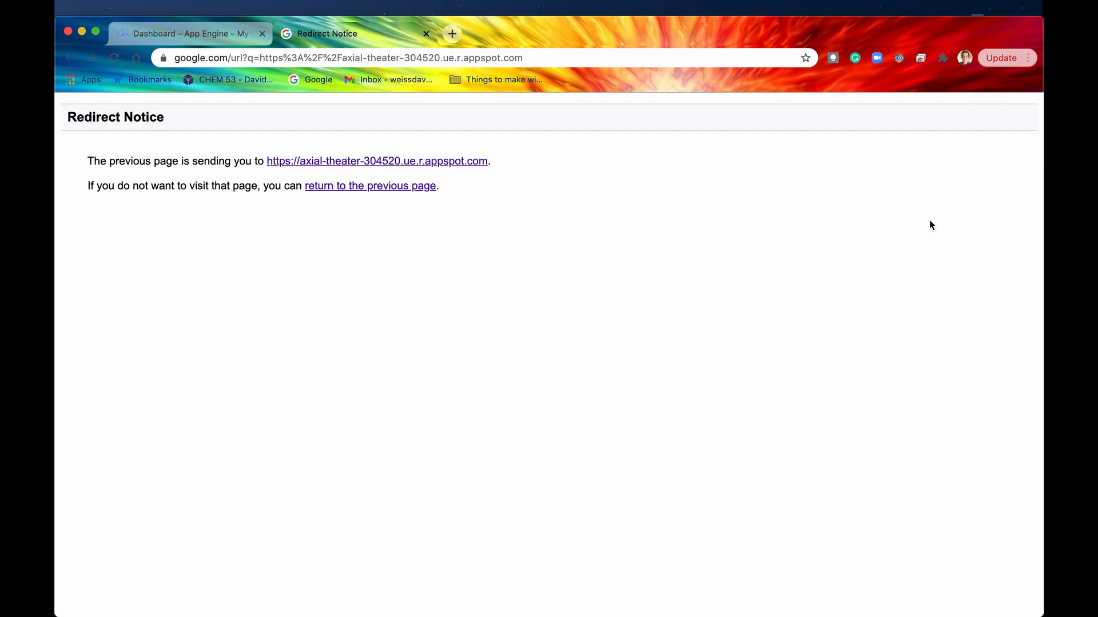
mouse_move(174, 138)
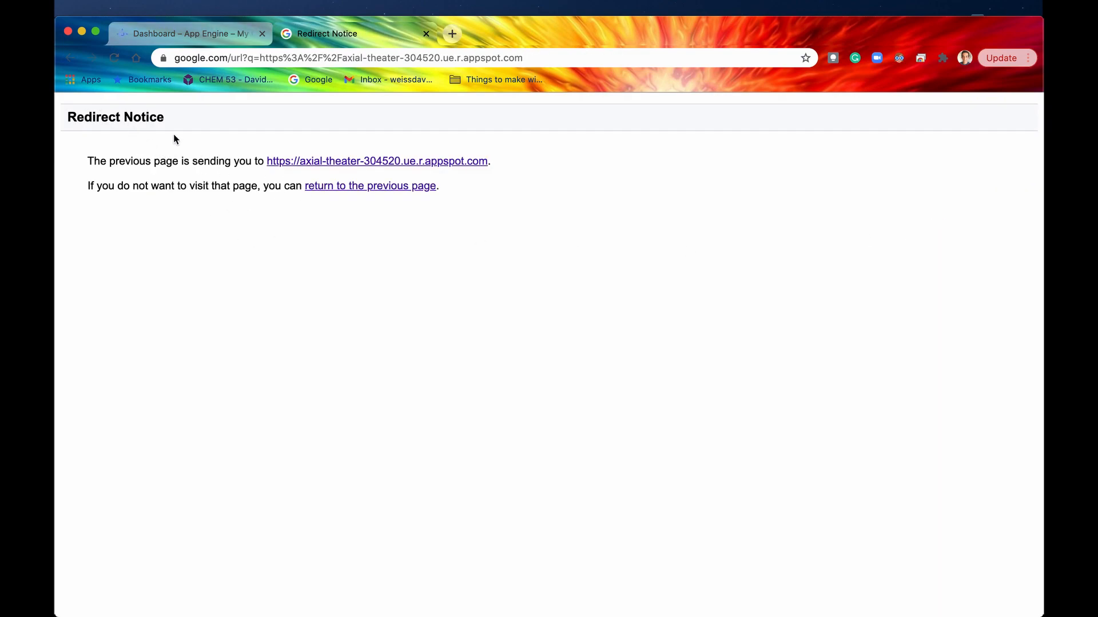
mouse_move(357, 168)
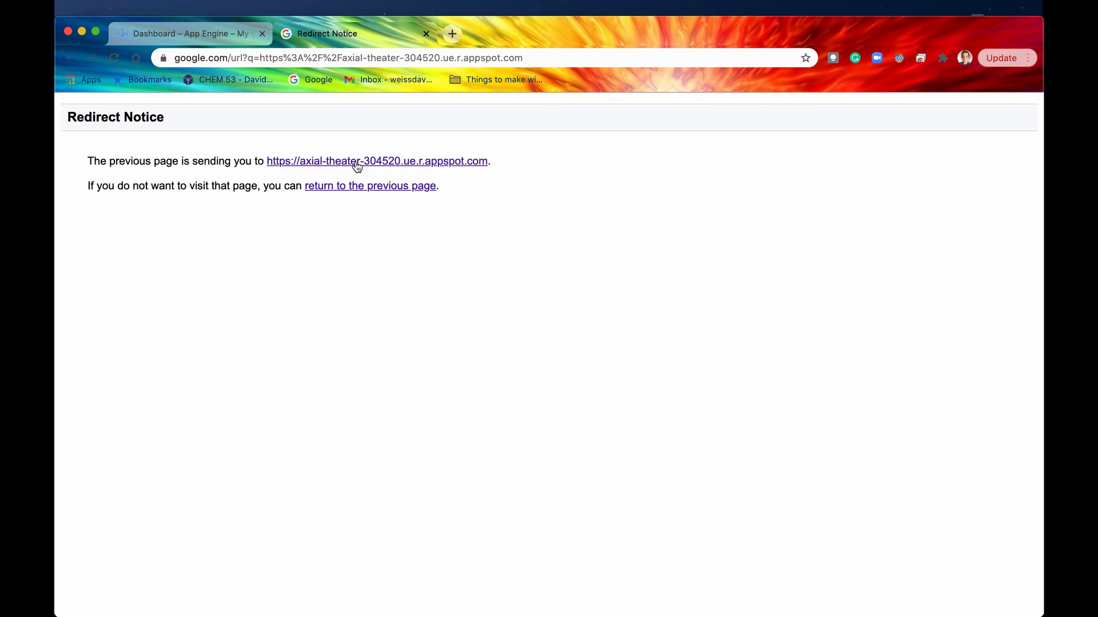
click(376, 162)
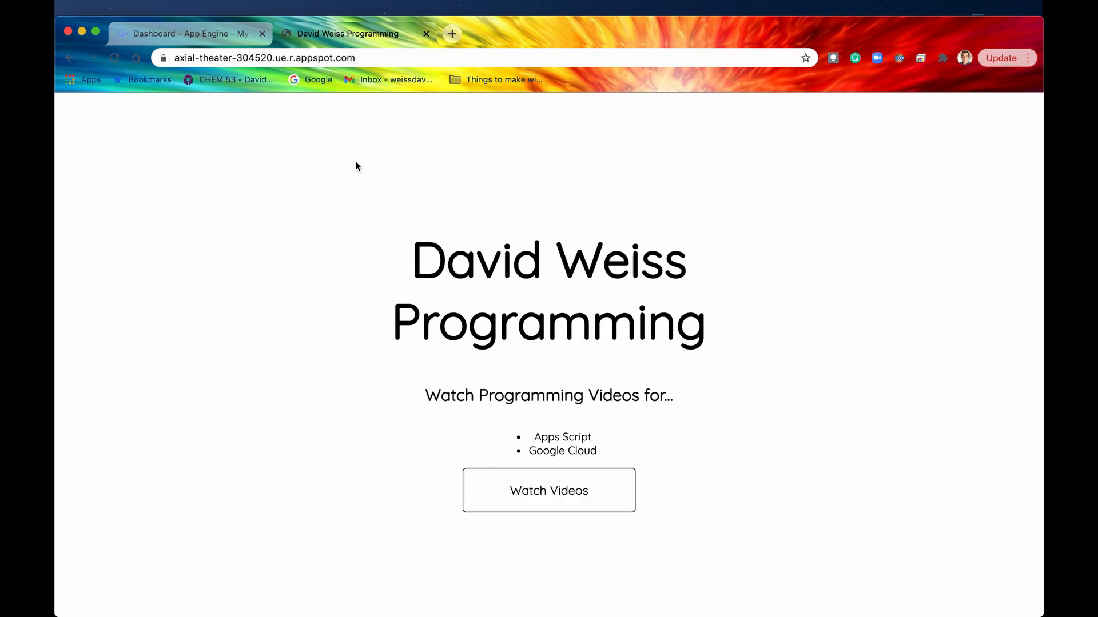
mouse_move(614, 191)
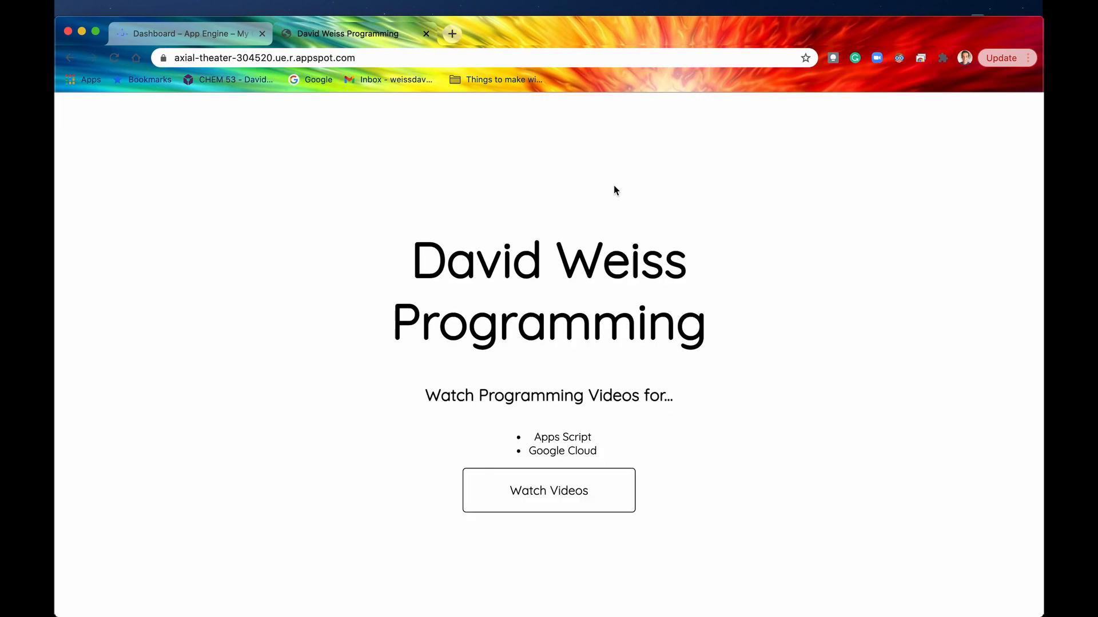
mouse_move(331, 567)
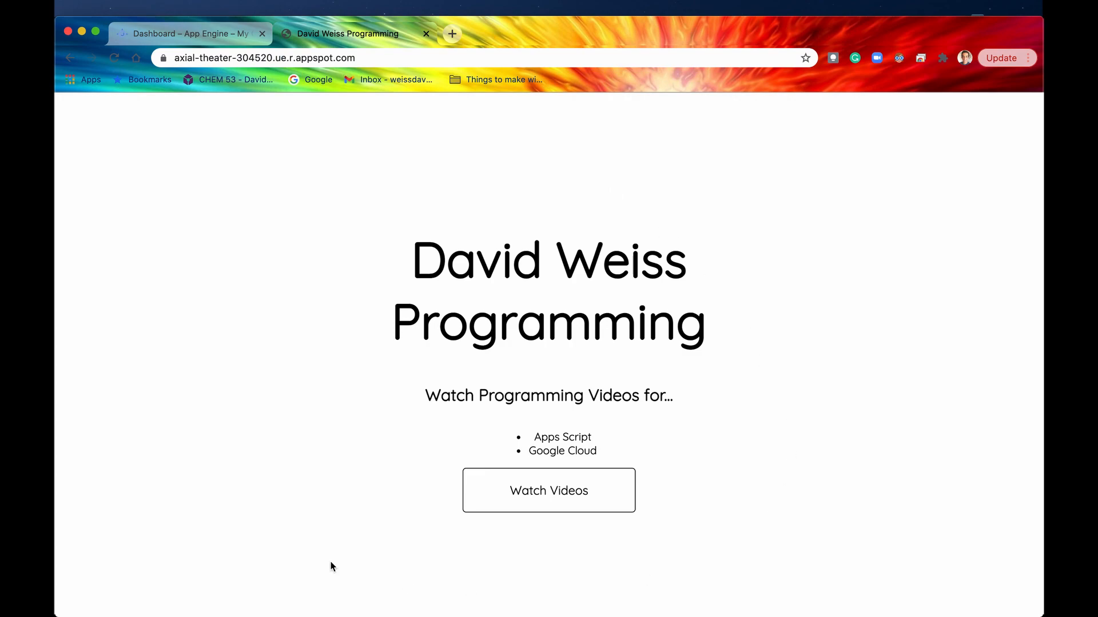
mouse_move(259, 265)
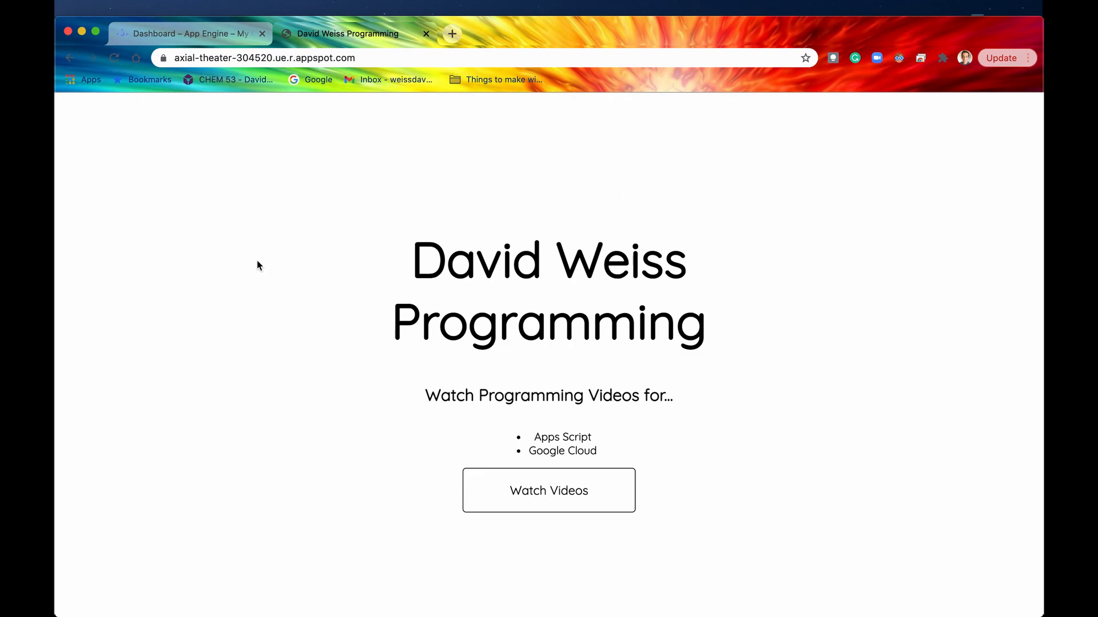
mouse_move(602, 325)
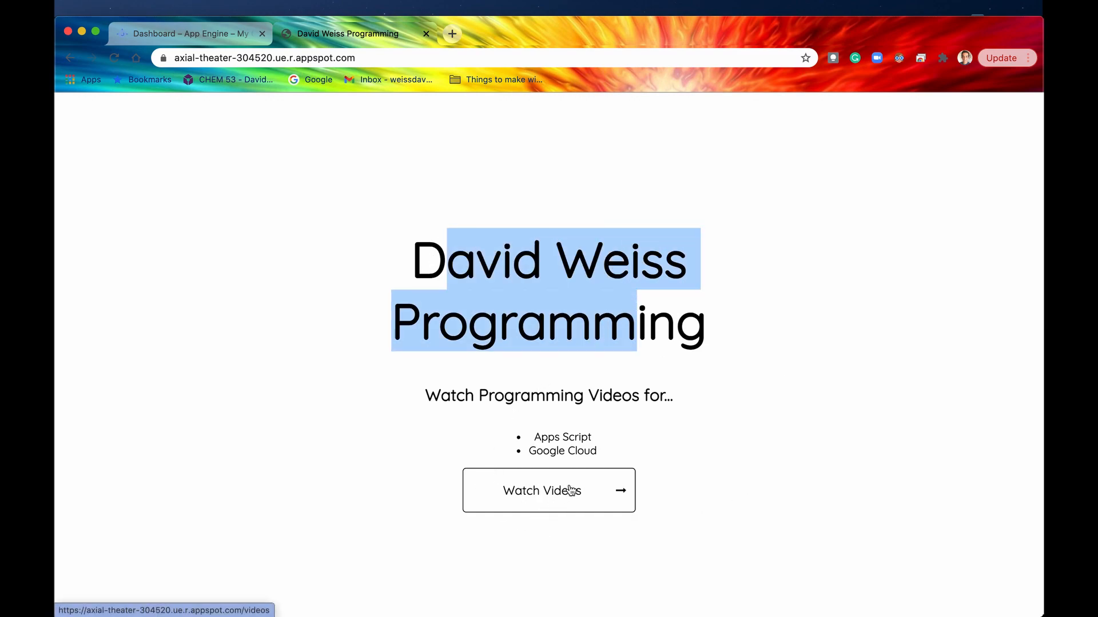
Browse the Watch Videos page of Google Cloud and Apps Script videos, then return to the dashboard.
click(549, 490)
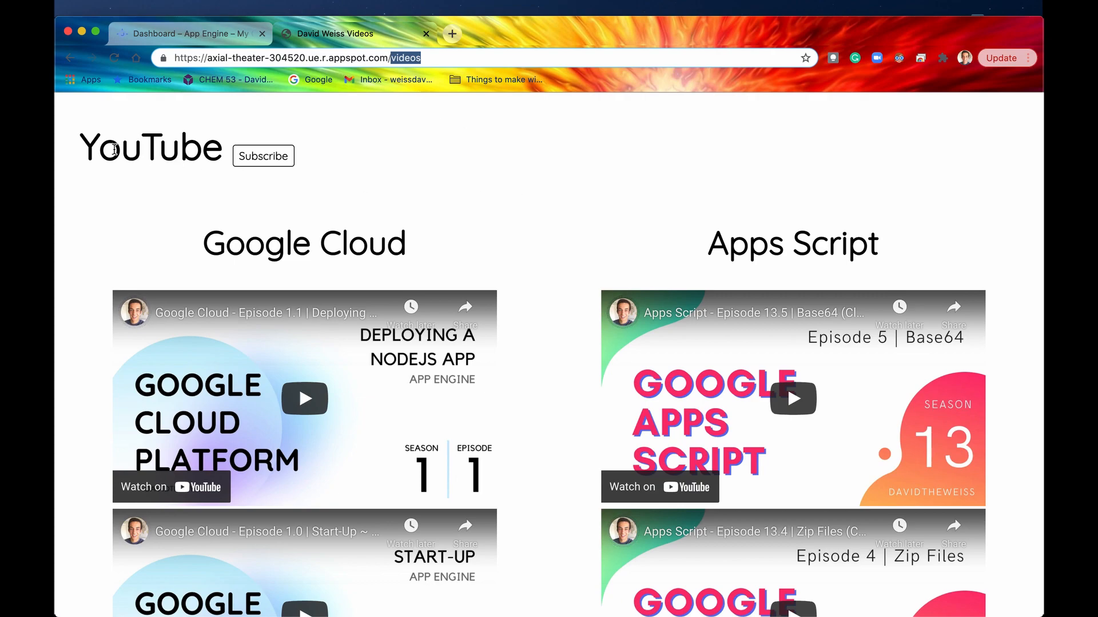
mouse_move(263, 155)
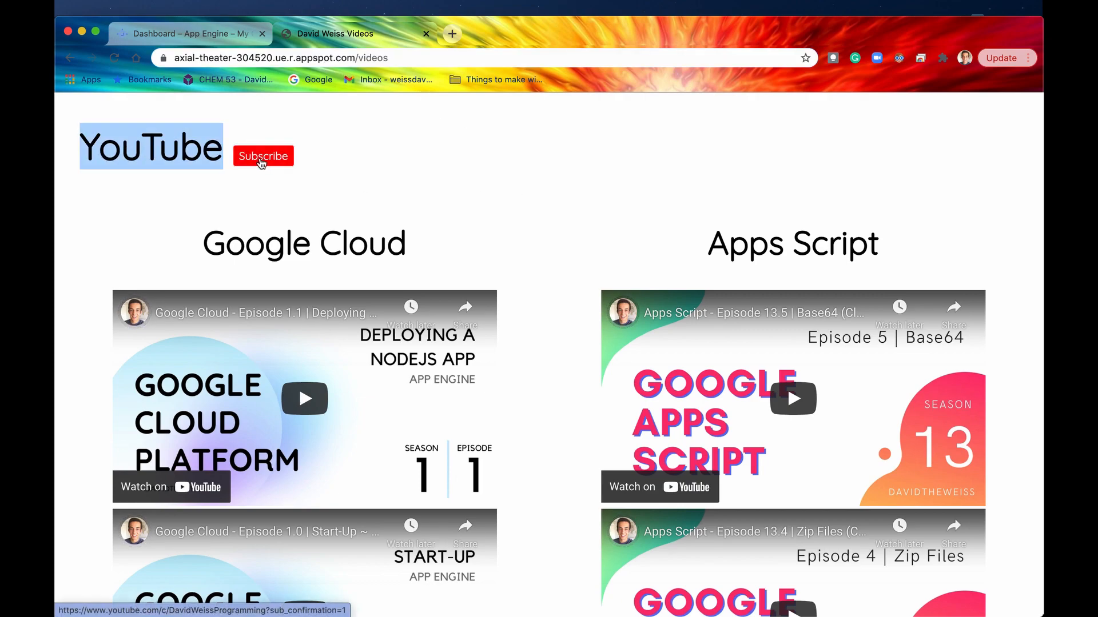
scroll(down, 3)
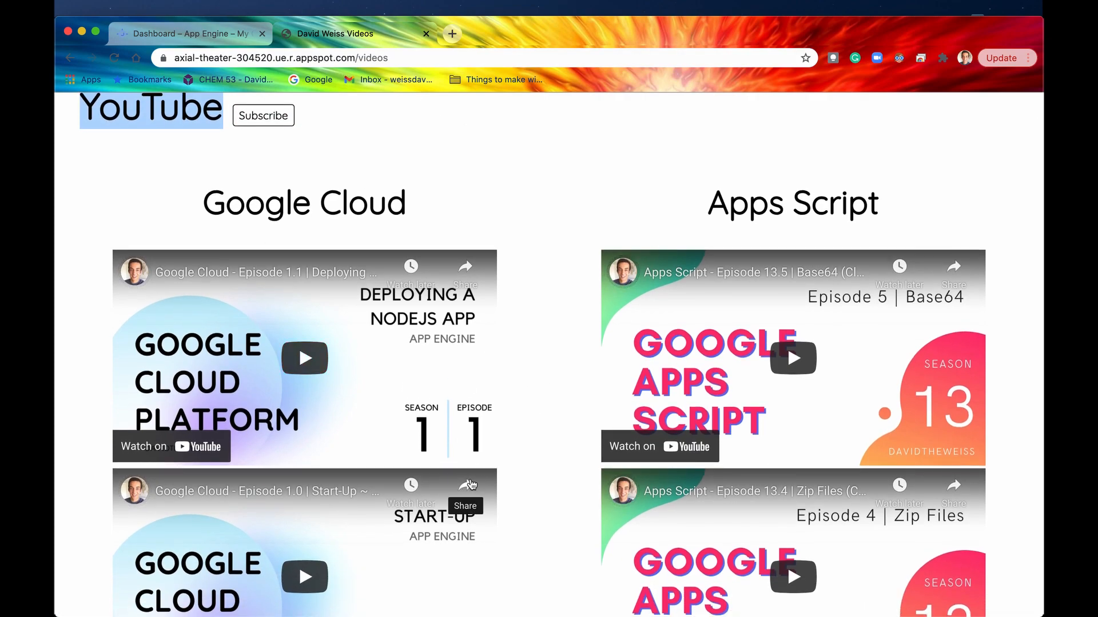
mouse_move(249, 209)
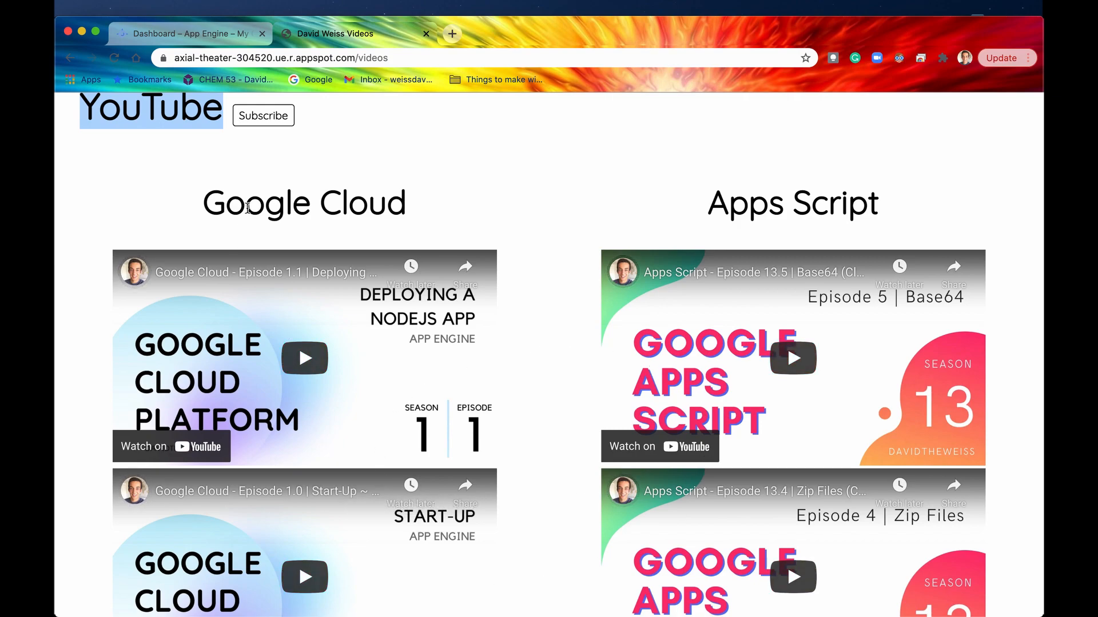
double_click(745, 203)
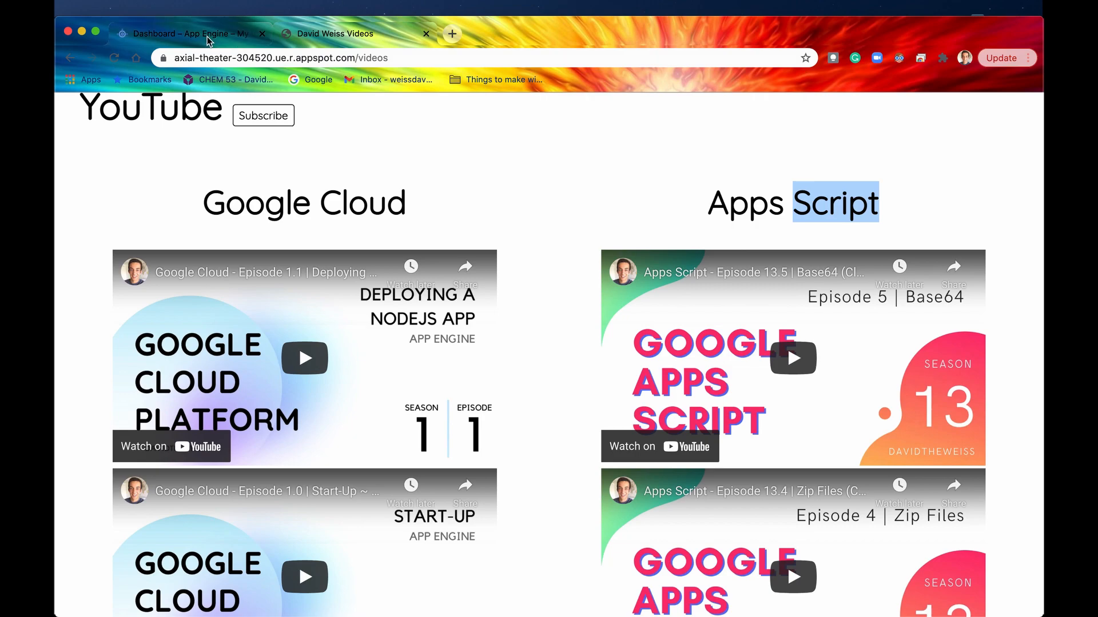
click(189, 33)
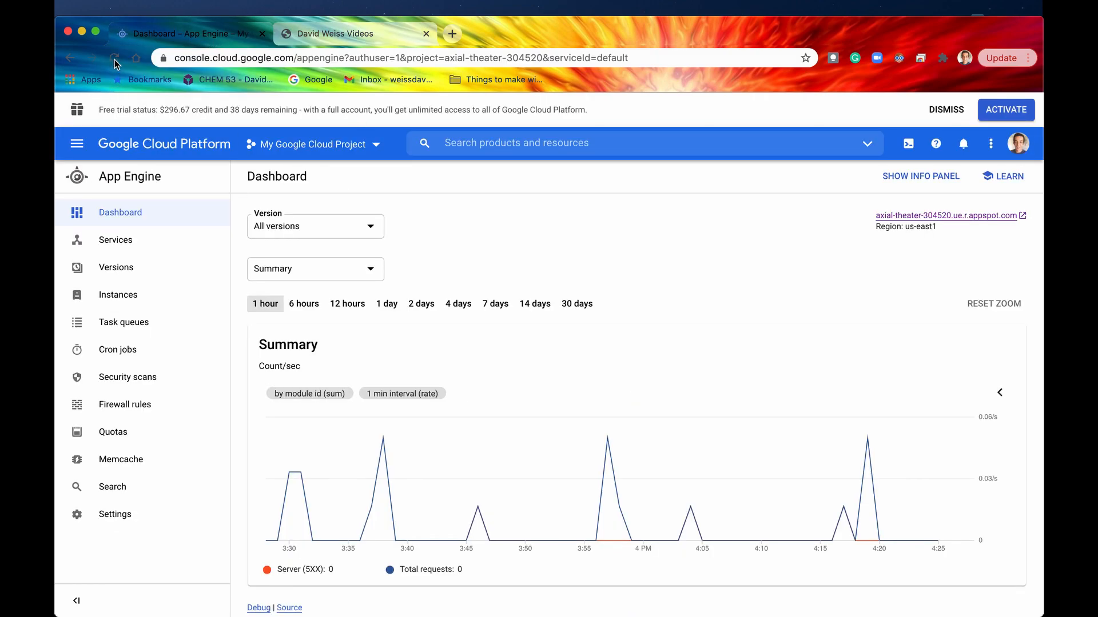
Reload the dashboard and scroll to Current load for the root, videos and stylesheet URLs.
click(114, 58)
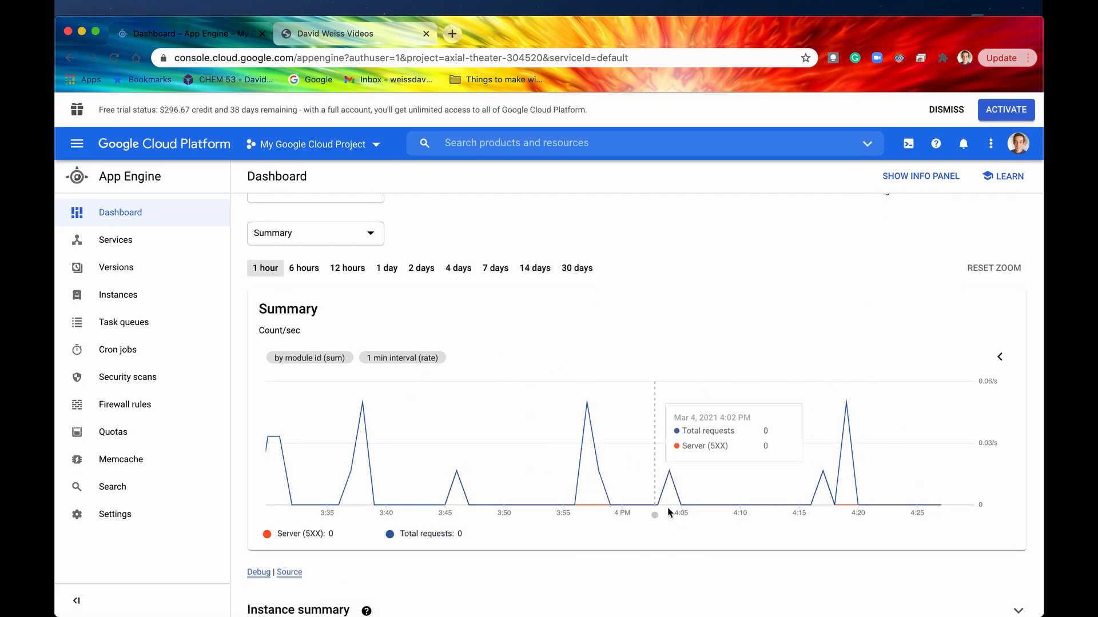
mouse_move(789, 538)
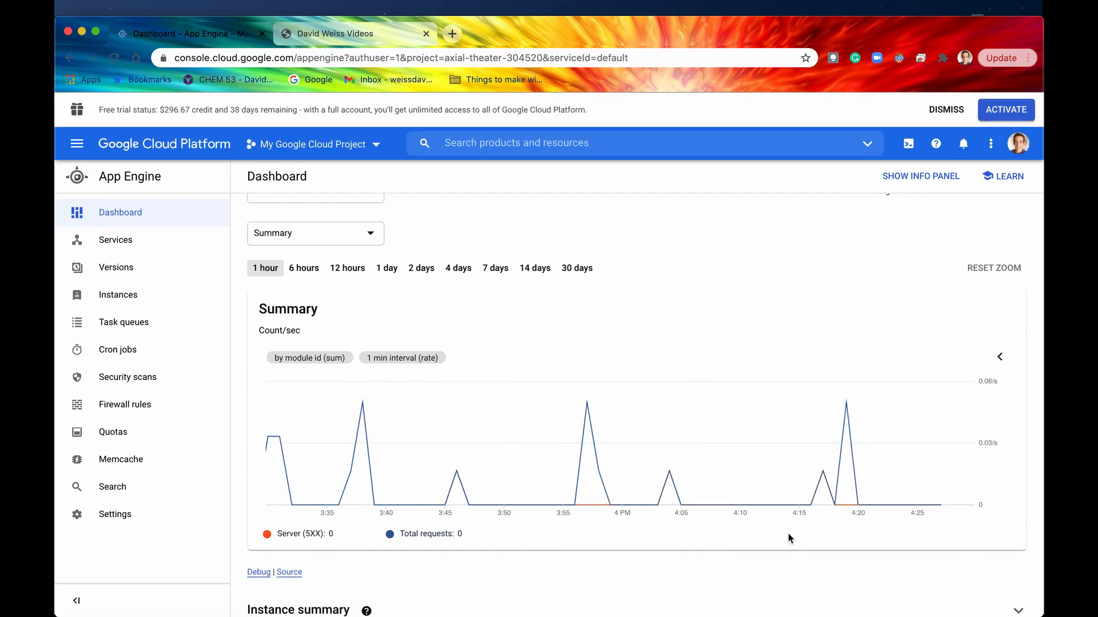
scroll(down, 3)
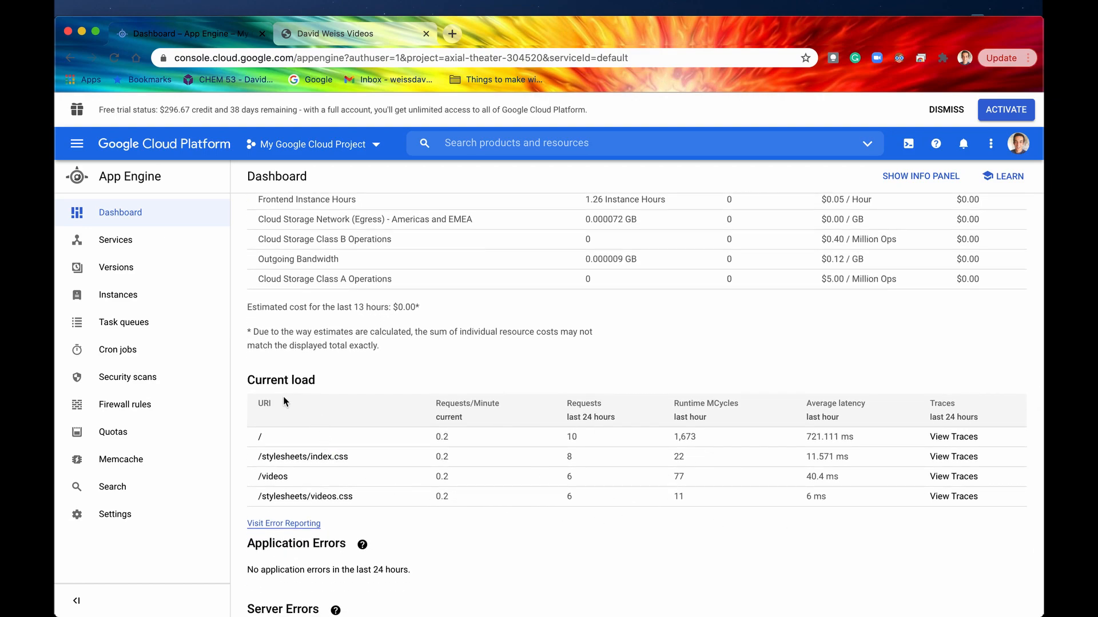
scroll(down, 3)
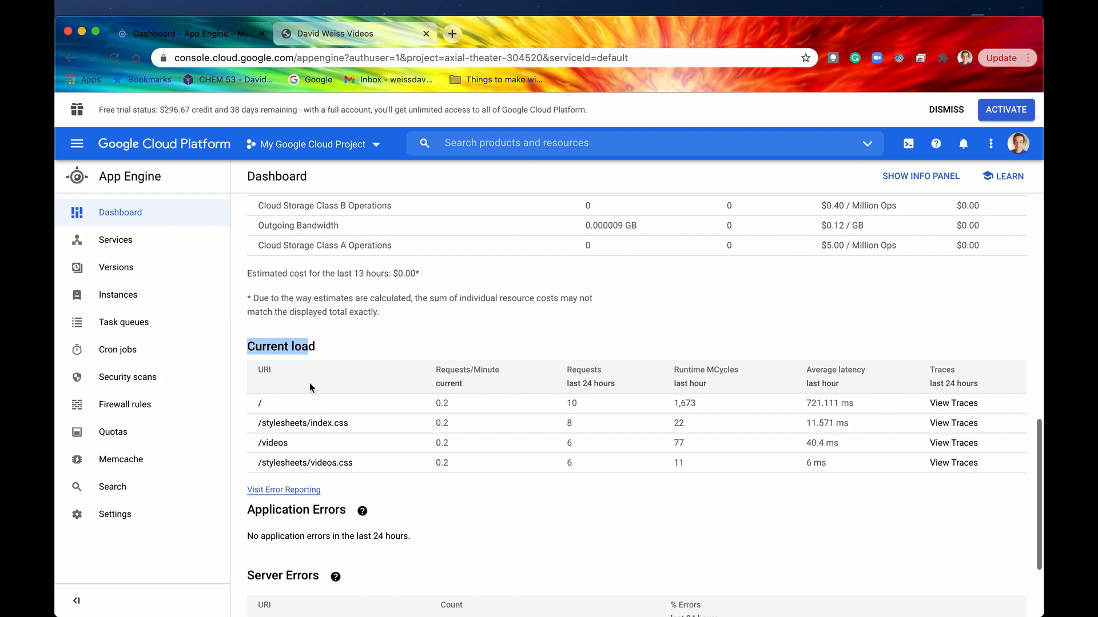
scroll(down, 3)
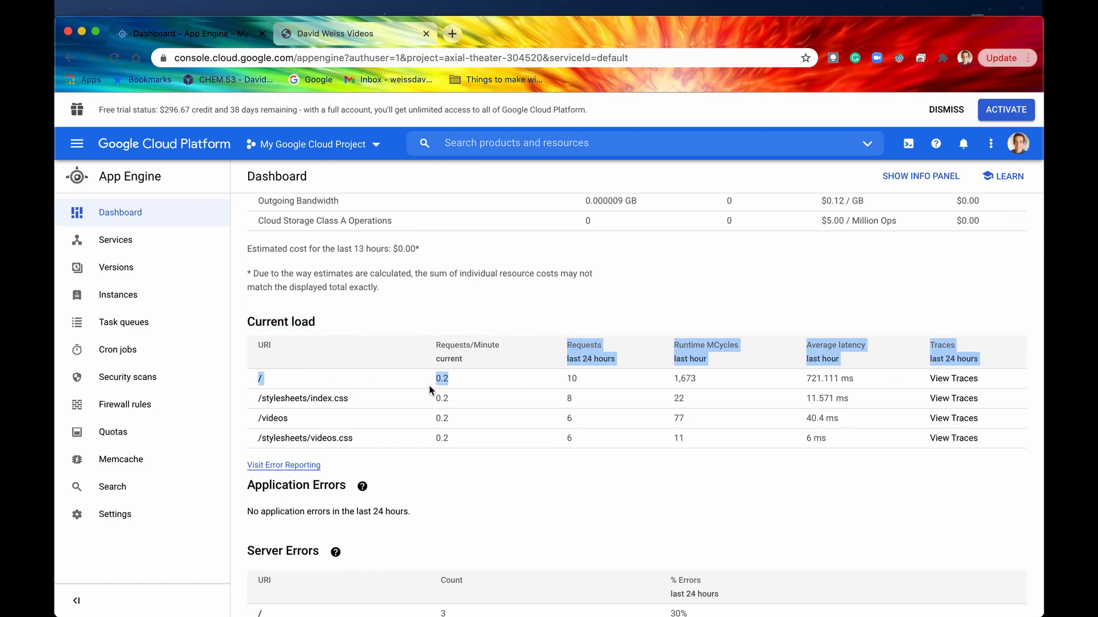
mouse_move(572, 439)
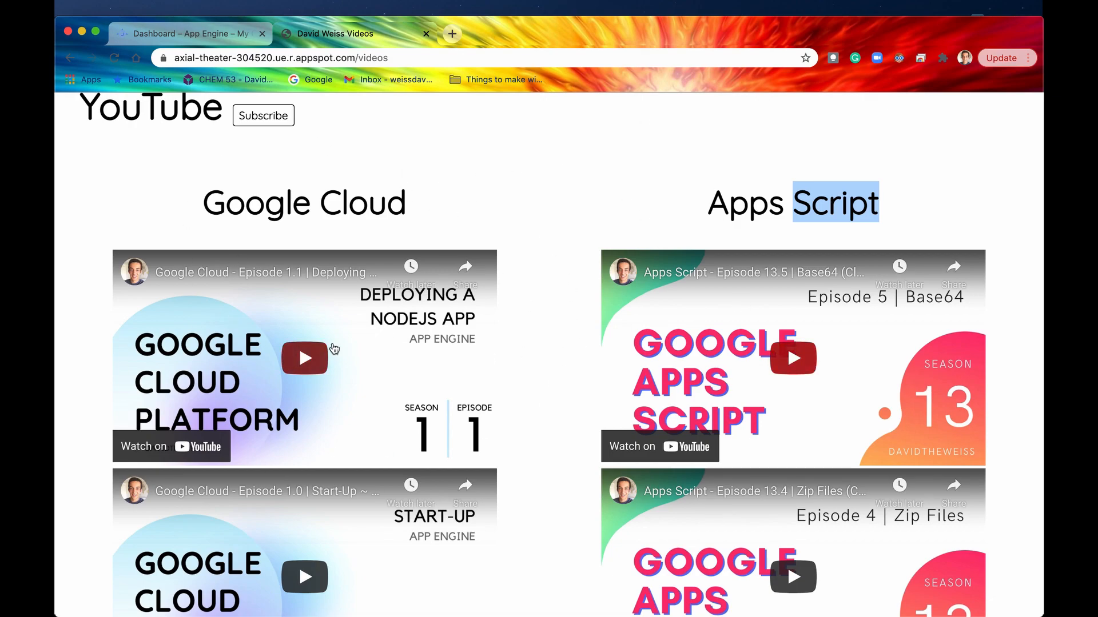
click(189, 33)
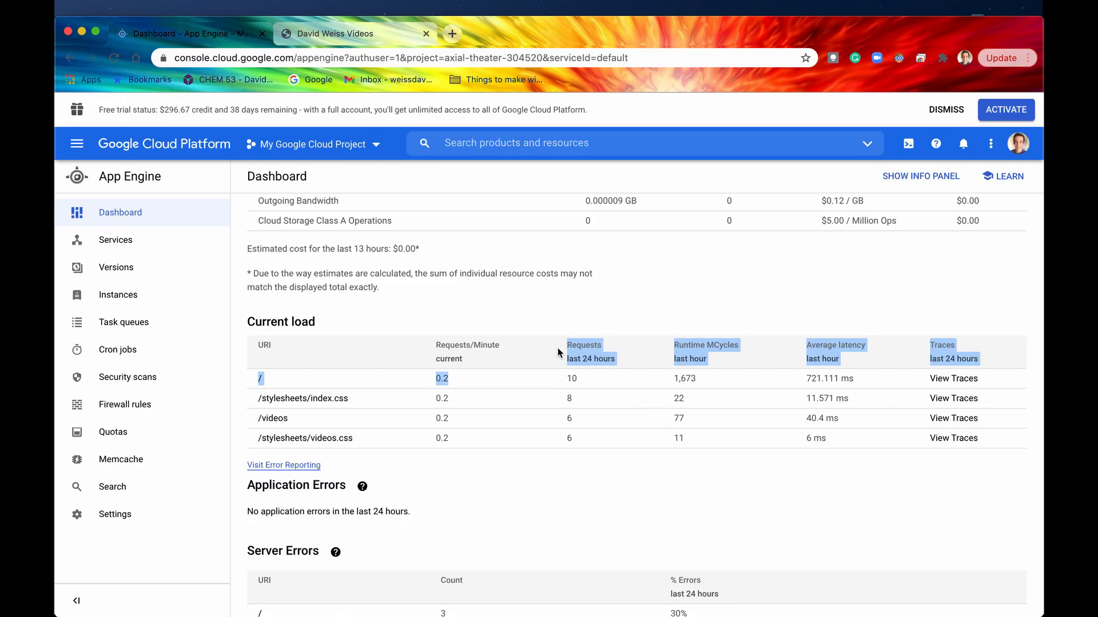
mouse_move(303, 357)
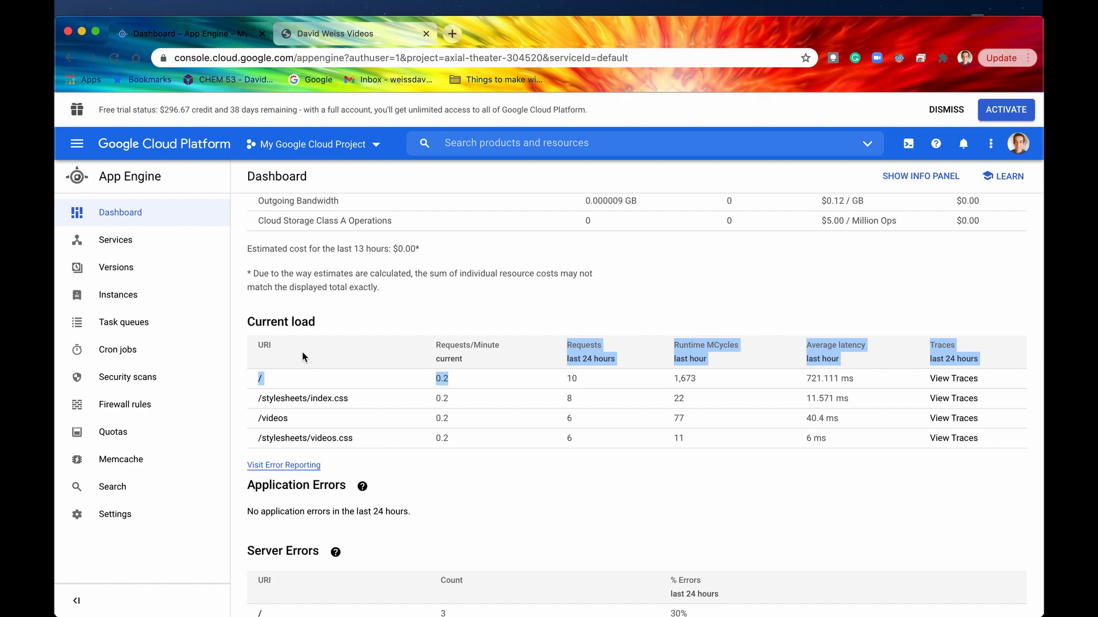
mouse_move(295, 334)
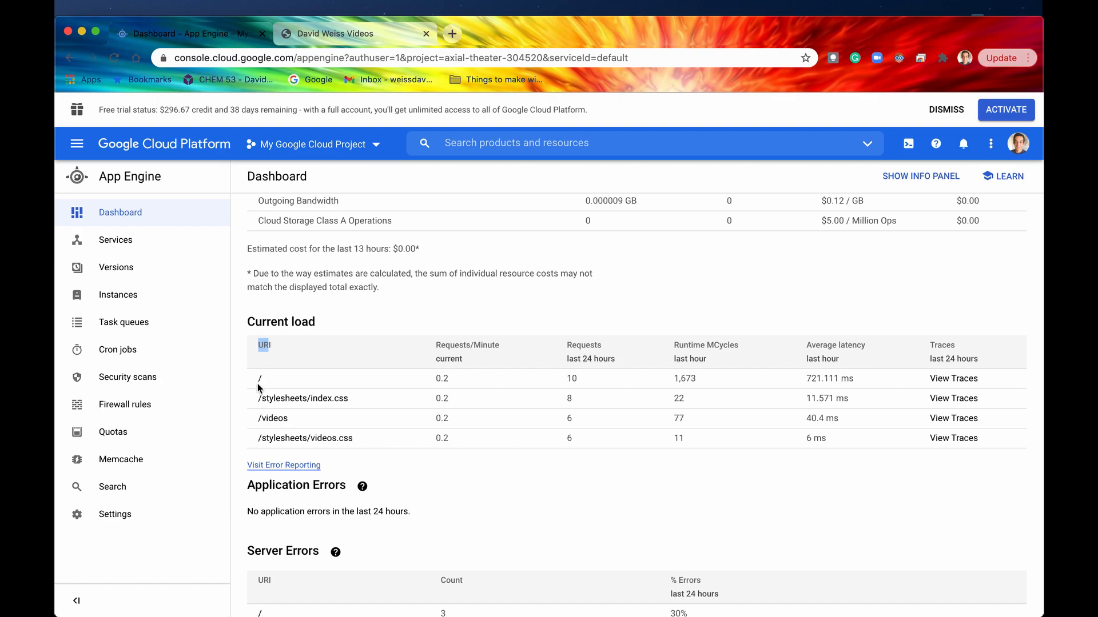
mouse_move(272, 418)
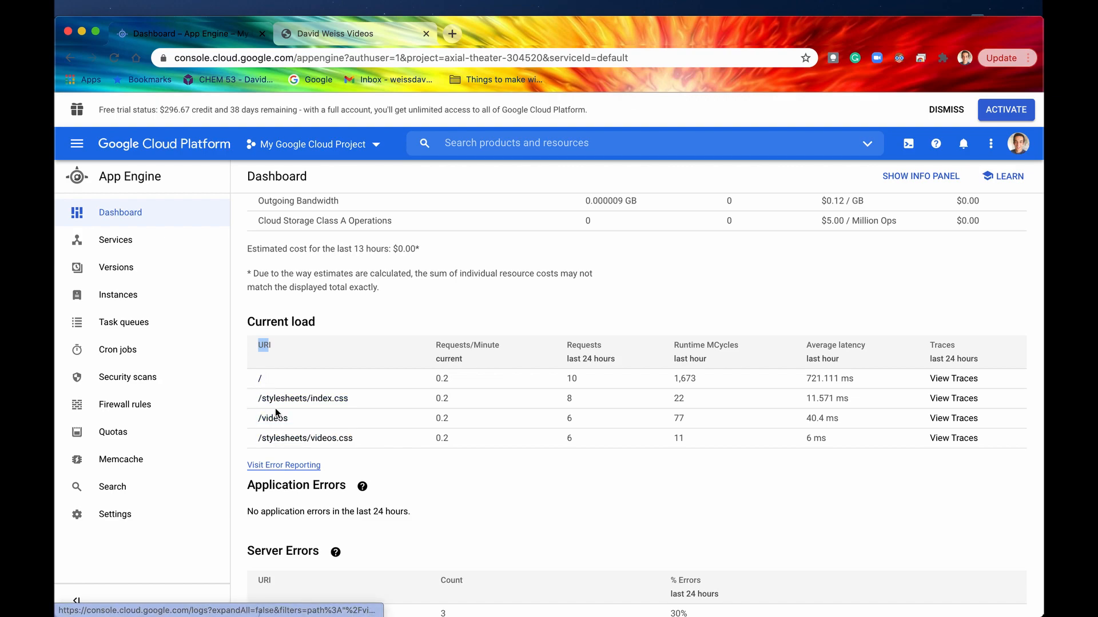
mouse_move(303, 398)
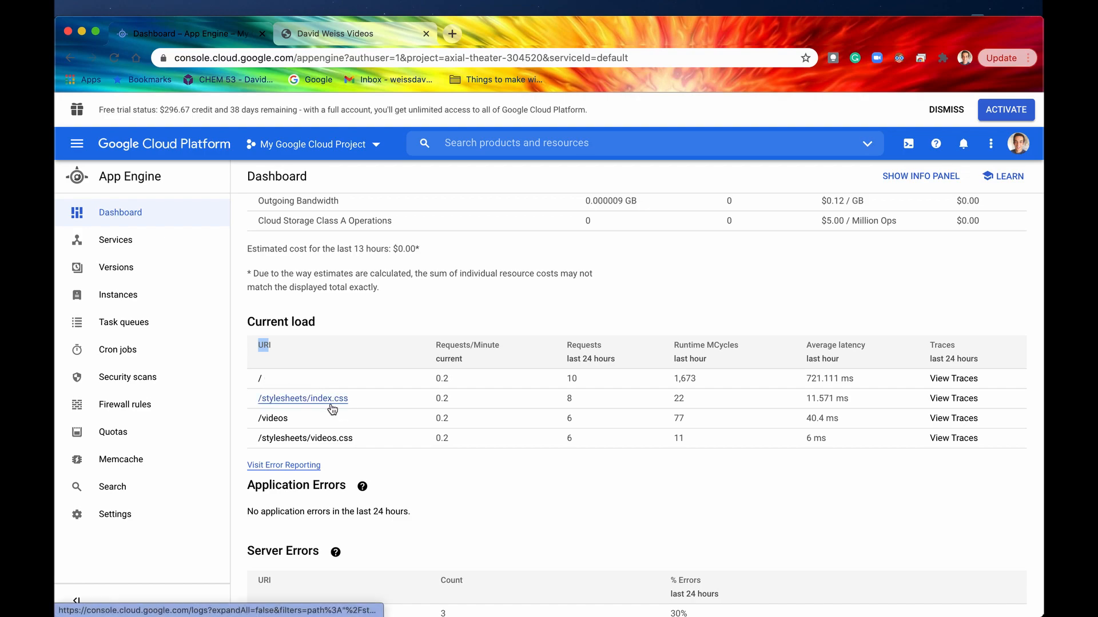
mouse_move(302, 398)
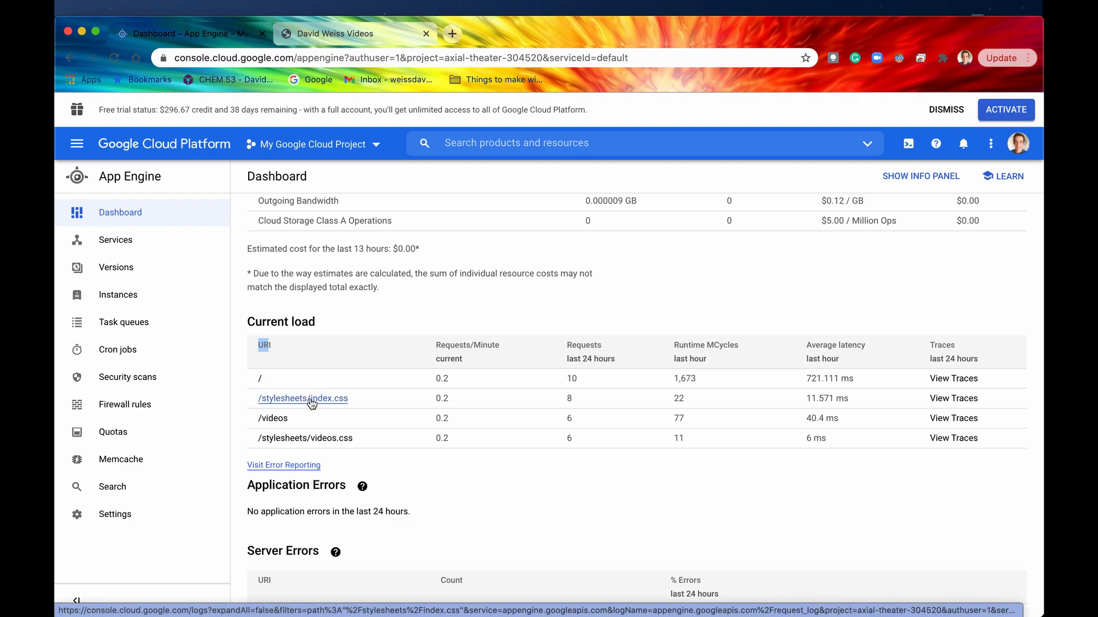
mouse_move(318, 407)
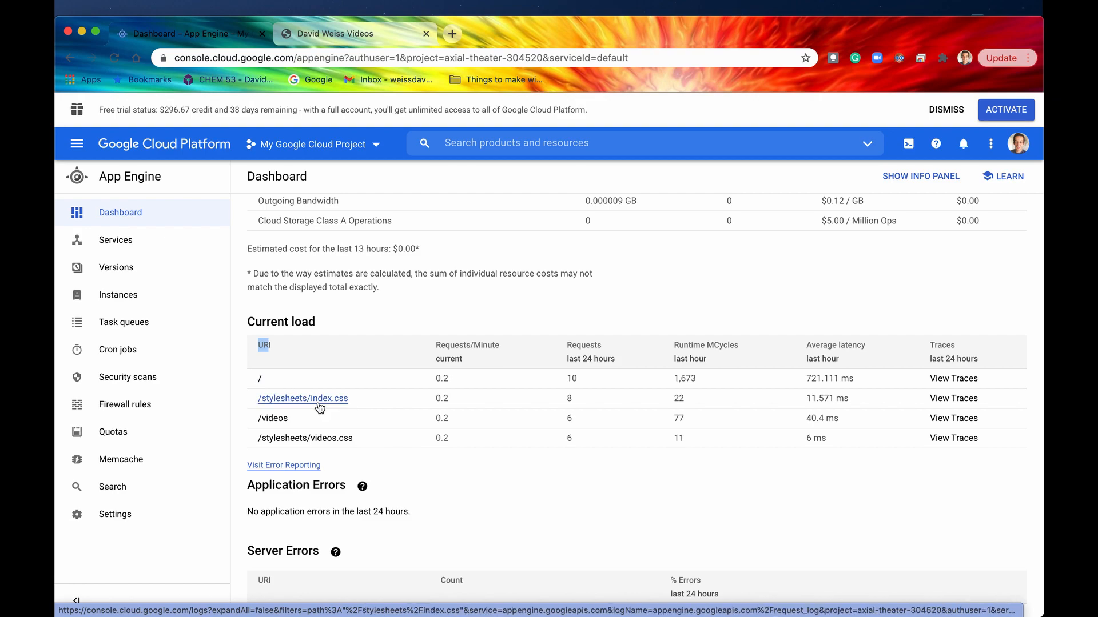
mouse_move(300, 411)
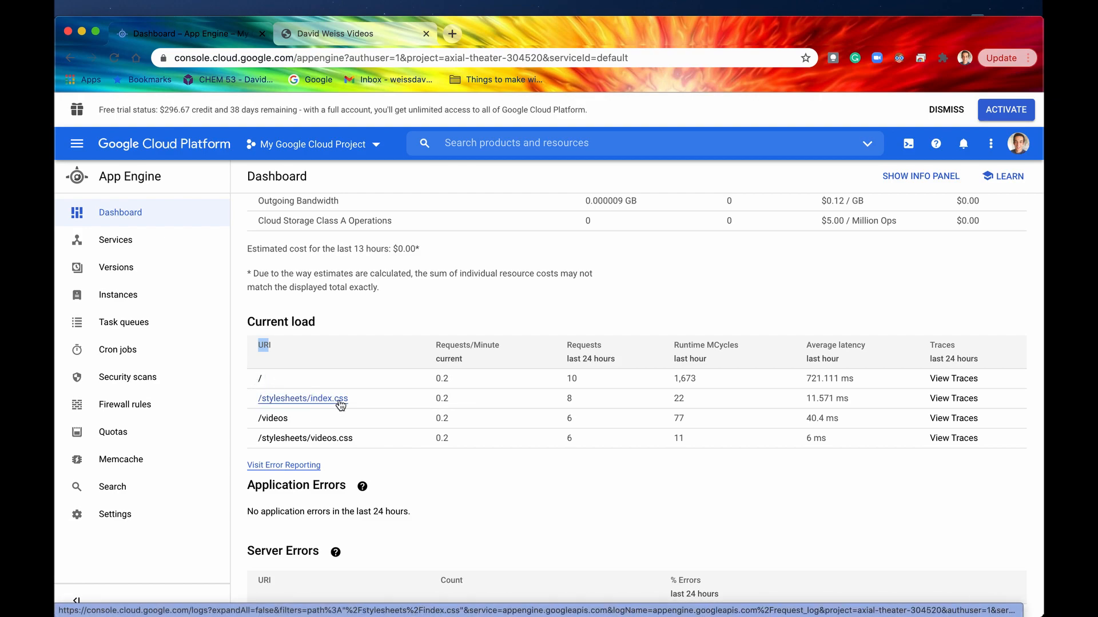
mouse_move(326, 442)
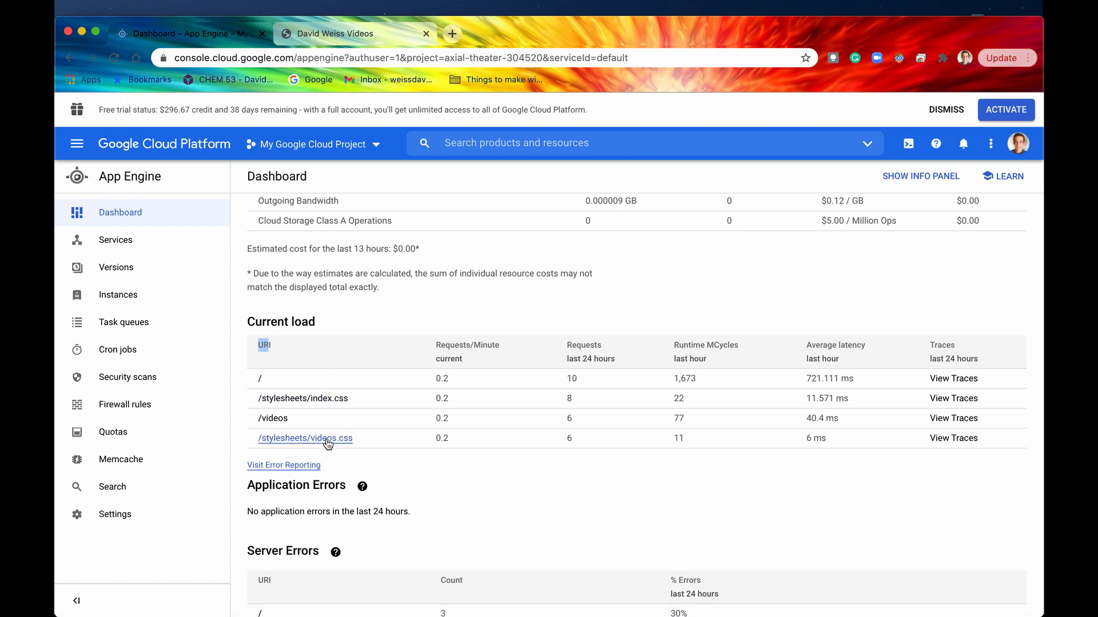
mouse_move(272, 418)
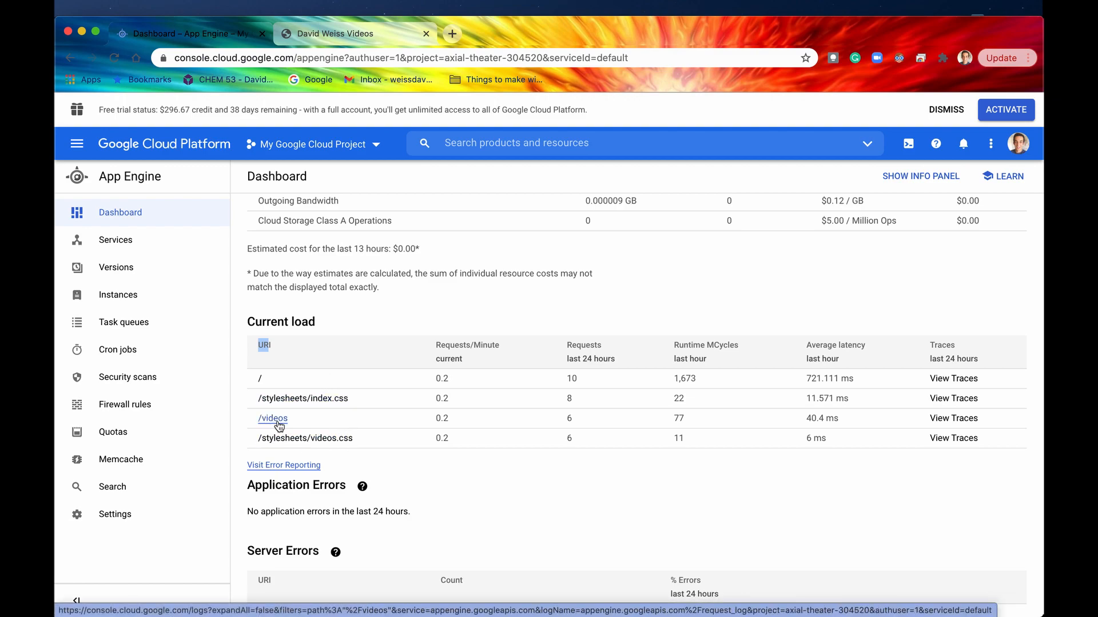
mouse_move(436, 349)
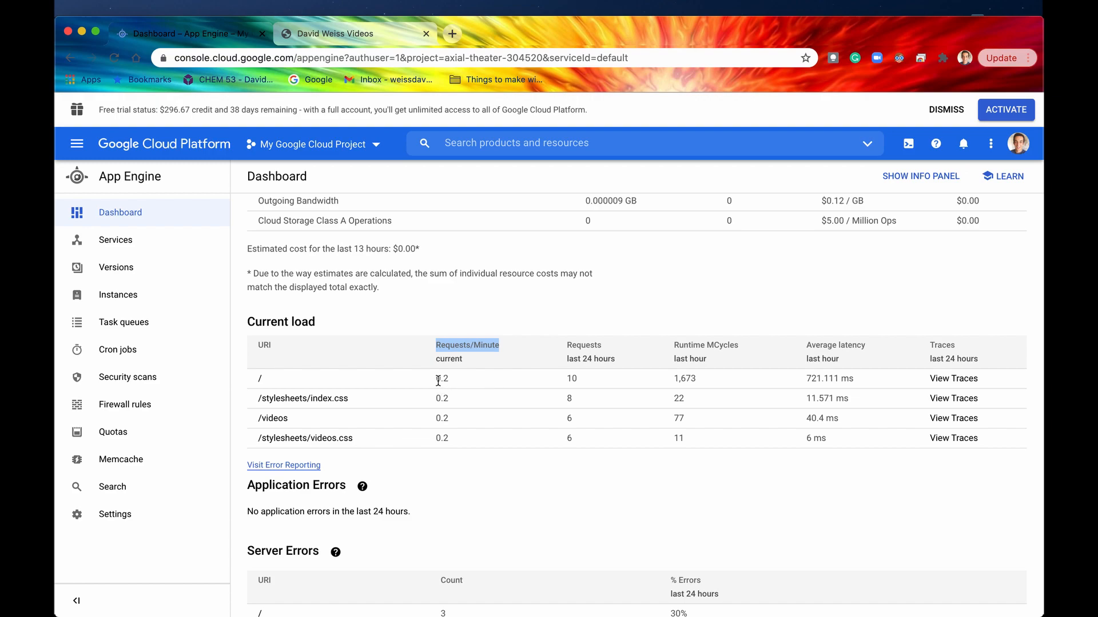
mouse_move(436, 390)
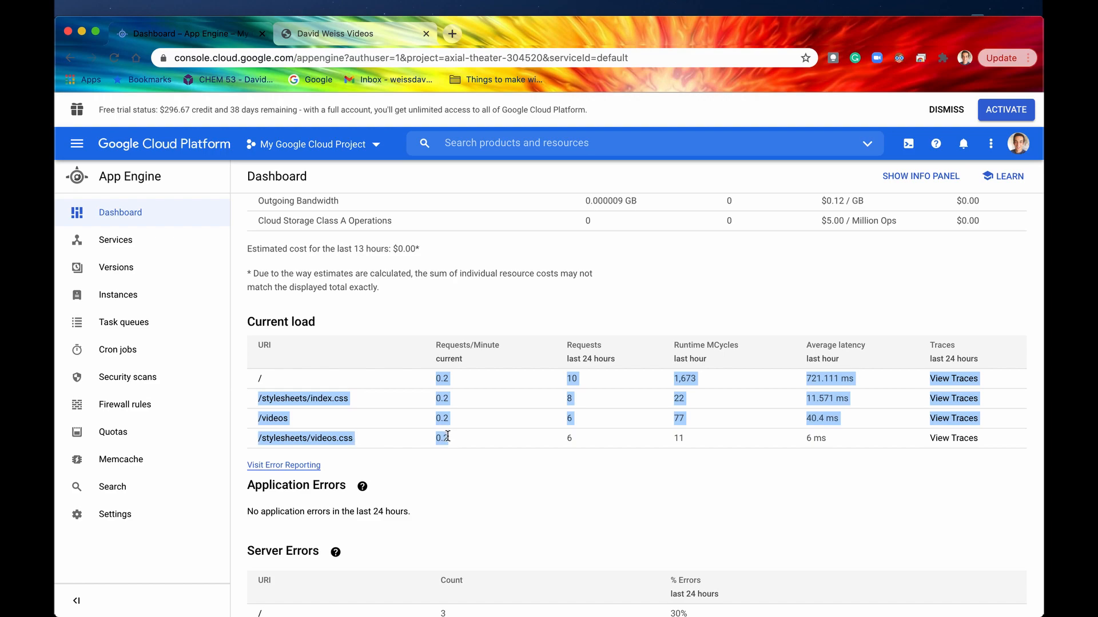
mouse_move(501, 429)
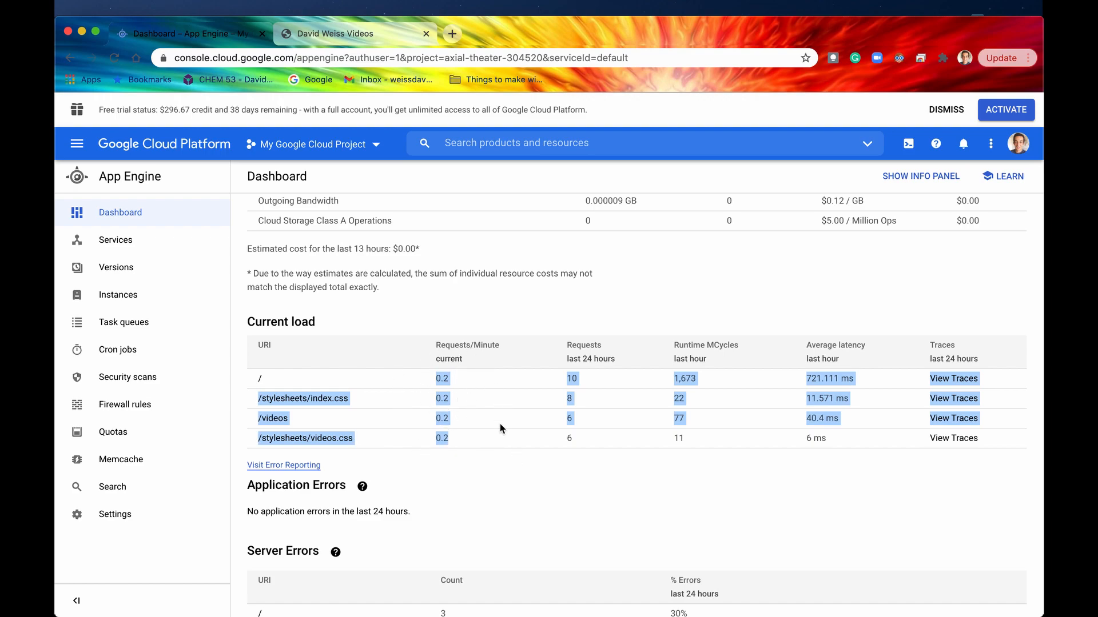
mouse_move(440, 454)
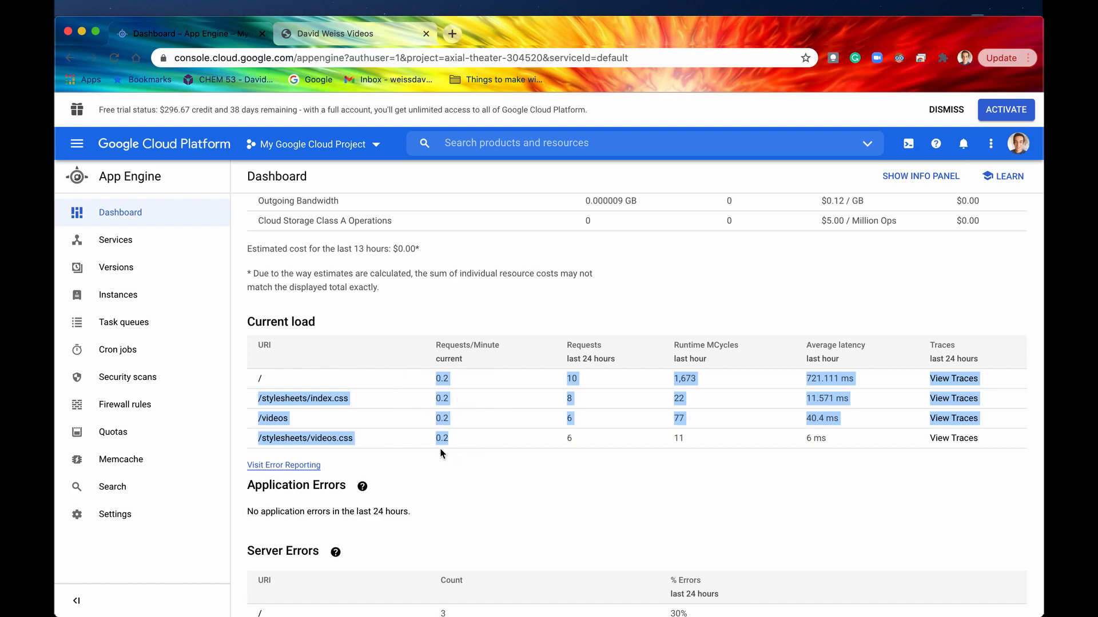
mouse_move(444, 257)
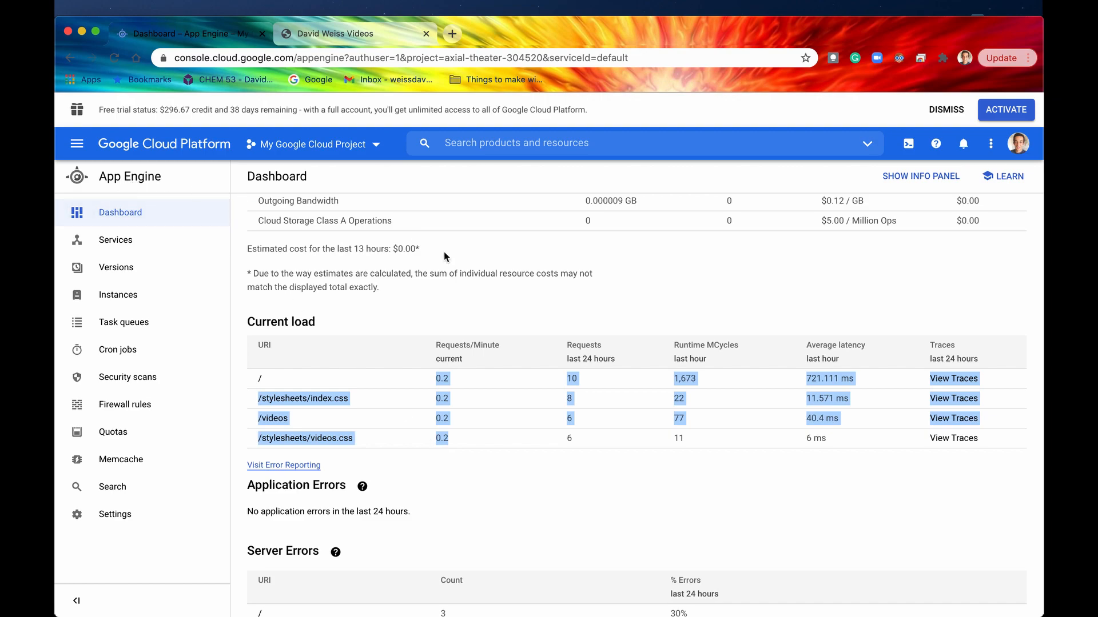
mouse_move(583, 353)
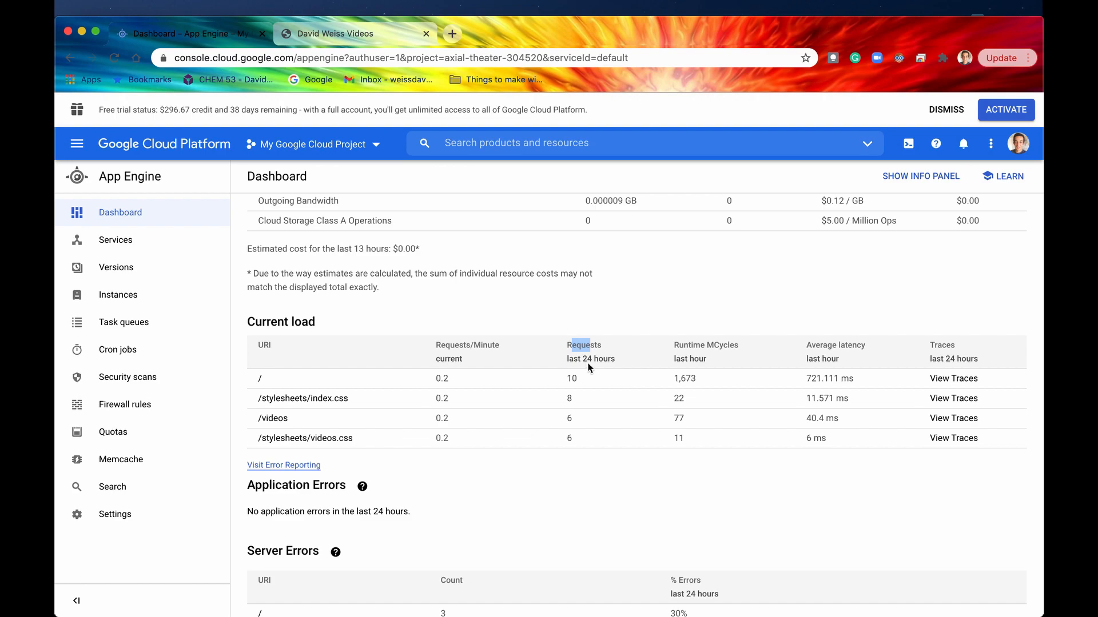
mouse_move(577, 404)
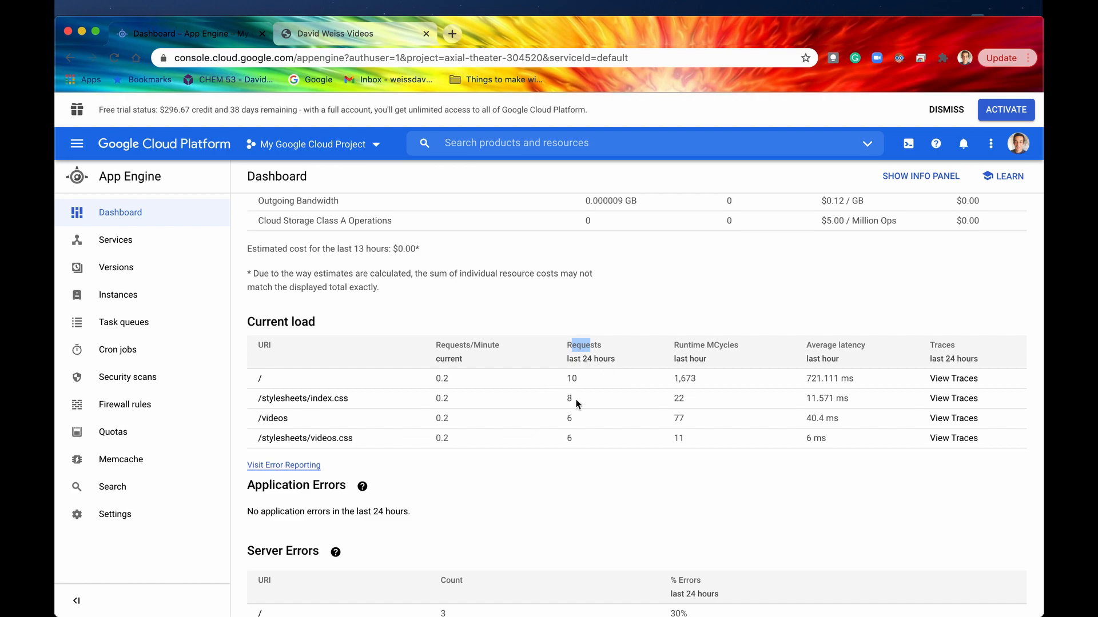
mouse_move(569, 384)
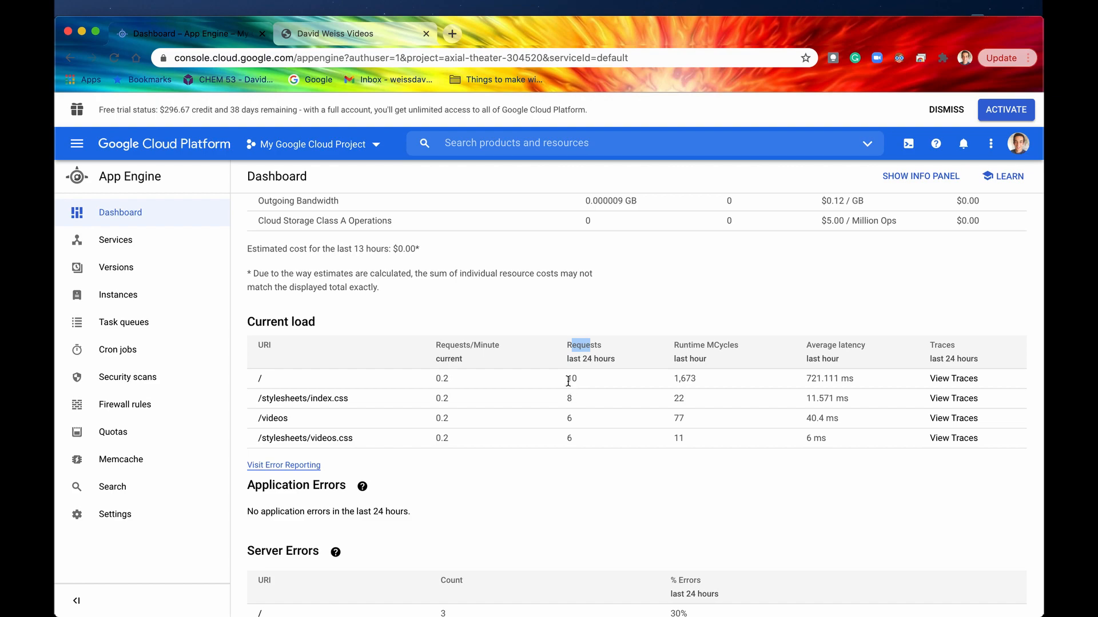
mouse_move(576, 398)
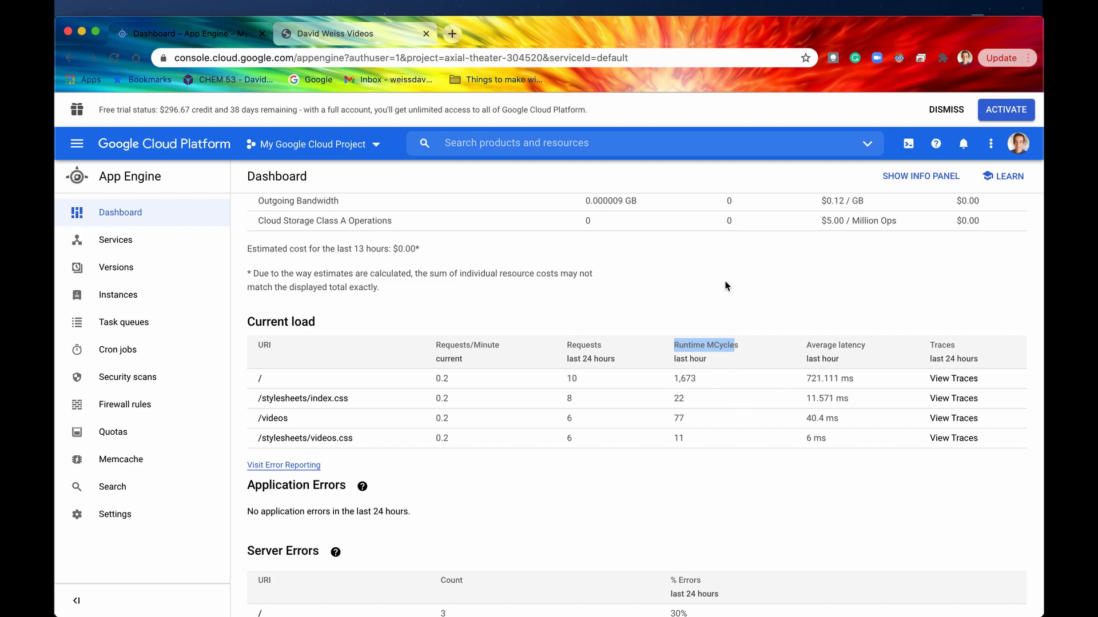
mouse_move(642, 445)
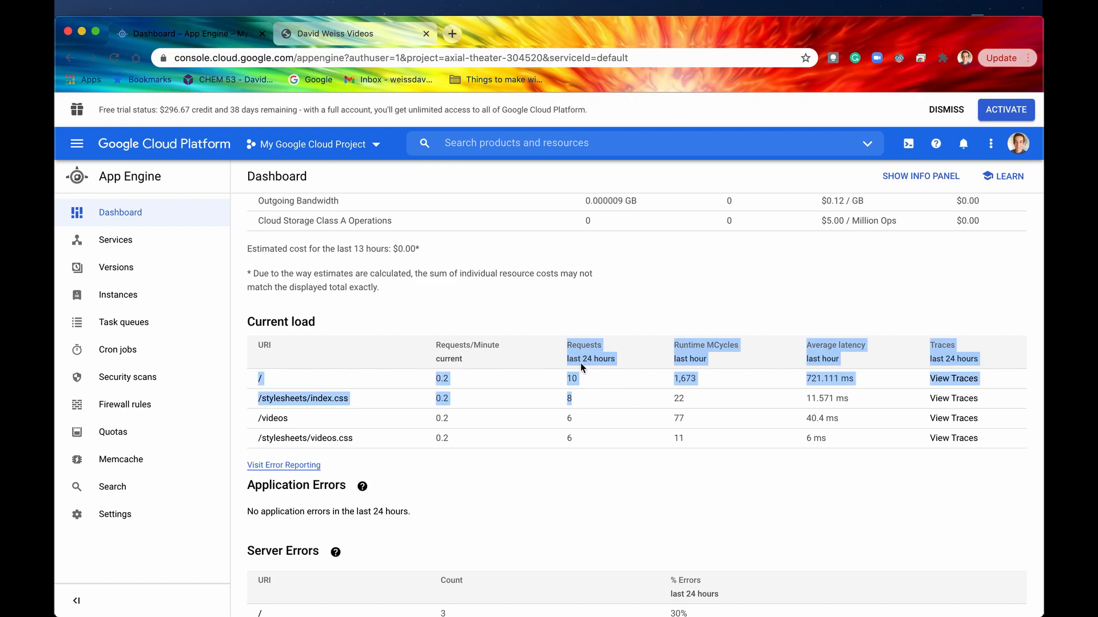
mouse_move(826, 372)
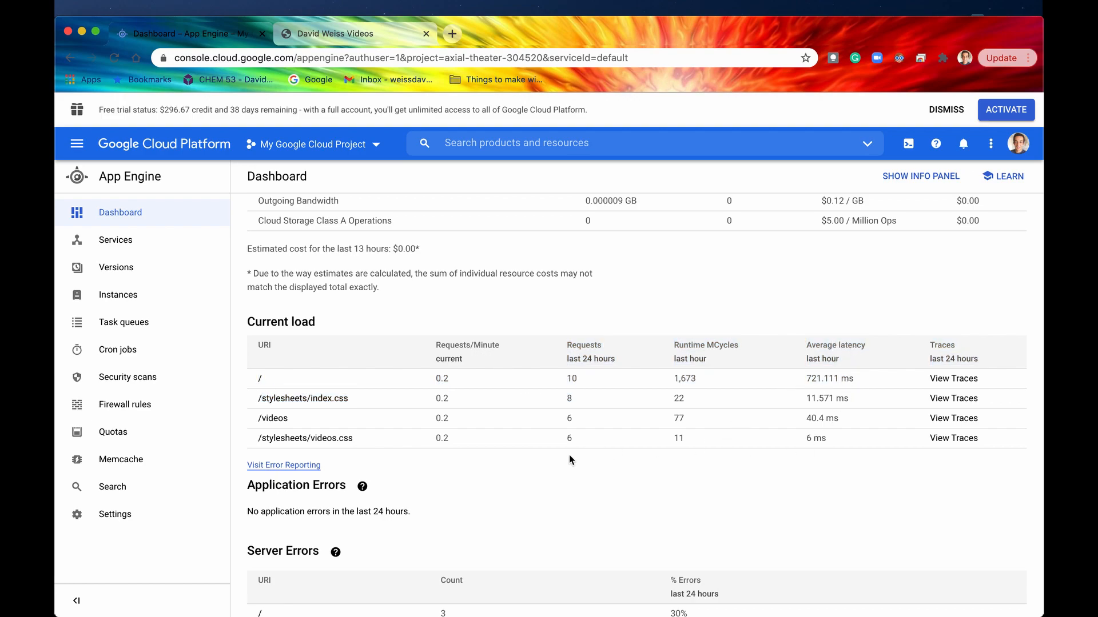
mouse_move(591, 342)
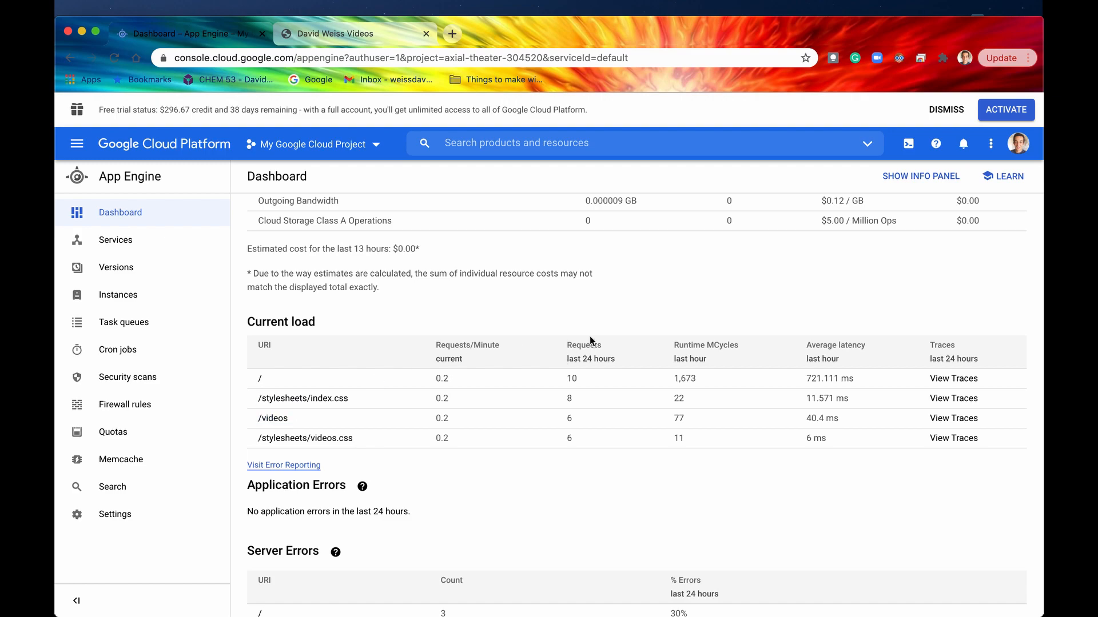
mouse_move(409, 359)
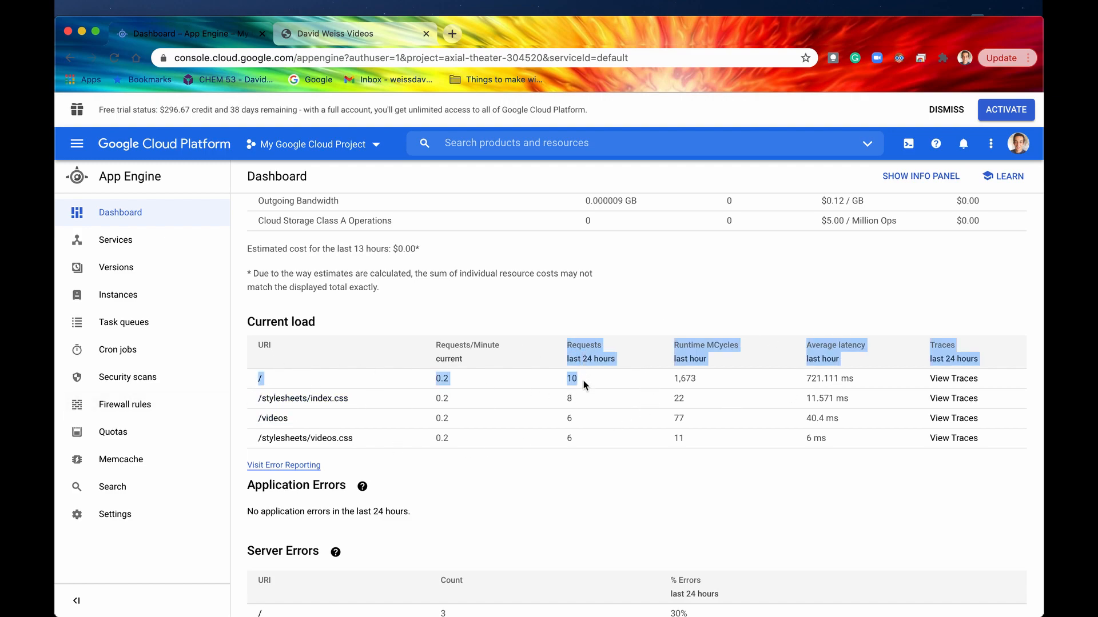
mouse_move(805, 352)
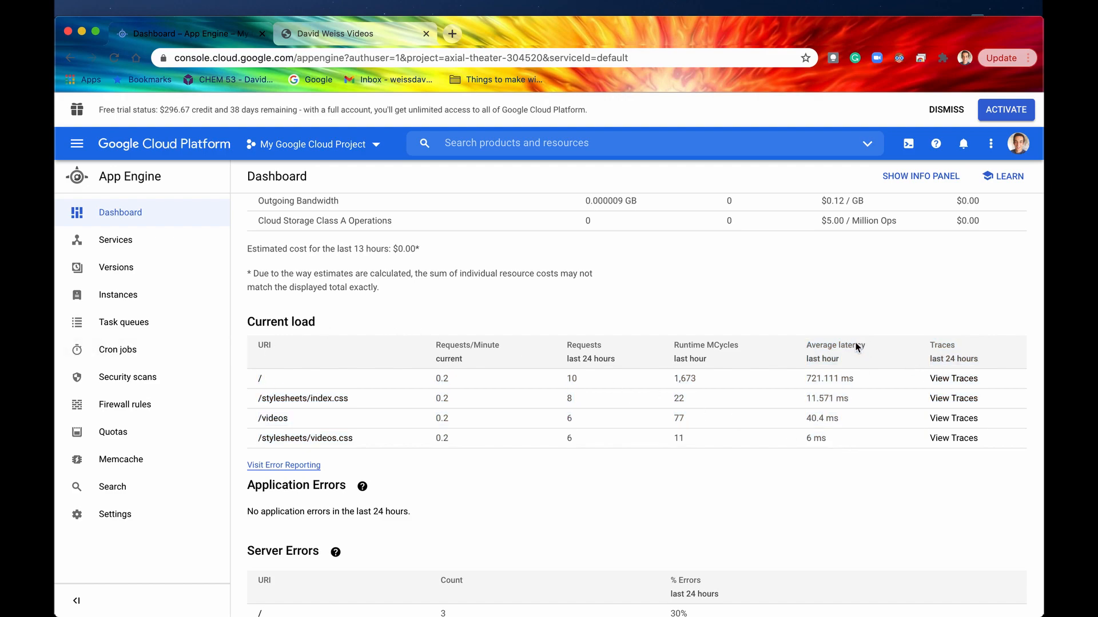
double_click(829, 378)
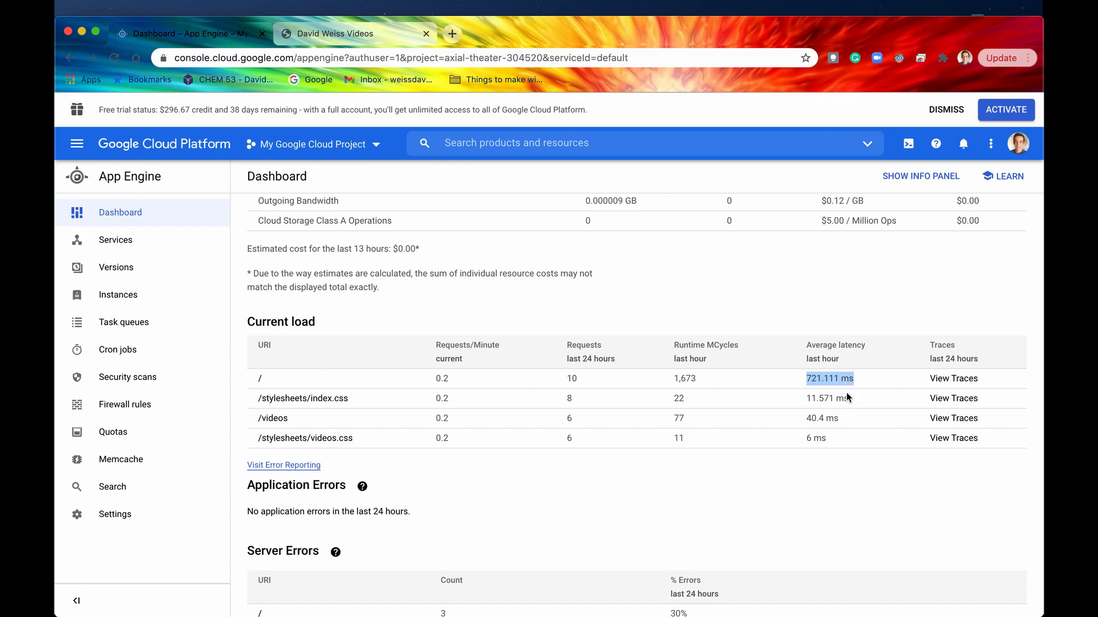
mouse_move(798, 399)
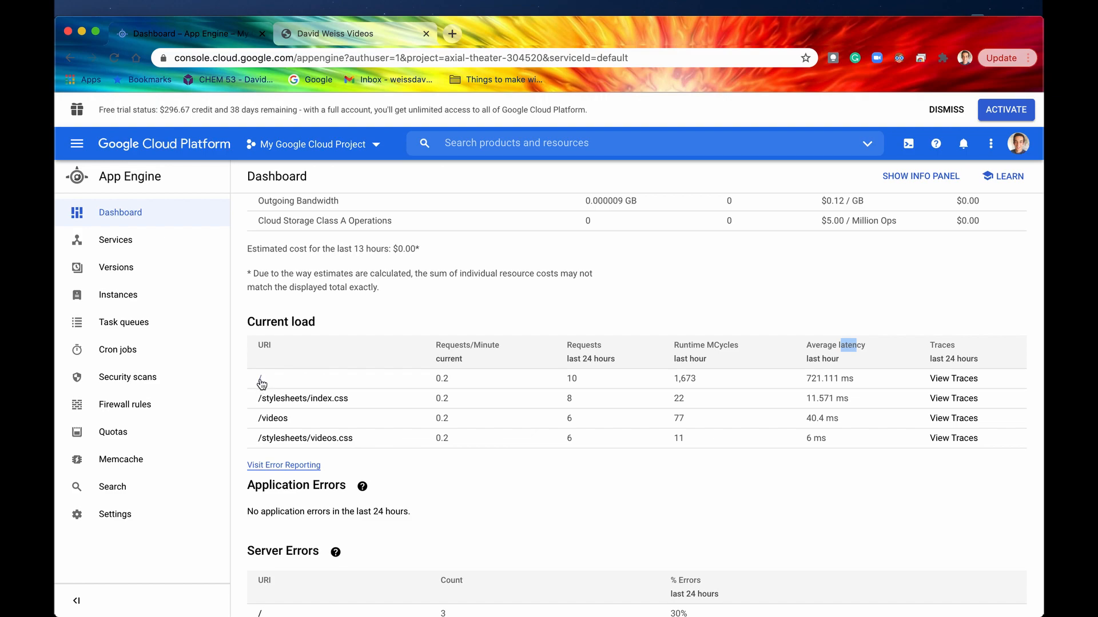
mouse_move(802, 439)
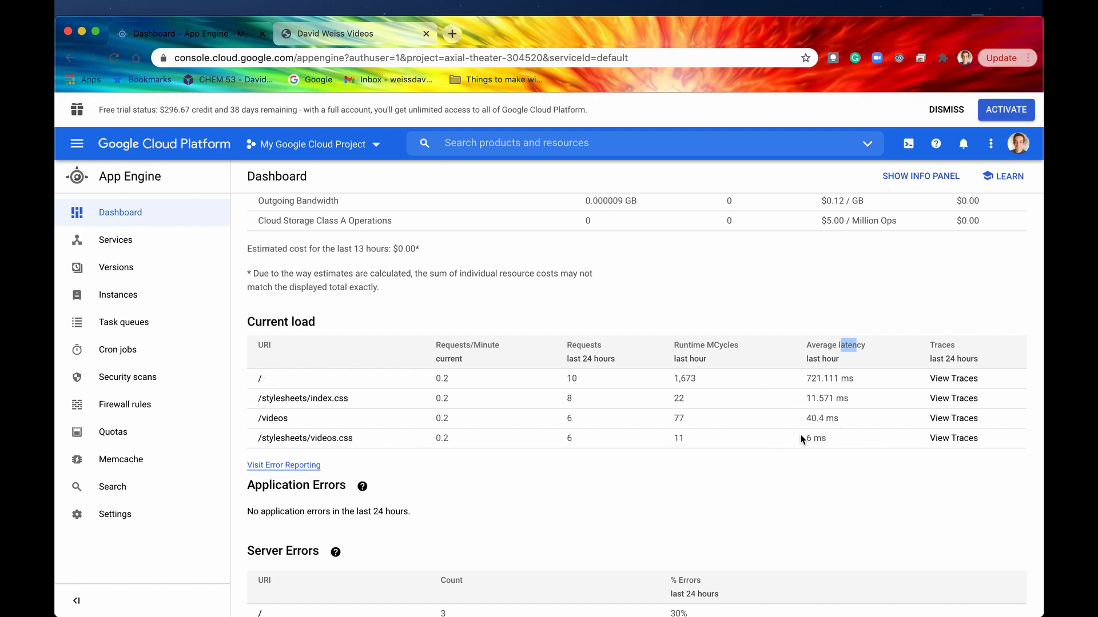
mouse_move(832, 393)
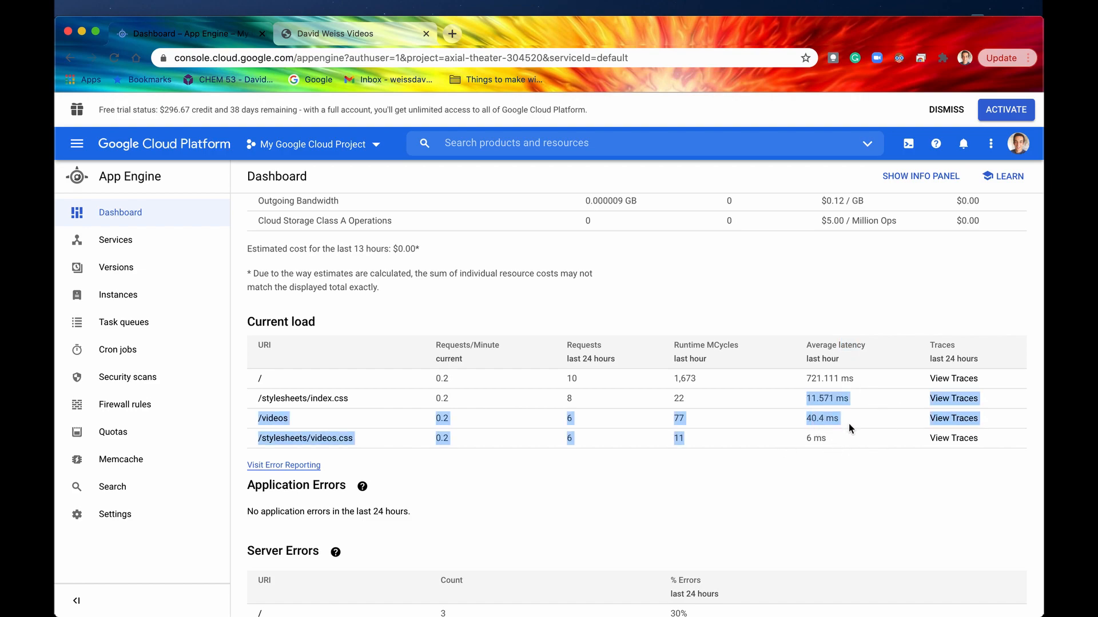
mouse_move(828, 443)
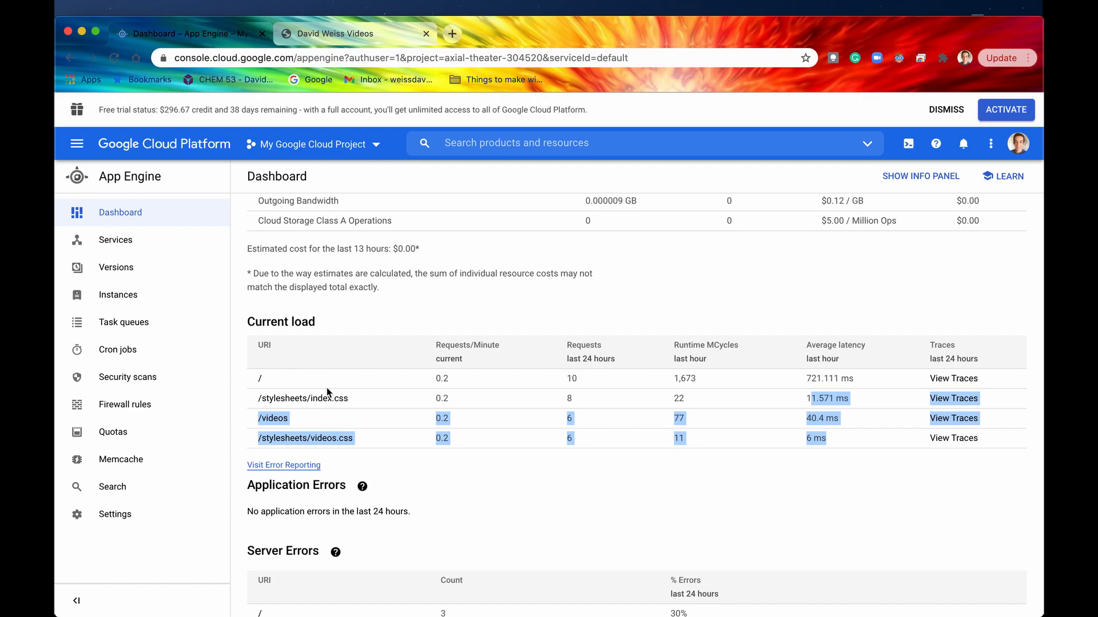
mouse_move(814, 384)
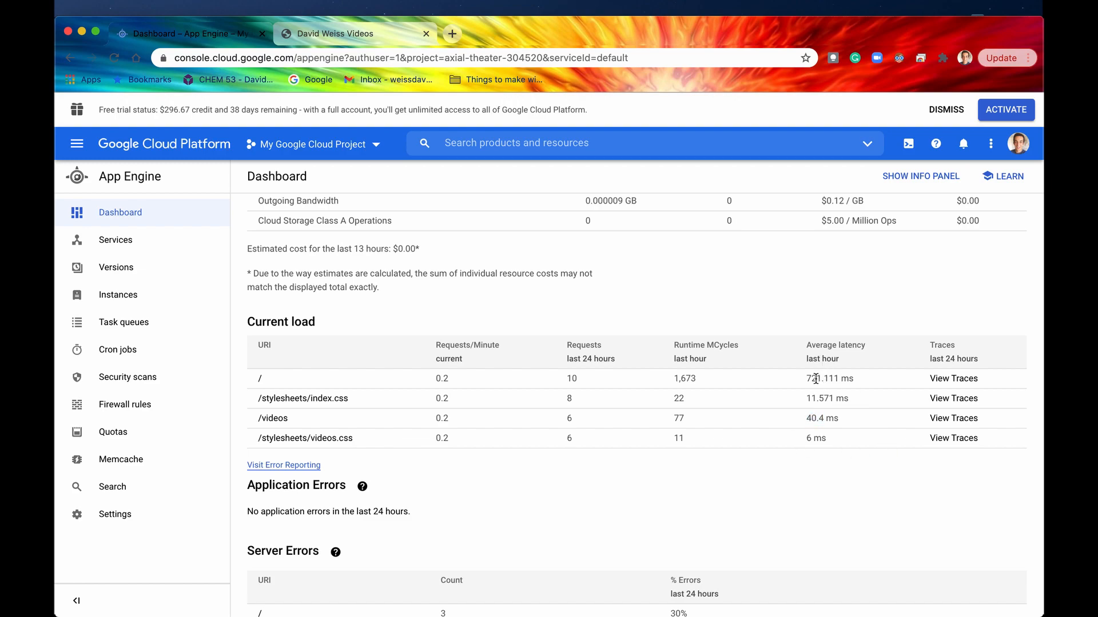
mouse_move(266, 380)
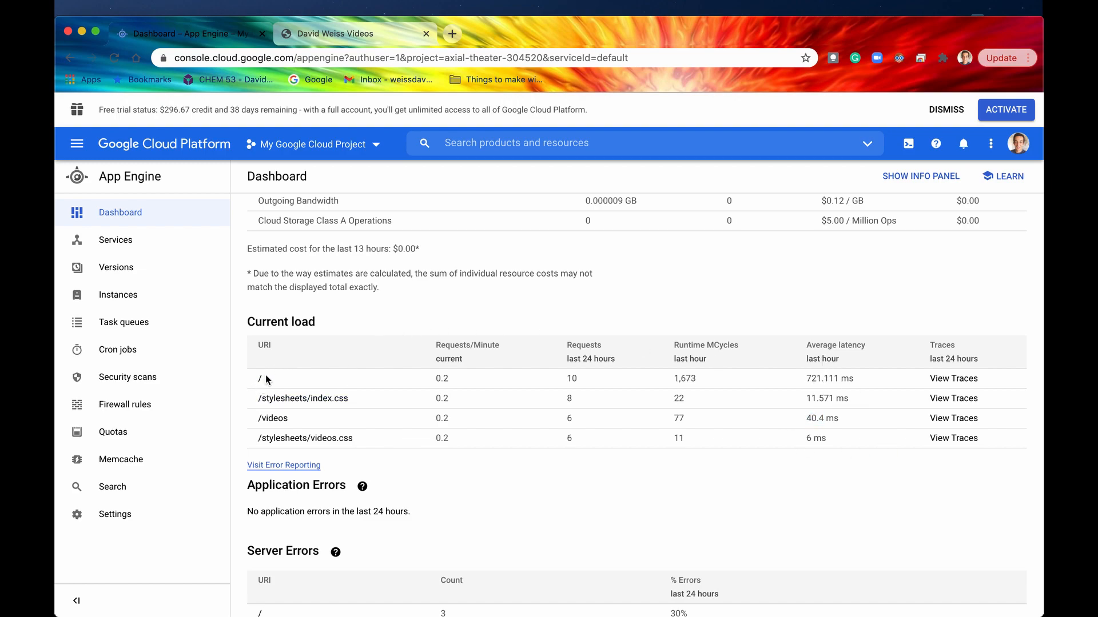
mouse_move(609, 392)
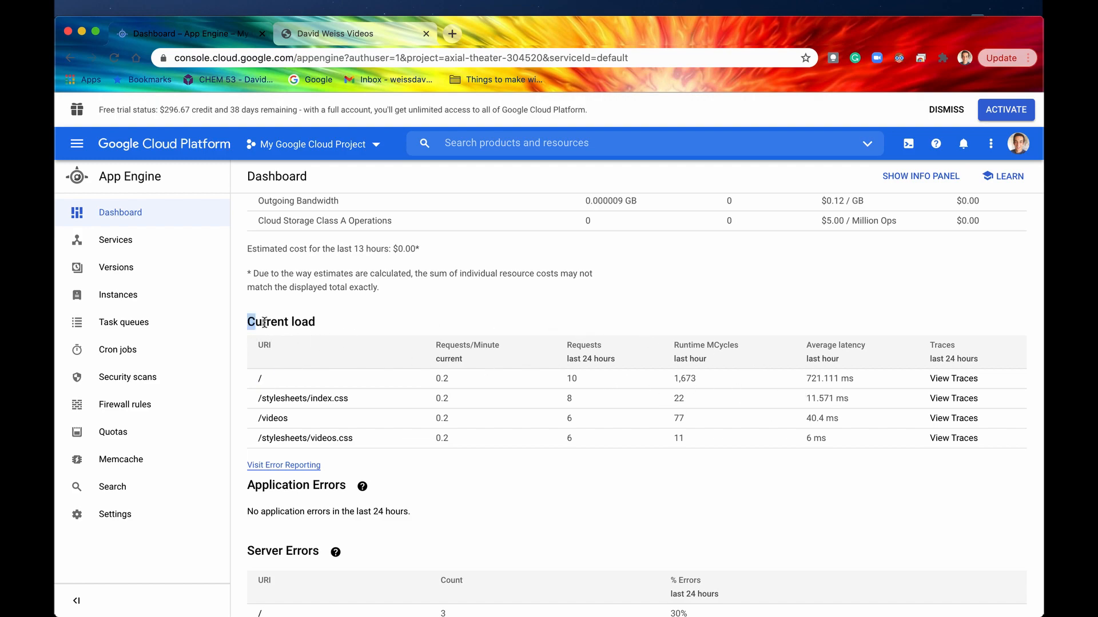
scroll(up, 3)
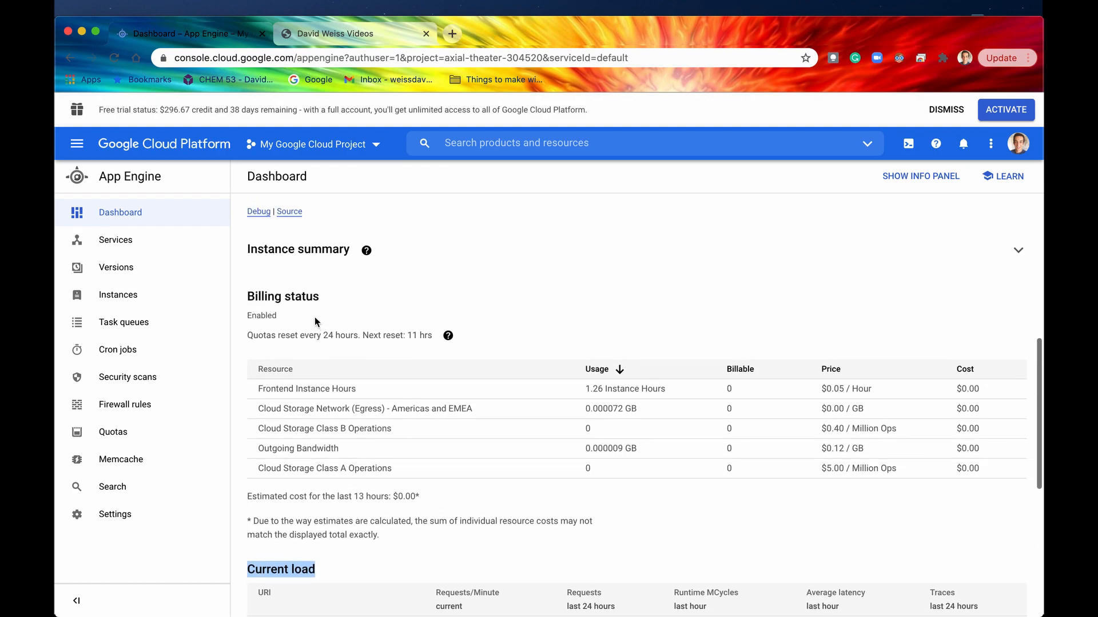
mouse_move(336, 309)
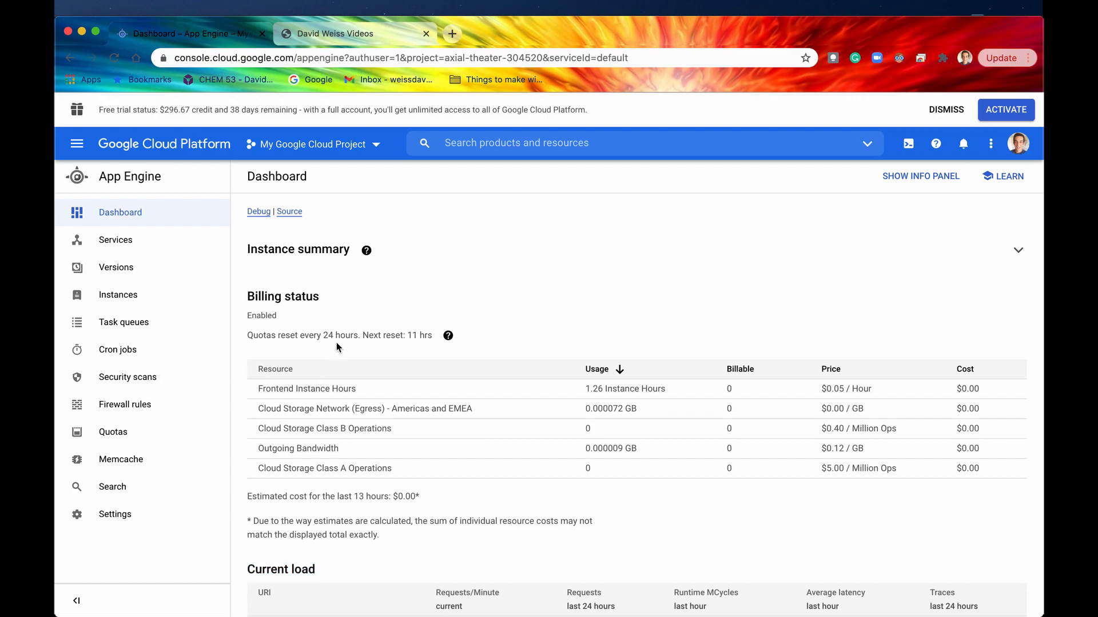
mouse_move(342, 390)
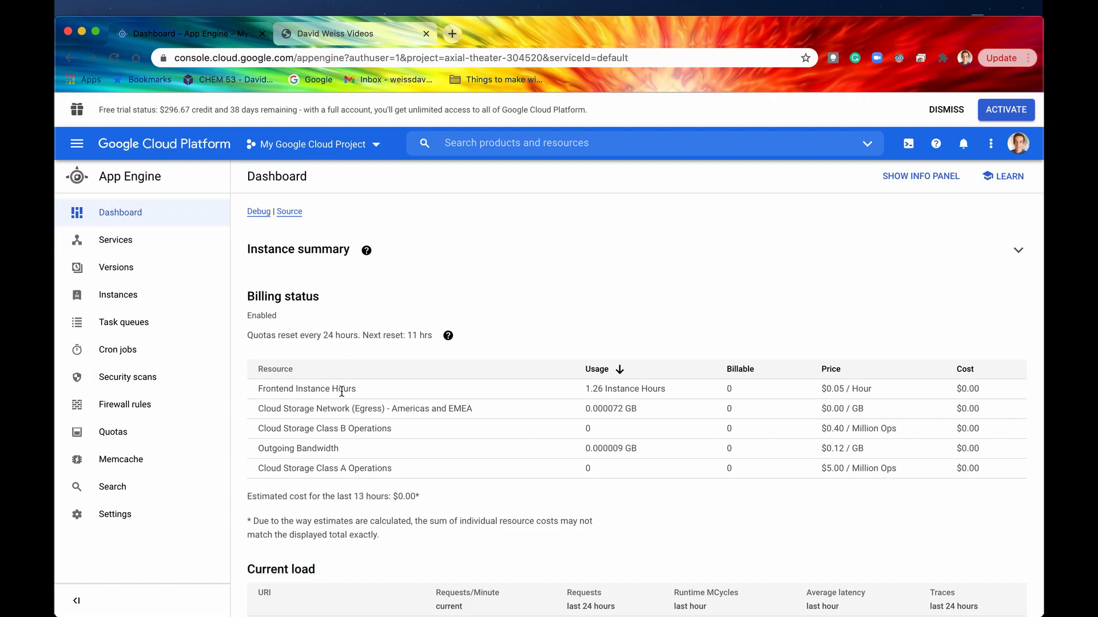
mouse_move(345, 418)
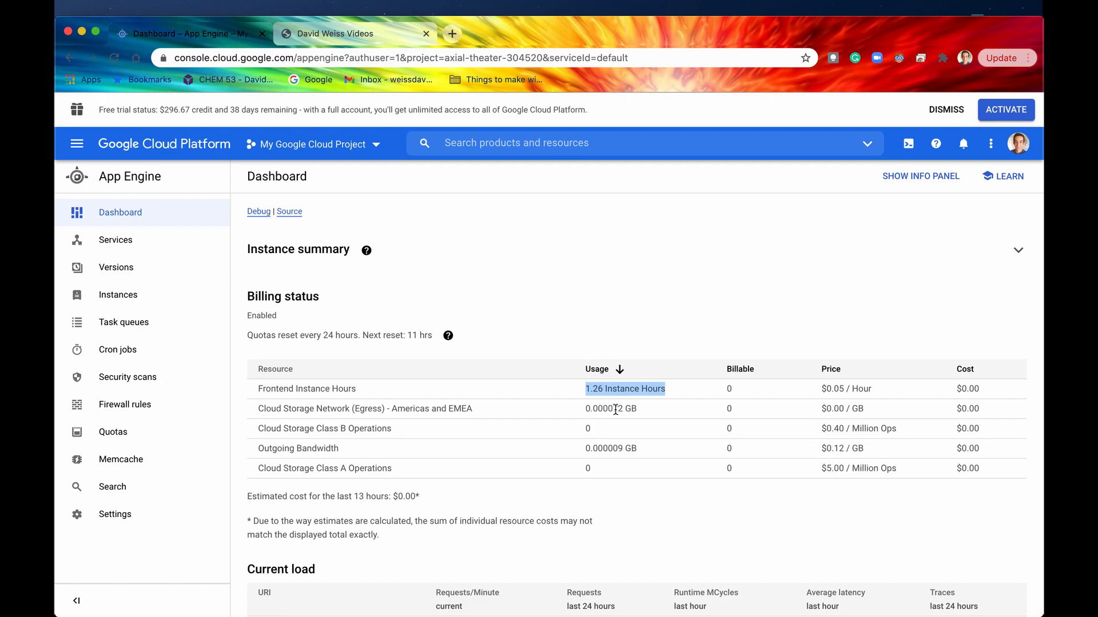
mouse_move(723, 398)
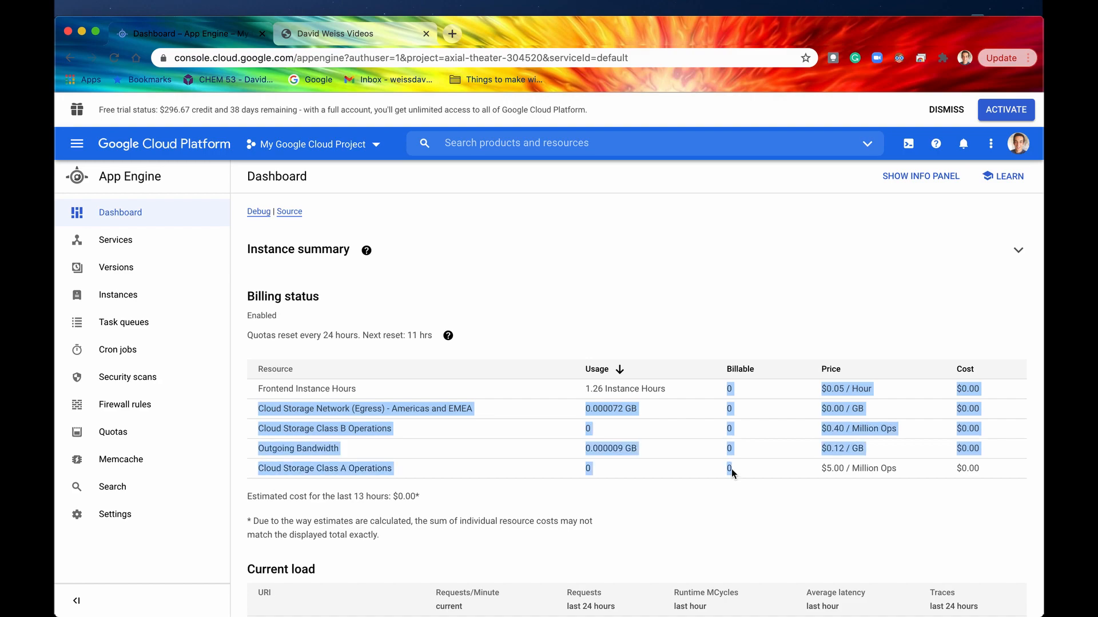
mouse_move(728, 383)
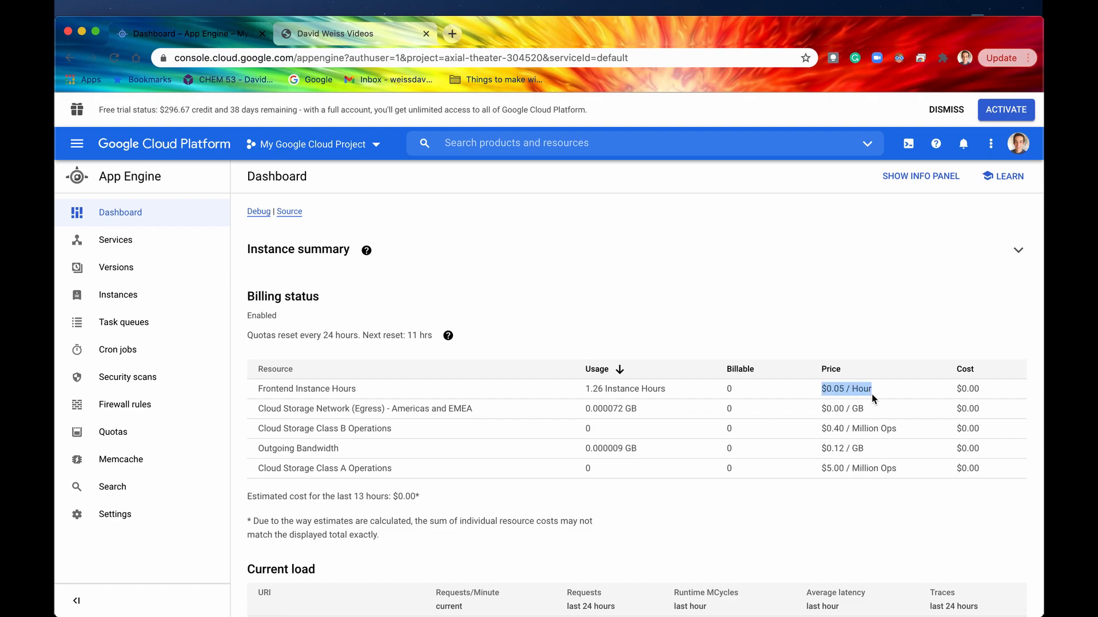
mouse_move(340, 405)
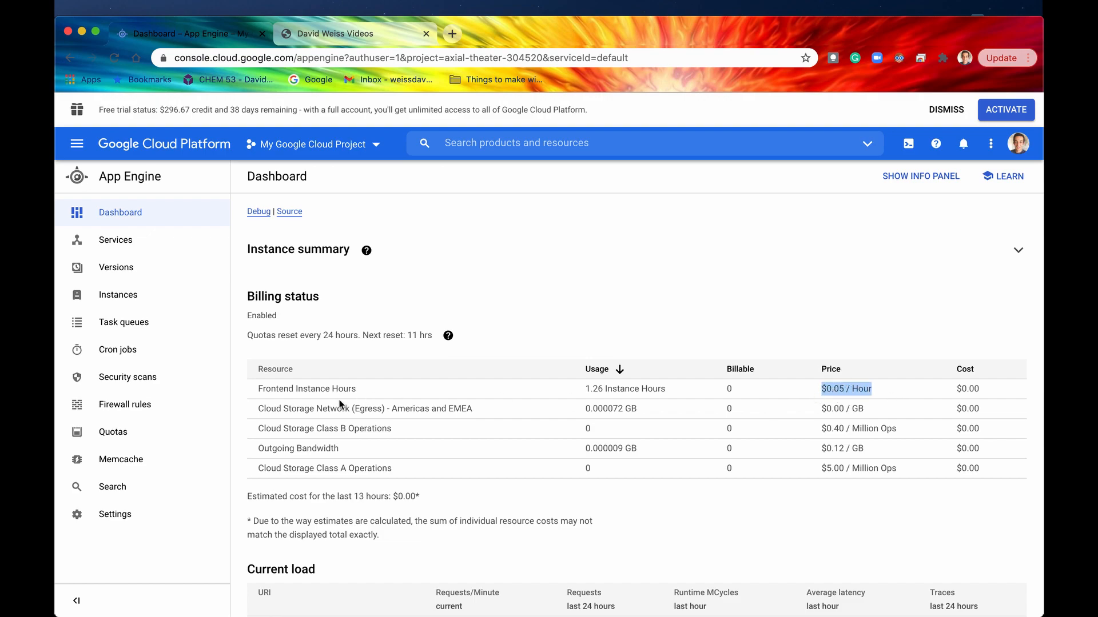
mouse_move(846, 389)
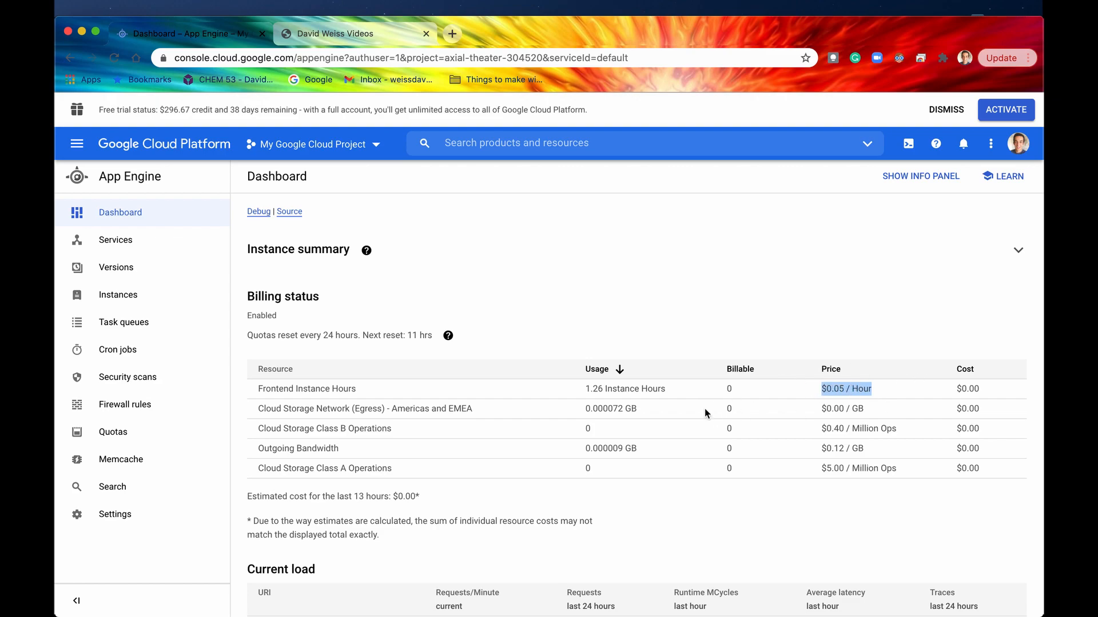
mouse_move(728, 549)
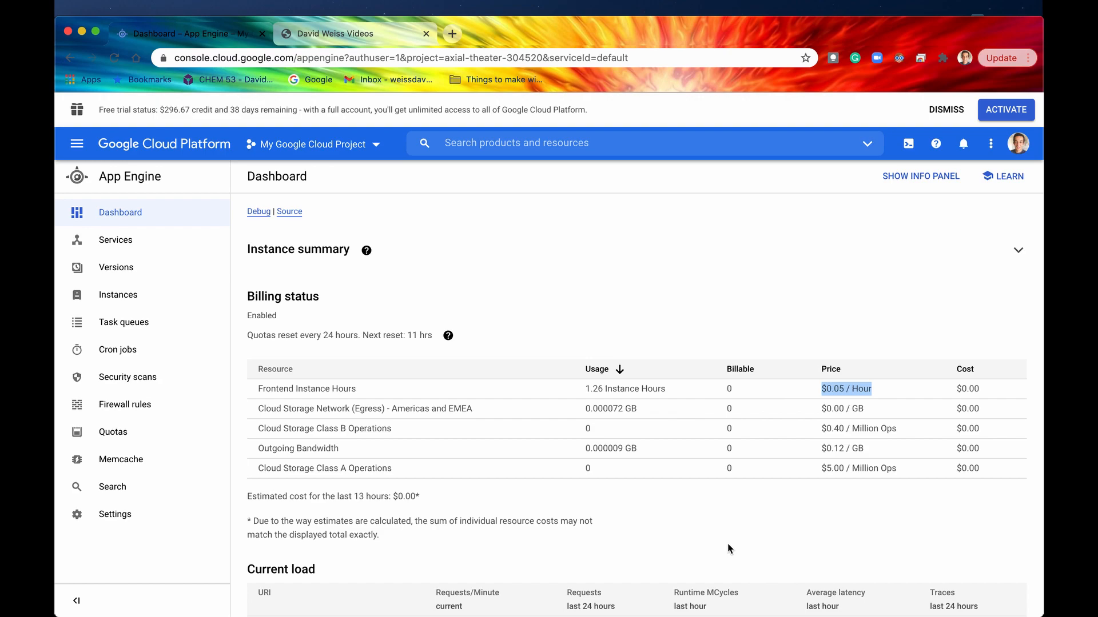
mouse_move(618, 369)
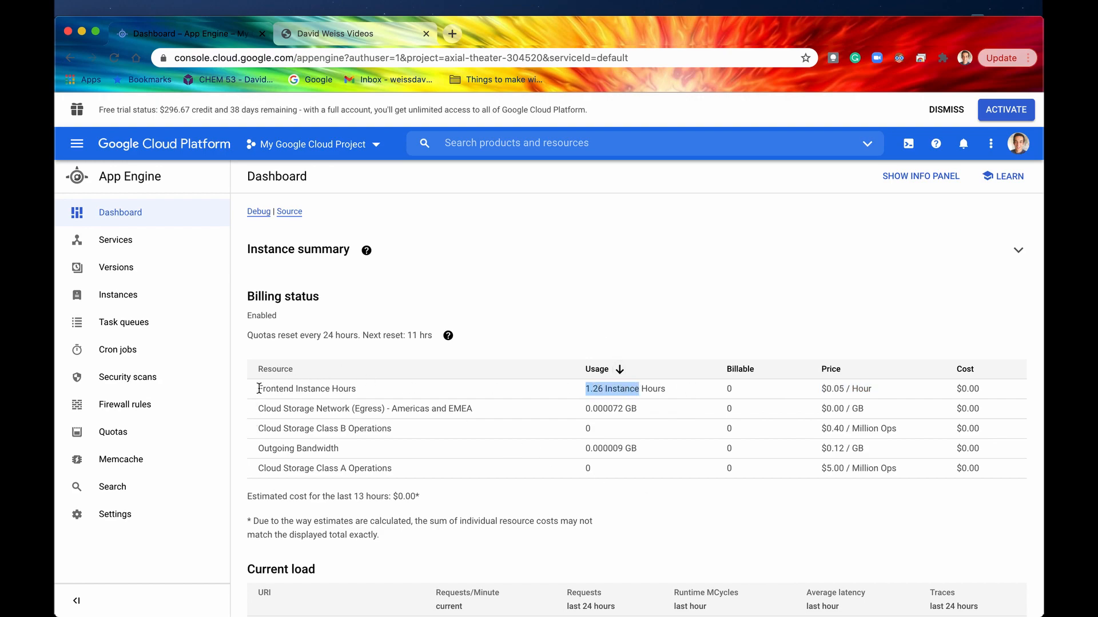
double_click(306, 389)
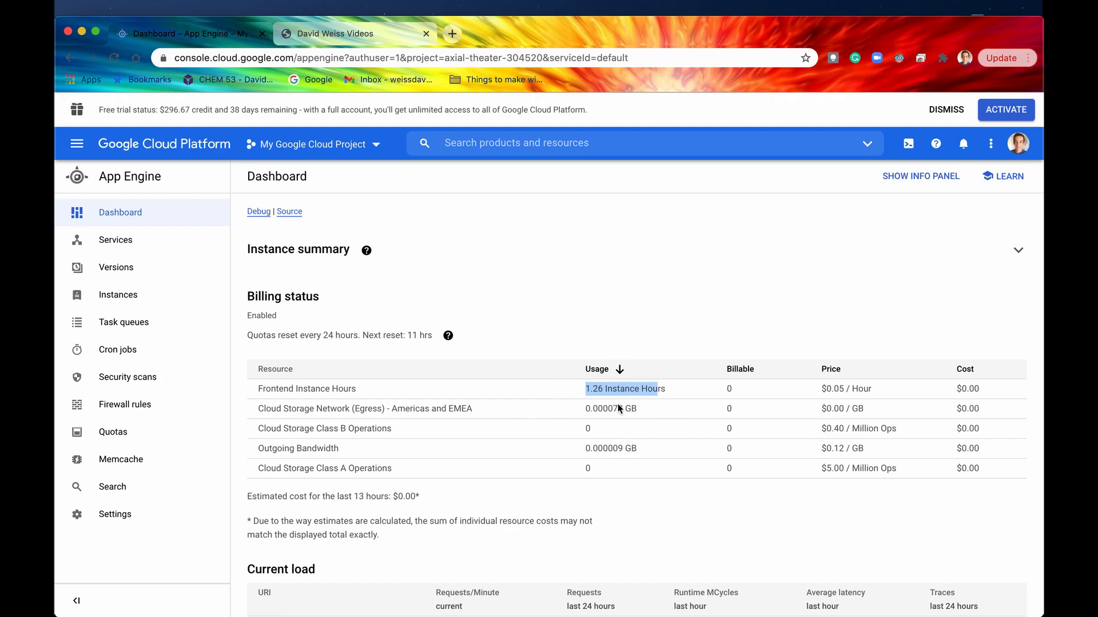
mouse_move(584, 380)
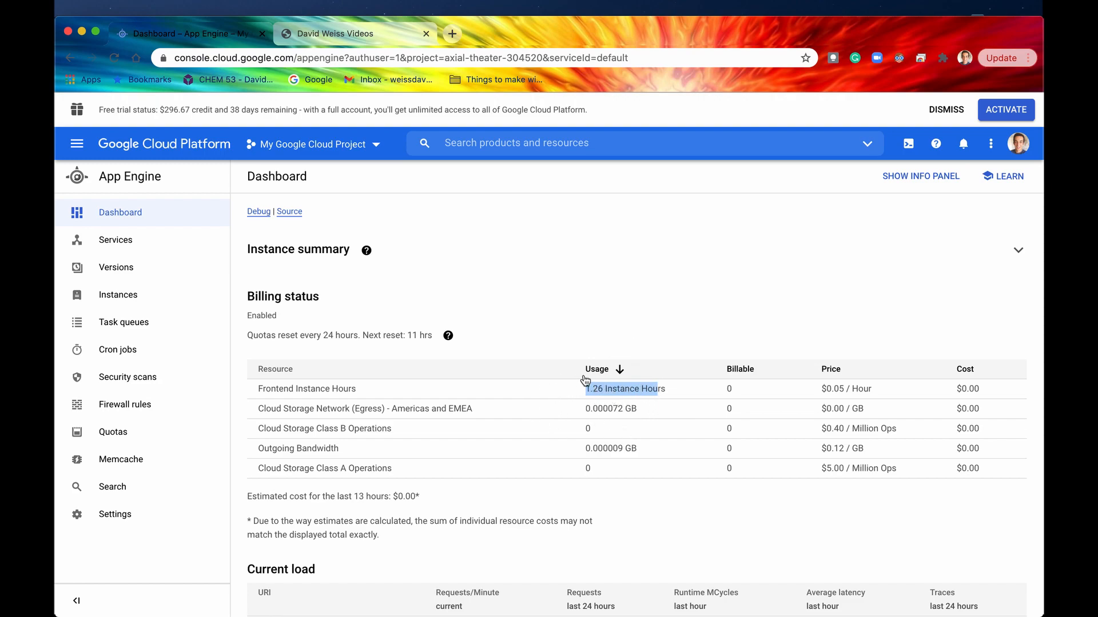
mouse_move(292, 415)
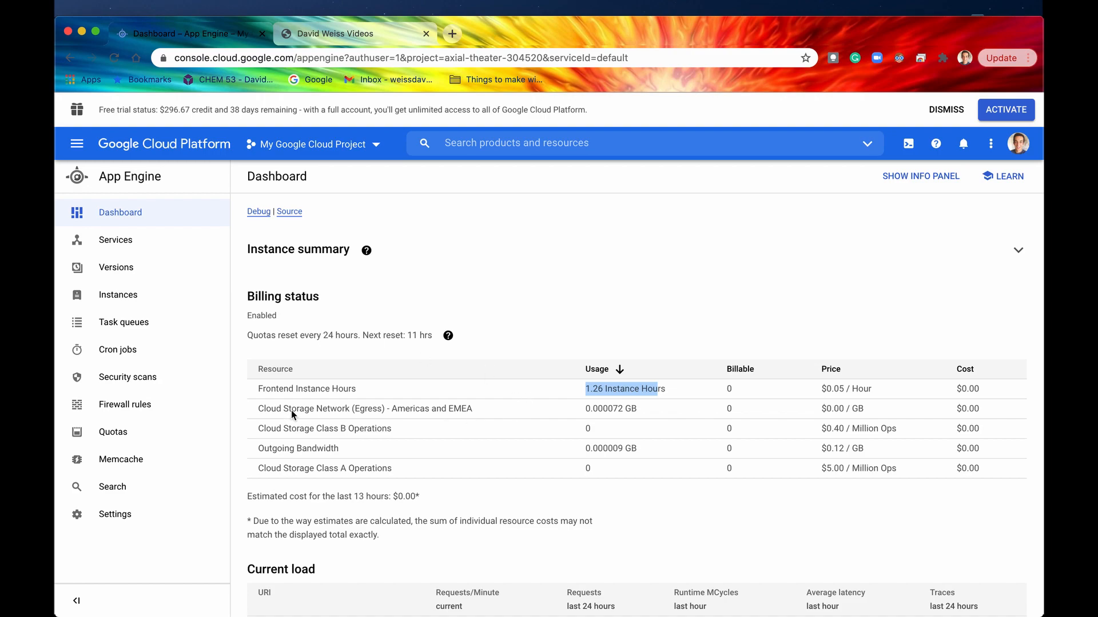
From the quota reset help, open the App Engine Quotas docs and read to 'When a resource is depleted'.
click(449, 336)
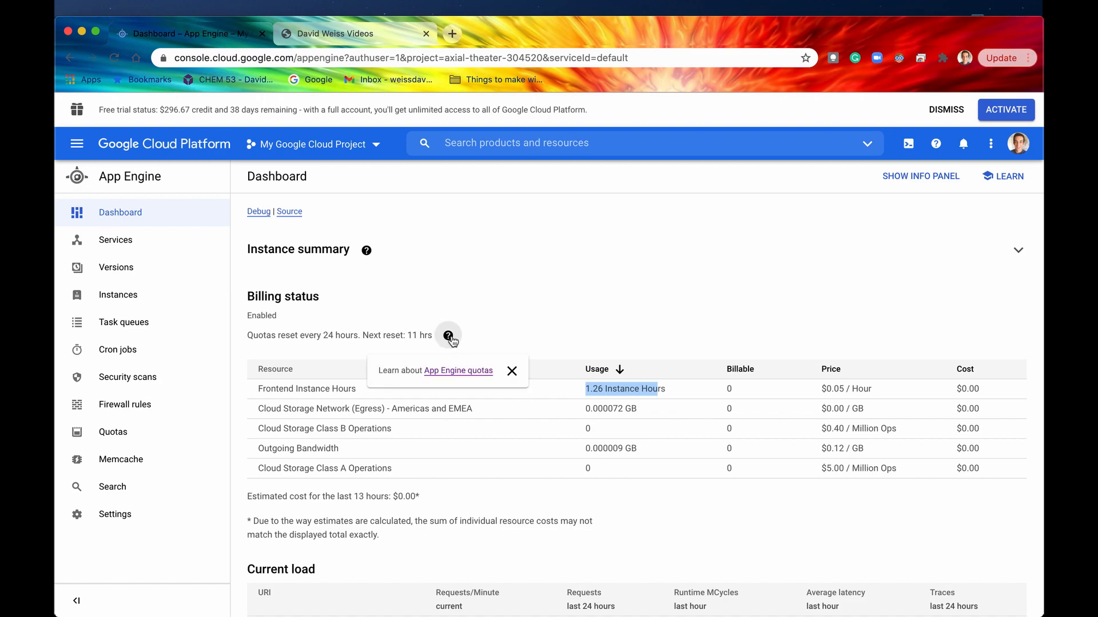
mouse_move(439, 377)
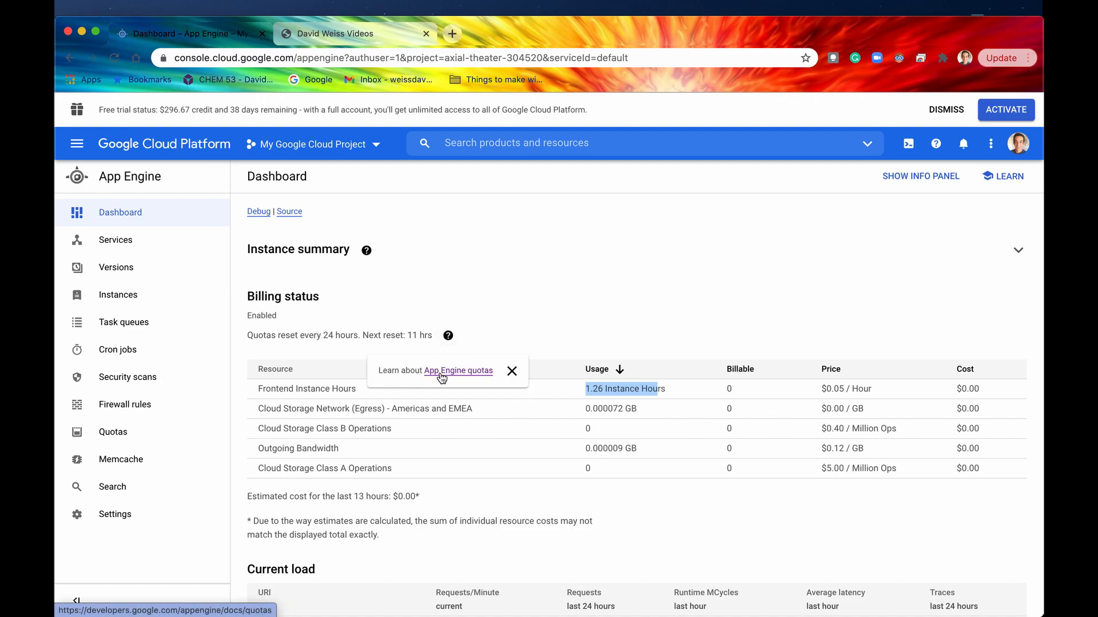
click(456, 371)
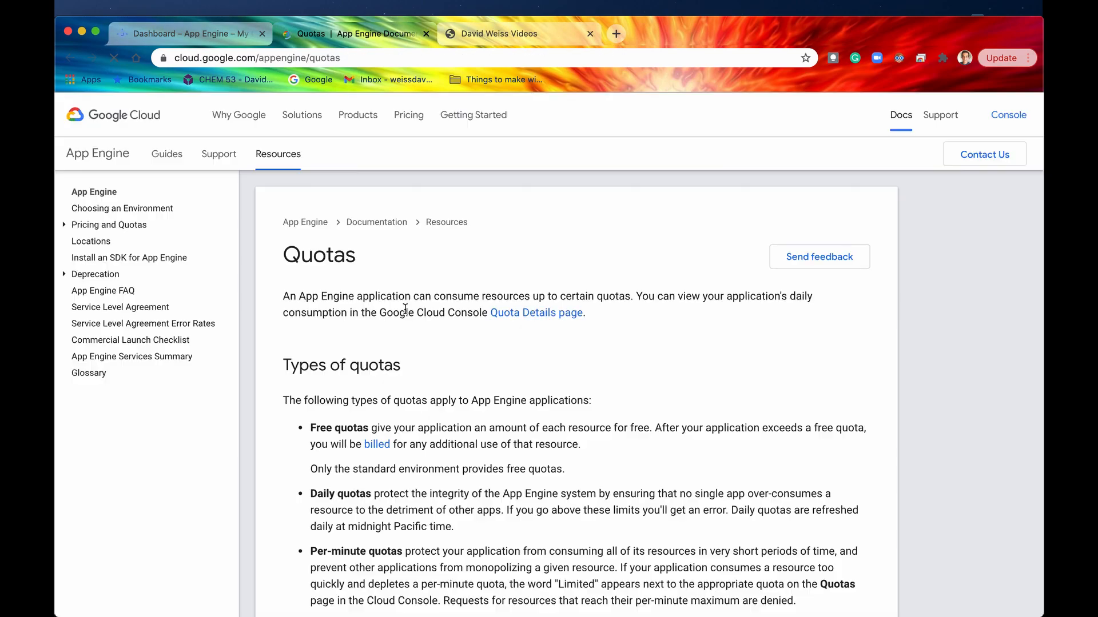
scroll(down, 3)
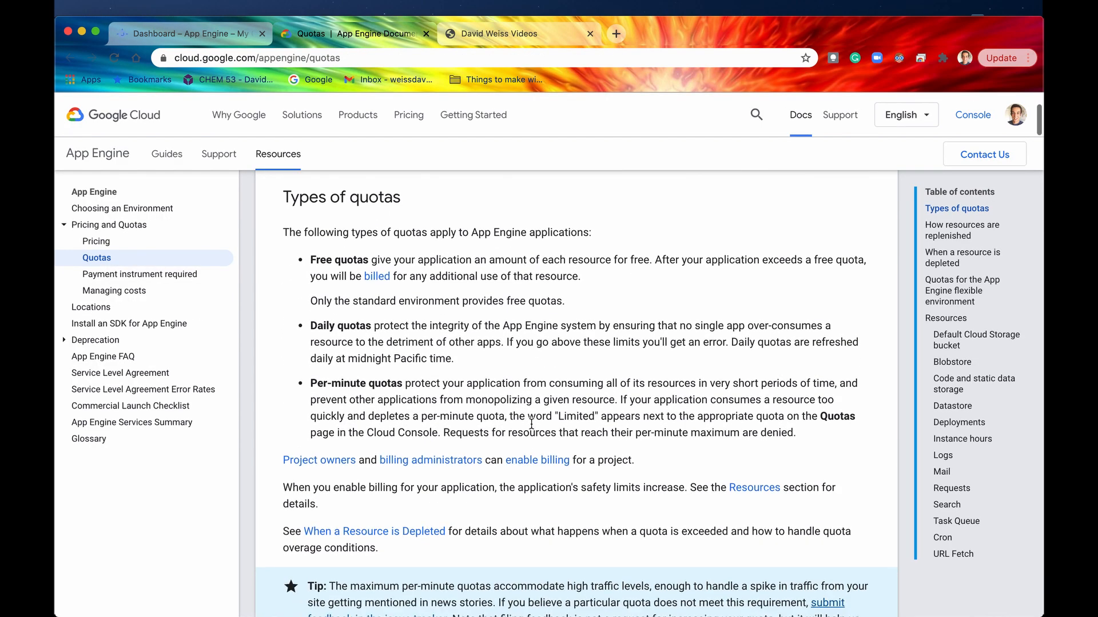
scroll(down, 3)
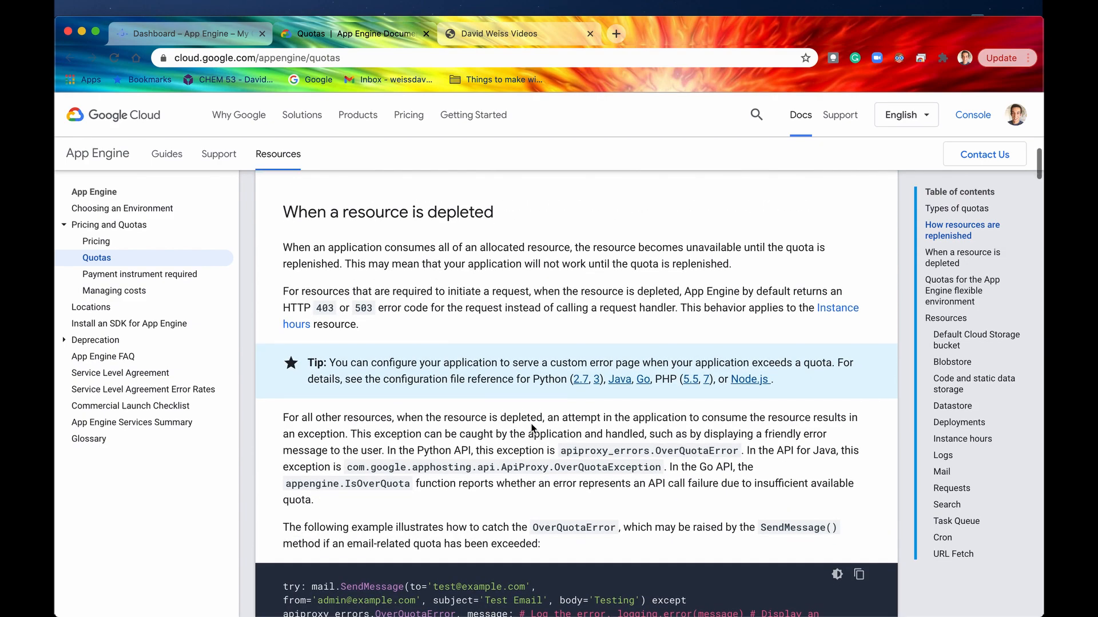
scroll(down, 3)
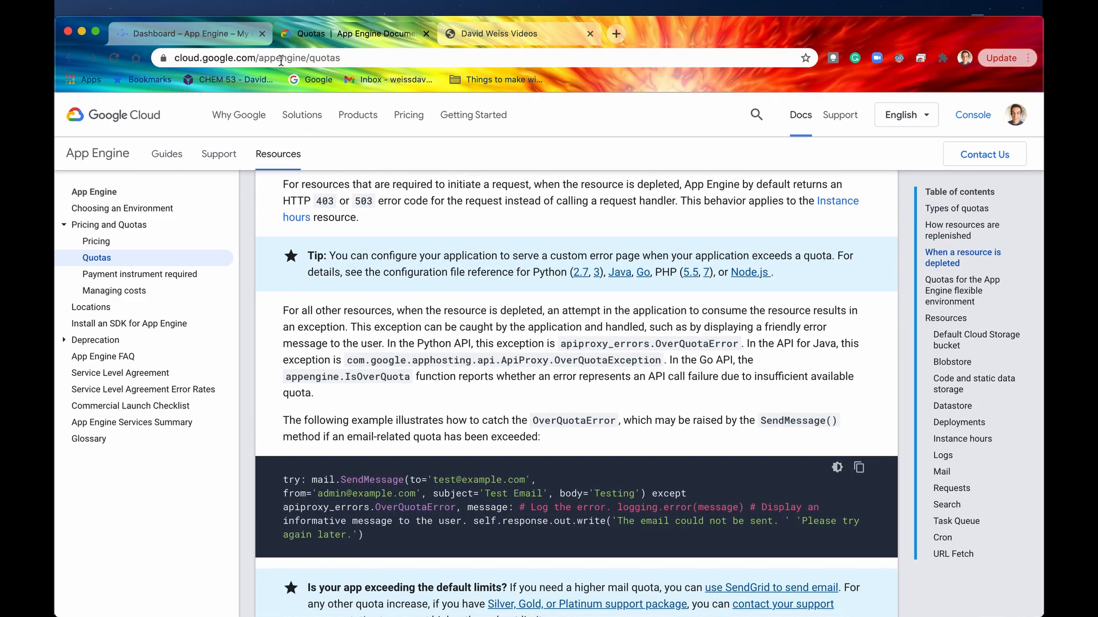
click(189, 33)
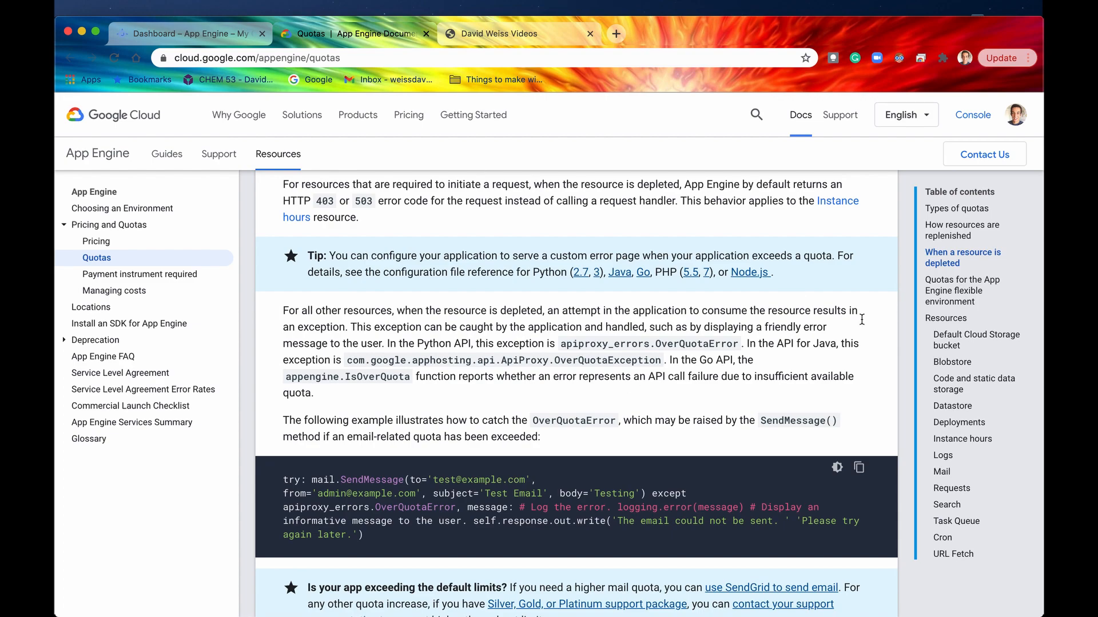
mouse_move(962, 439)
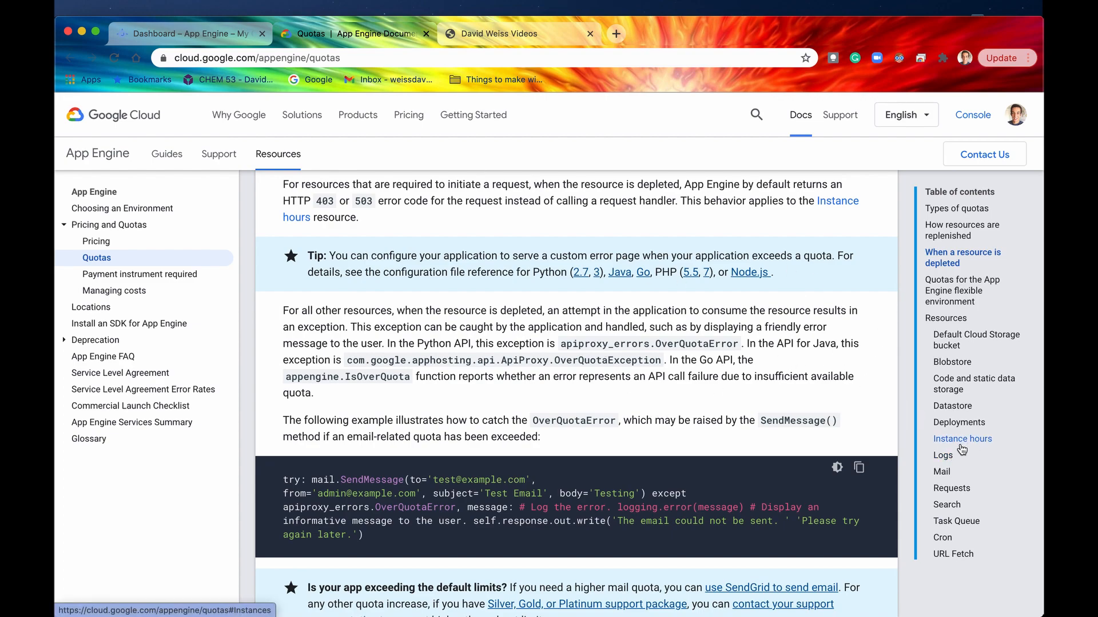
Jump to Instance hours and highlight the 28 free daily hours for F instances.
click(958, 422)
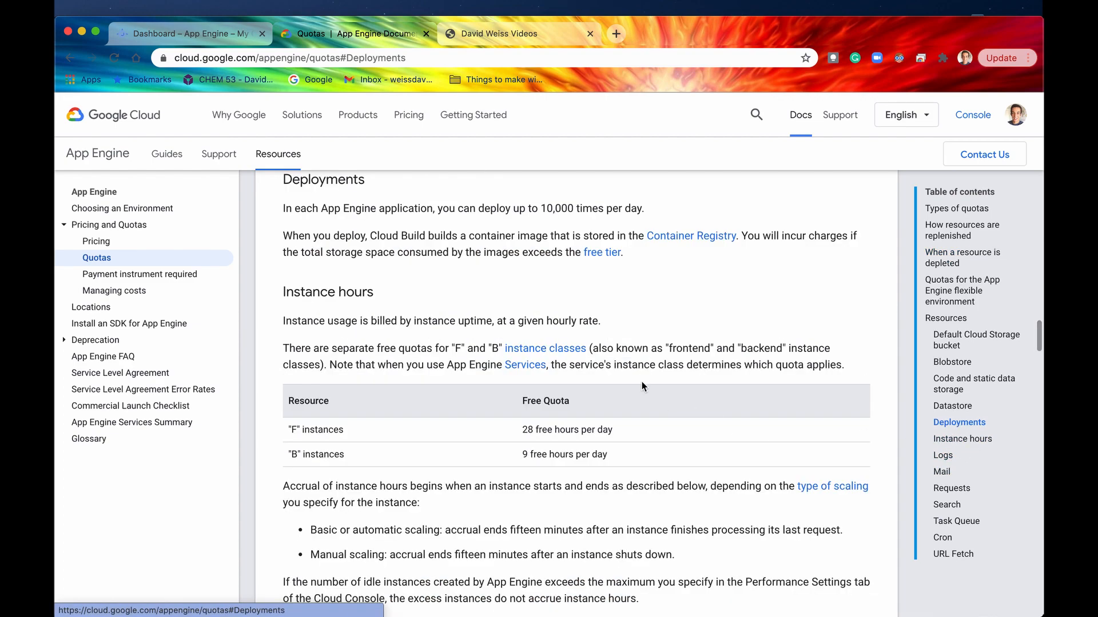
click(962, 438)
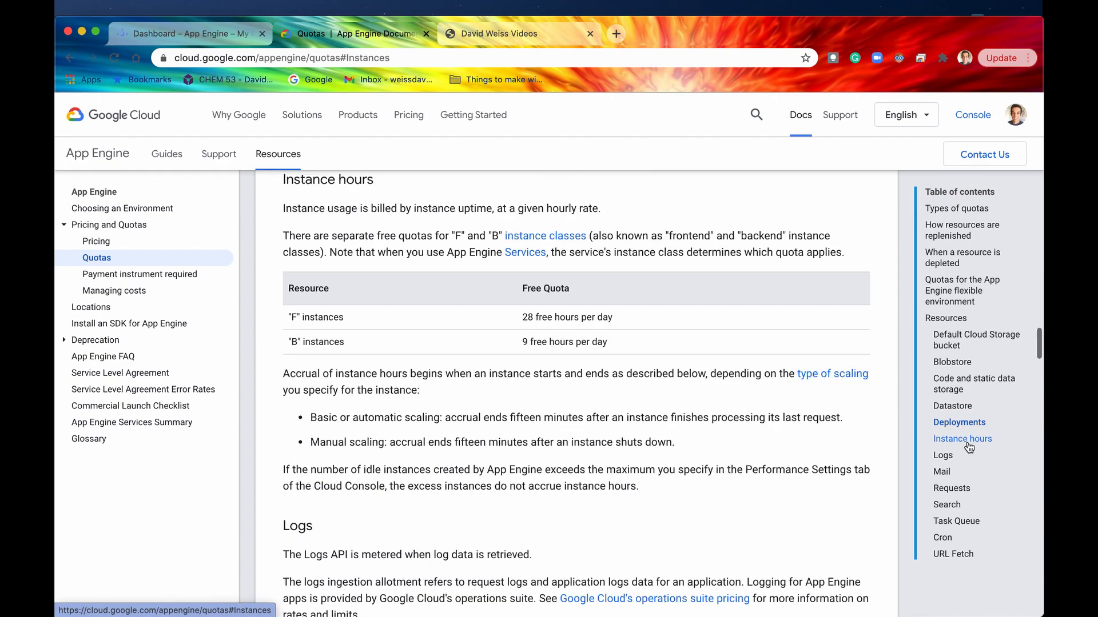
scroll(up, 3)
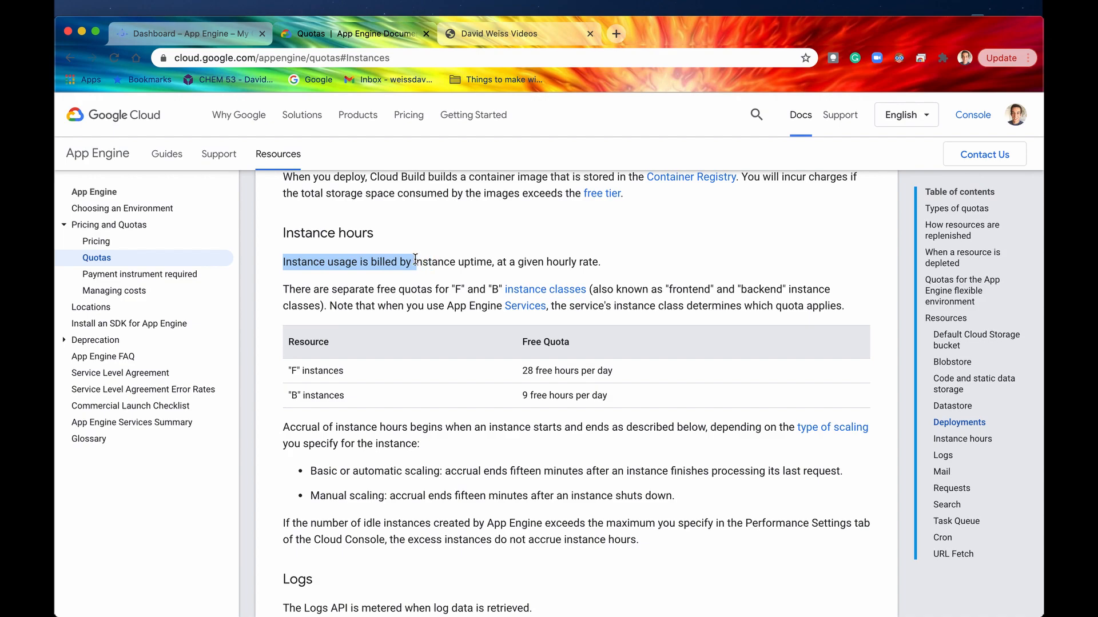
right_click(415, 261)
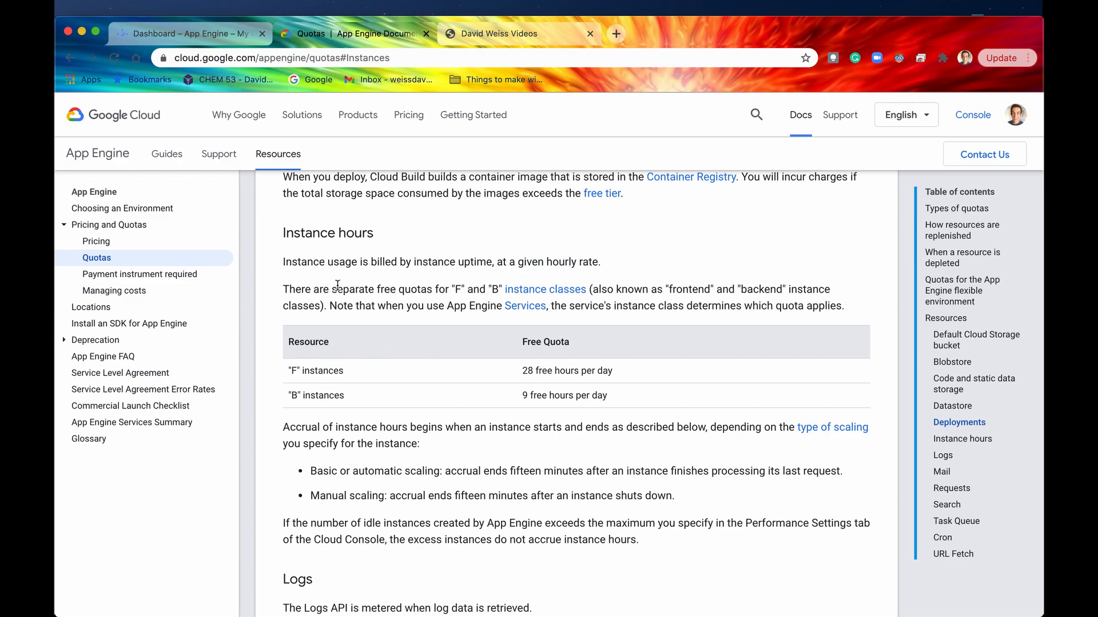
mouse_move(417, 290)
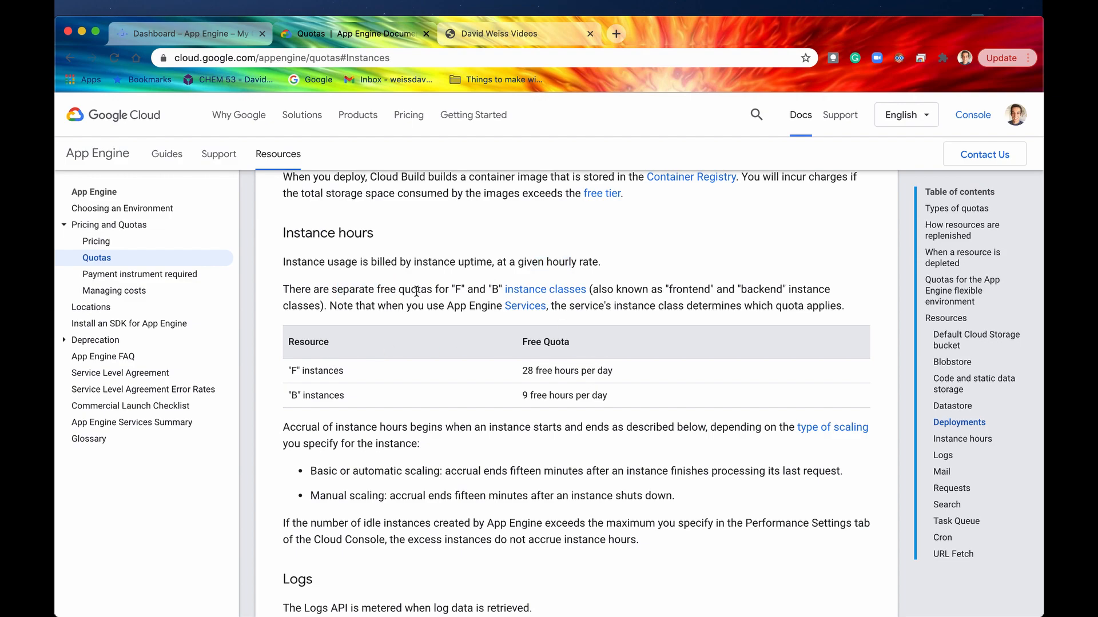
double_click(688, 289)
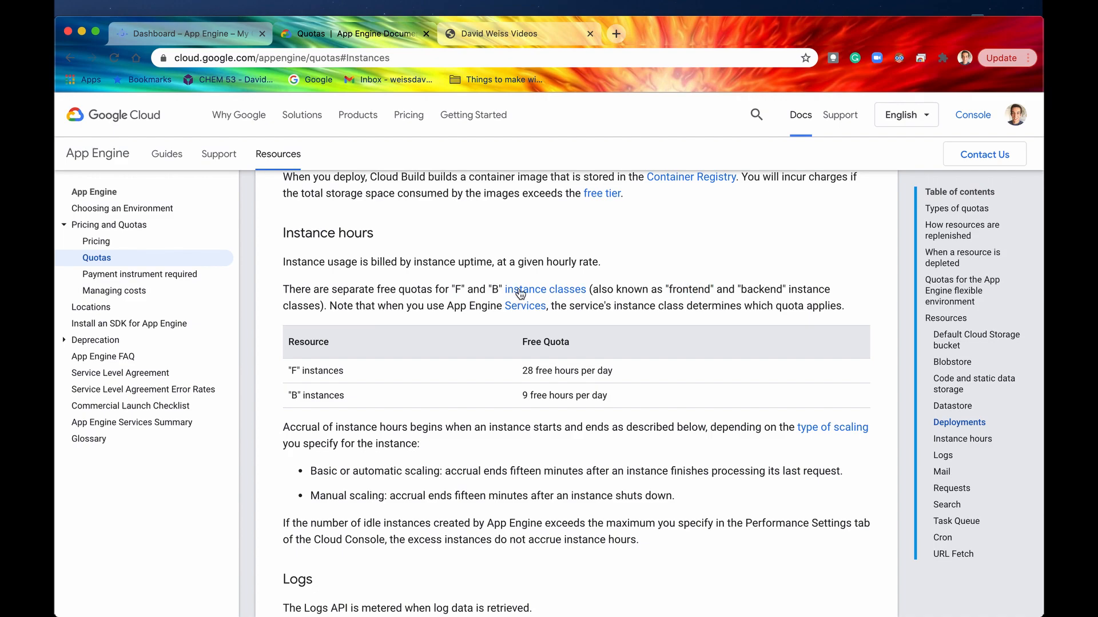
mouse_move(290, 373)
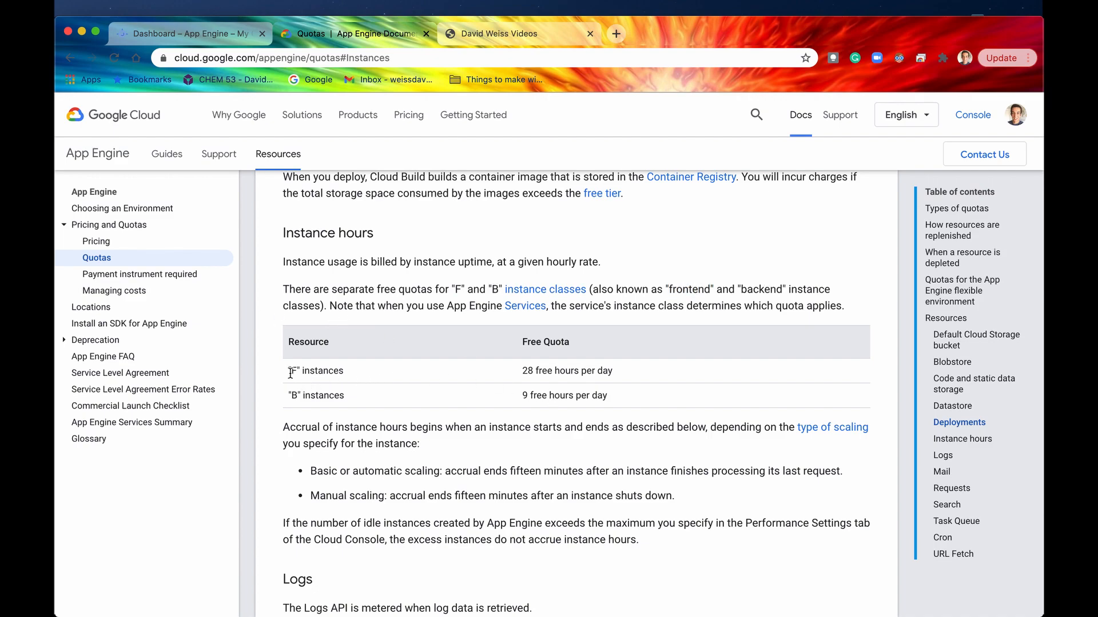
double_click(314, 370)
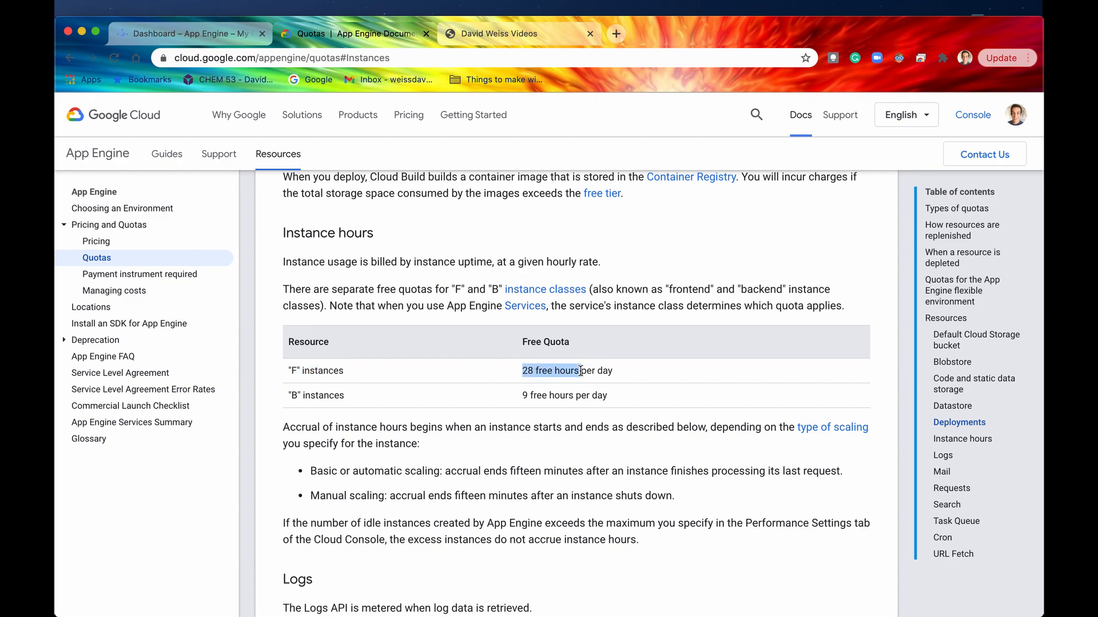
Switch back to the dashboard's billing table showing frontend instance hours at $0.05 per hour.
click(189, 33)
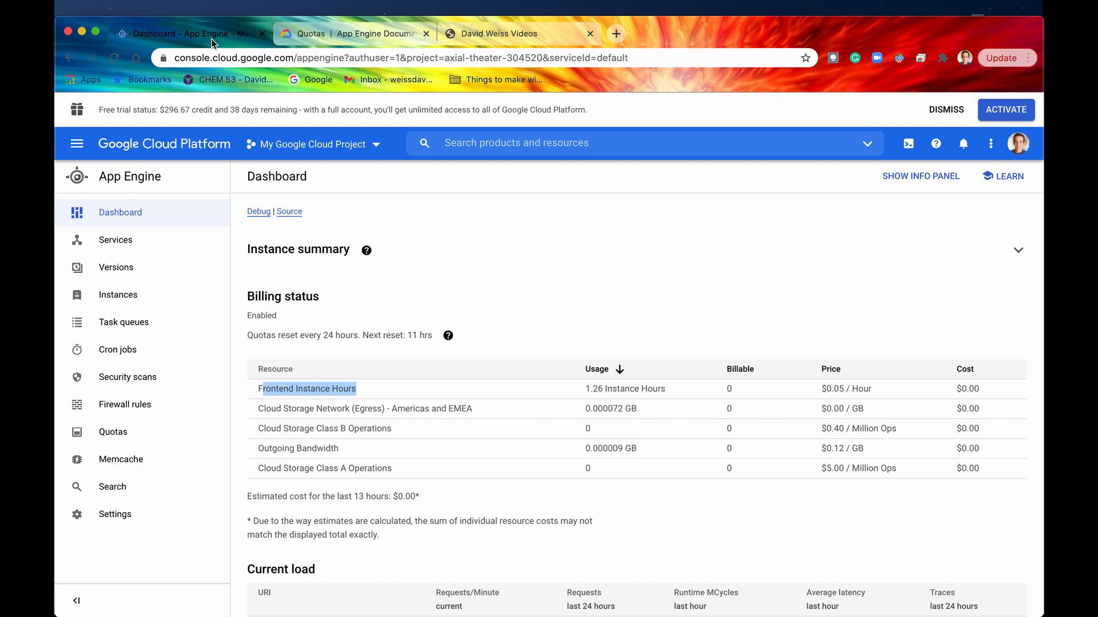
mouse_move(592, 399)
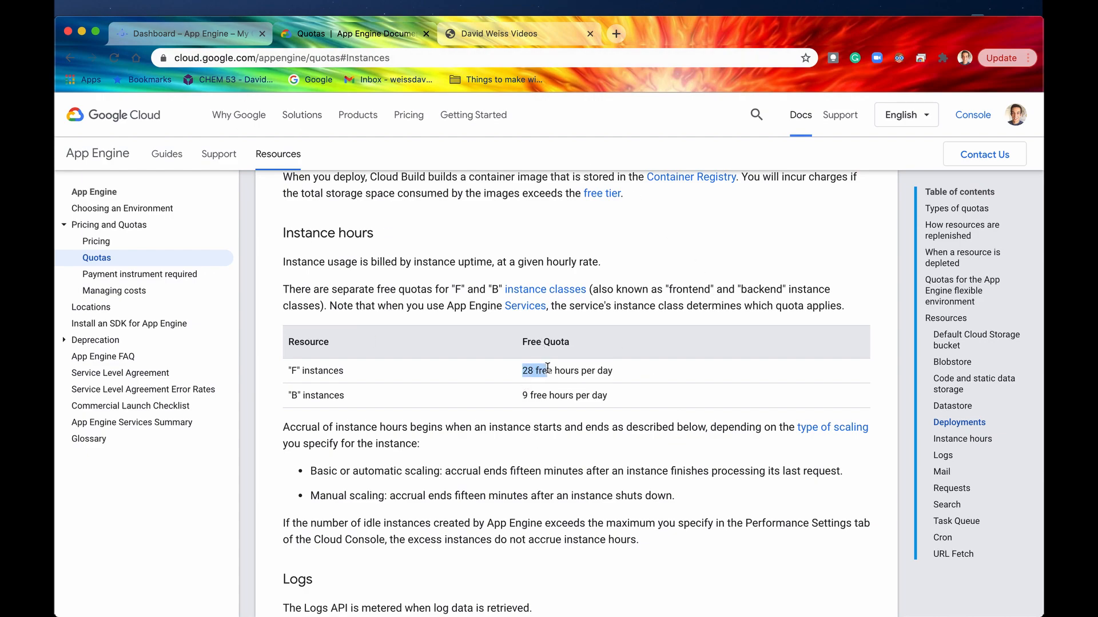
click(189, 33)
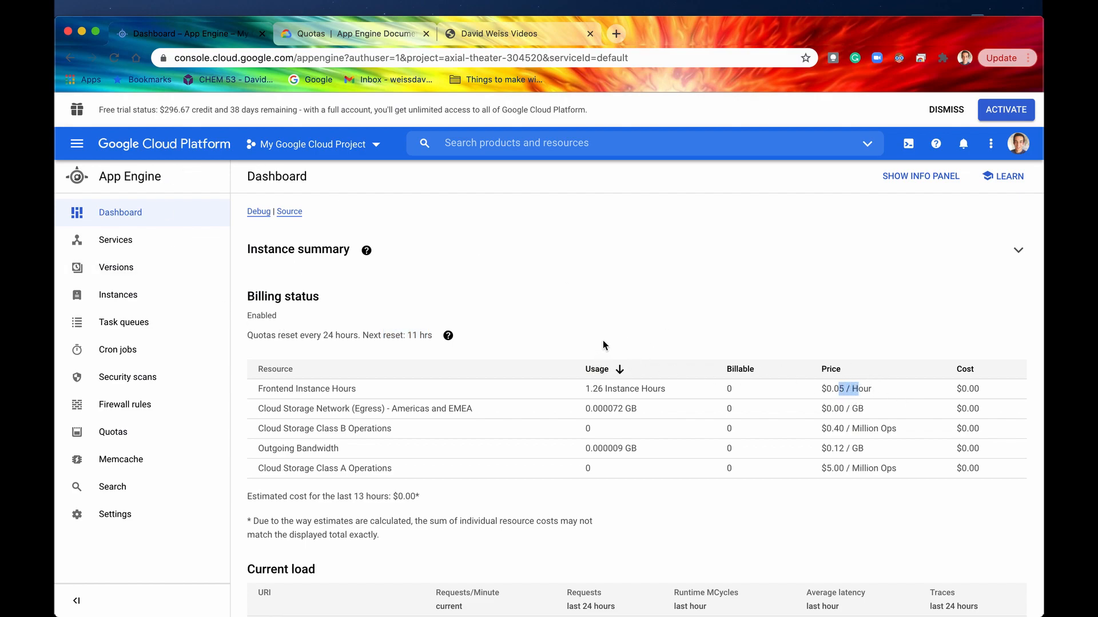
mouse_move(557, 501)
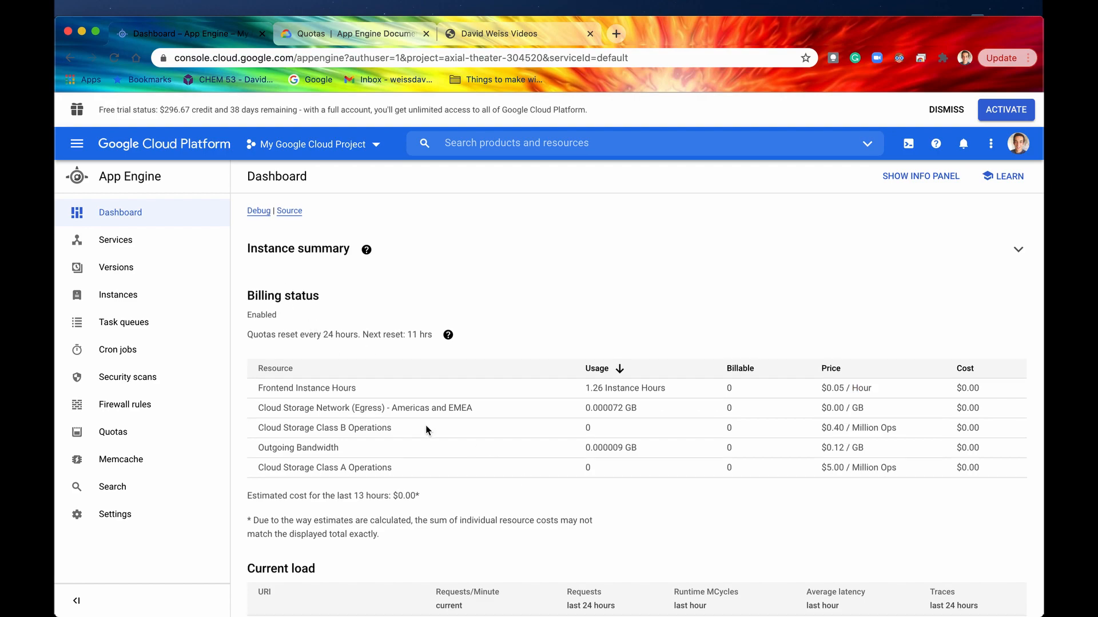
scroll(down, 3)
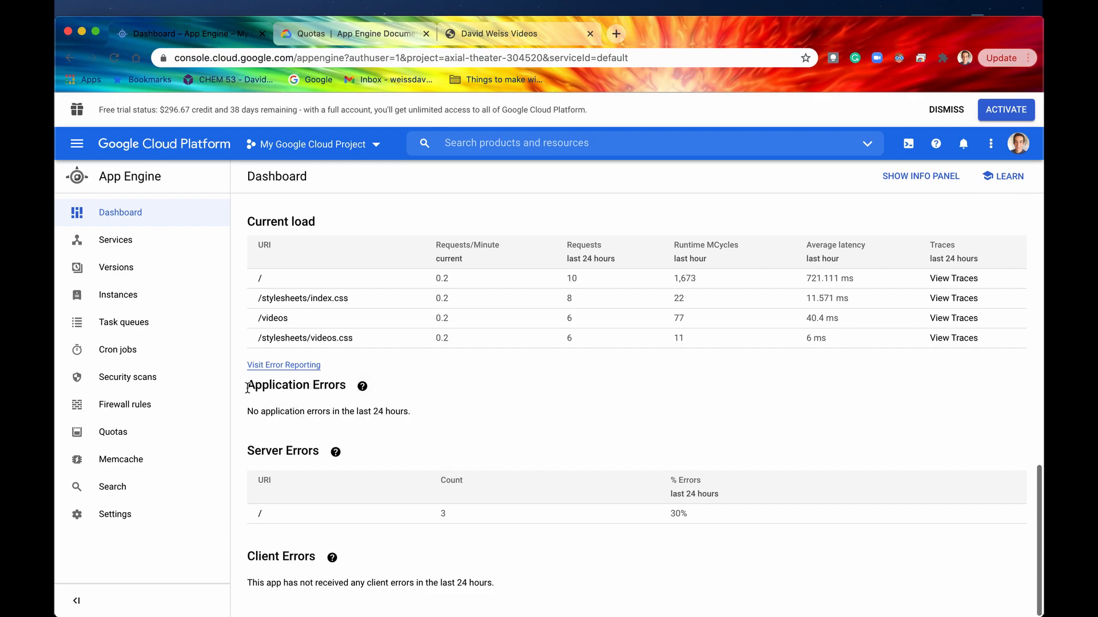
double_click(296, 385)
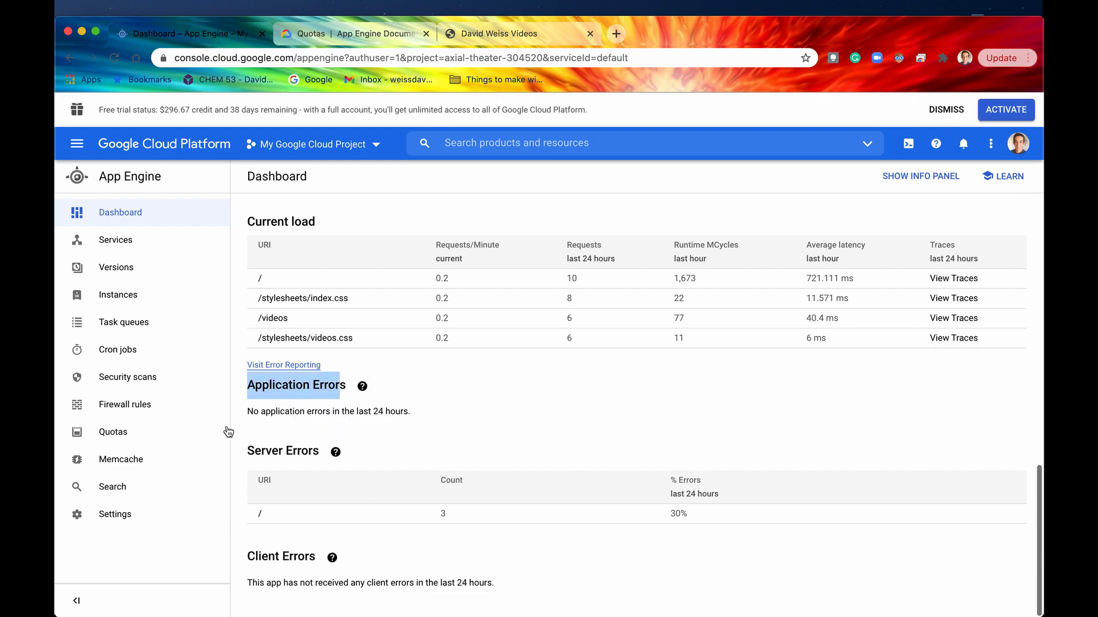
click(362, 386)
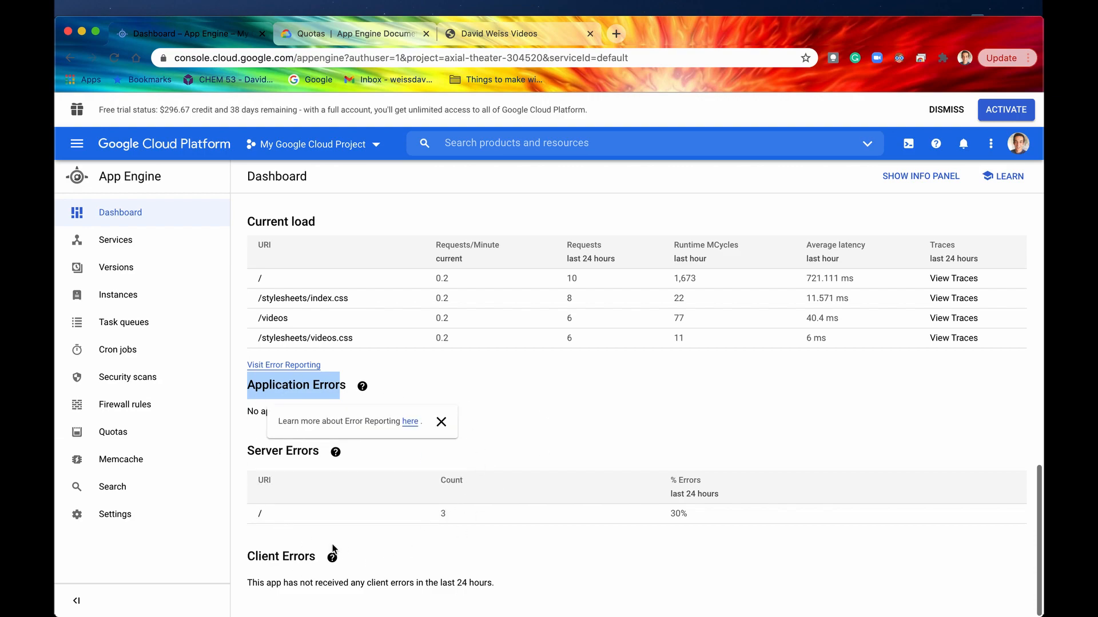
click(440, 421)
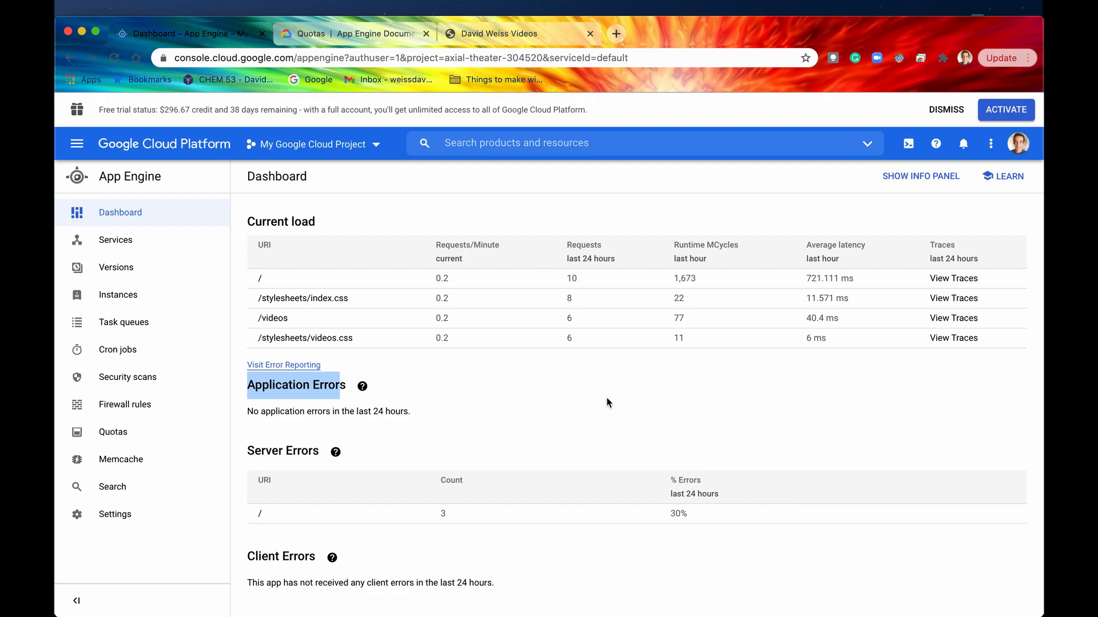
mouse_move(428, 488)
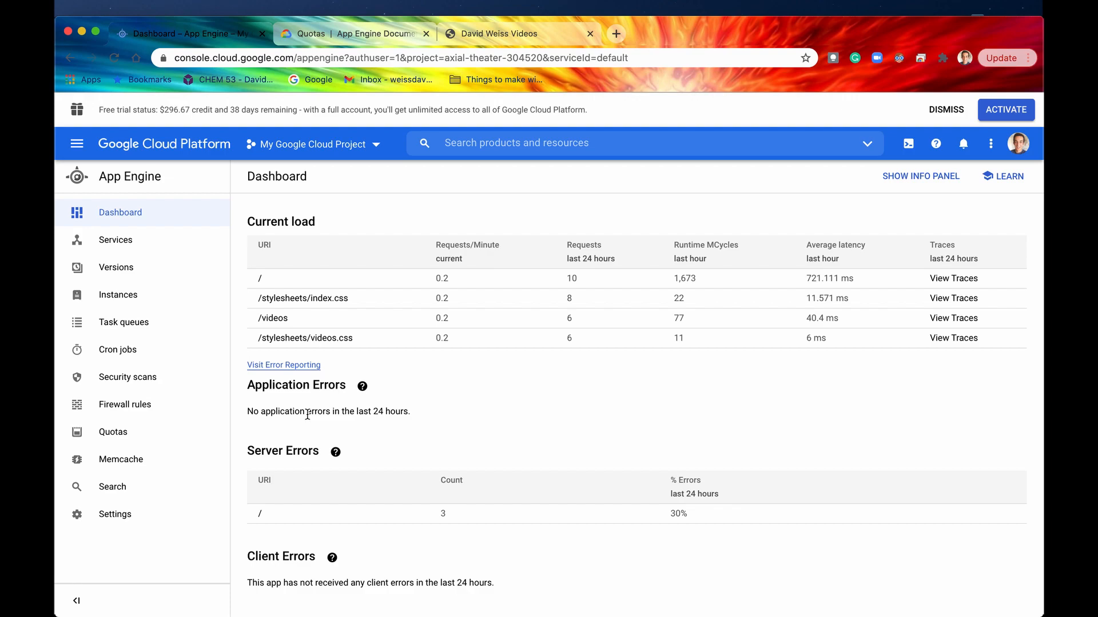
click(362, 386)
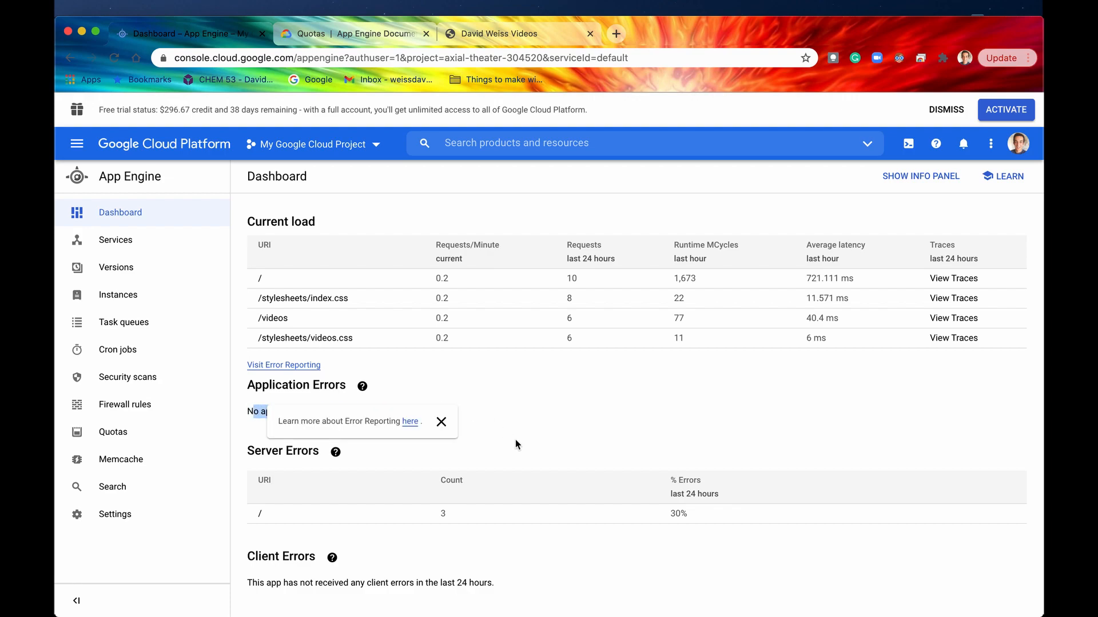
click(441, 422)
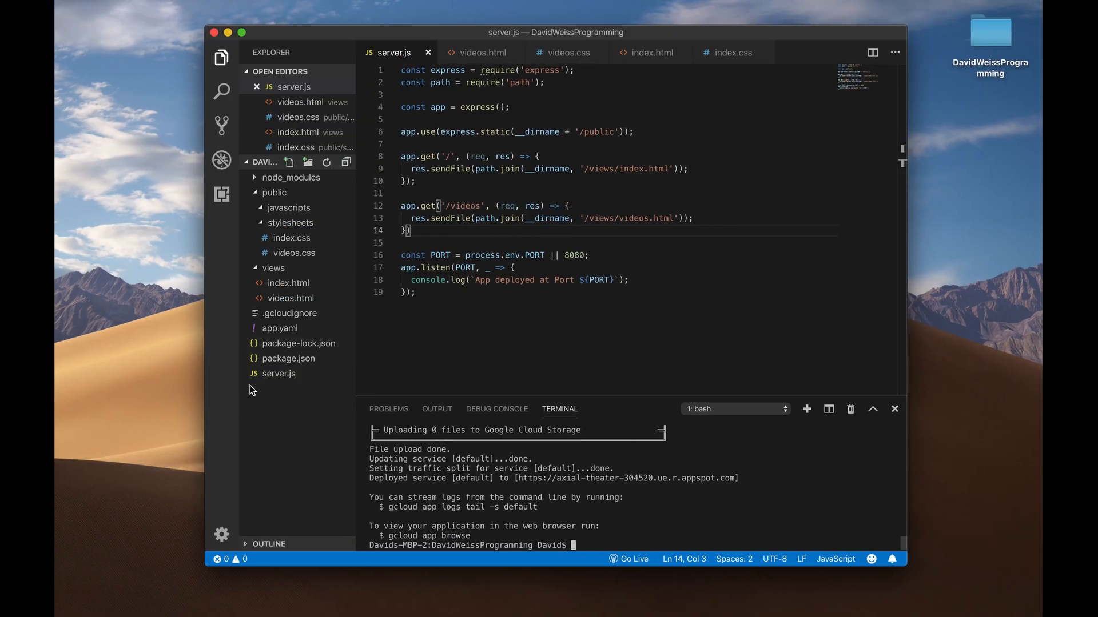
mouse_move(299, 368)
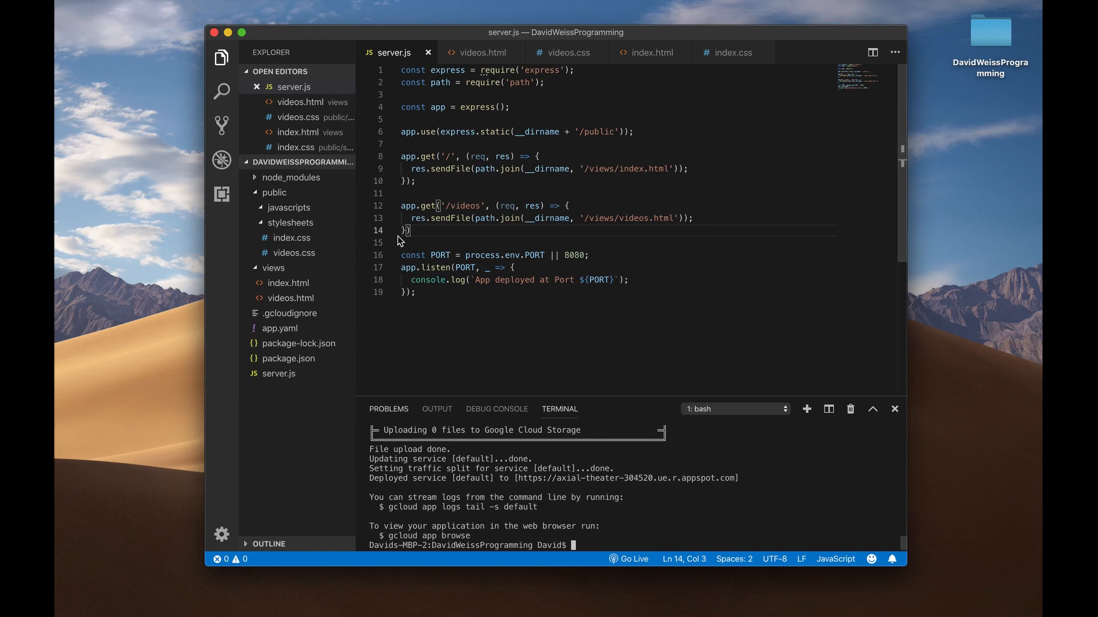
mouse_move(496, 231)
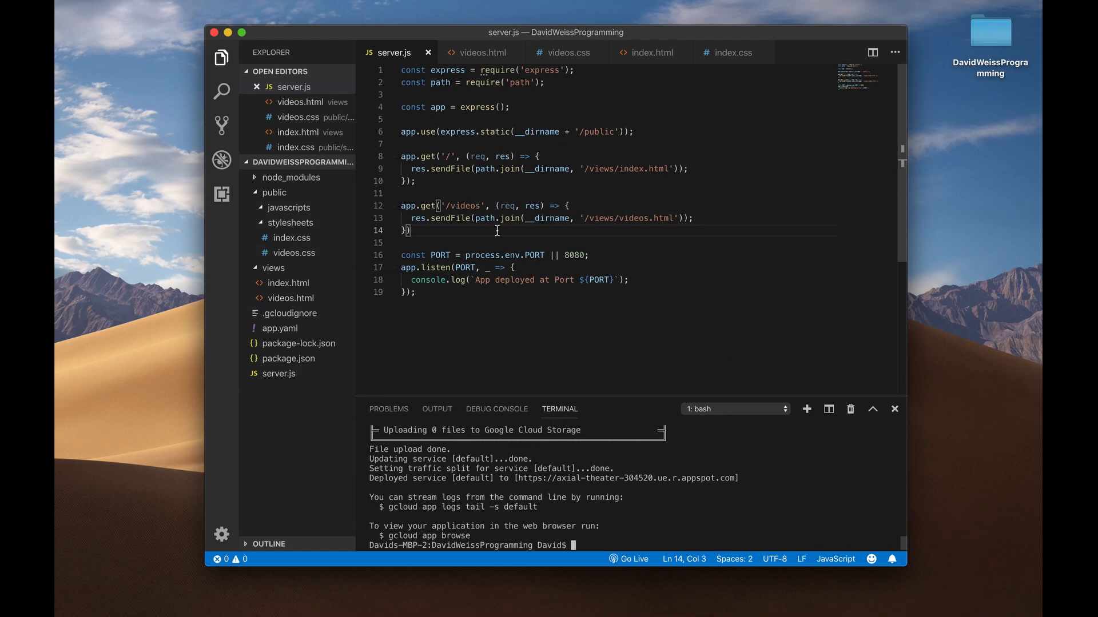
mouse_move(548, 298)
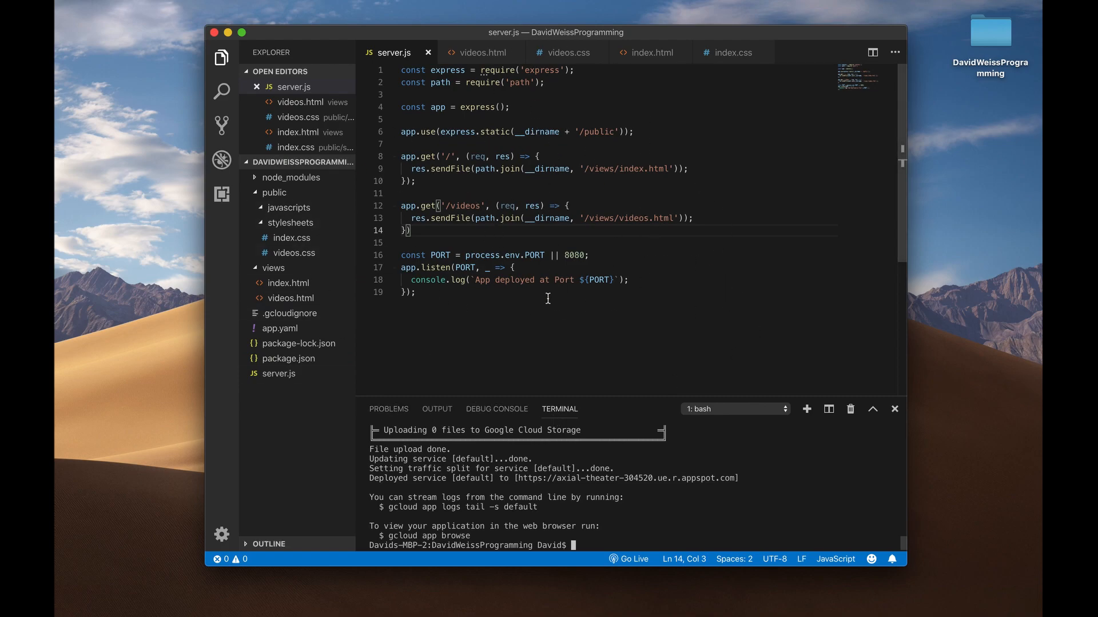
mouse_move(278, 373)
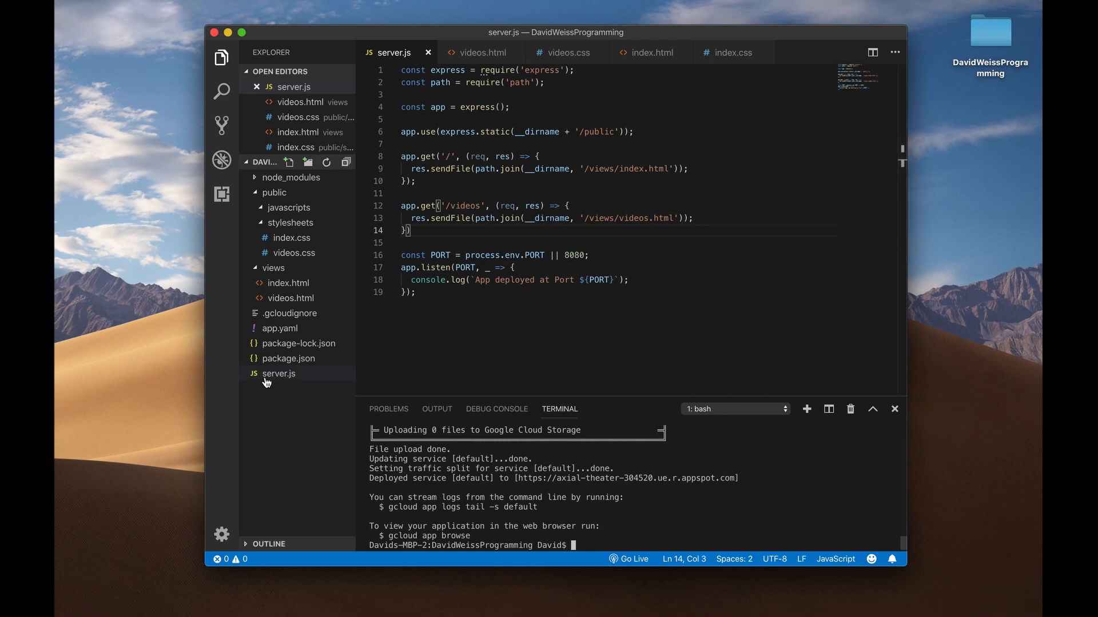
mouse_move(281, 378)
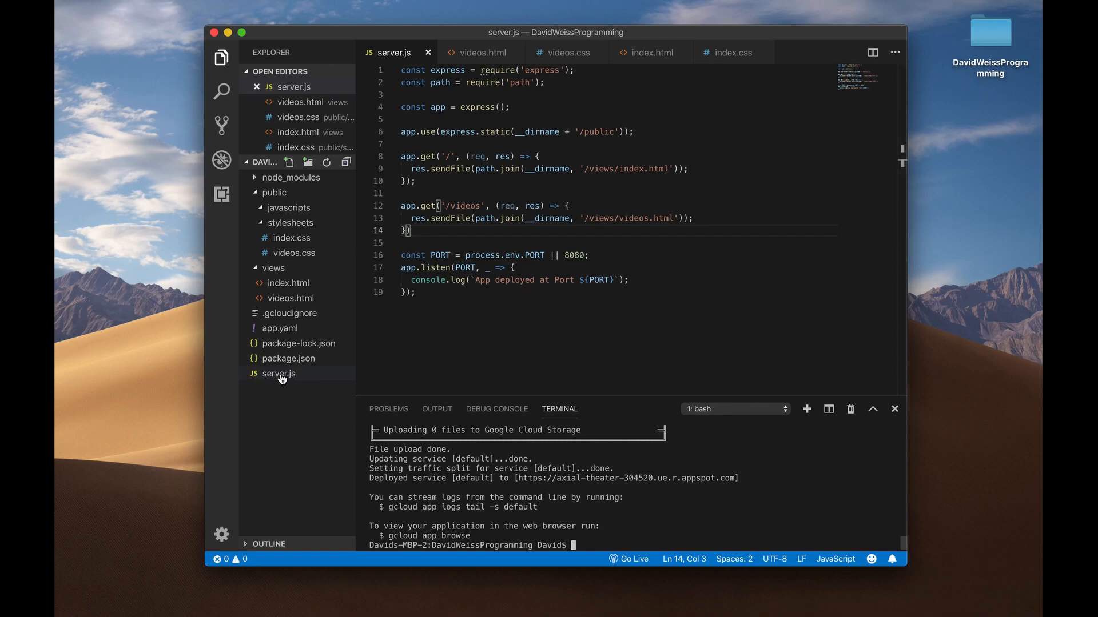
mouse_move(278, 373)
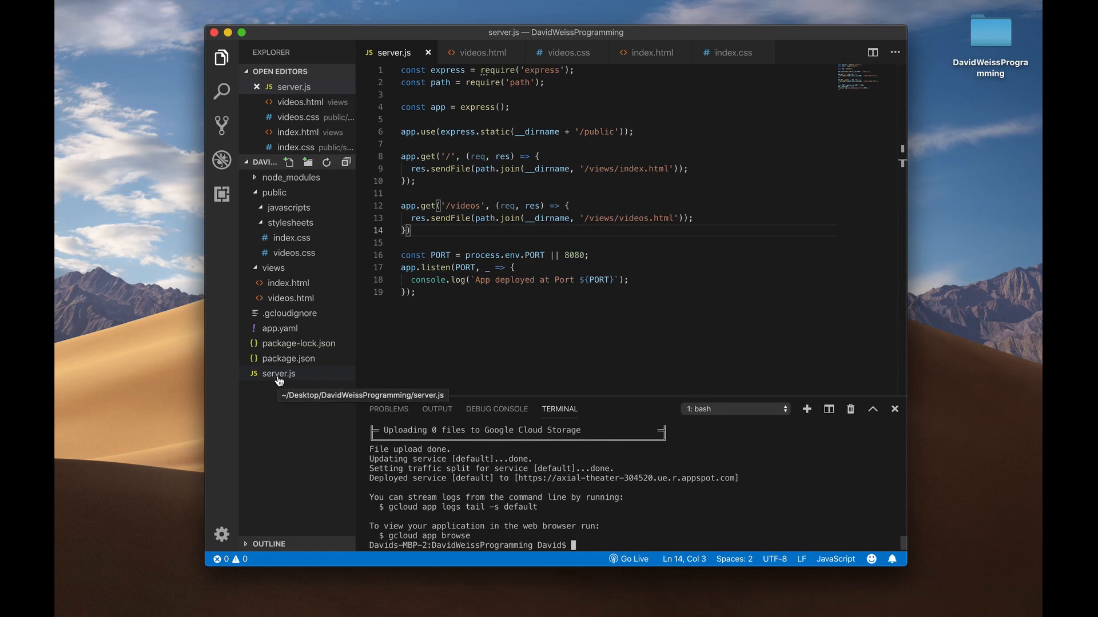
Rename server.js to index.js and open package.json, whose main field still says server.js.
click(278, 373)
text(index)
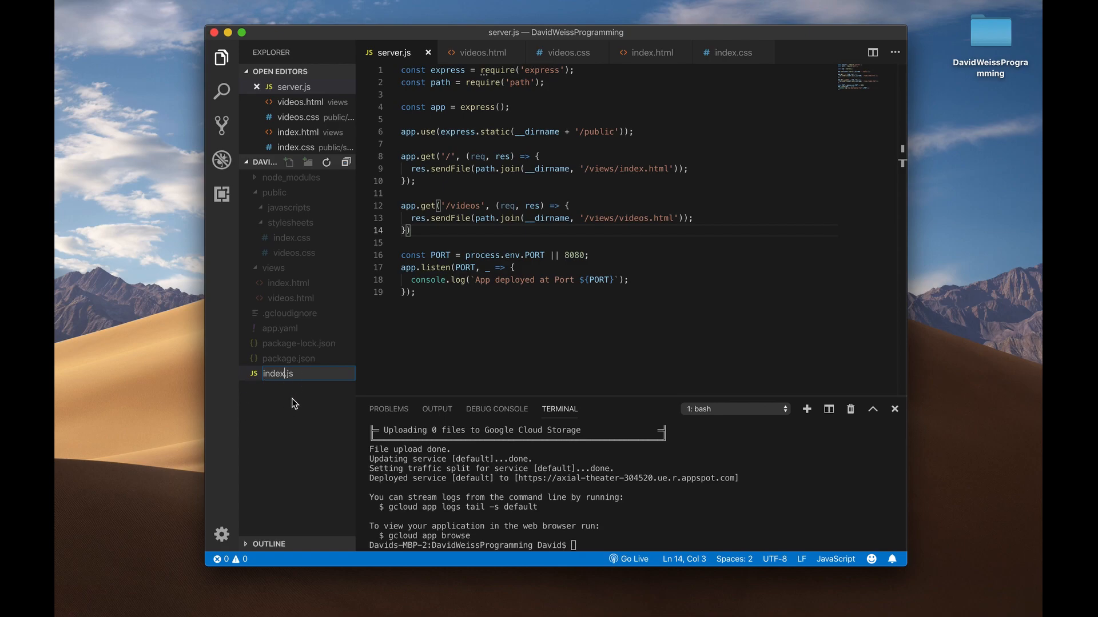
mouse_move(289, 401)
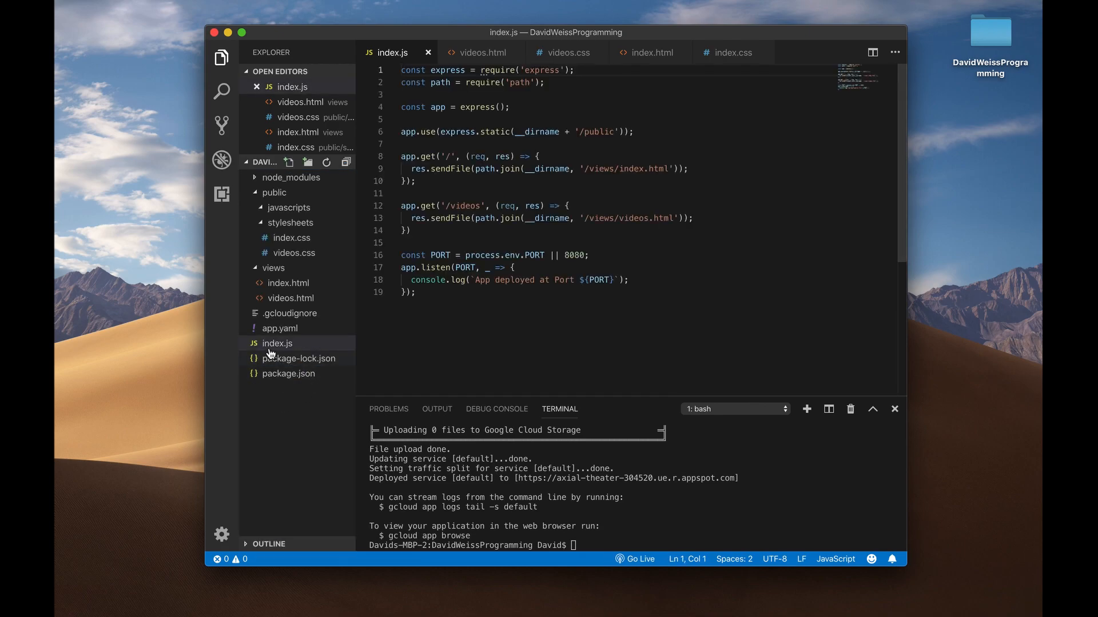
mouse_move(281, 364)
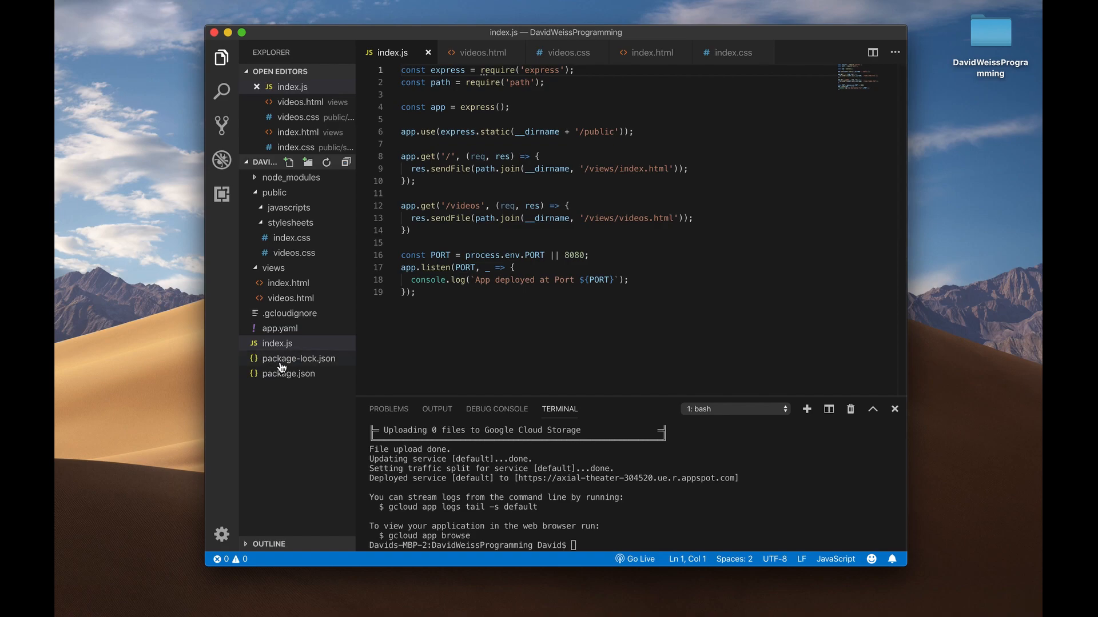
click(287, 374)
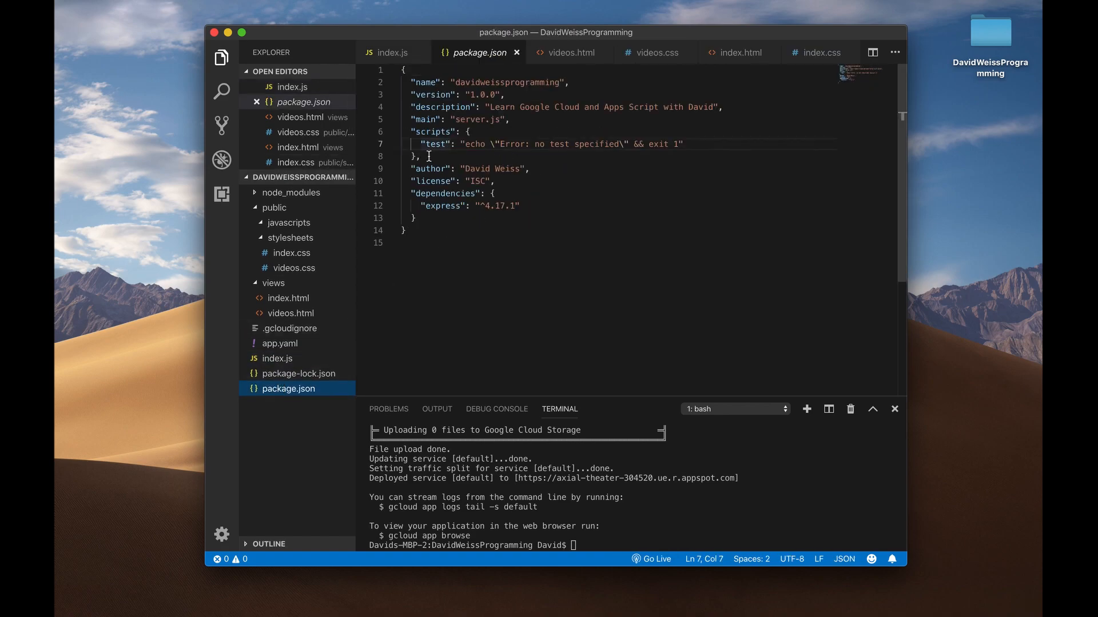
mouse_move(365, 256)
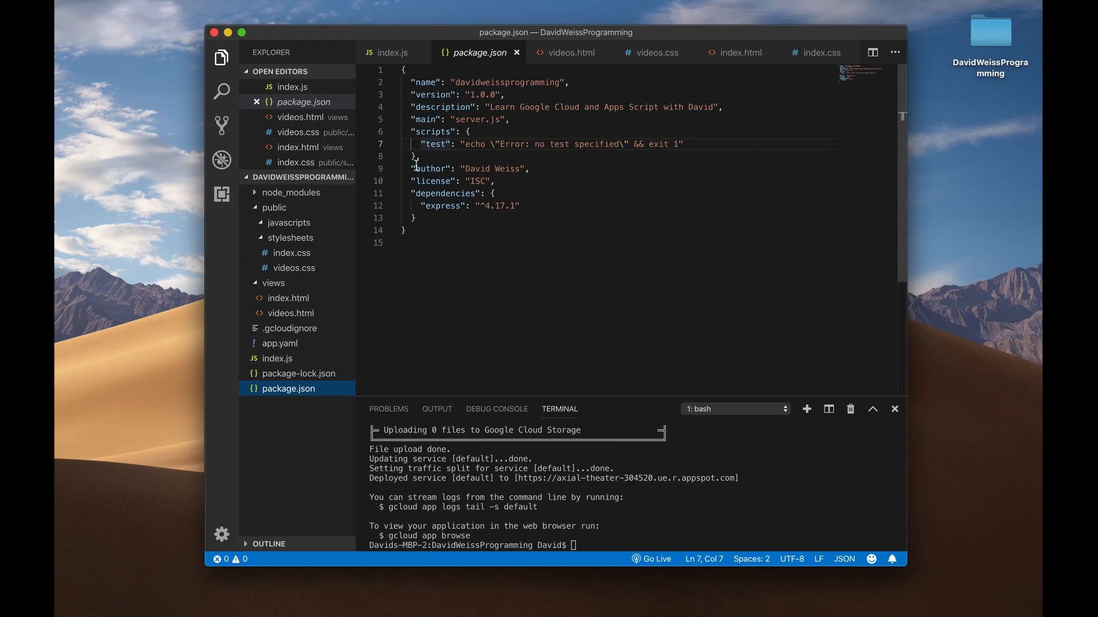
mouse_move(493, 165)
text(g)
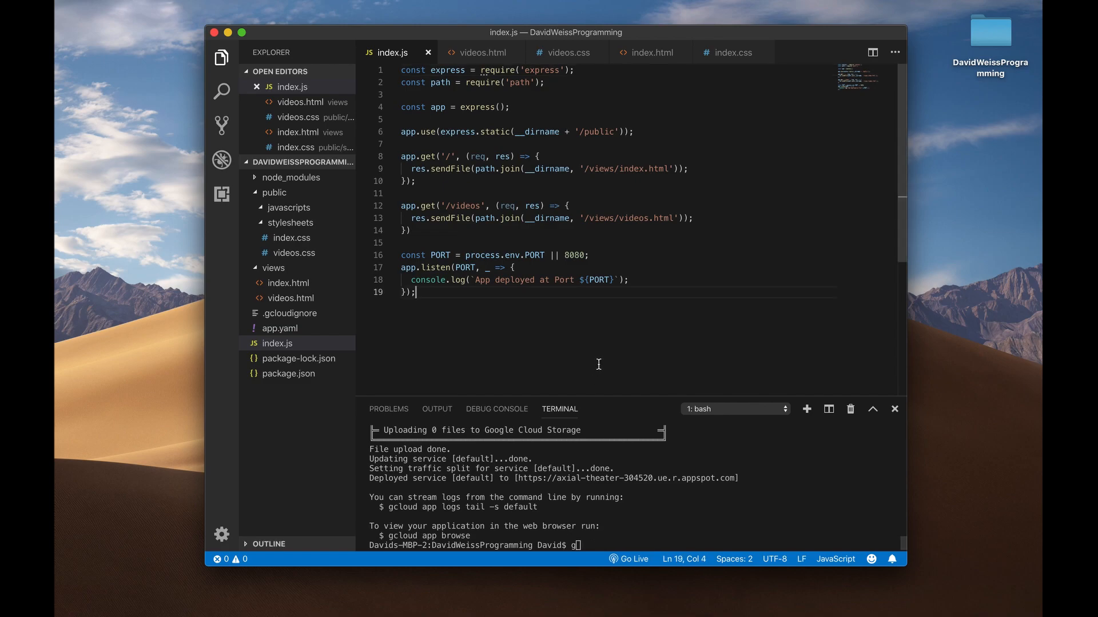
Run 'gcloud app deploy' in the terminal and confirm with 'y'.
text(cloud app deploy)
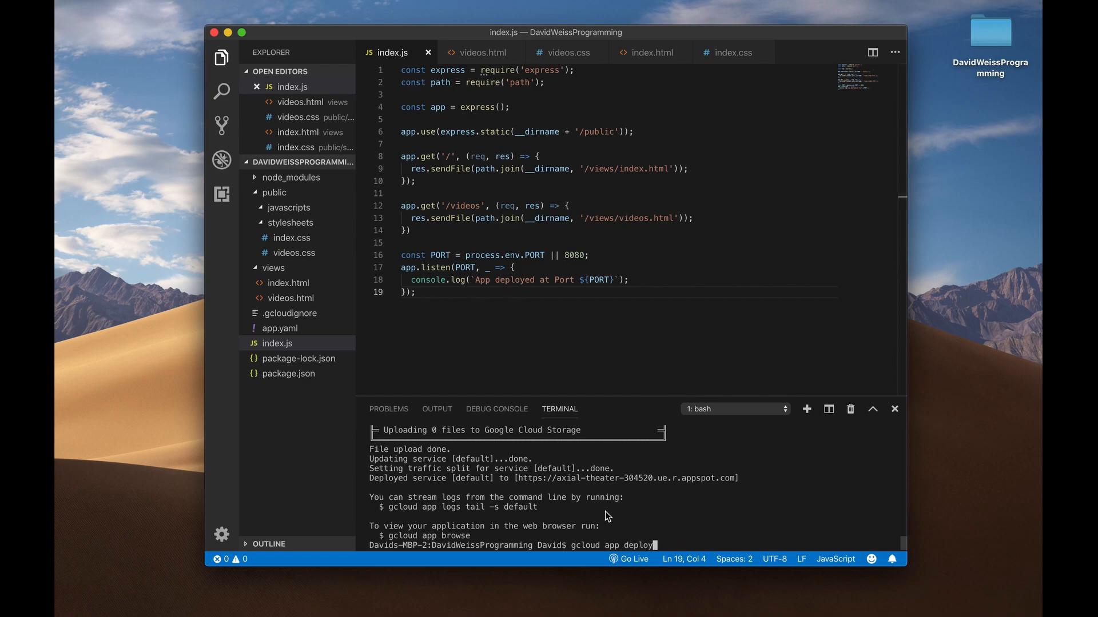
mouse_move(723, 510)
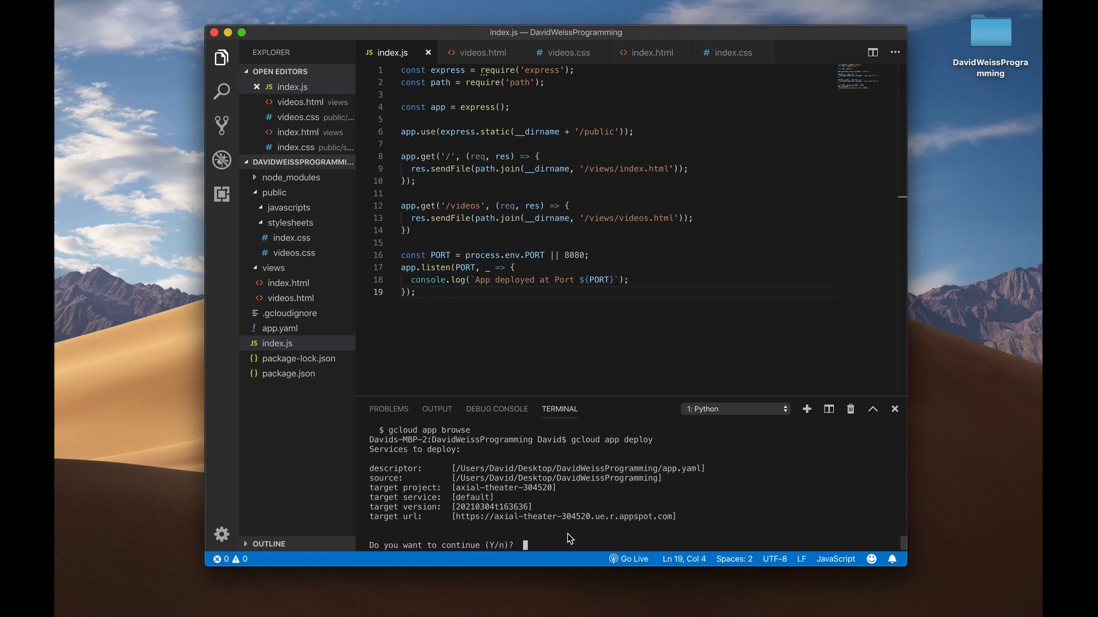
text(y)
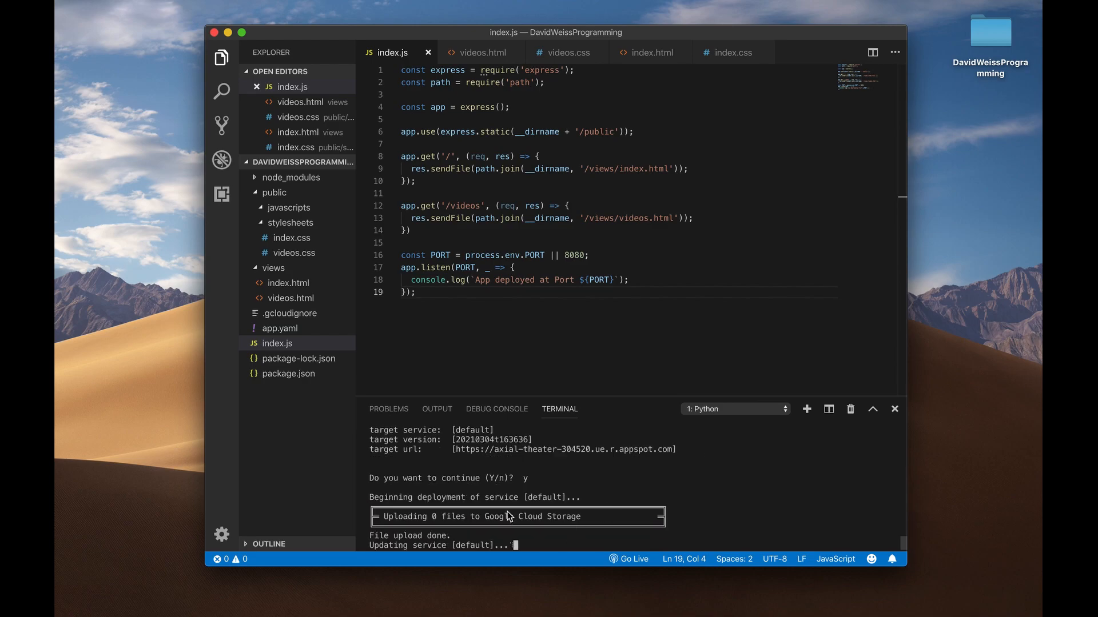
mouse_move(580, 508)
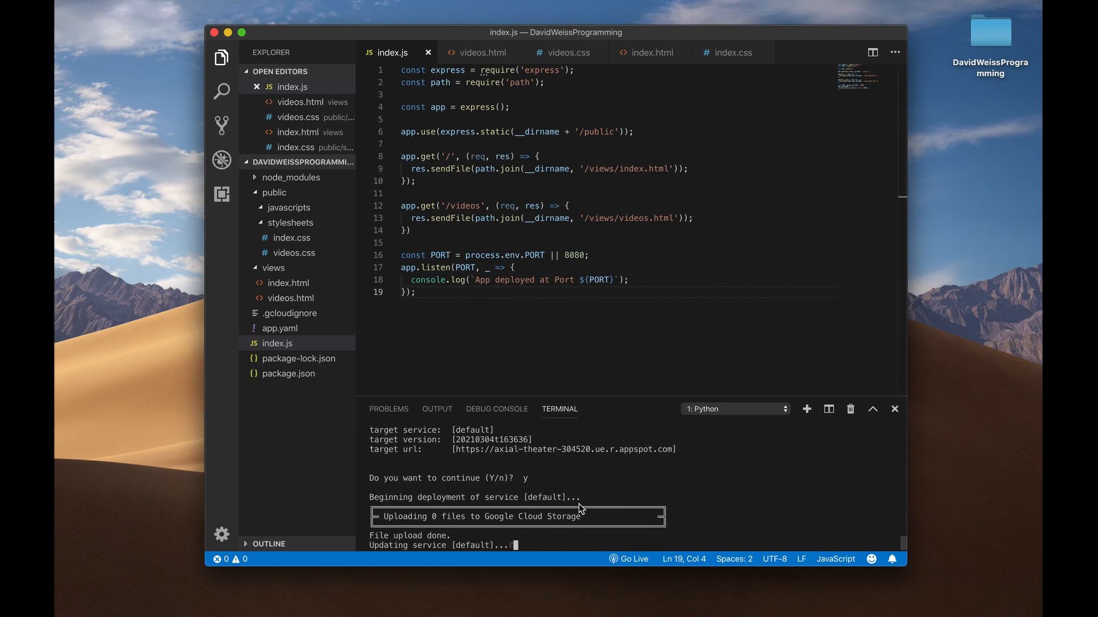
mouse_move(697, 484)
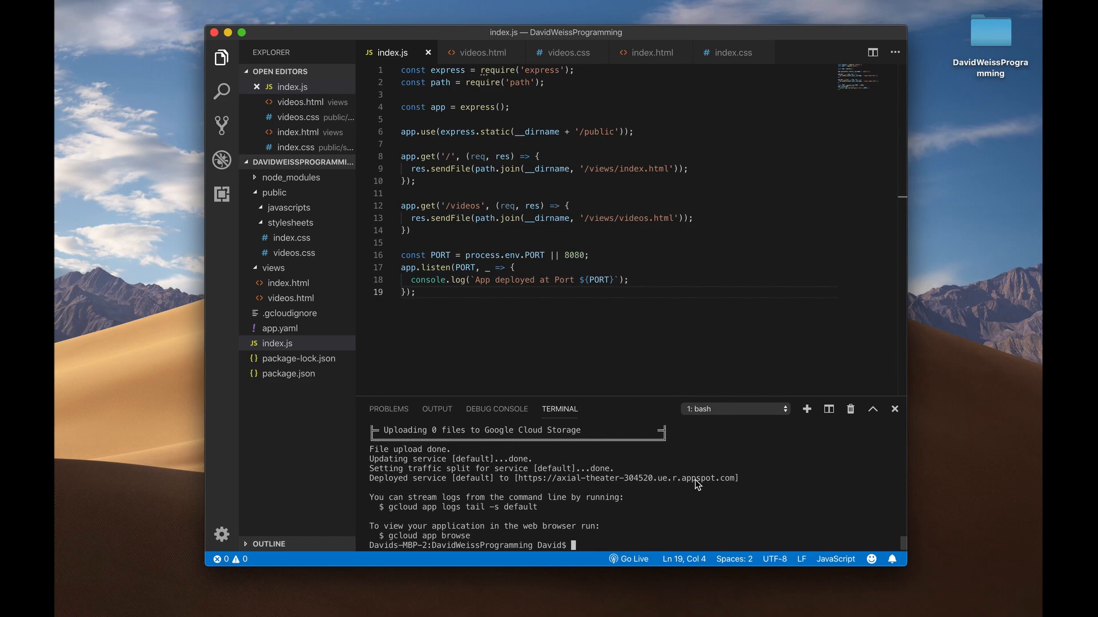
mouse_move(638, 541)
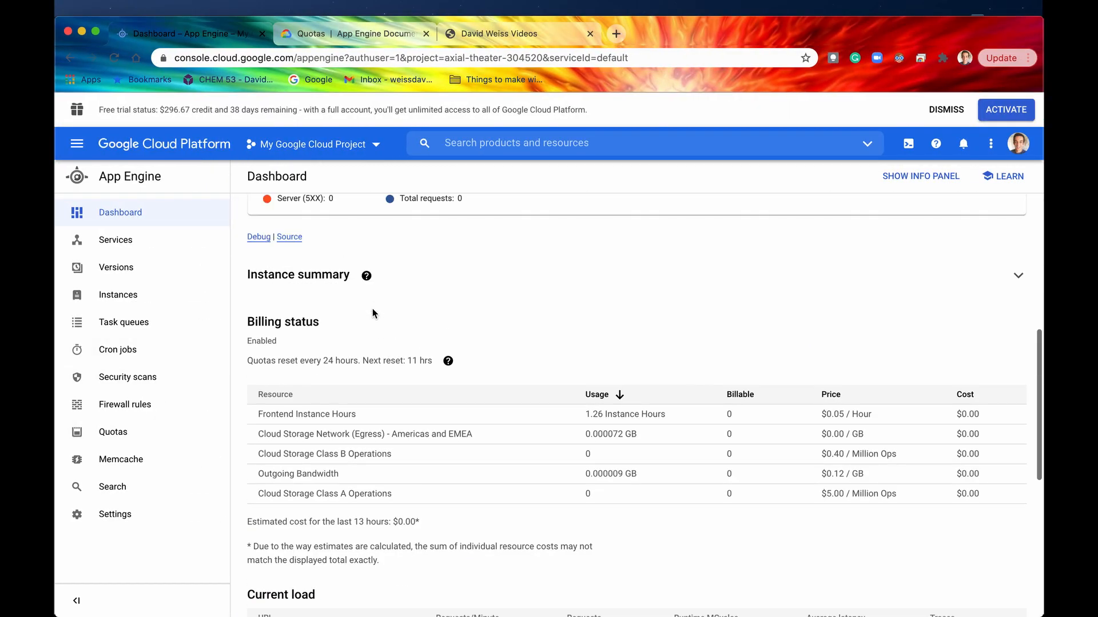
Open the appspot.com site showing a 500 Server Error, then scroll the dashboard's request summary.
click(496, 34)
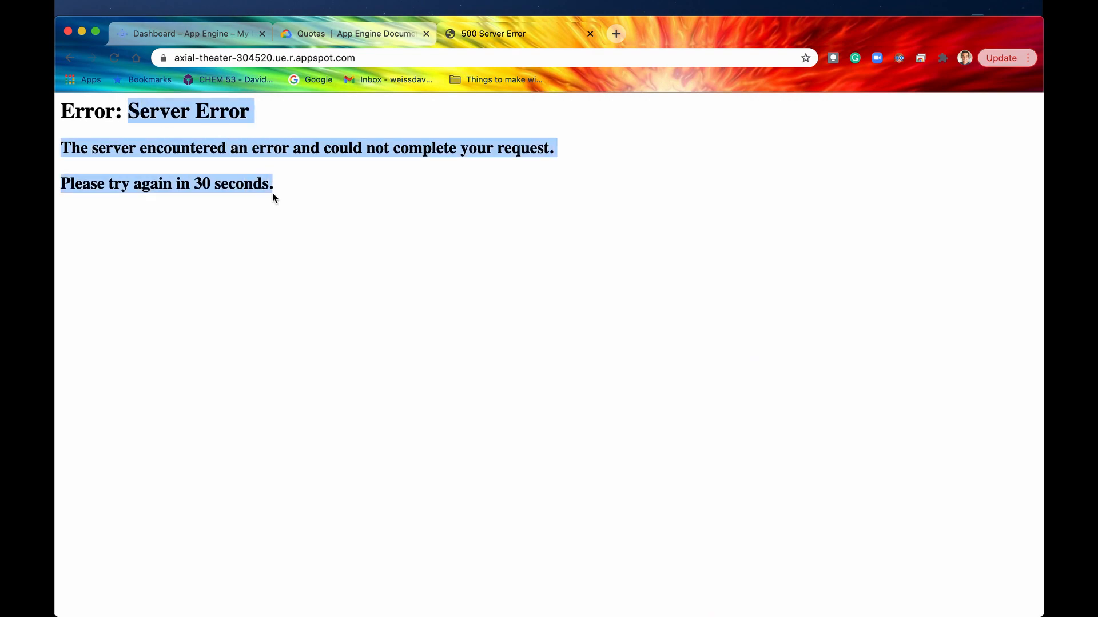
click(187, 34)
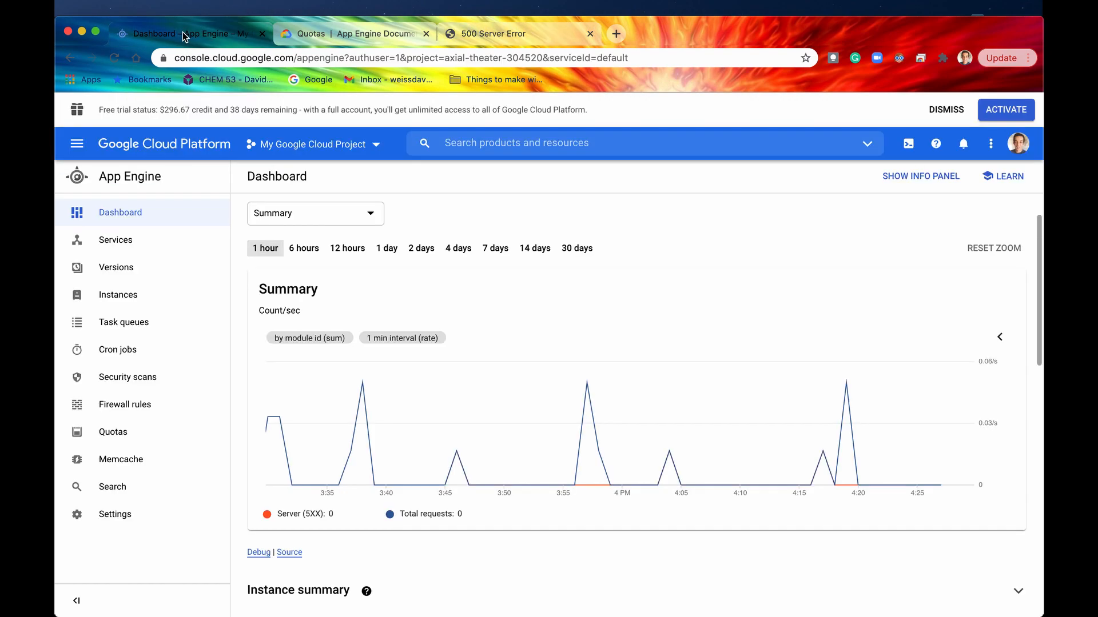
scroll(down, 3)
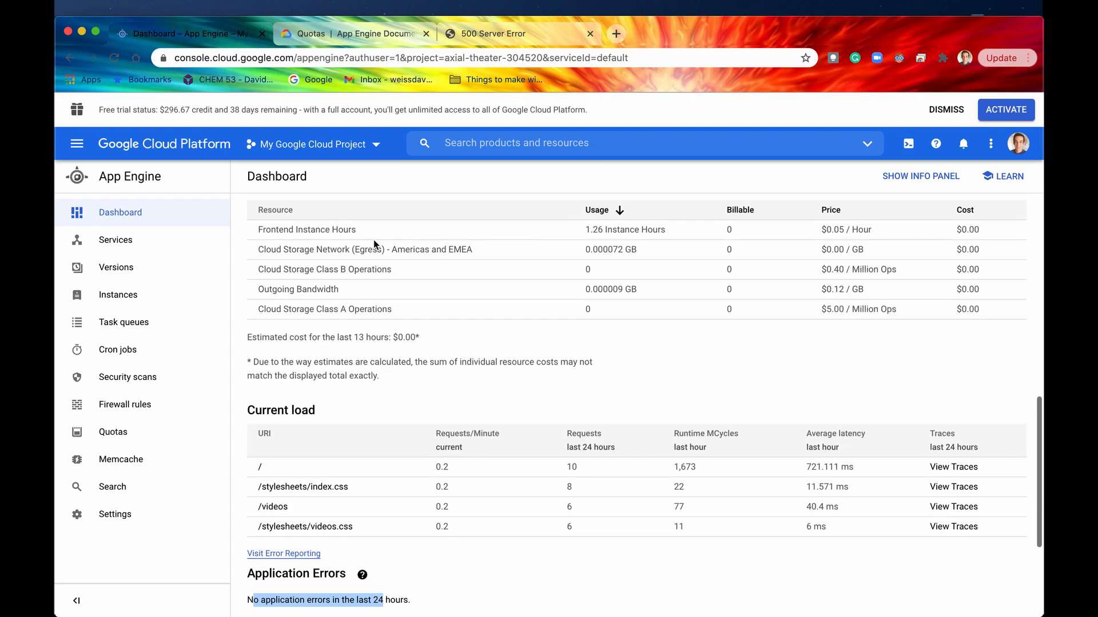
scroll(down, 3)
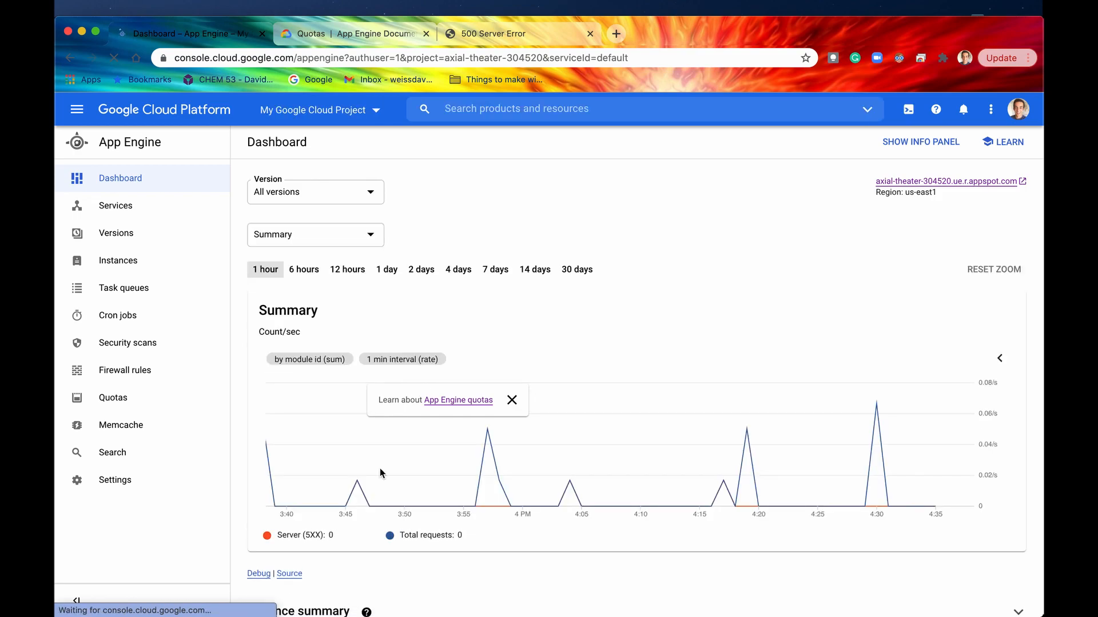
Scroll to Application Errors and open the 'Cannot find module /workspace/server.js' error.
scroll(down, 3)
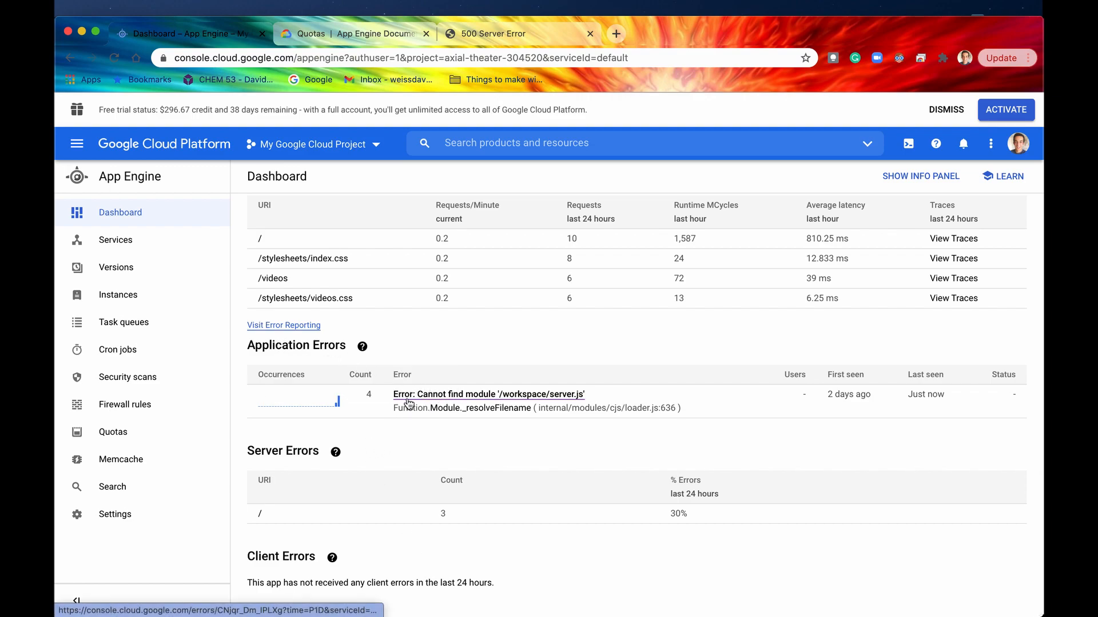
mouse_move(527, 399)
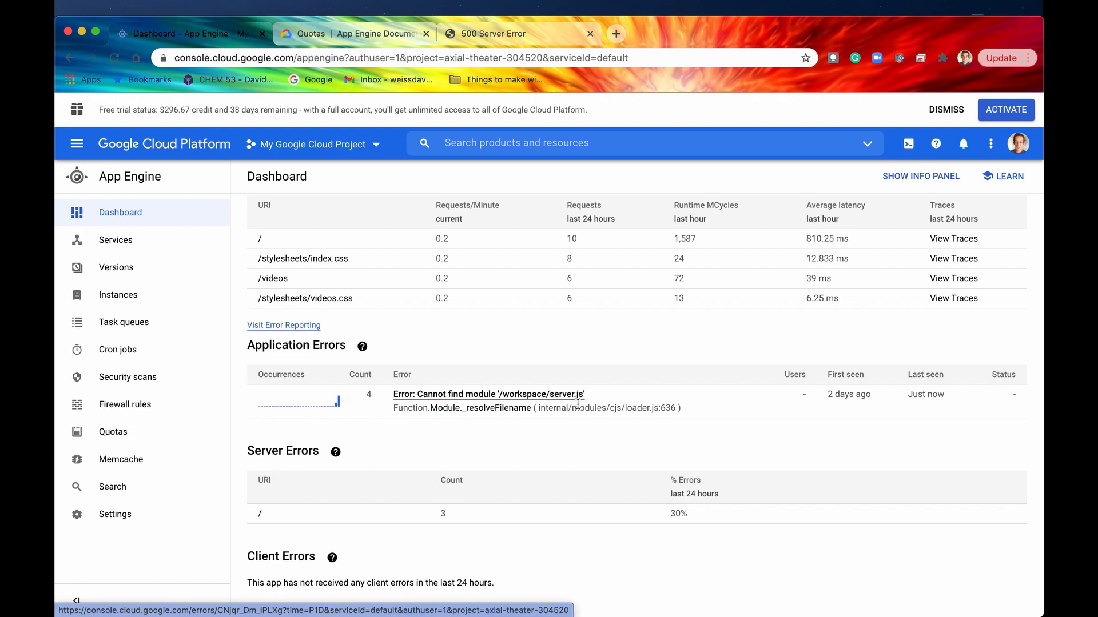
mouse_move(547, 433)
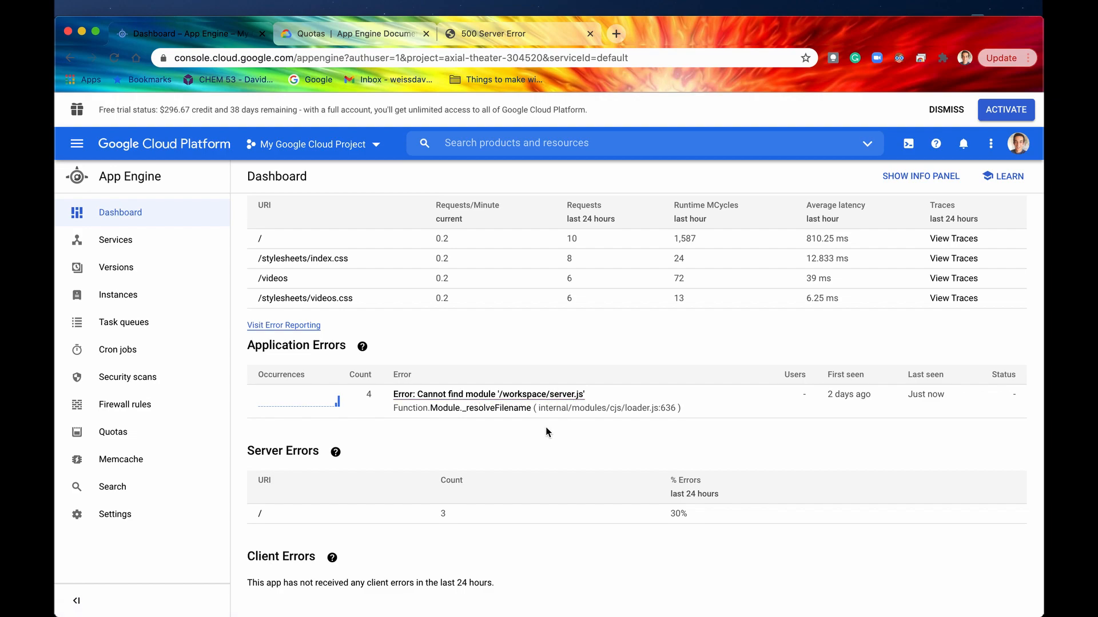
mouse_move(560, 394)
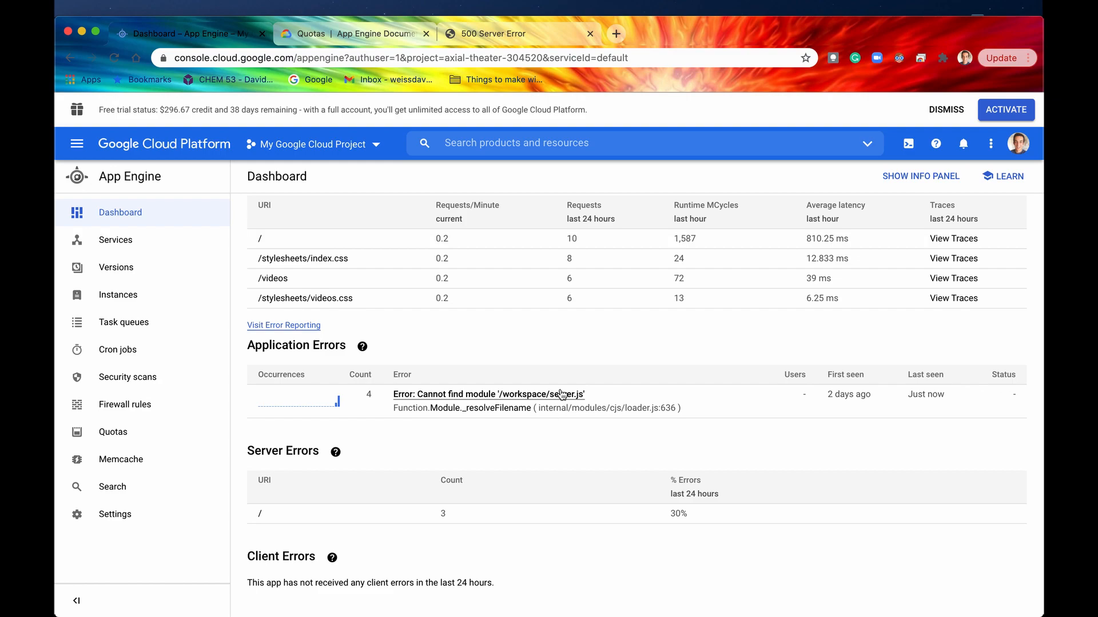
mouse_move(443, 511)
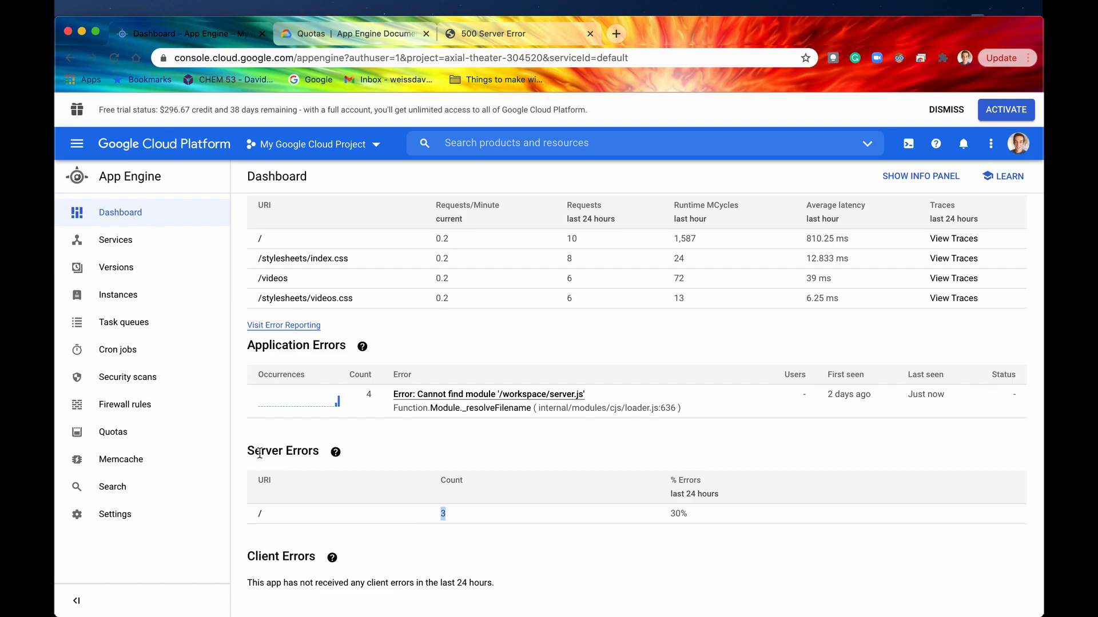
mouse_move(468, 544)
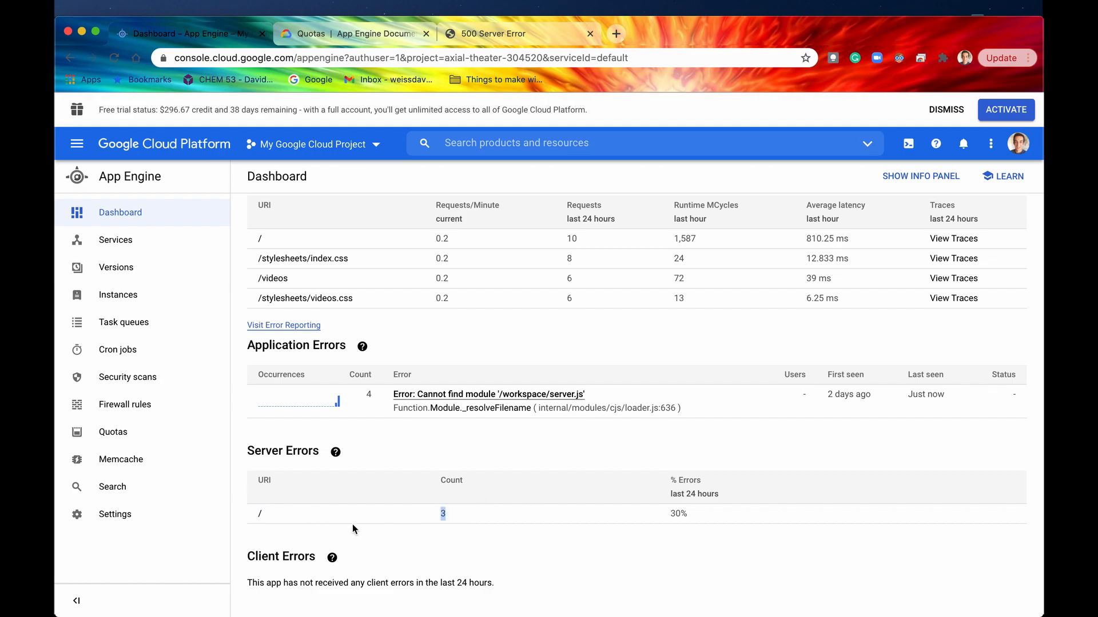
mouse_move(263, 511)
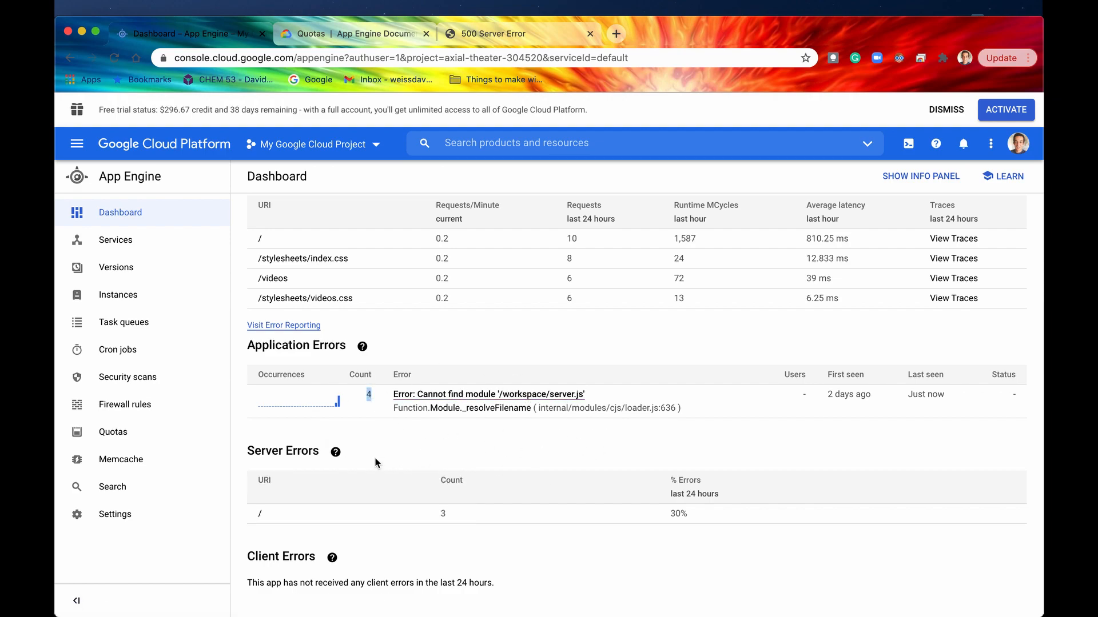
mouse_move(467, 403)
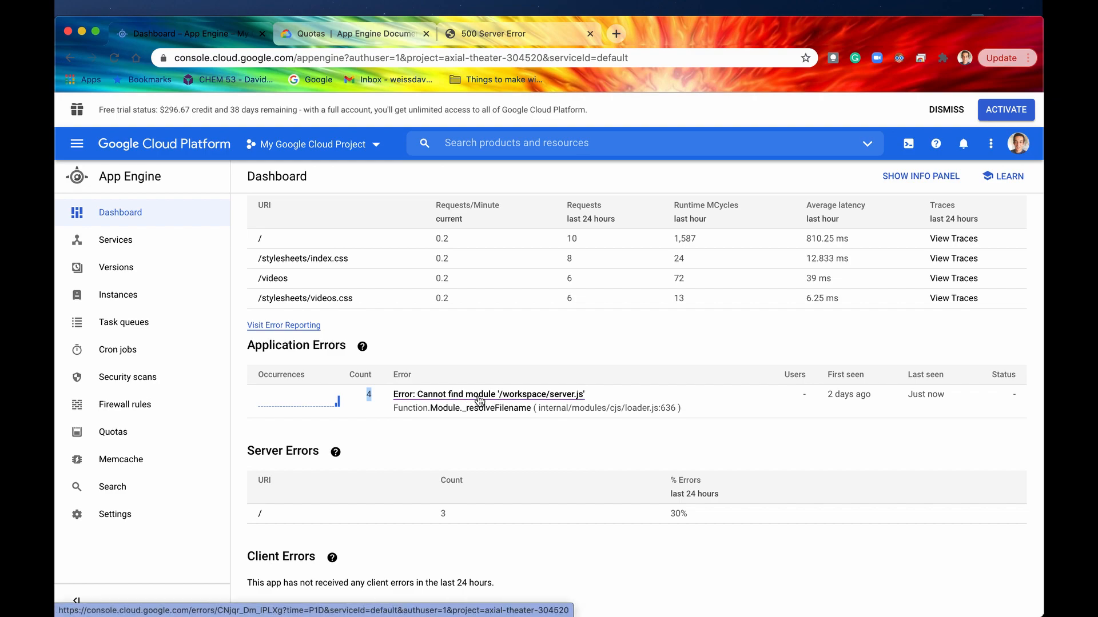
click(489, 394)
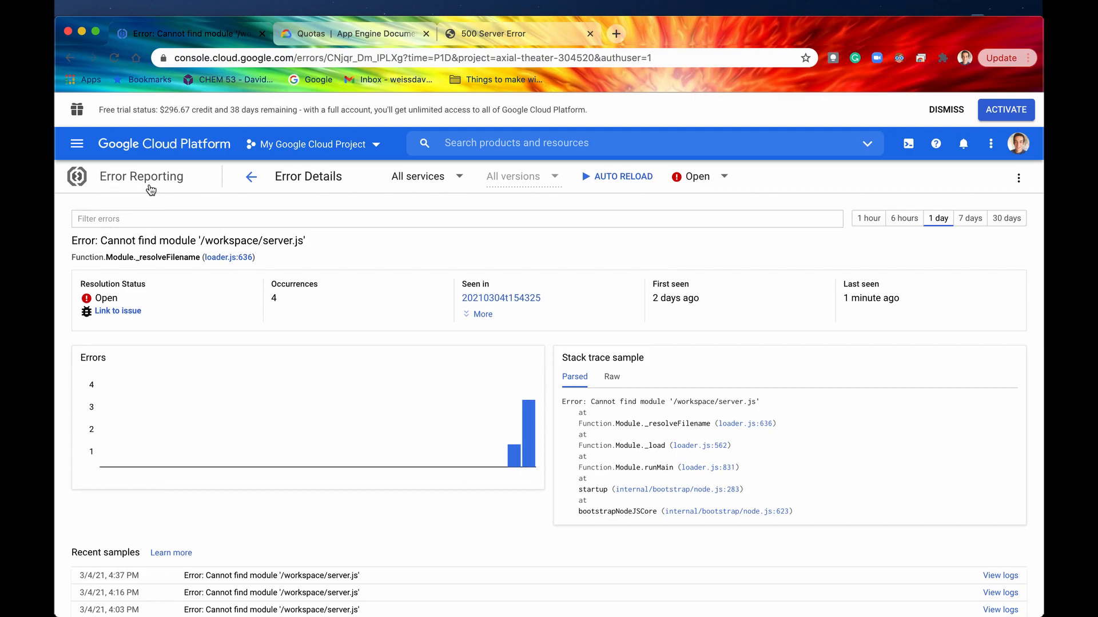
mouse_move(191, 188)
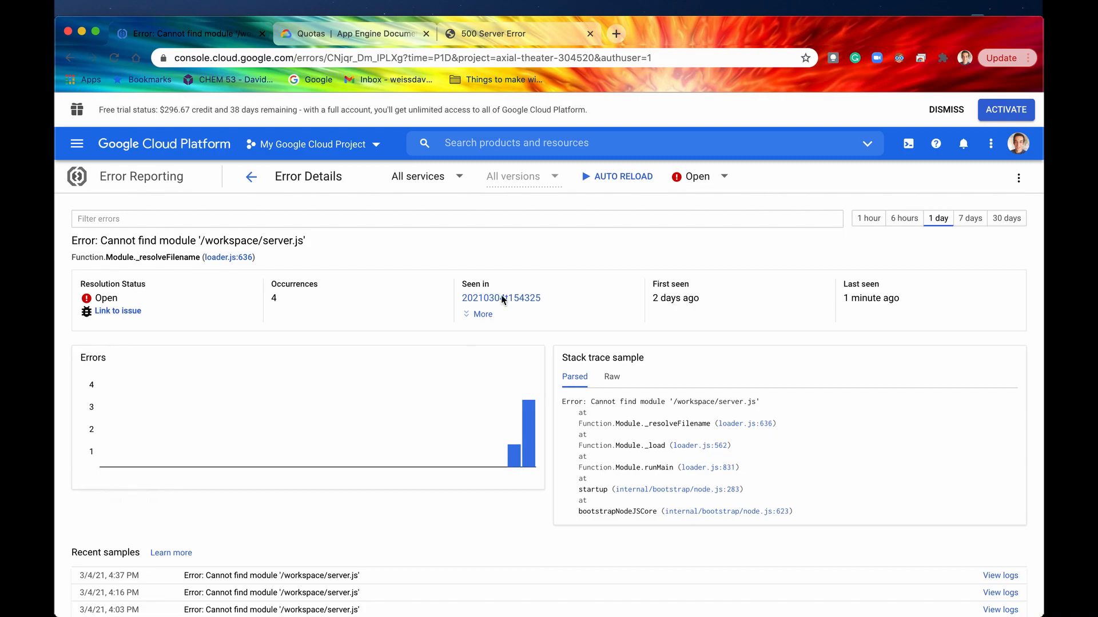
Show the raw stack trace, highlight server.js, and begin linking an issue URL.
click(611, 377)
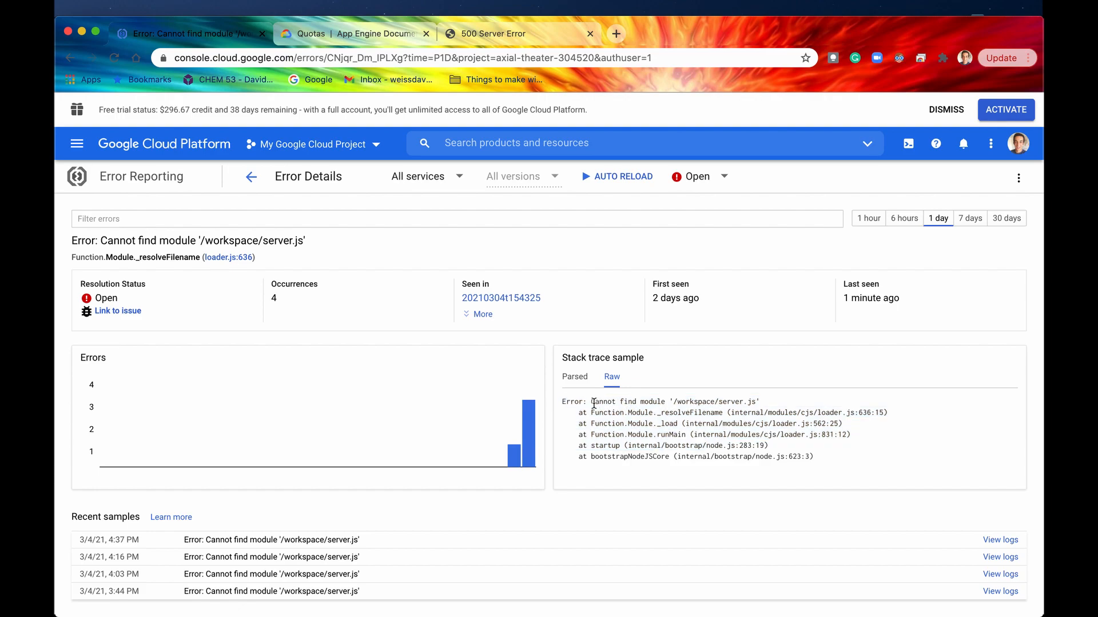
mouse_move(713, 412)
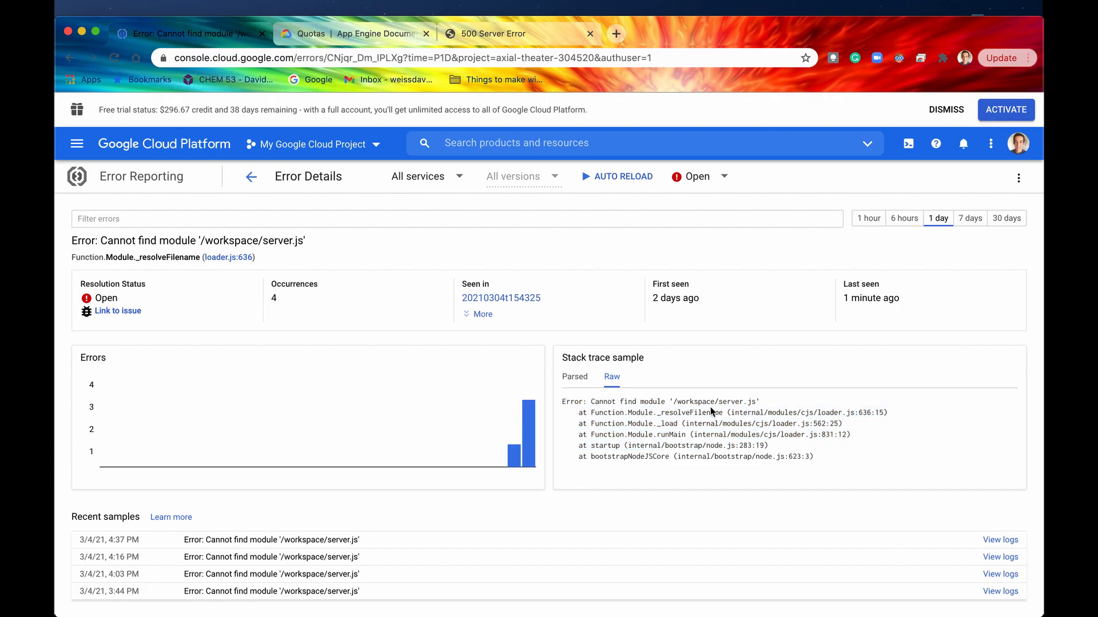
double_click(734, 402)
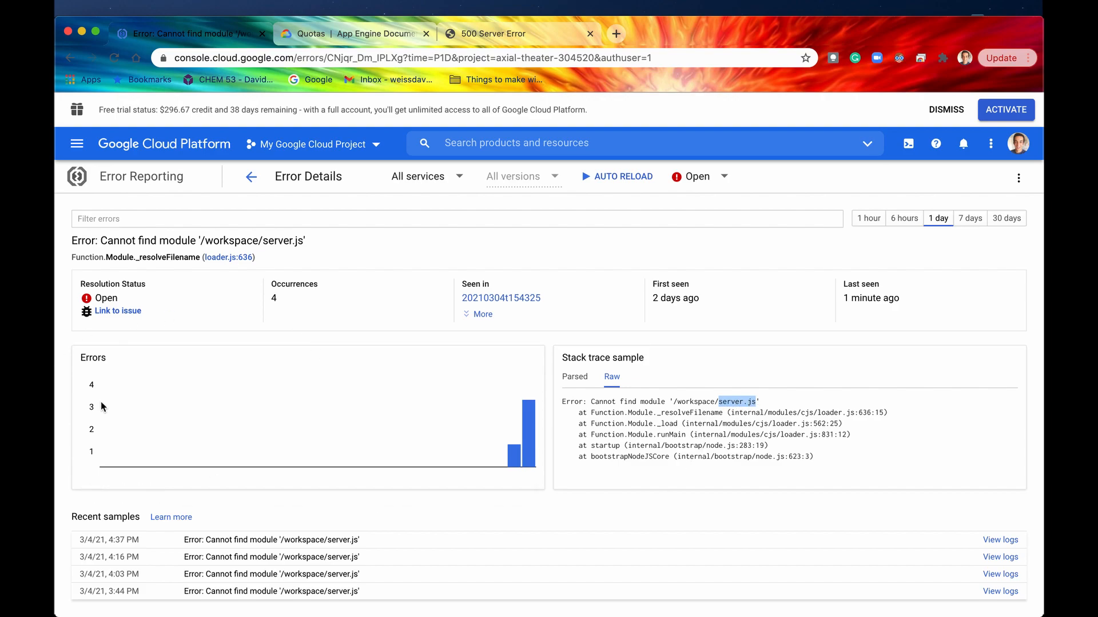
mouse_move(175, 346)
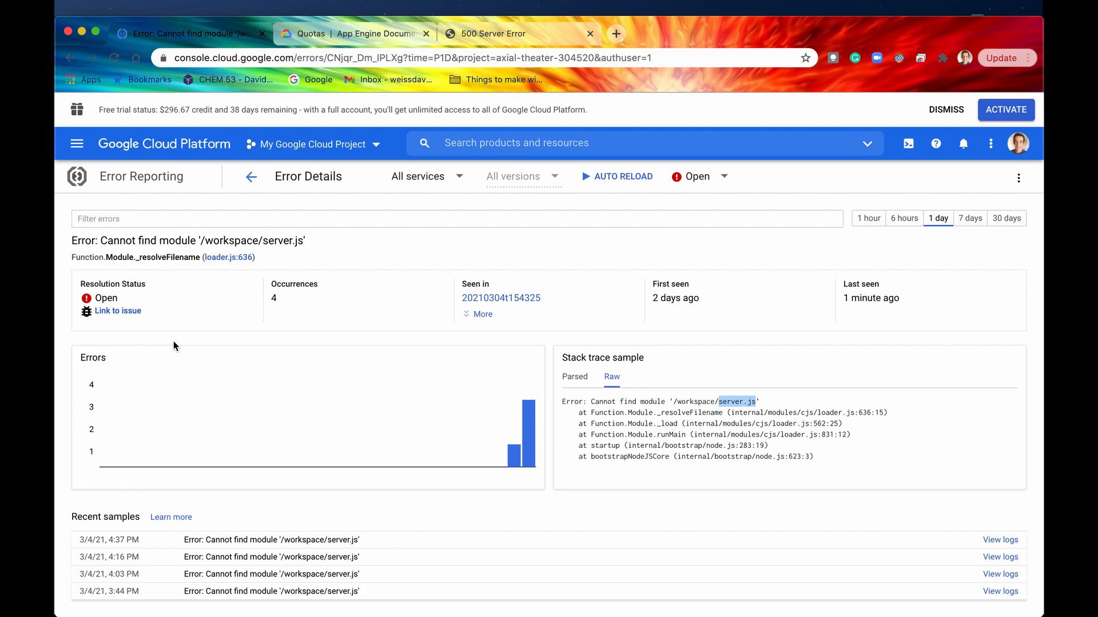
mouse_move(115, 321)
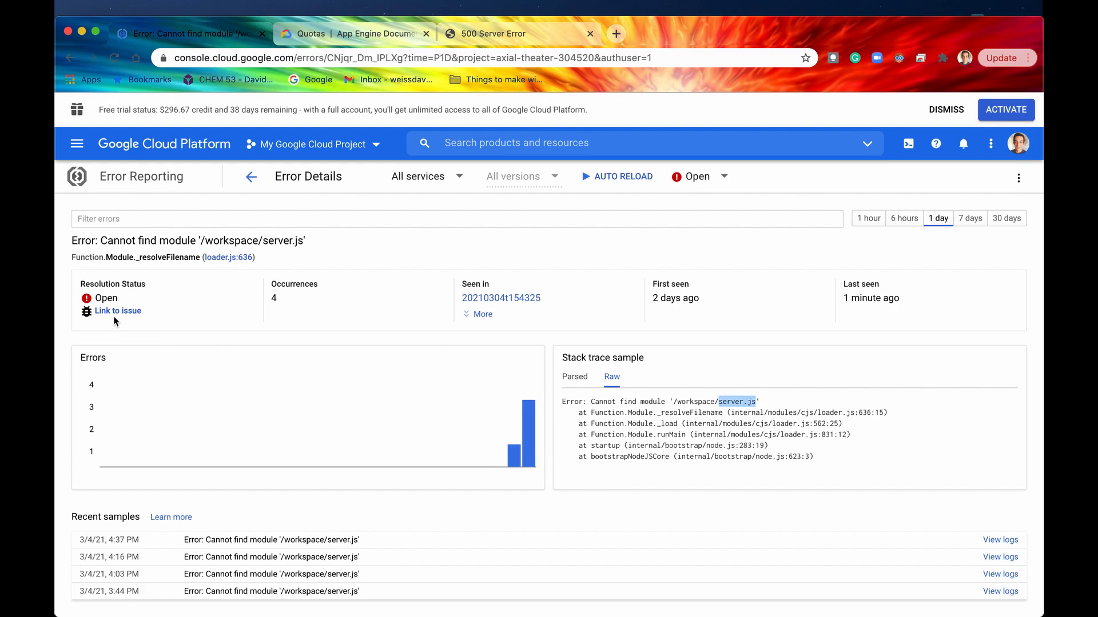
click(118, 310)
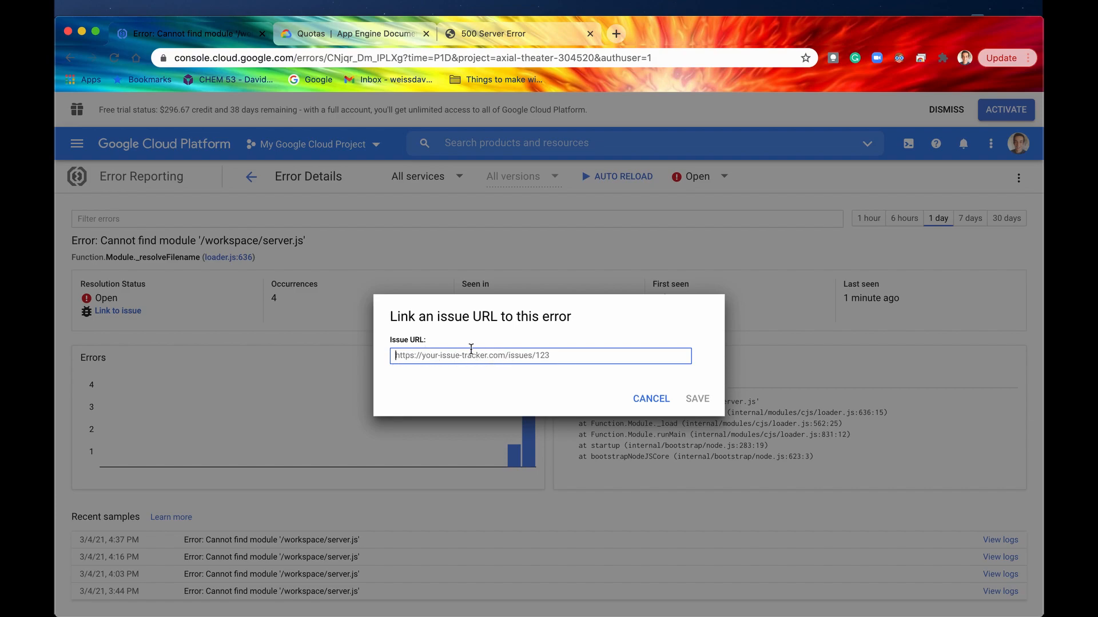
mouse_move(442, 361)
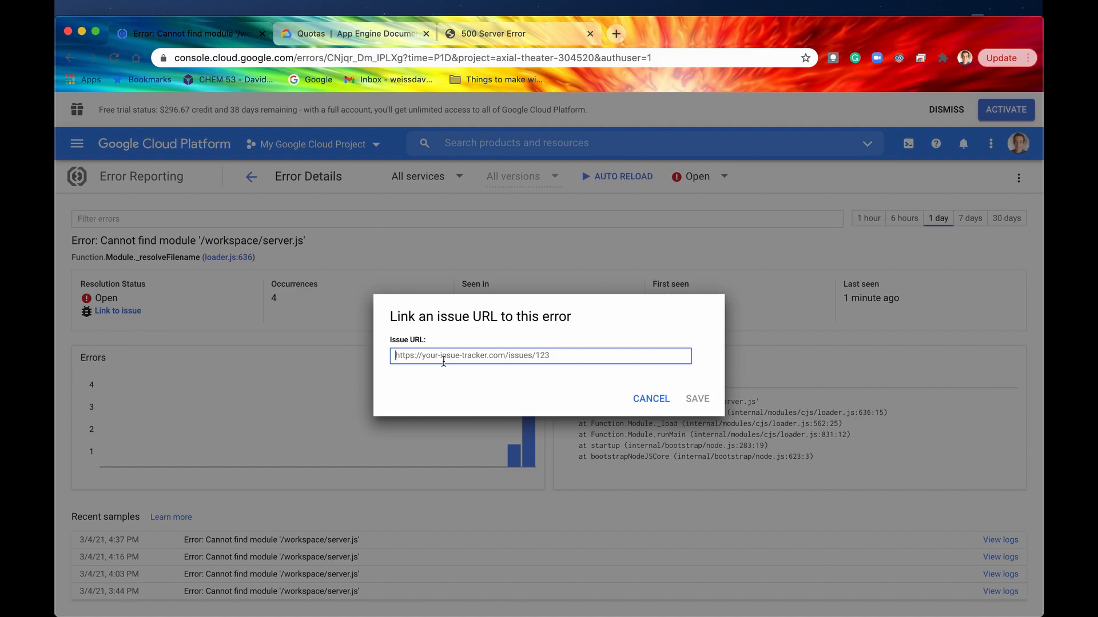
mouse_move(404, 364)
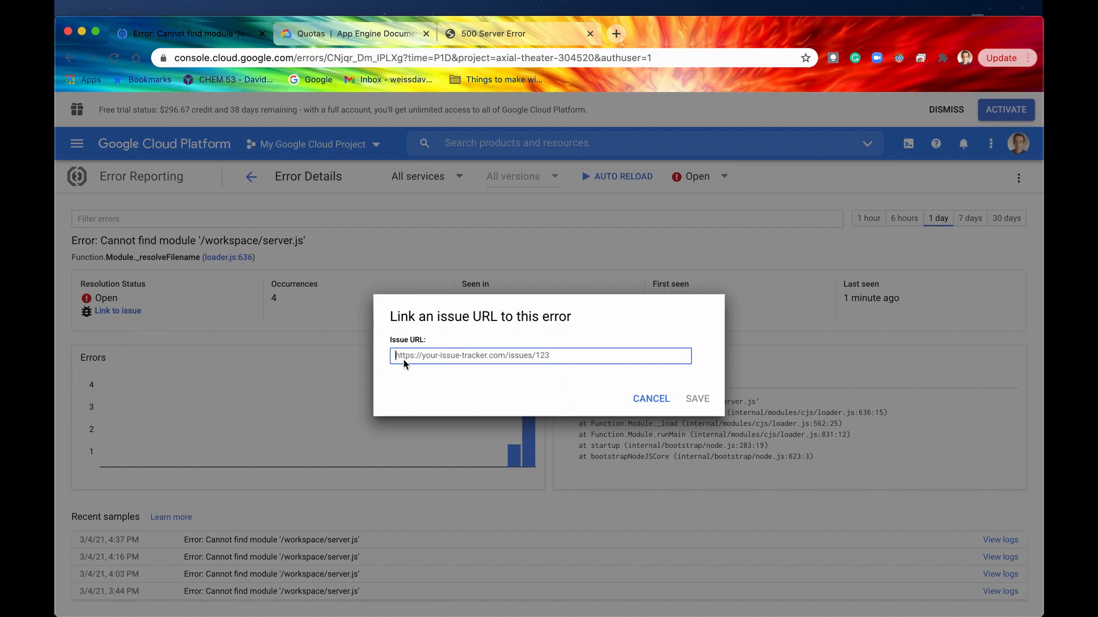
mouse_move(134, 351)
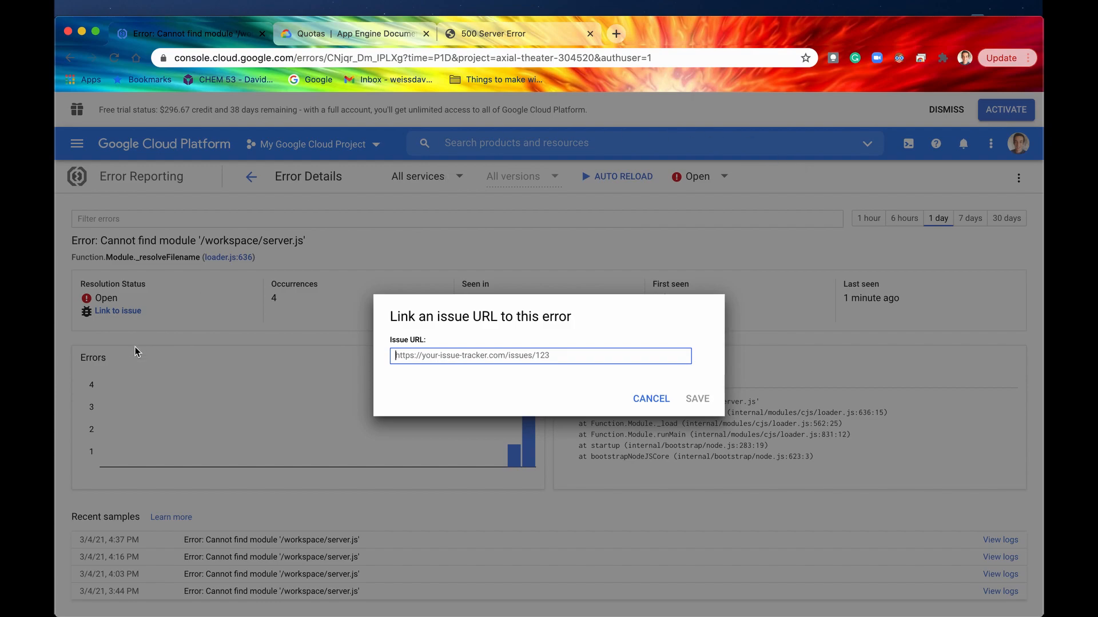
mouse_move(427, 380)
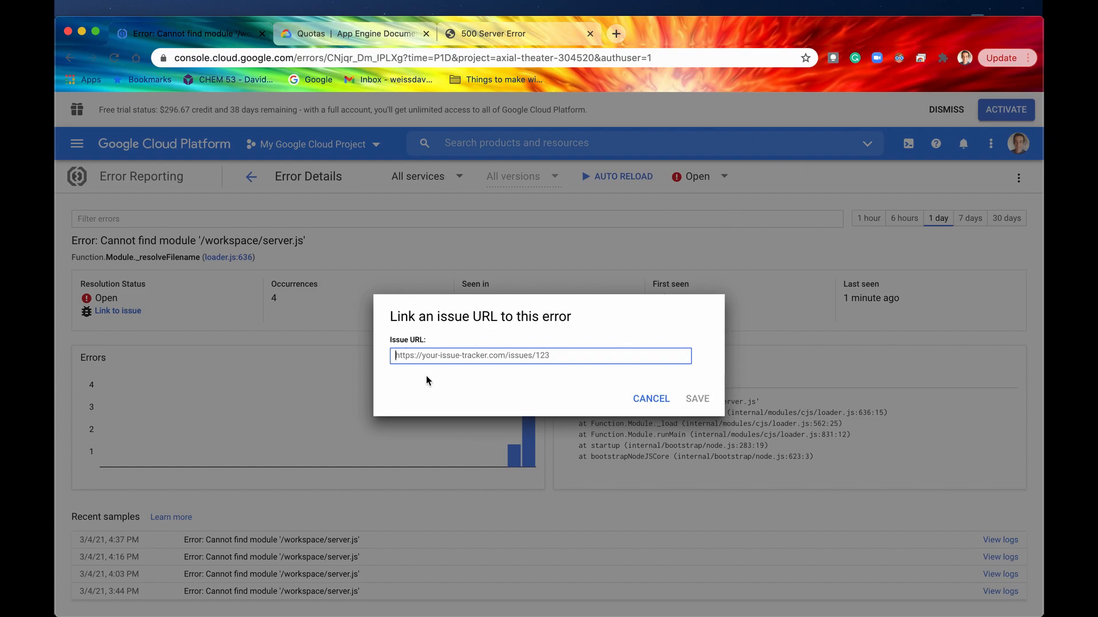
Cancel the issue-link form and show the Open, Acknowledged, Resolved, Muted status choices.
click(650, 399)
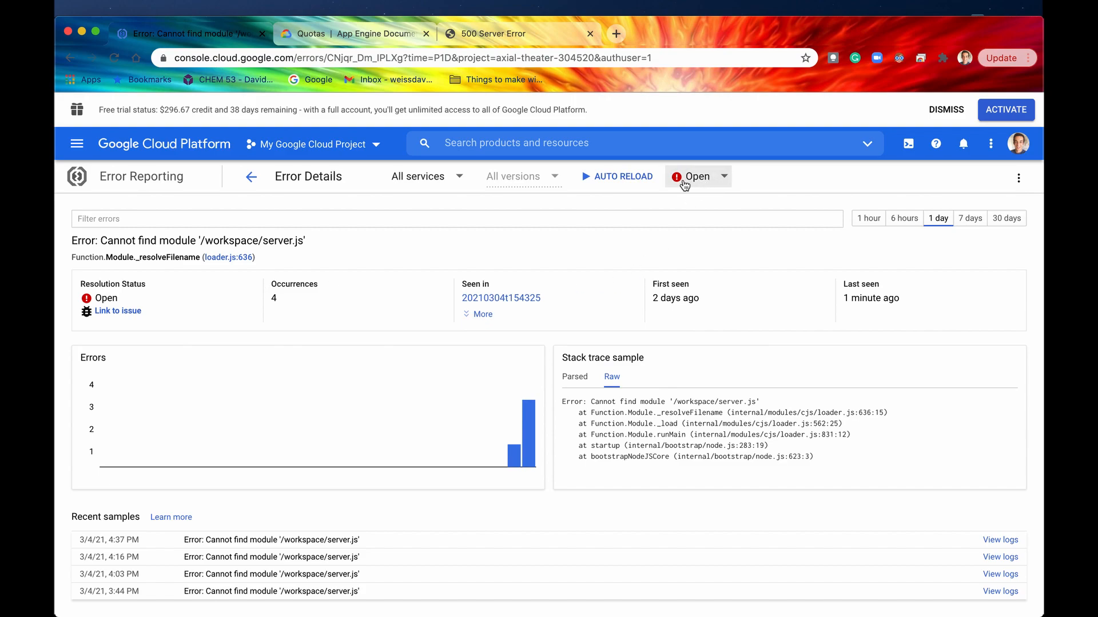
click(696, 175)
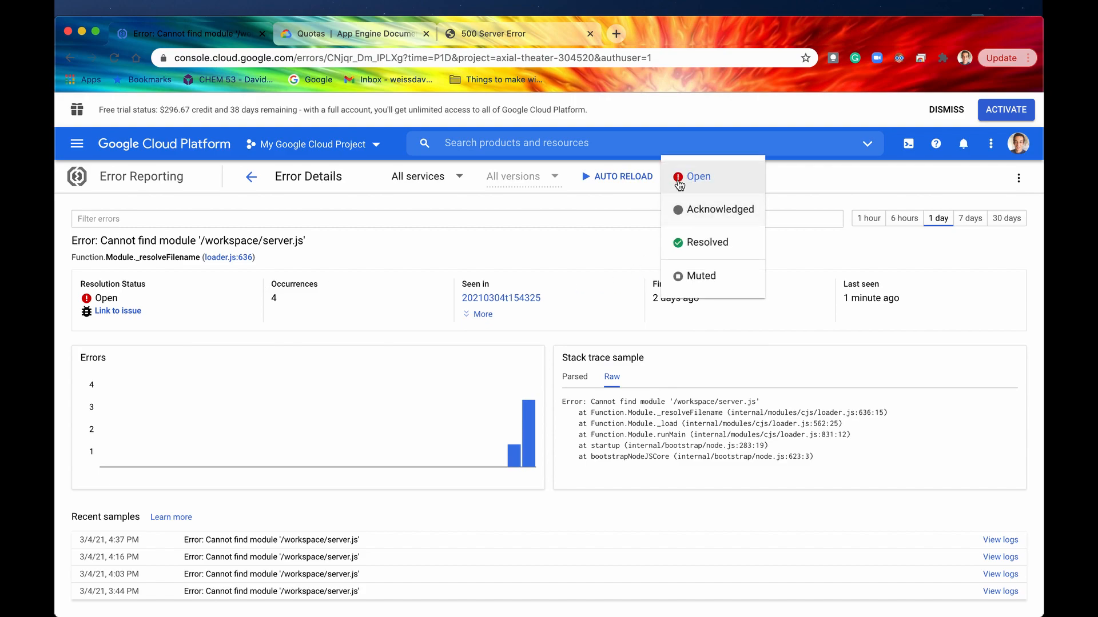
mouse_move(609, 488)
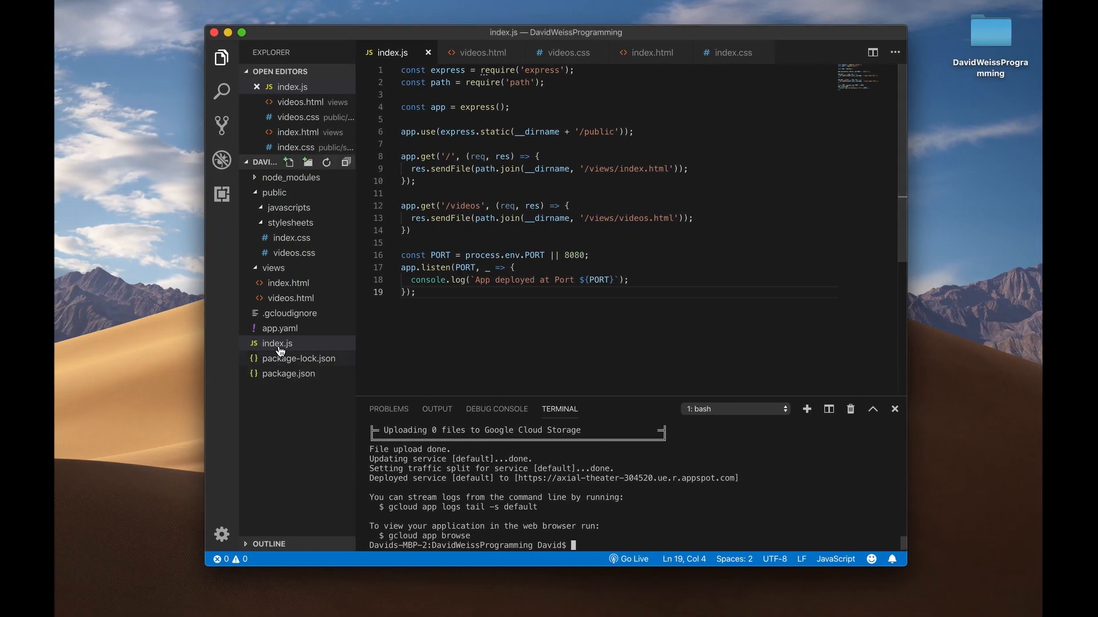
Copy index.js from the Visual Studio Code Explorer sidebar.
right_click(277, 343)
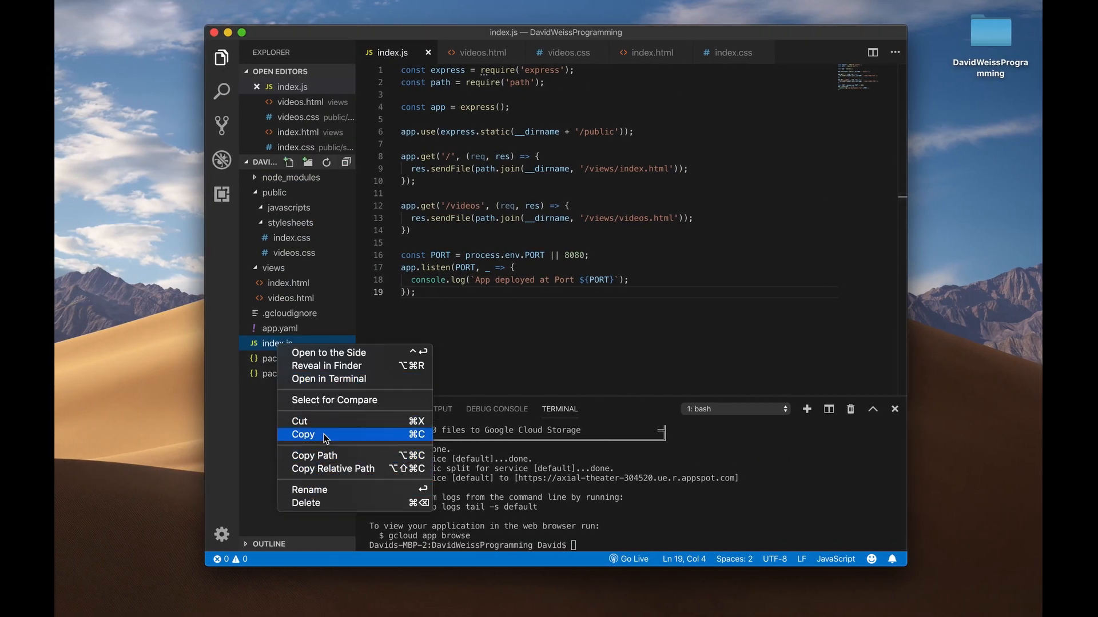
click(309, 490)
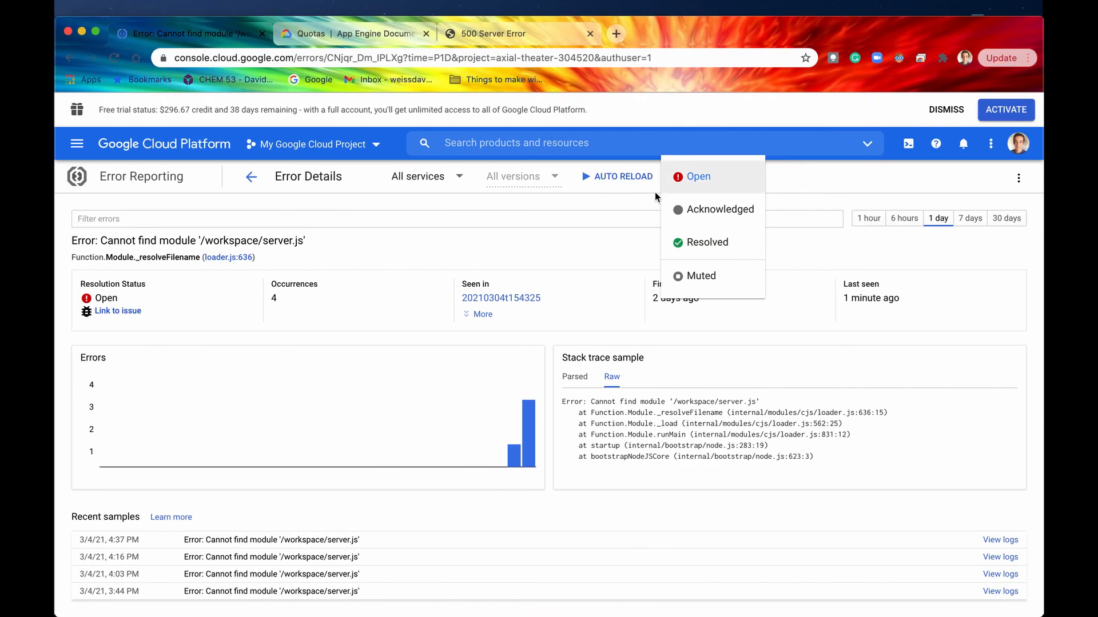
Choose Resolved as the server.js error's resolution status.
click(705, 241)
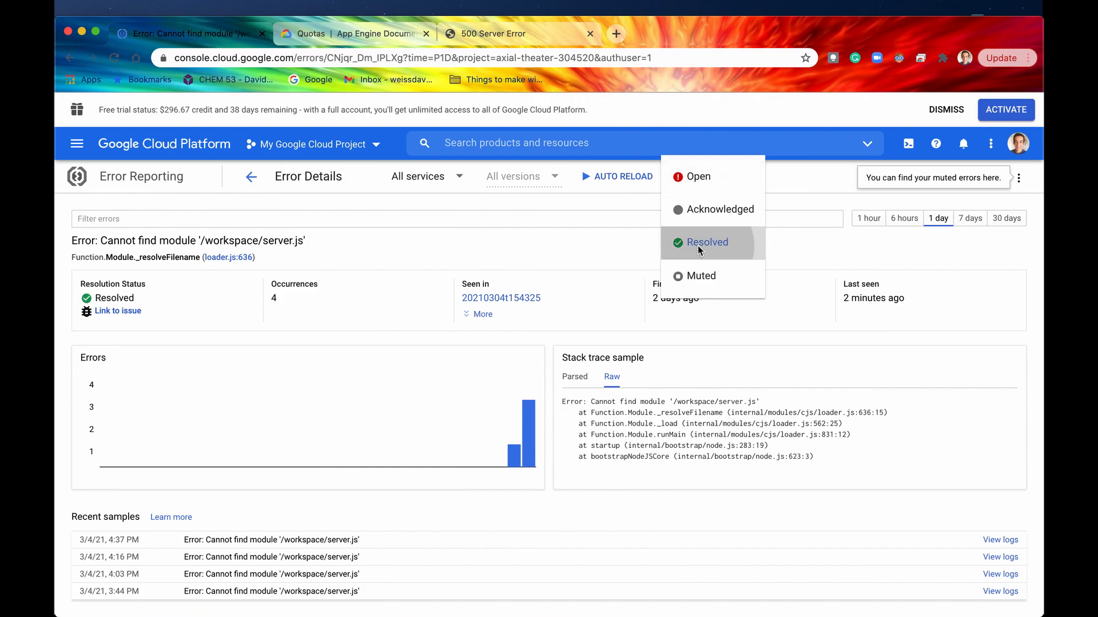
click(707, 241)
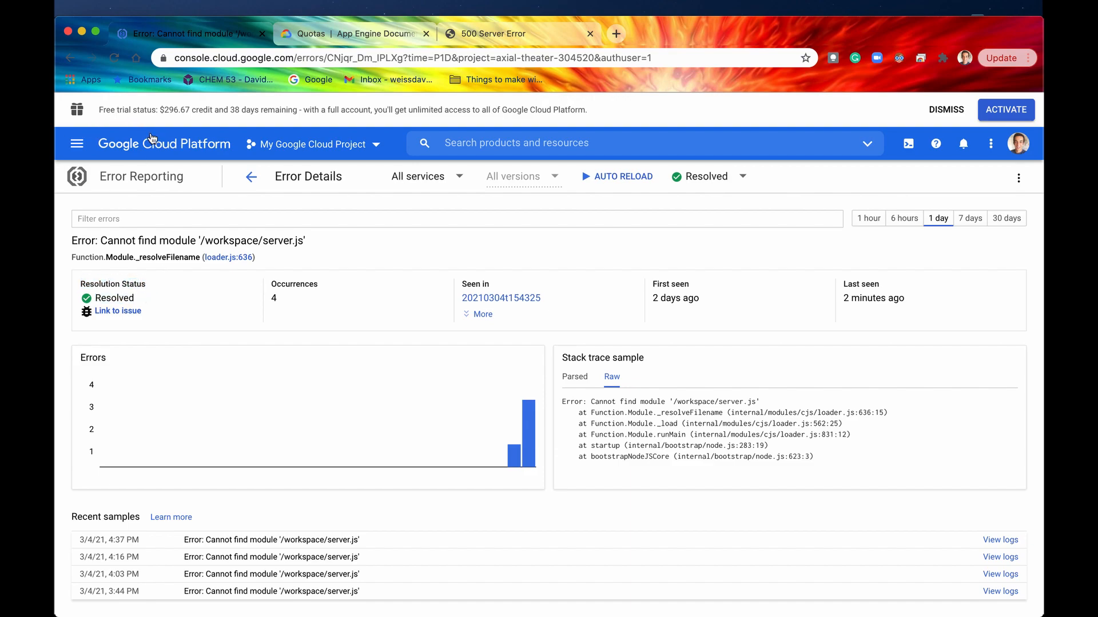
Return to the App Engine dashboard, scroll to Application Errors, and view then dismiss its help tip.
click(77, 144)
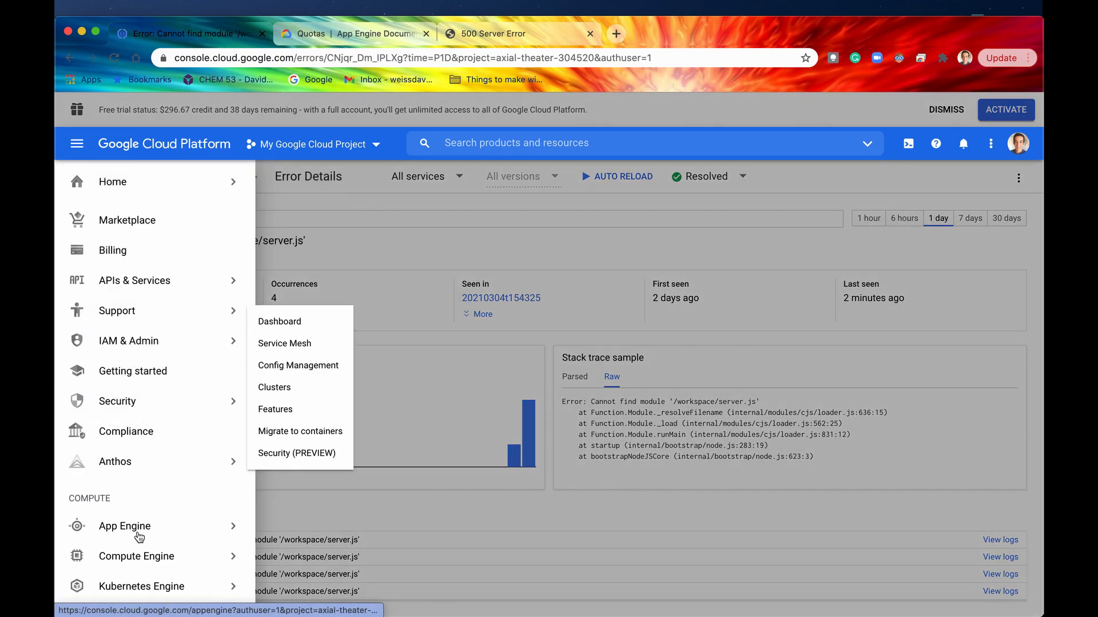
click(125, 526)
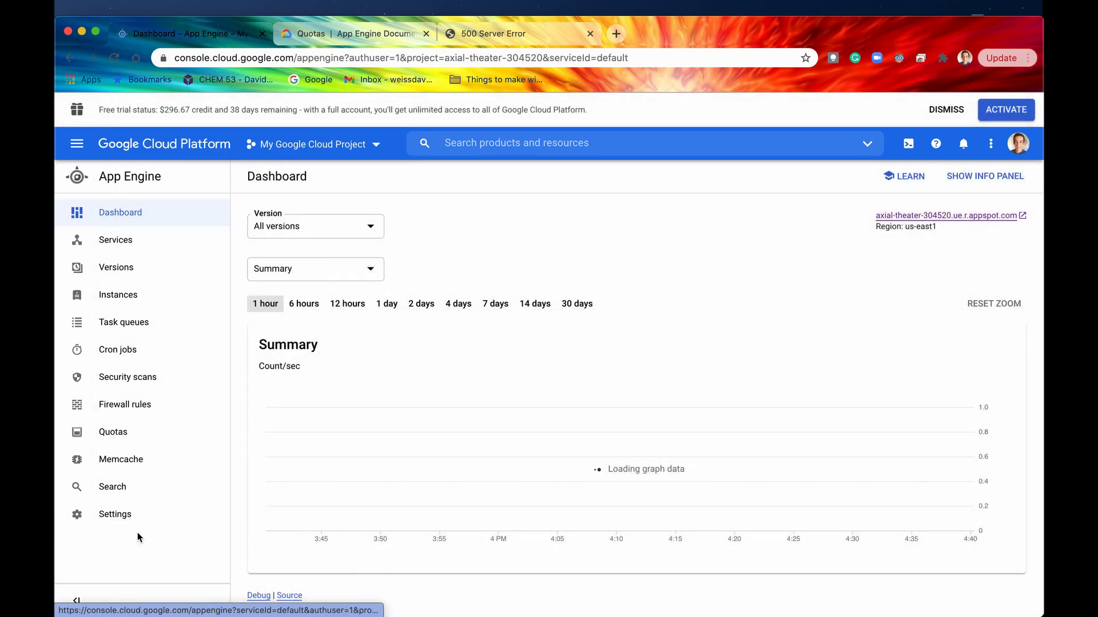
scroll(down, 3)
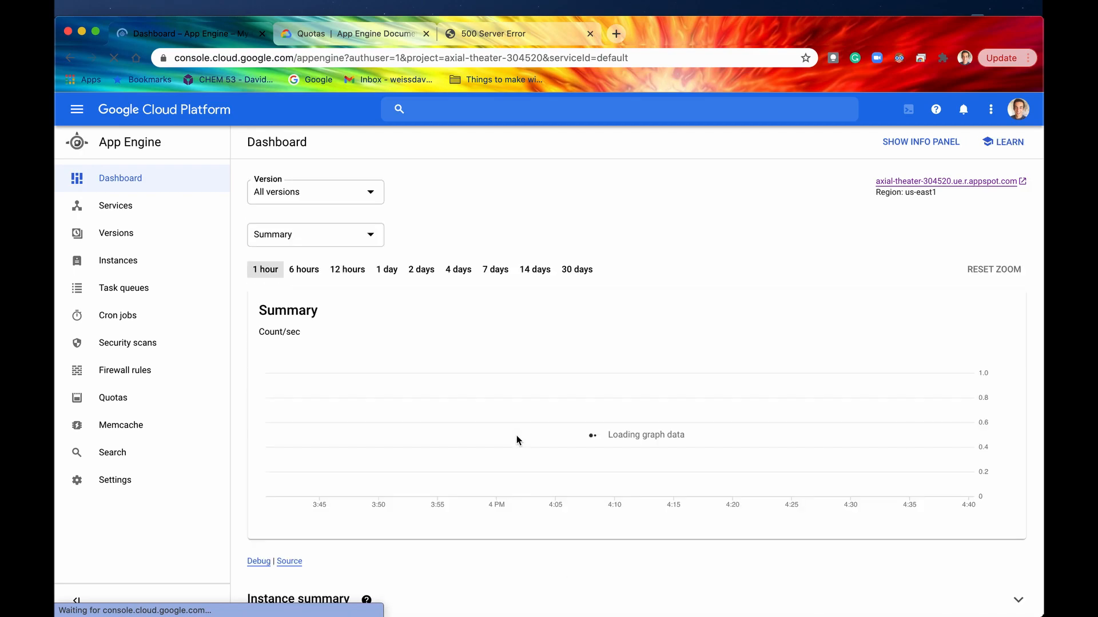
scroll(down, 3)
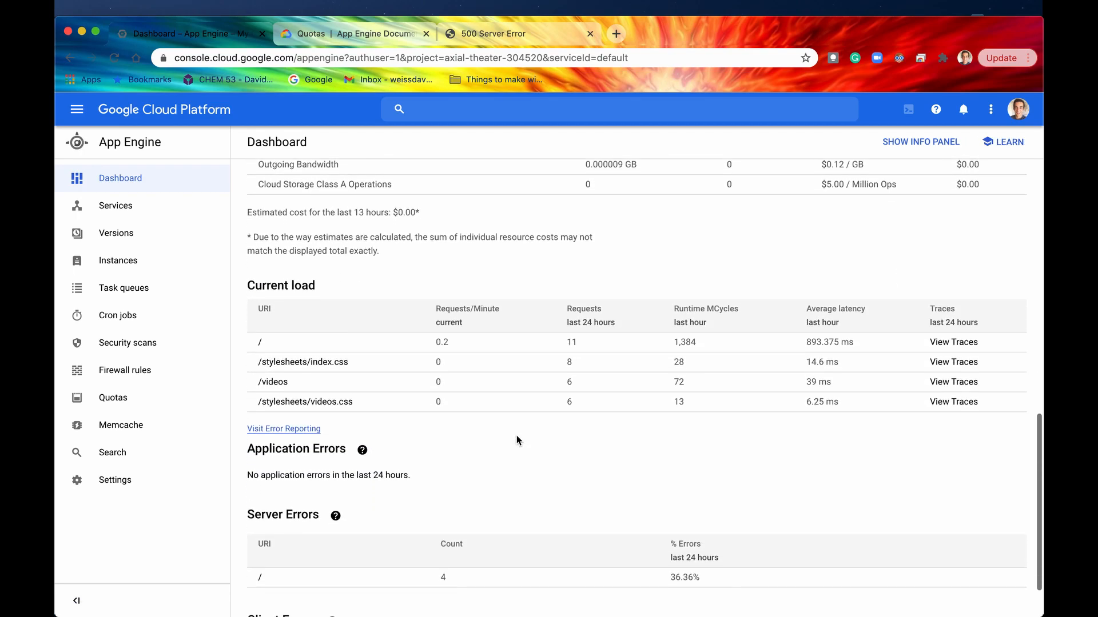
scroll(down, 3)
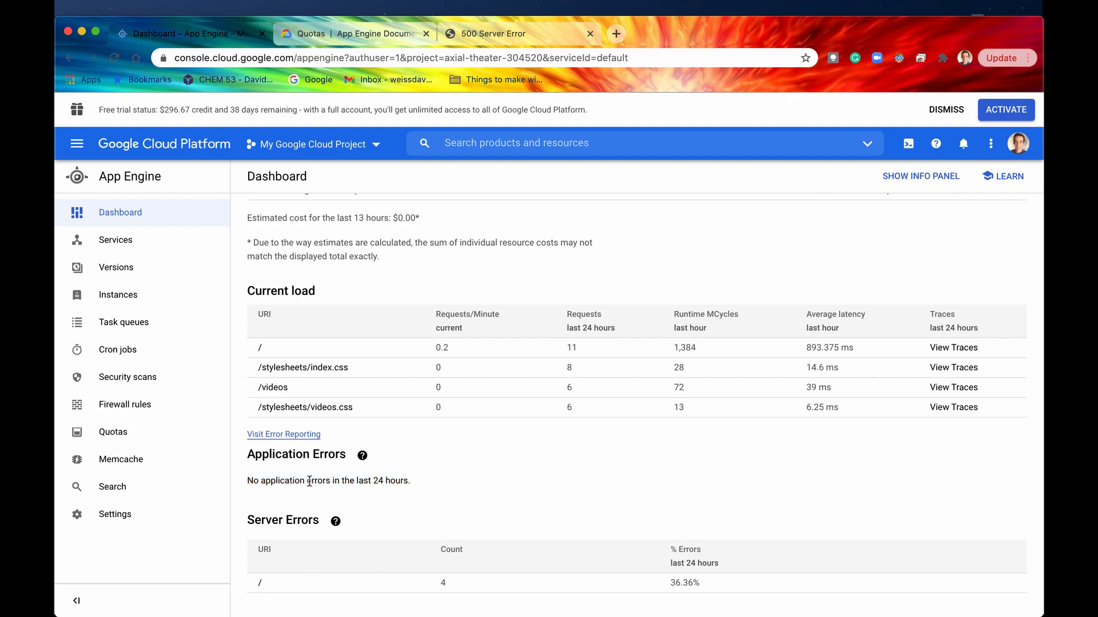
scroll(down, 3)
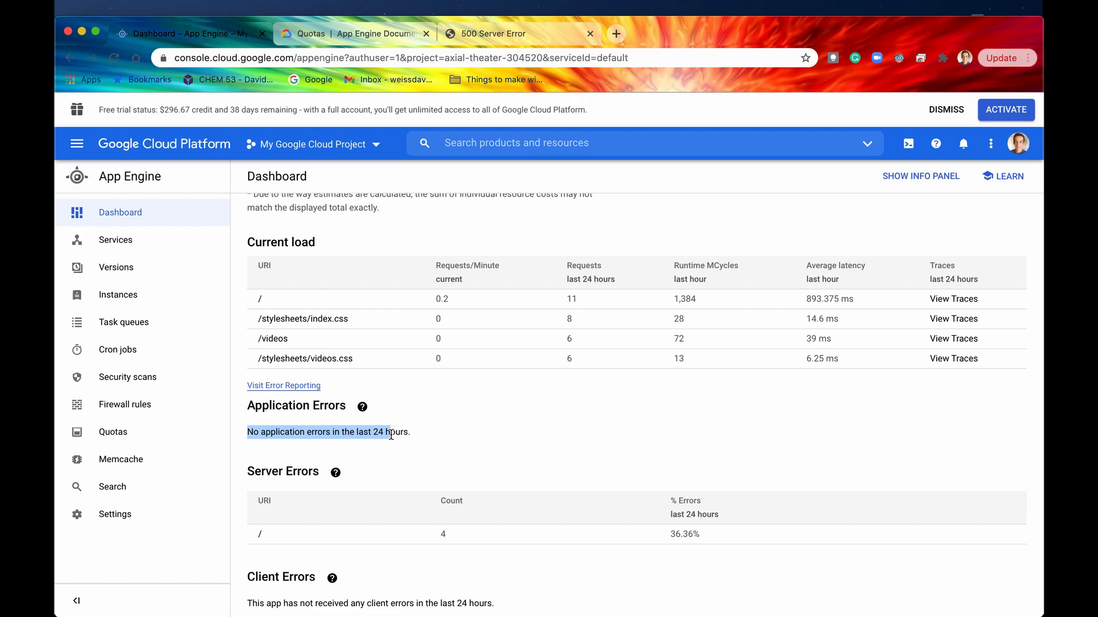
click(362, 406)
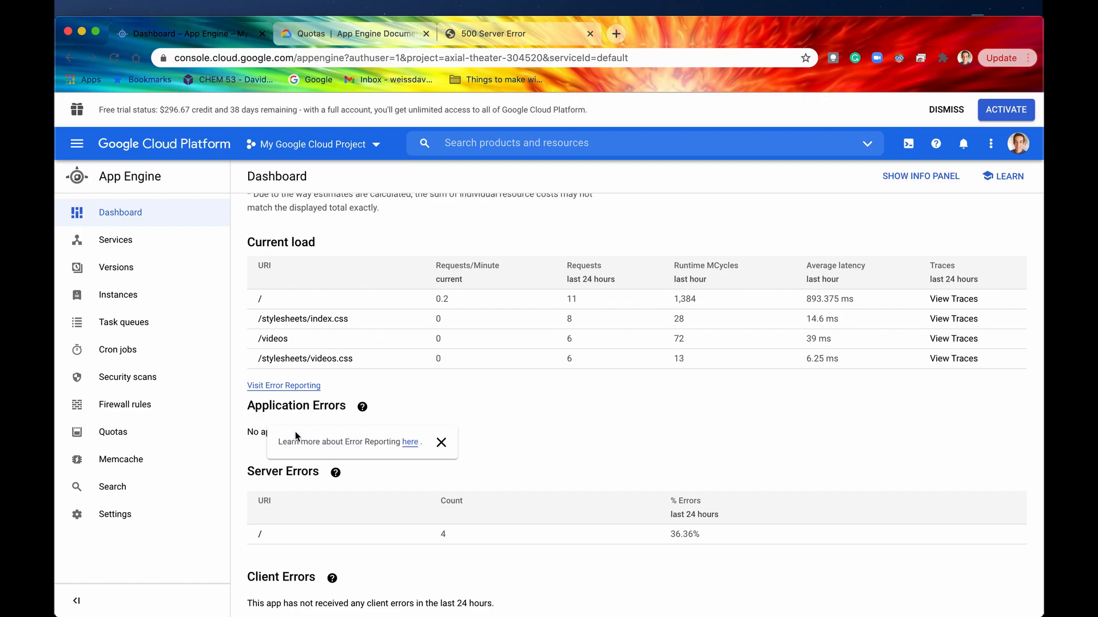
click(441, 443)
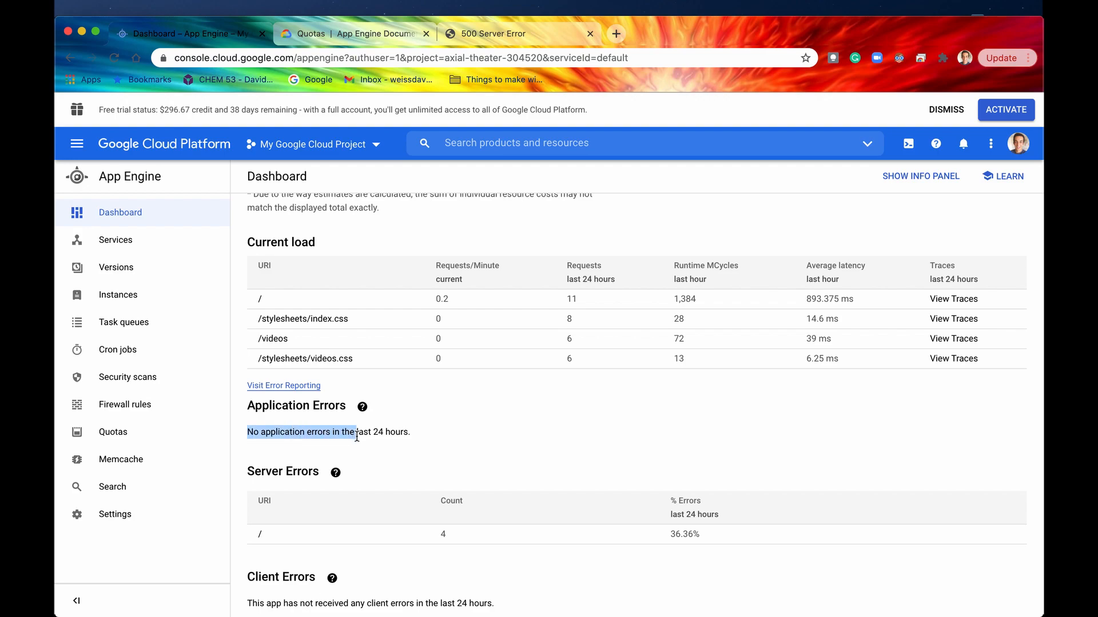
mouse_move(414, 436)
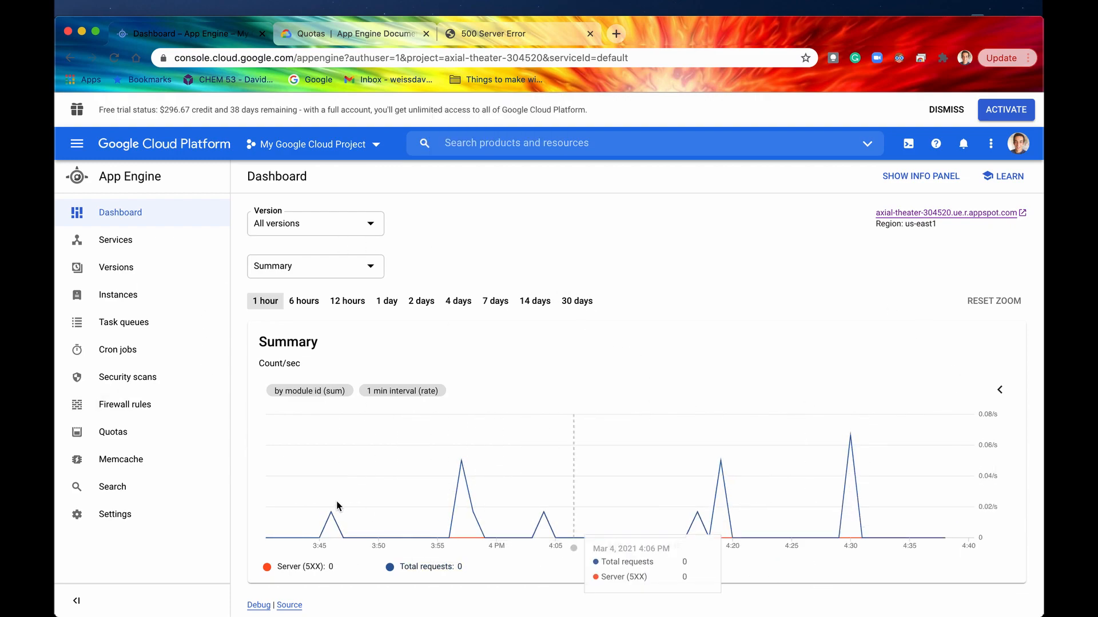
Widen the Summary request graph to six hours and list the app's versions.
scroll(down, 3)
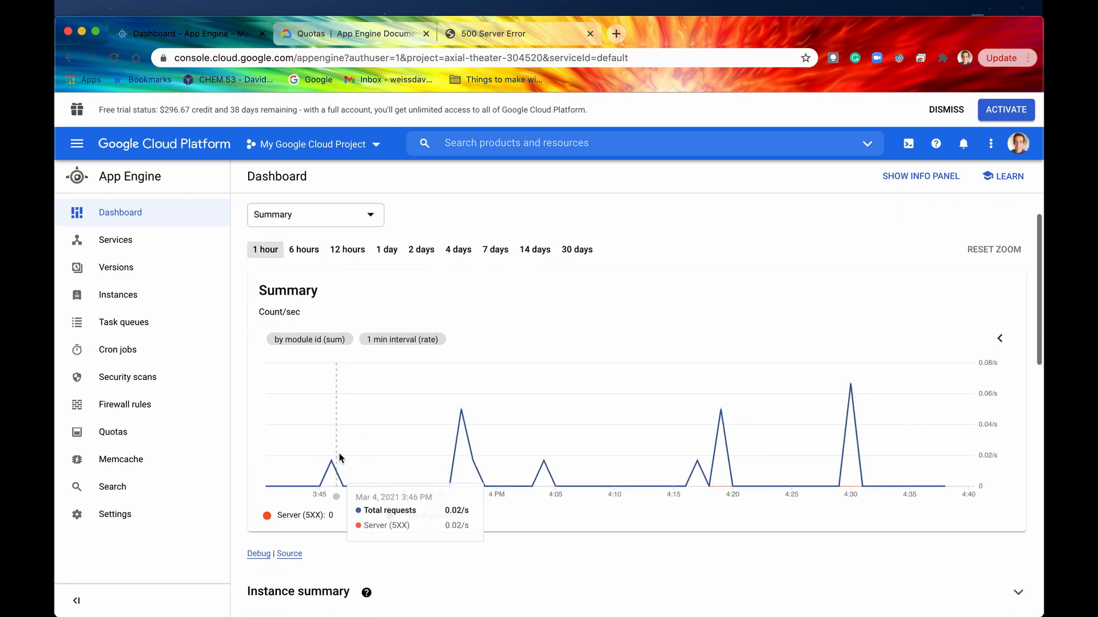
mouse_move(847, 425)
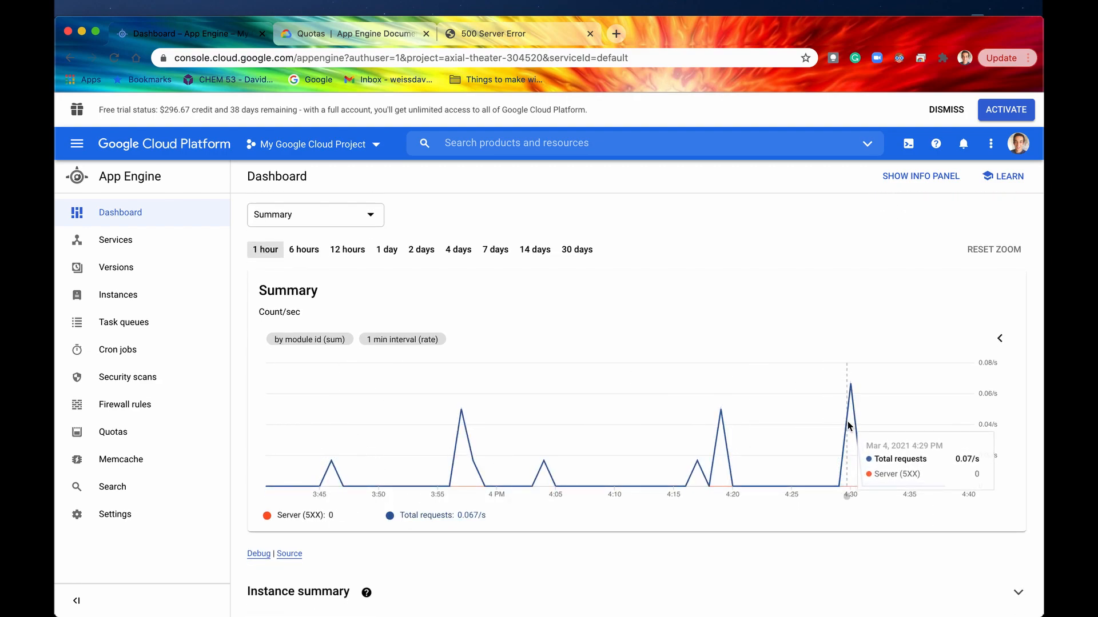
mouse_move(829, 446)
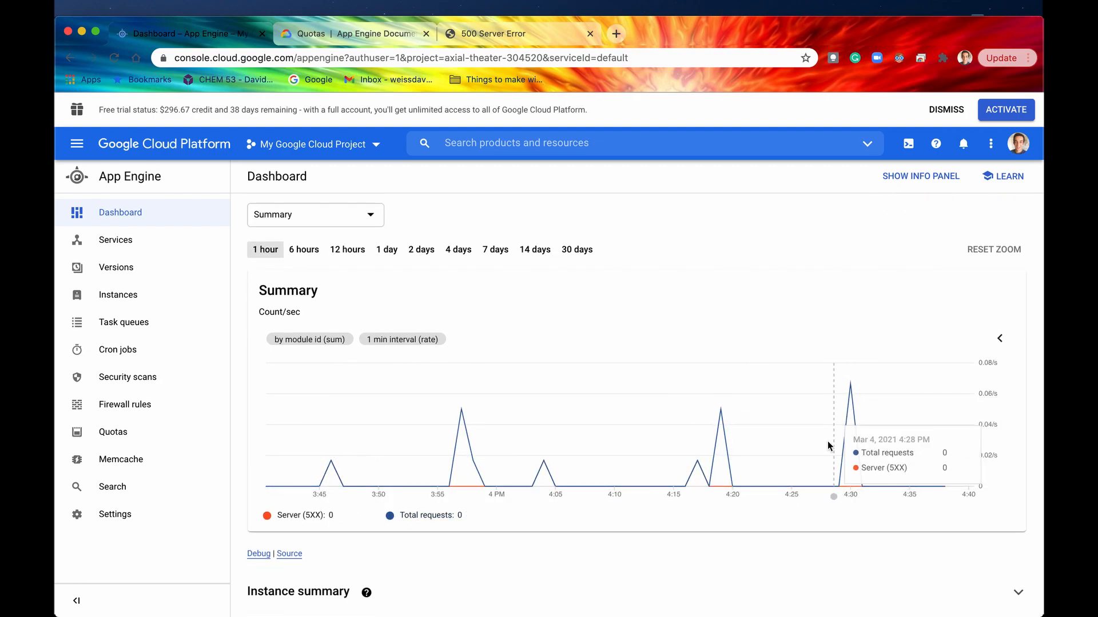
mouse_move(851, 430)
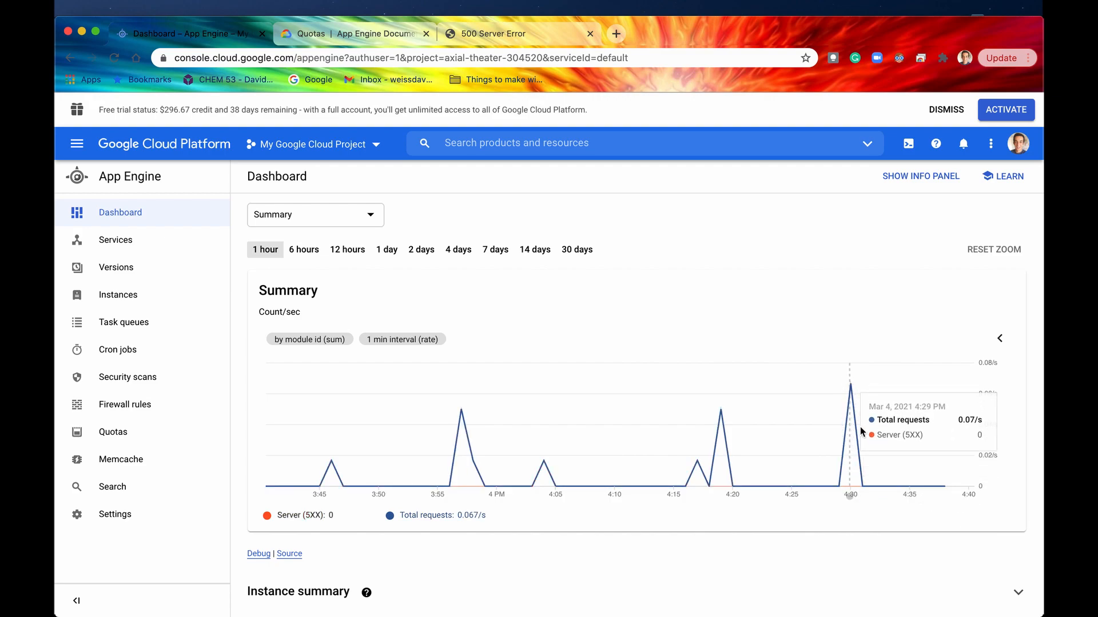
mouse_move(833, 499)
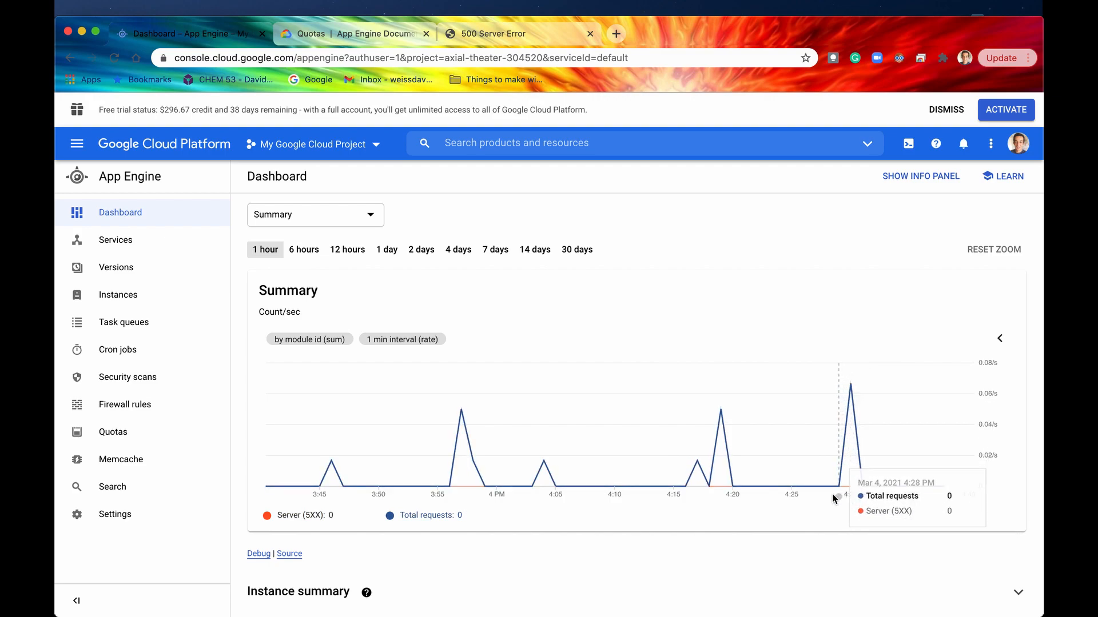
mouse_move(492, 409)
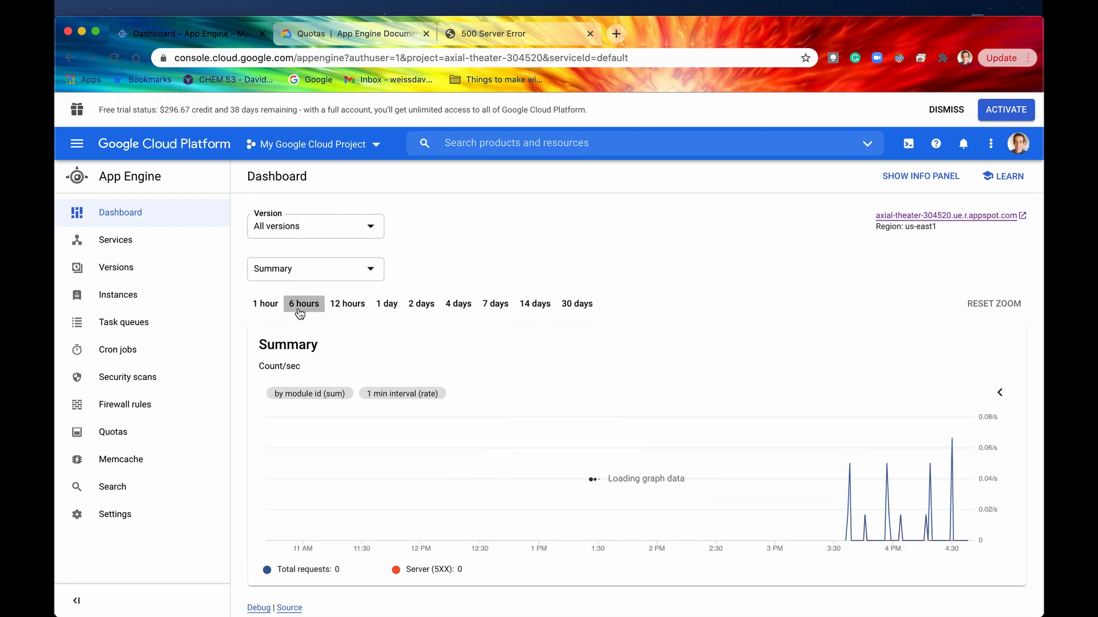
click(347, 303)
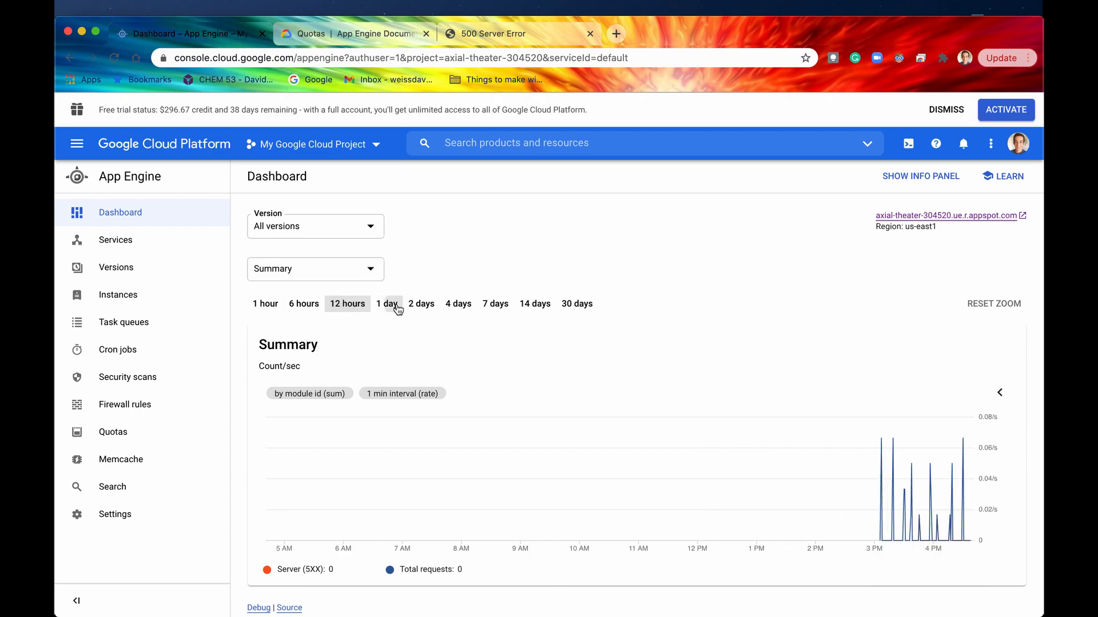
click(494, 303)
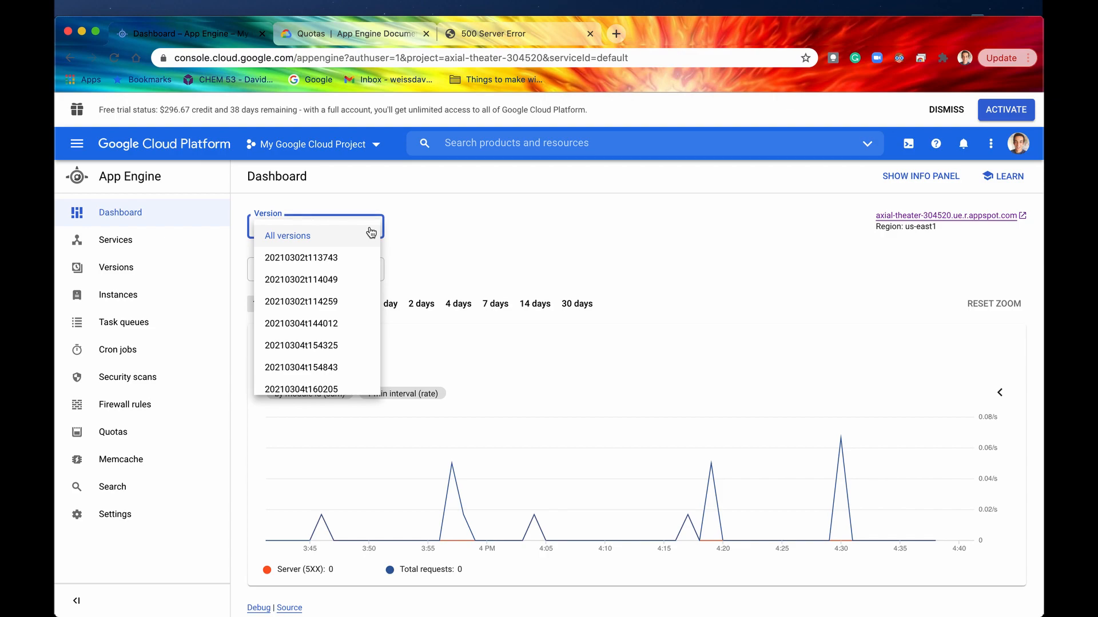
Filter the graphs to version 20210304t161710, then to 20210304t163636.
scroll(down, 3)
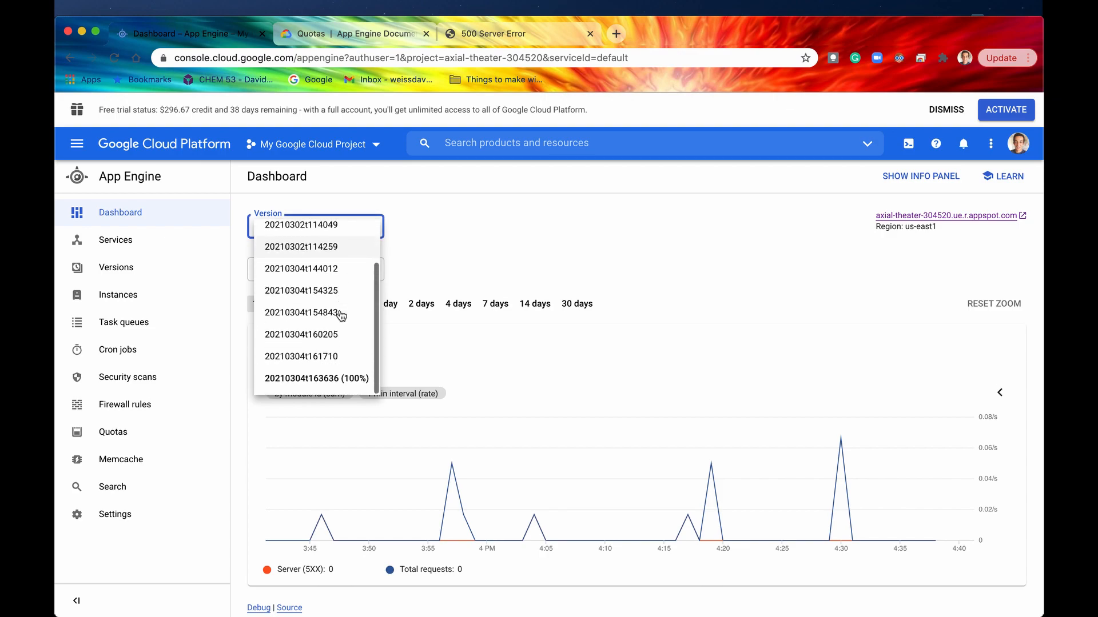
mouse_move(303, 388)
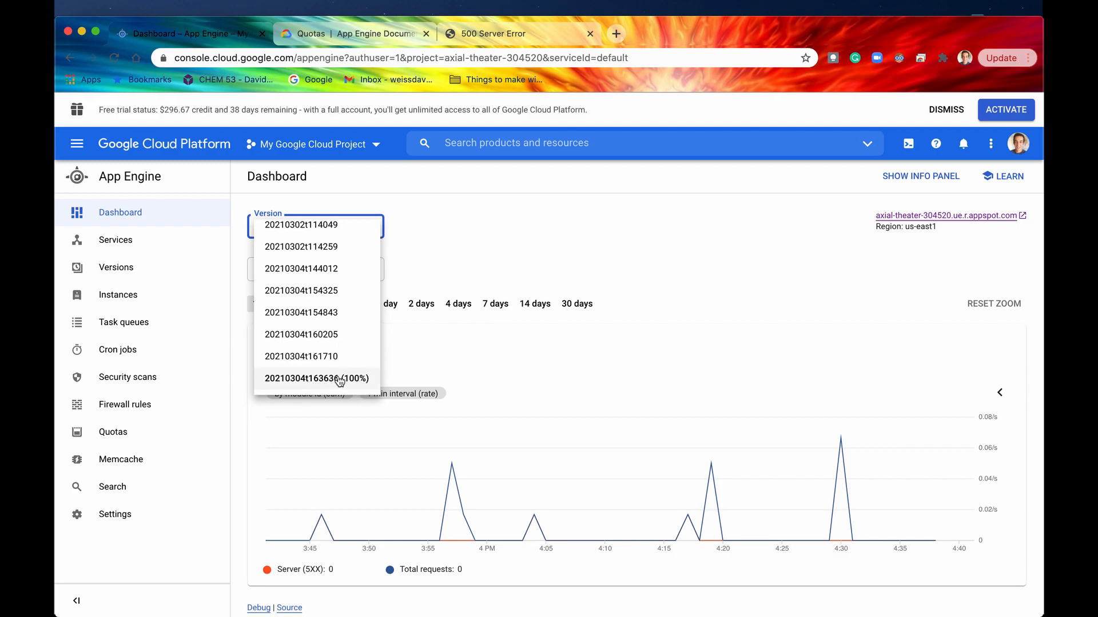
click(301, 357)
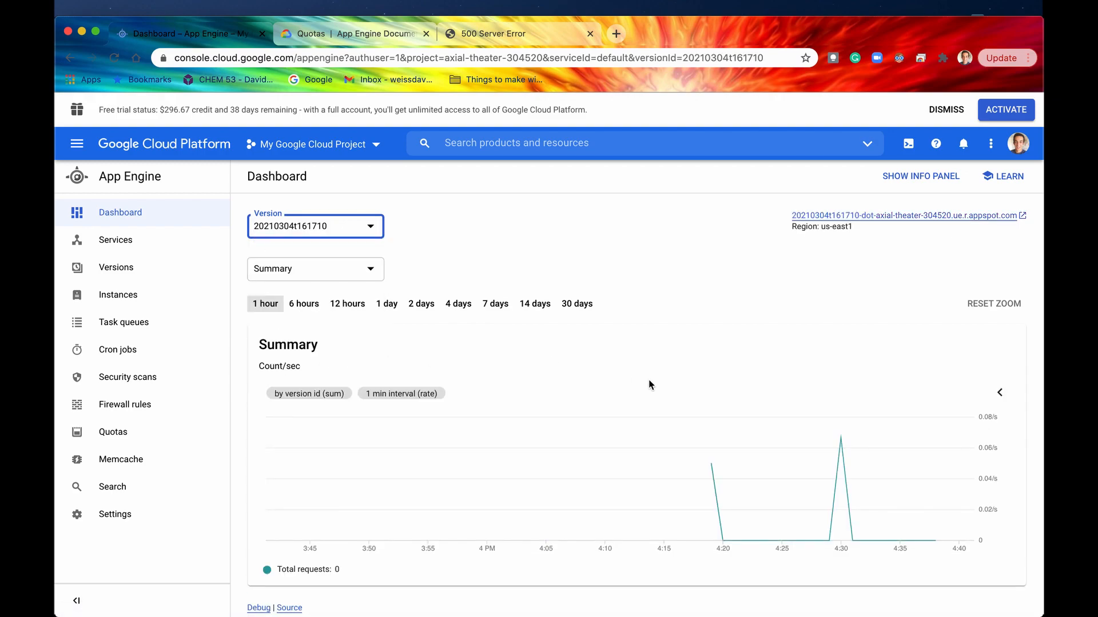
mouse_move(837, 476)
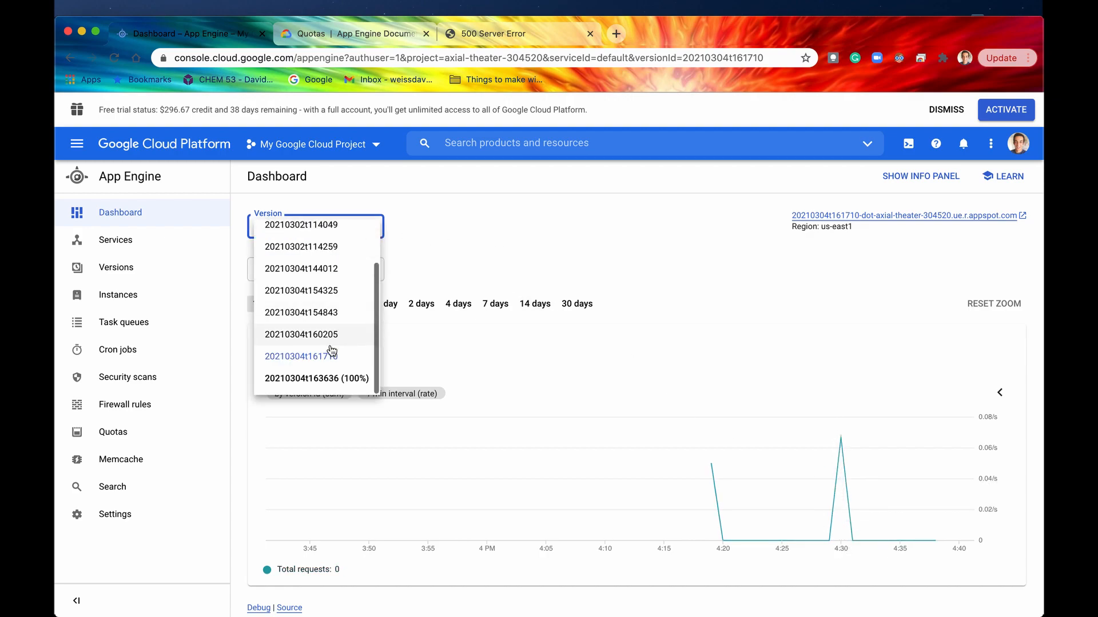
click(316, 378)
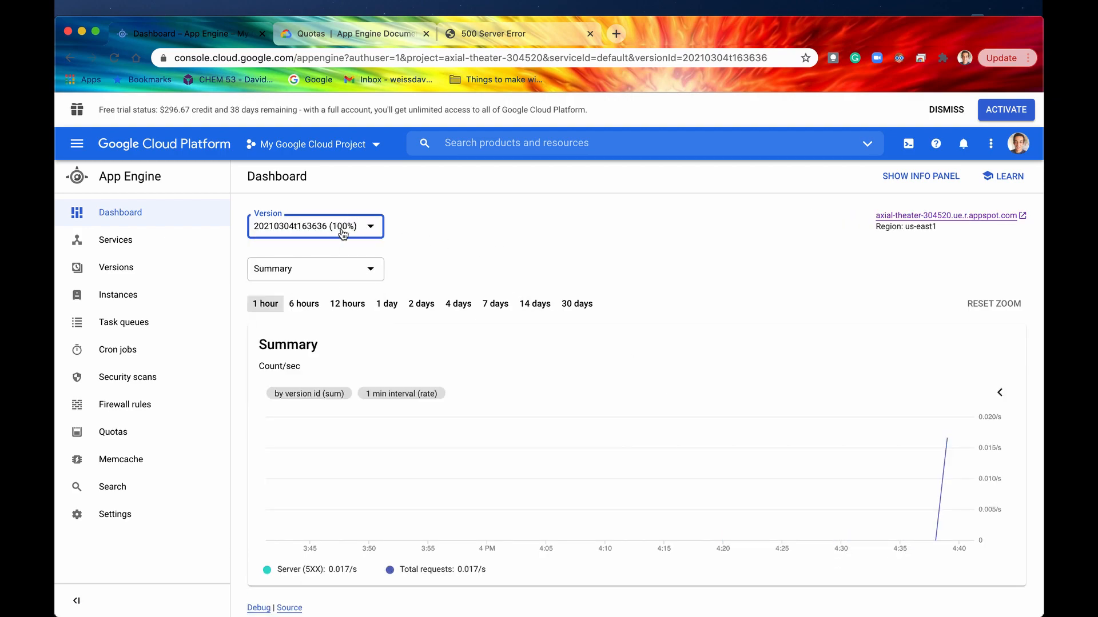
Try the Latency and Error details metrics, then settle on the Traffic graph.
click(314, 269)
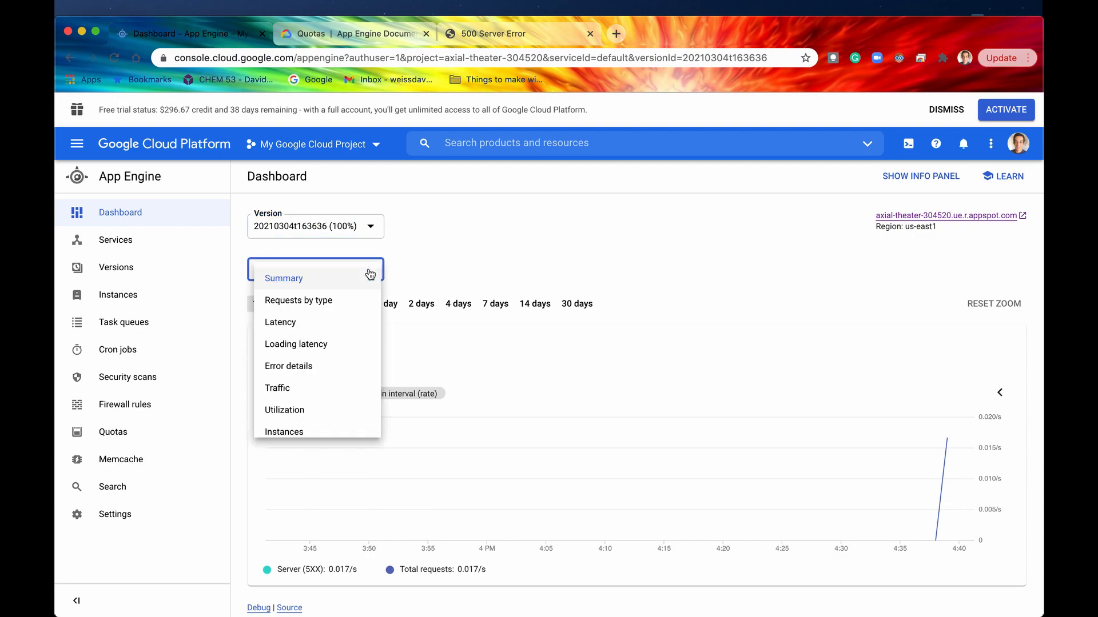
mouse_move(295, 344)
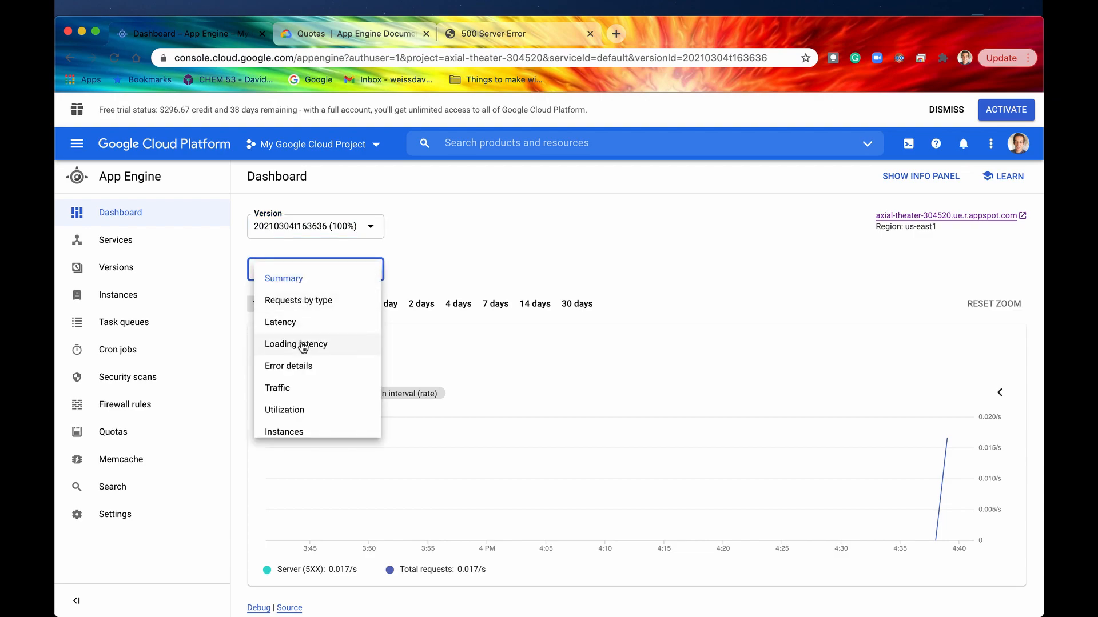
click(280, 322)
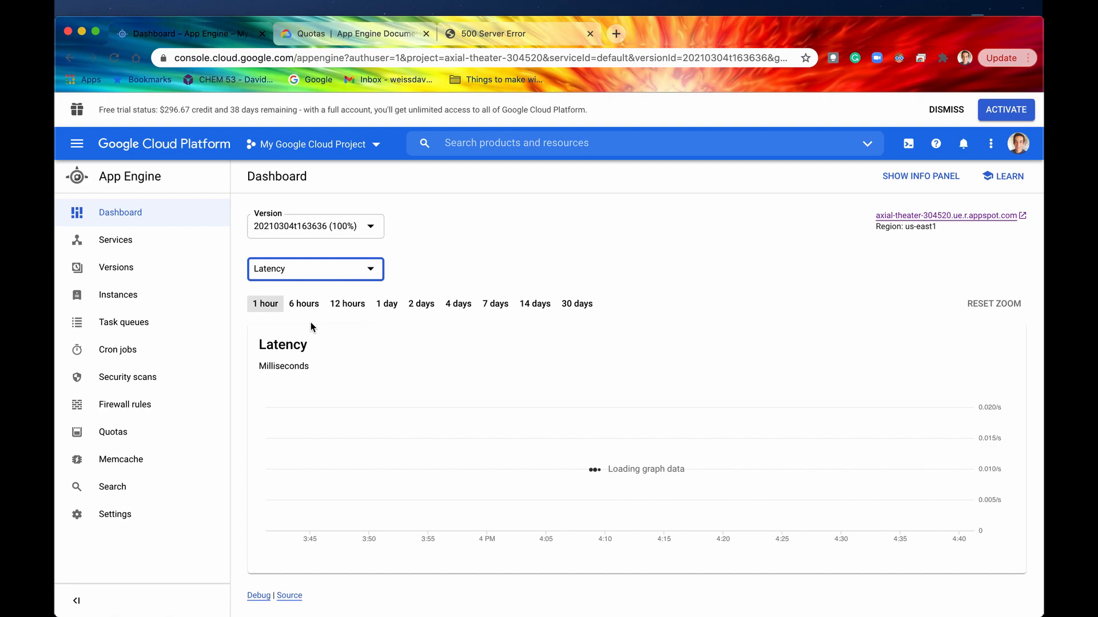
click(314, 269)
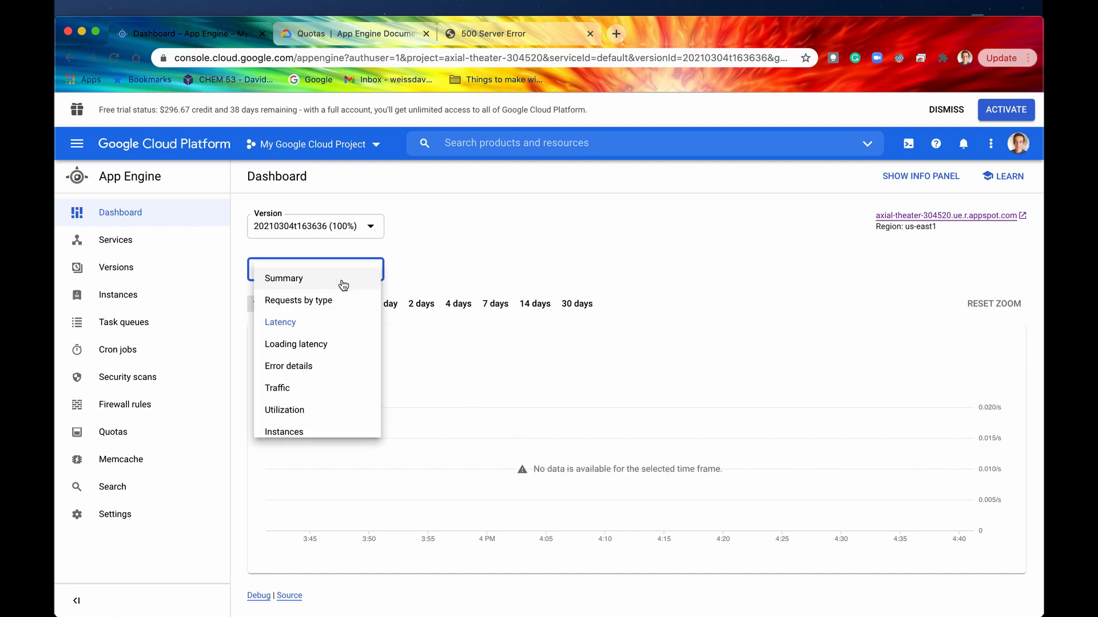
click(287, 365)
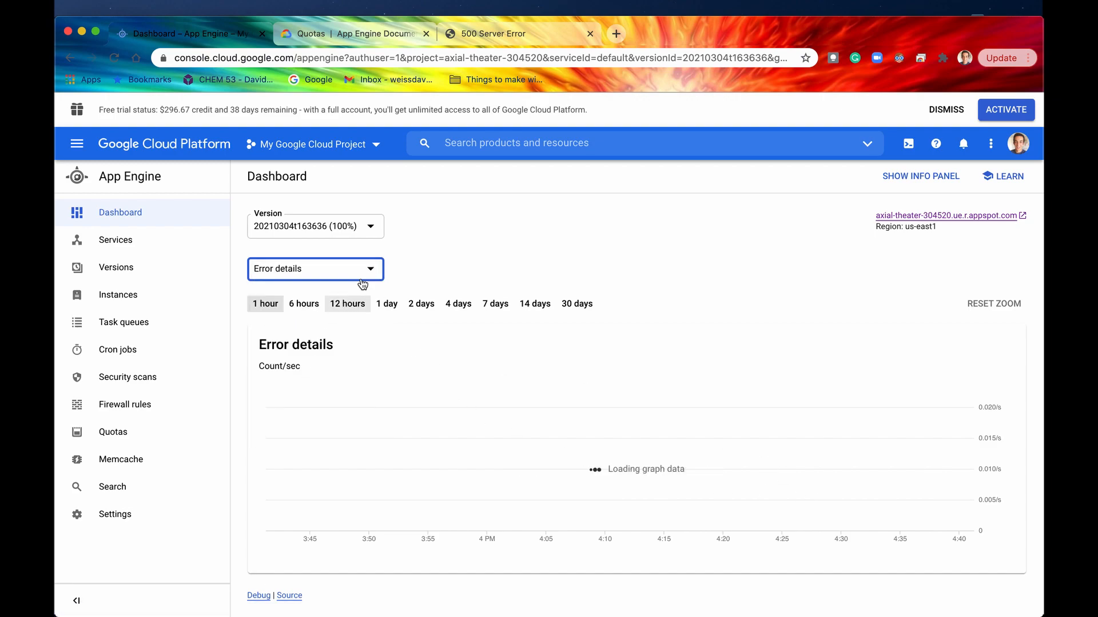
click(315, 269)
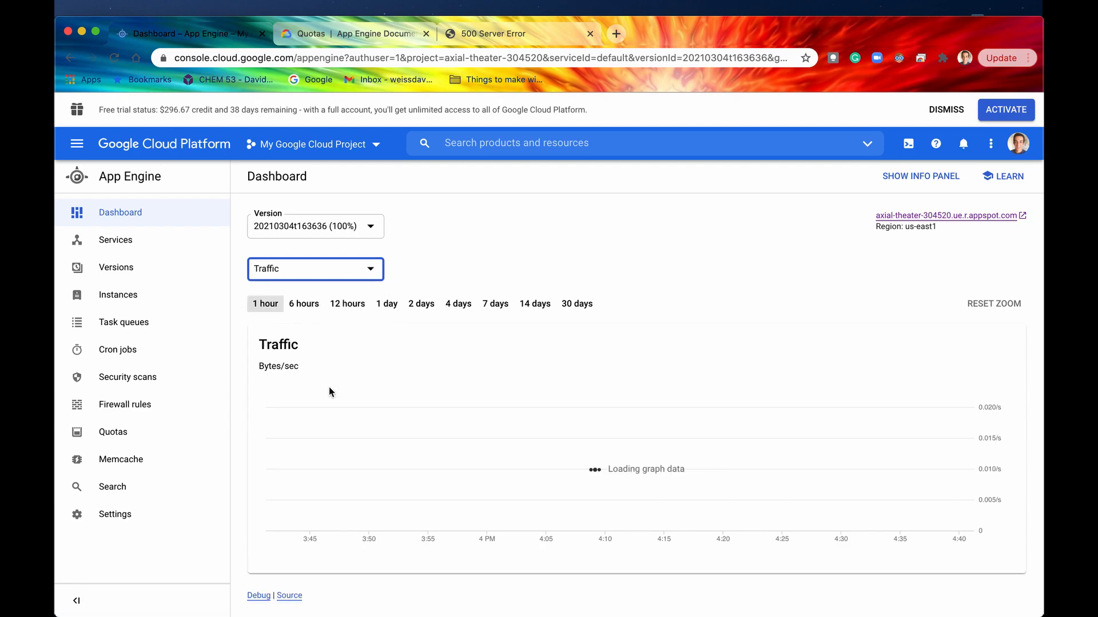
click(314, 269)
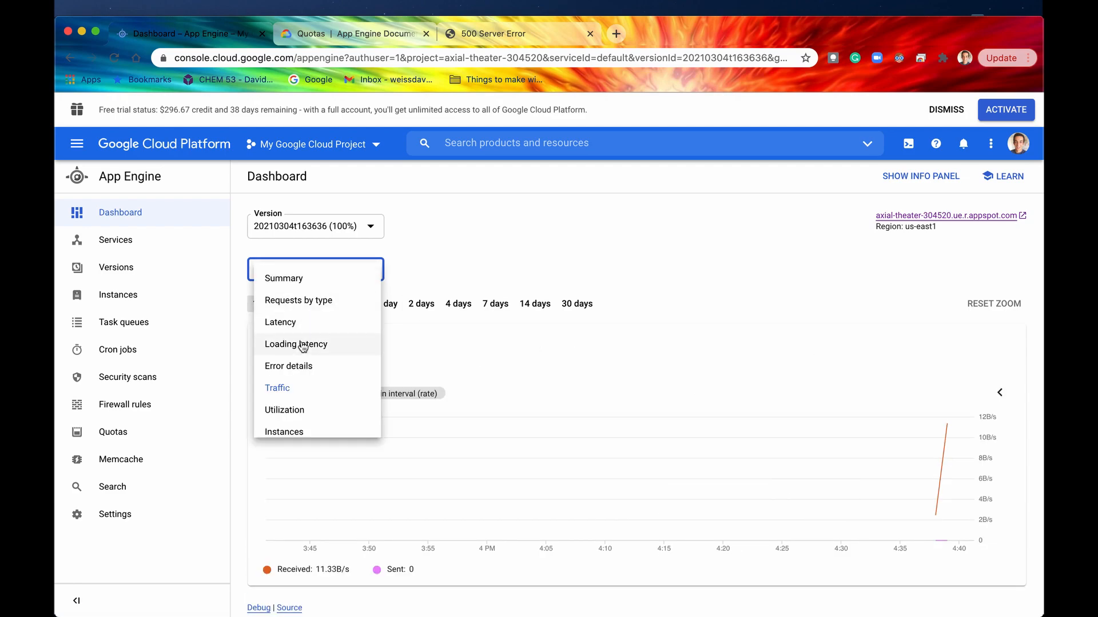
mouse_move(320, 392)
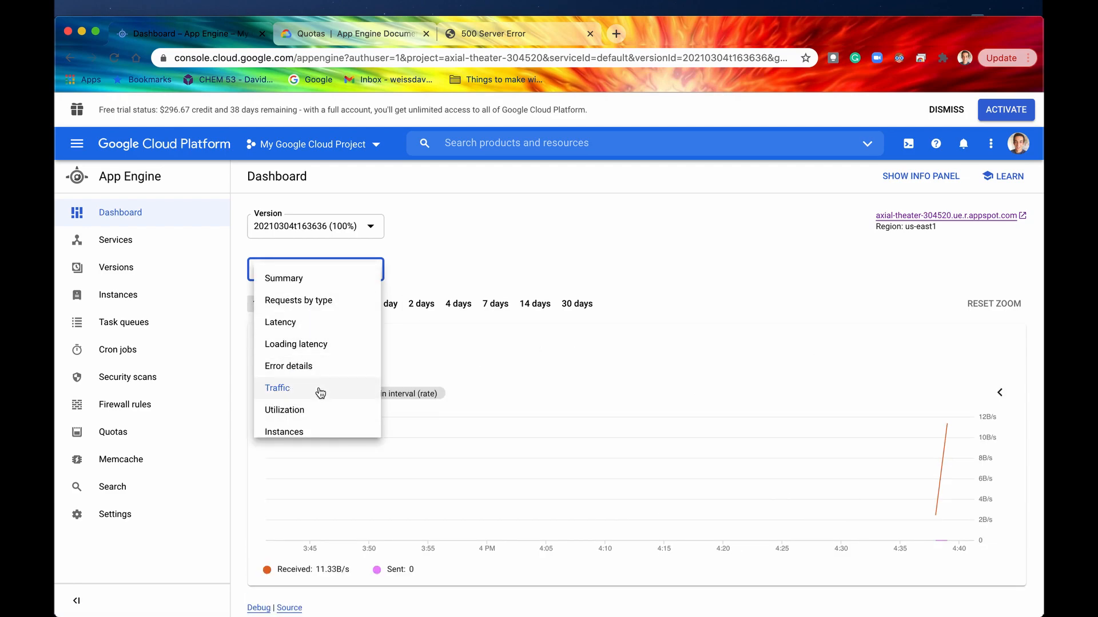
click(283, 278)
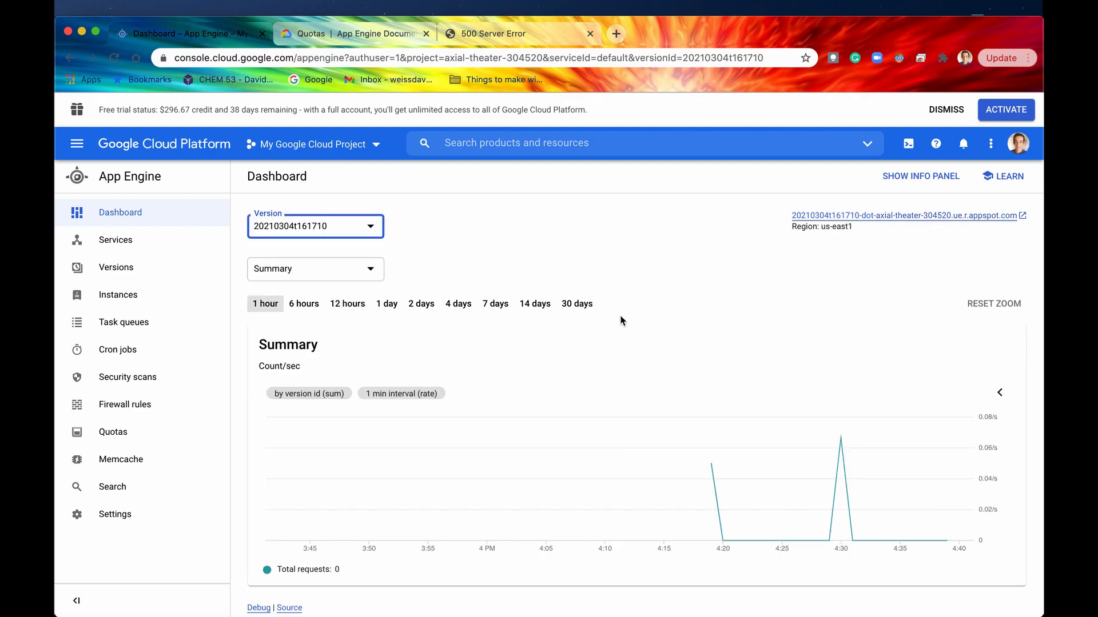
mouse_move(321, 310)
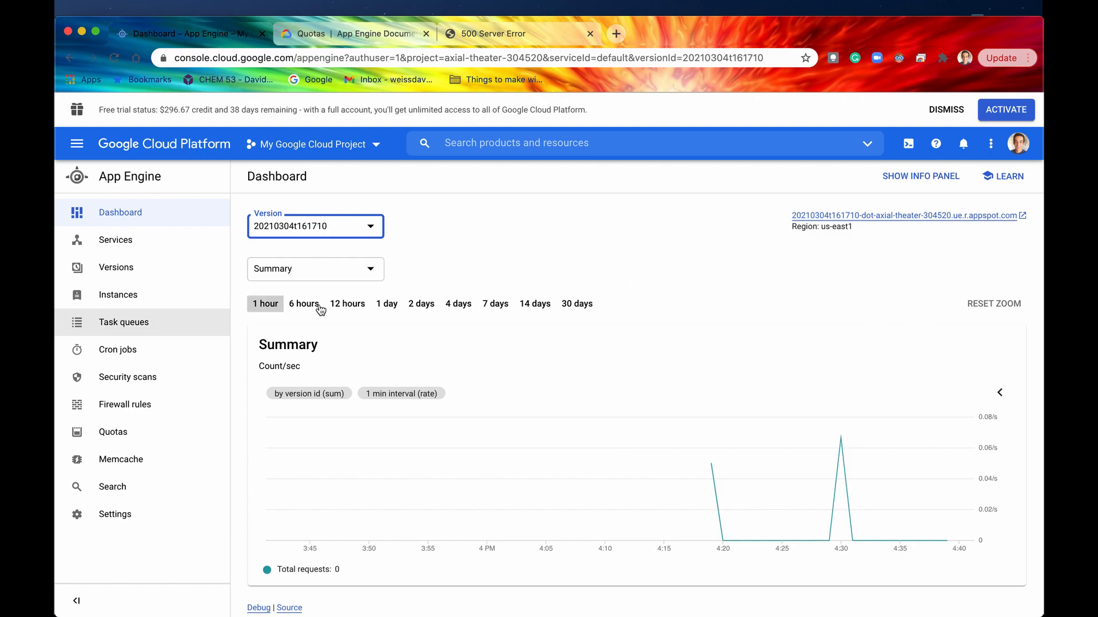
mouse_move(323, 314)
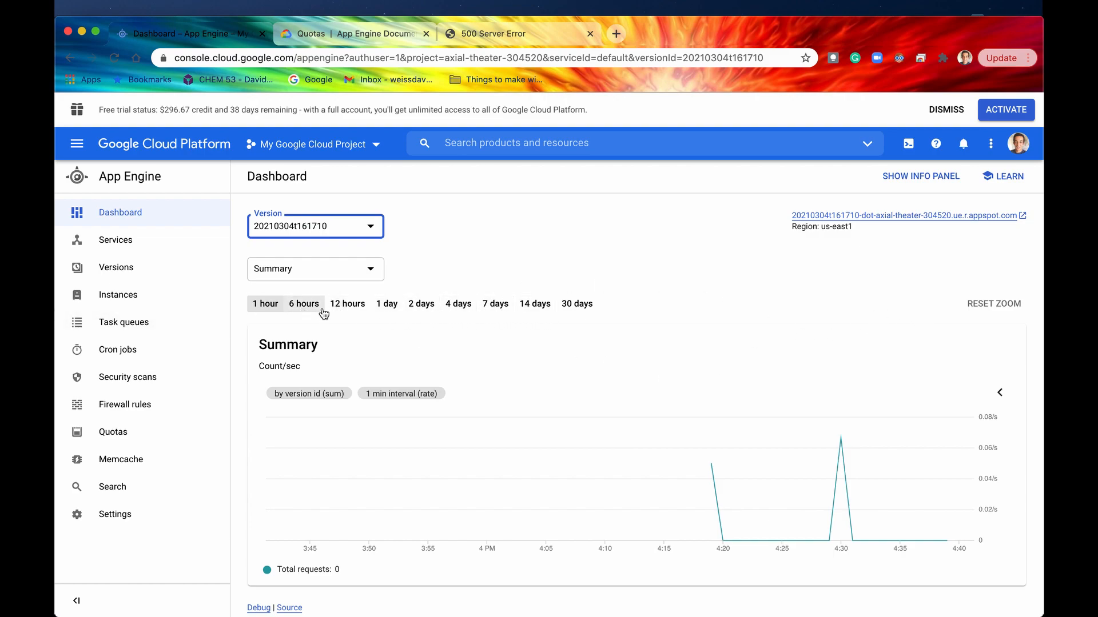
Scroll back up to version 20210304t161710's one-hour Summary request graph.
scroll(up, 3)
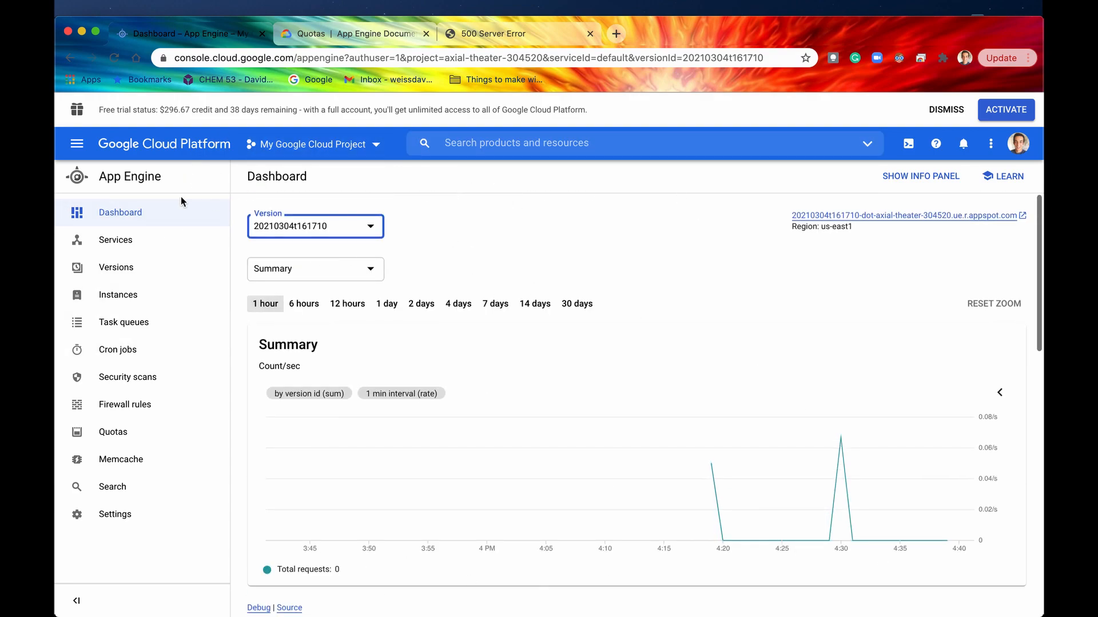
mouse_move(677, 247)
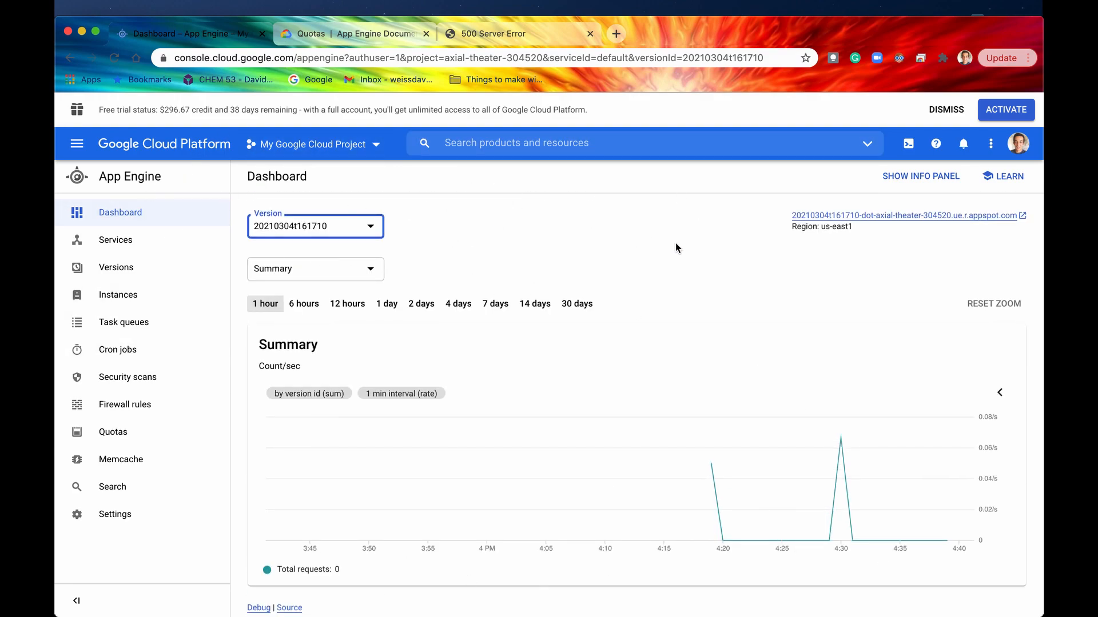